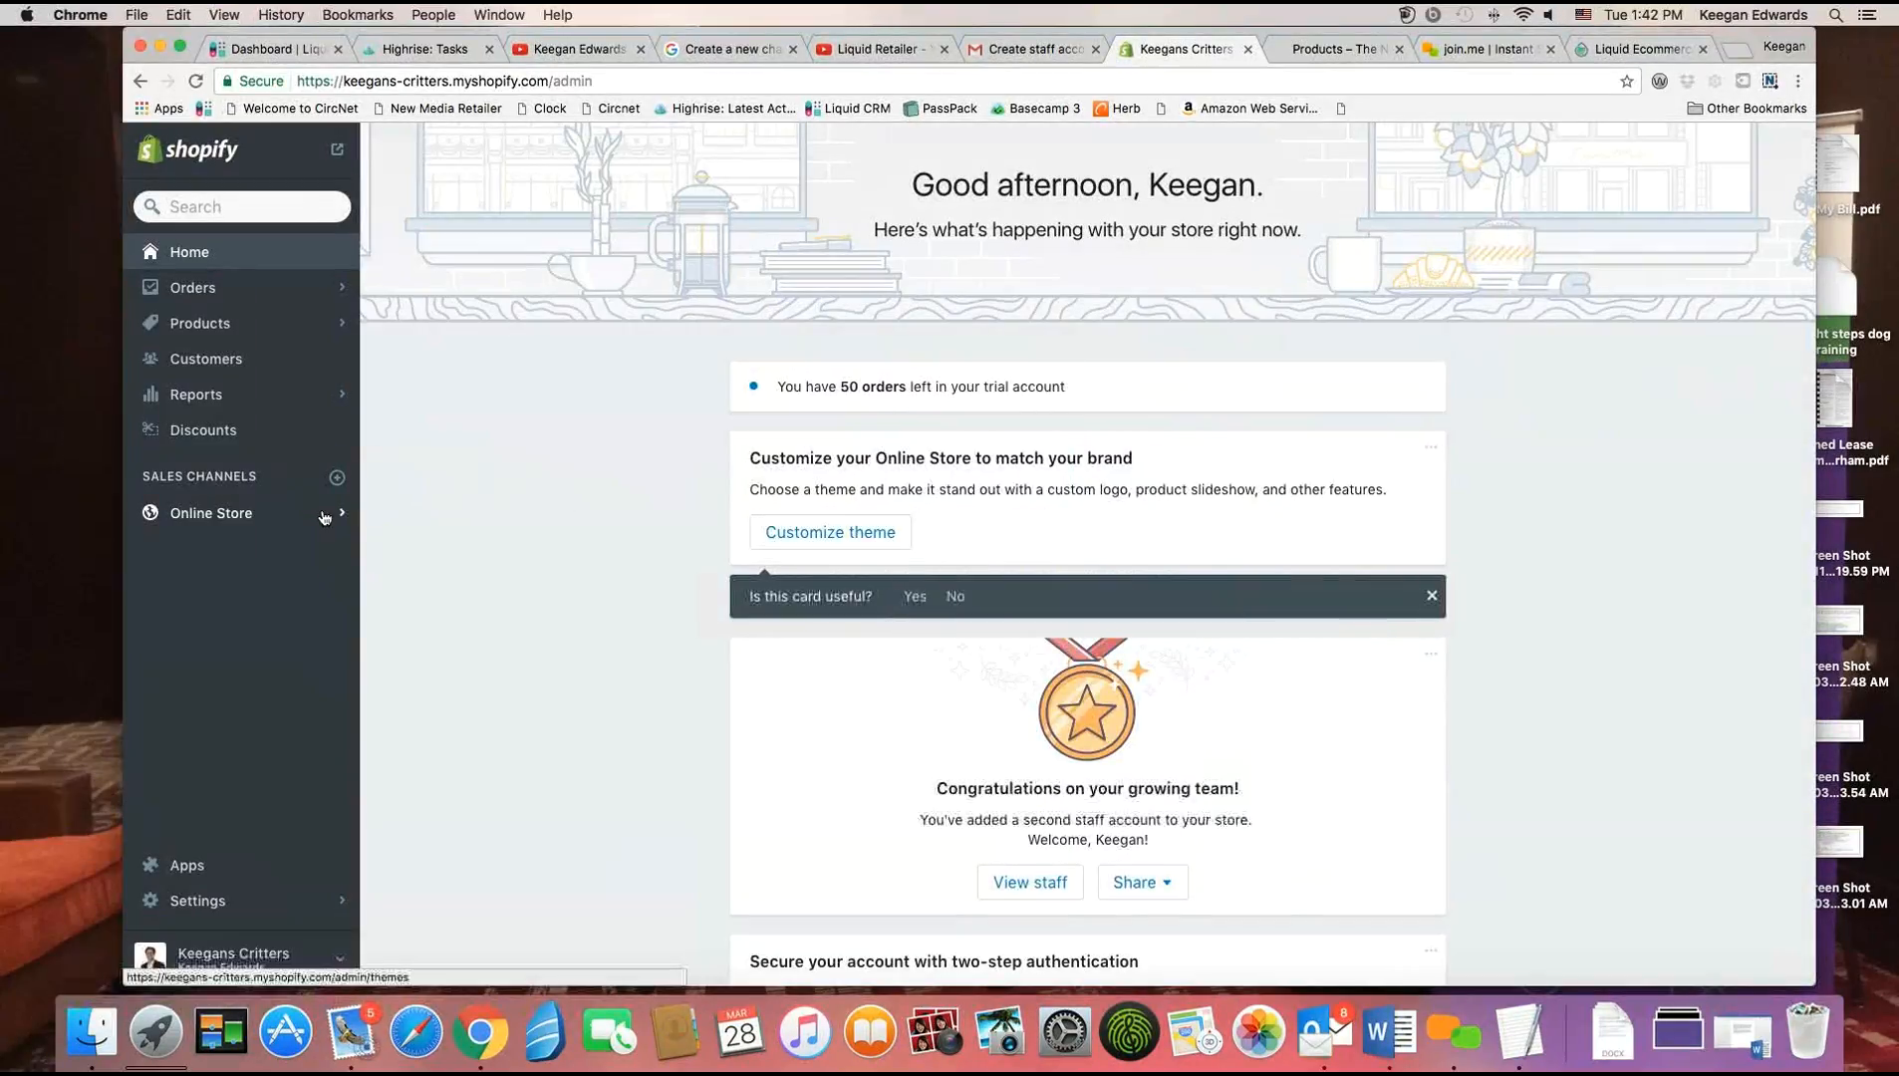
Navigate from the admin home to the store's Discounts section via the sidebar.
{"action": "left_click", "coordinate": [199, 323]}
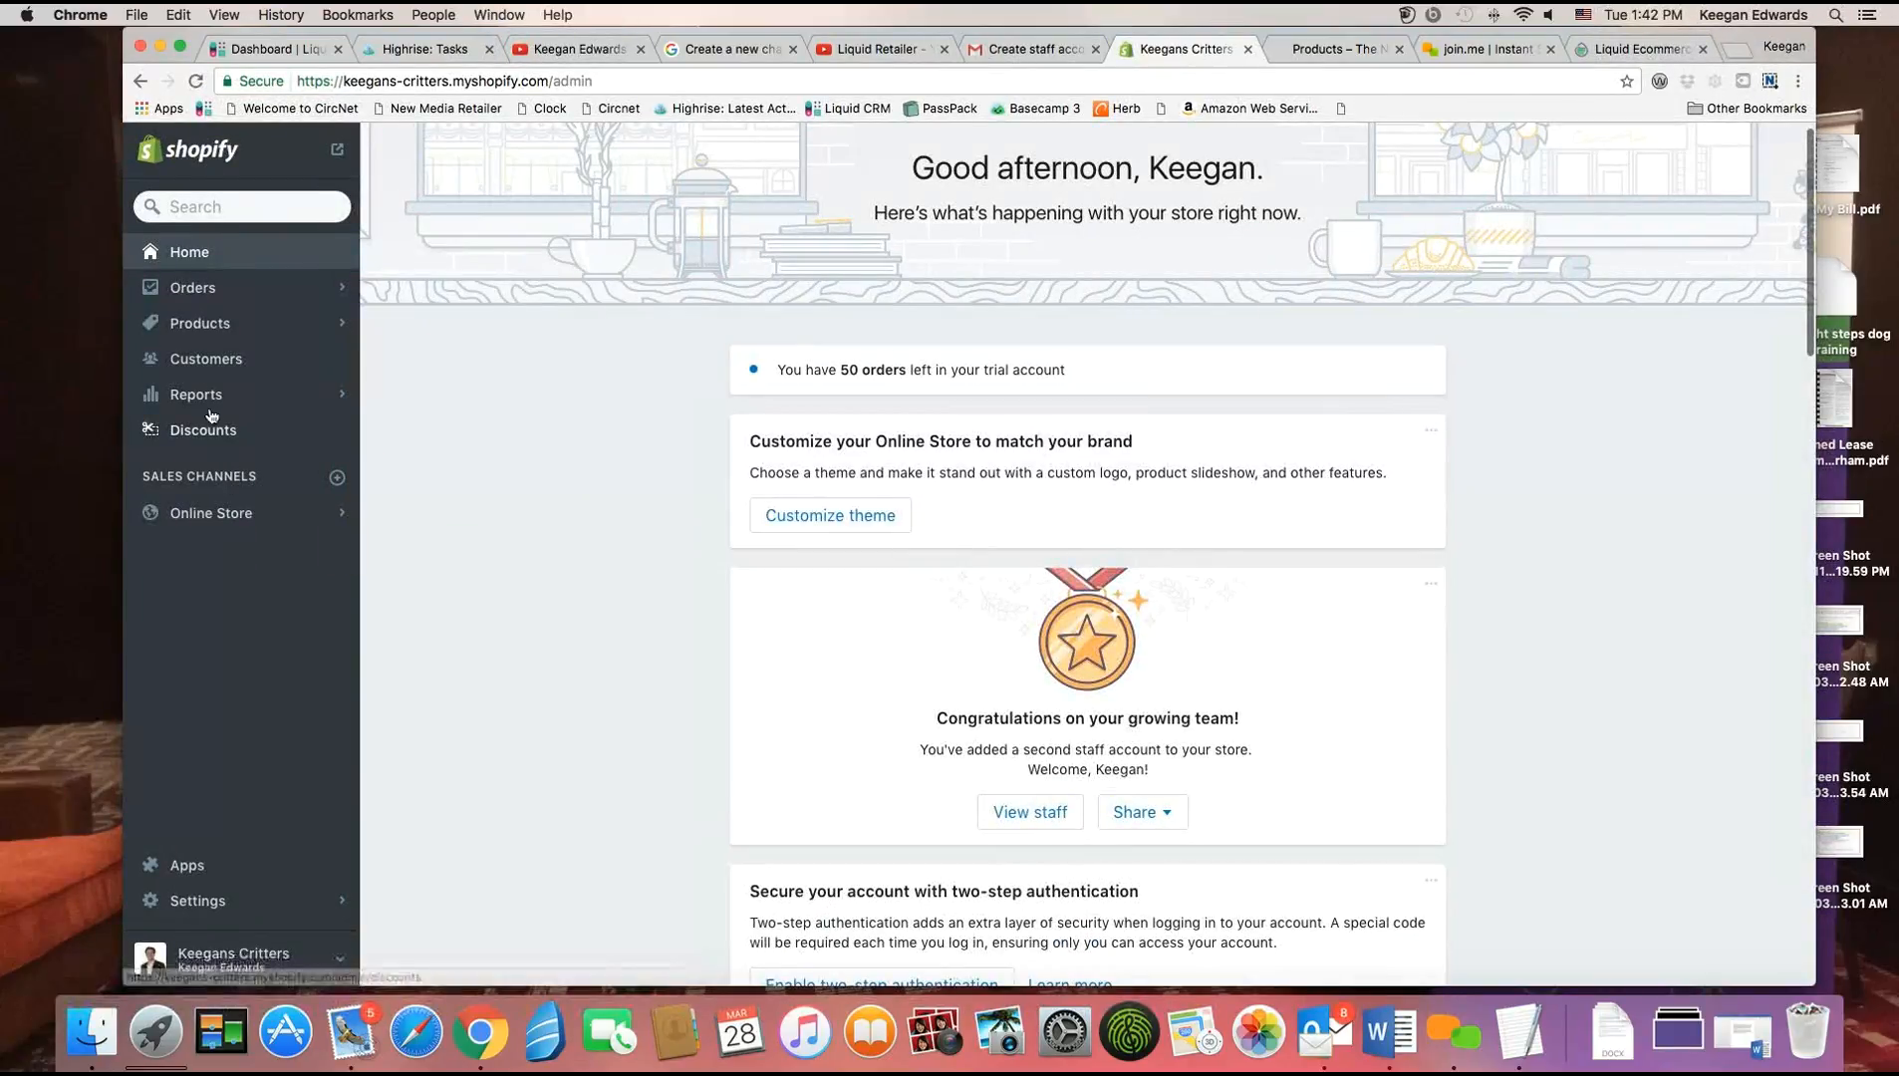
{"action": "left_click", "coordinate": [202, 431]}
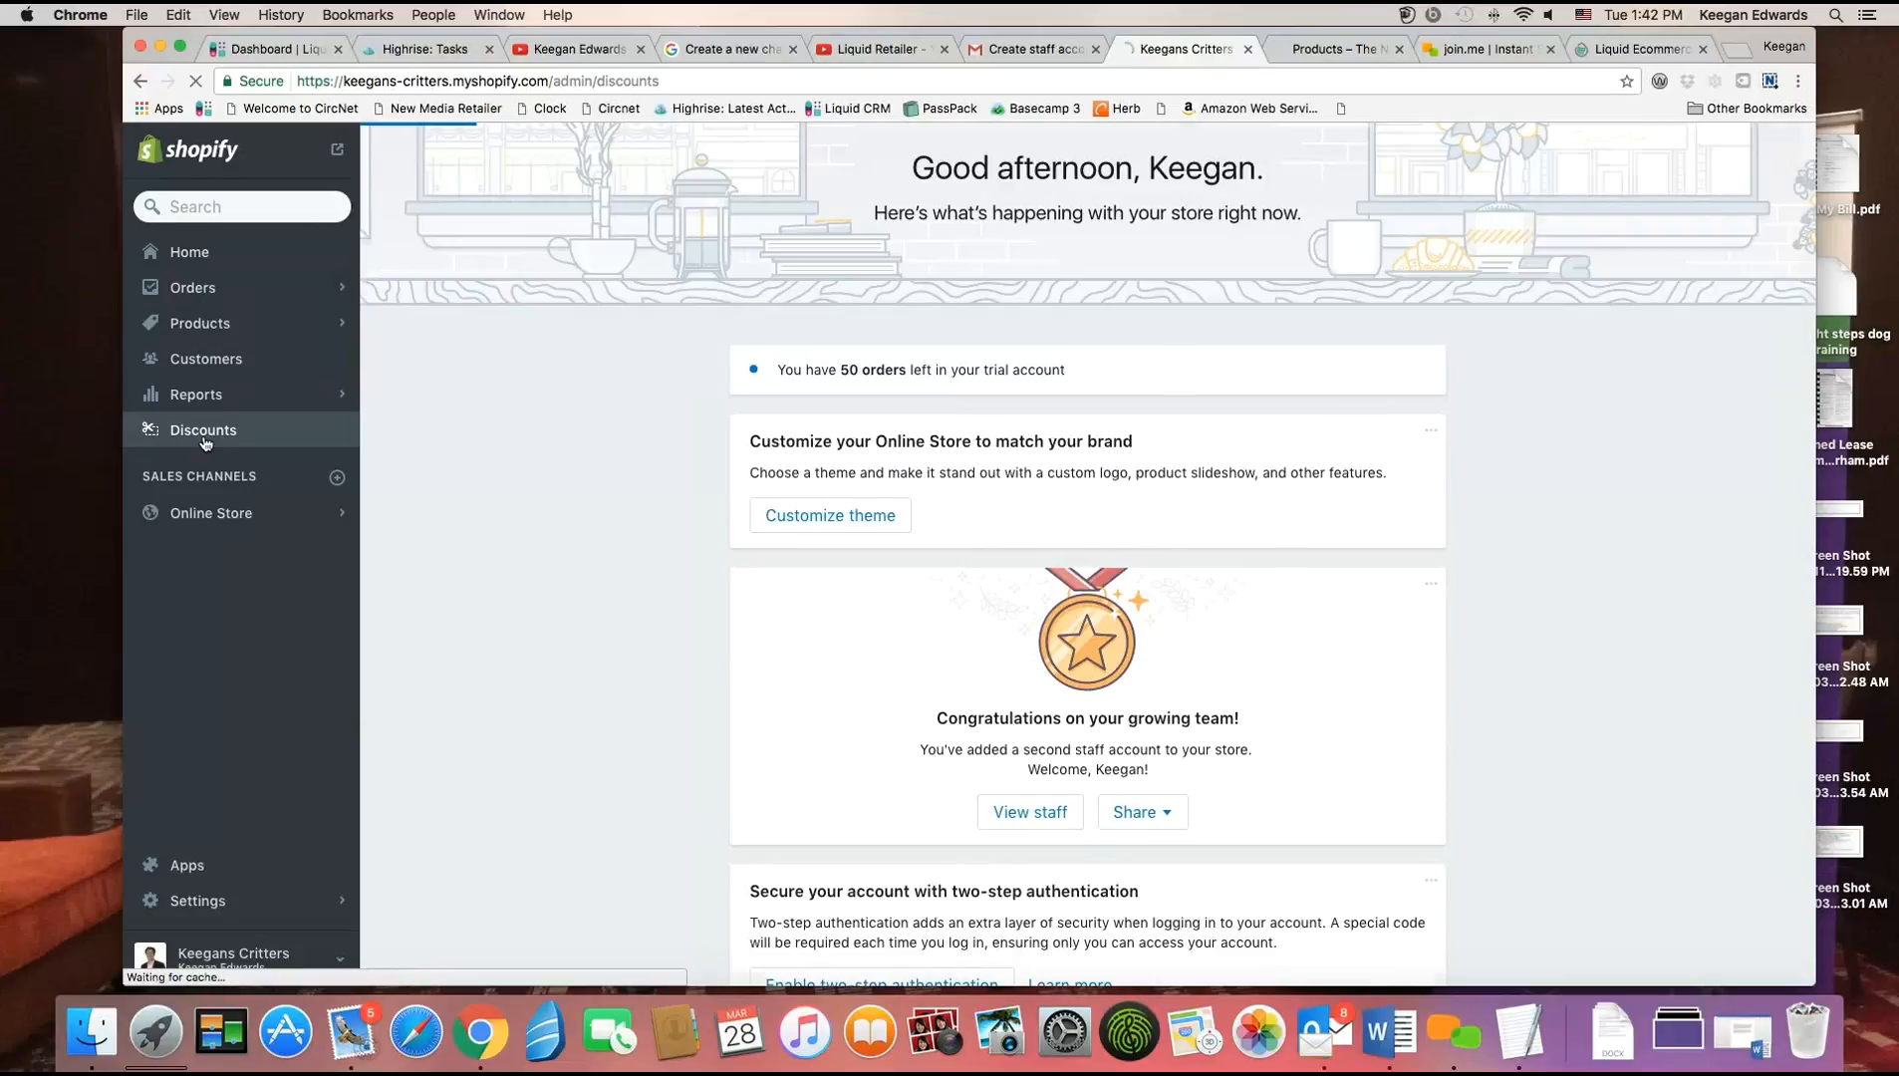
Load the empty Discounts page that invites creating the first discount.
{"action": "left_click", "coordinate": [201, 431]}
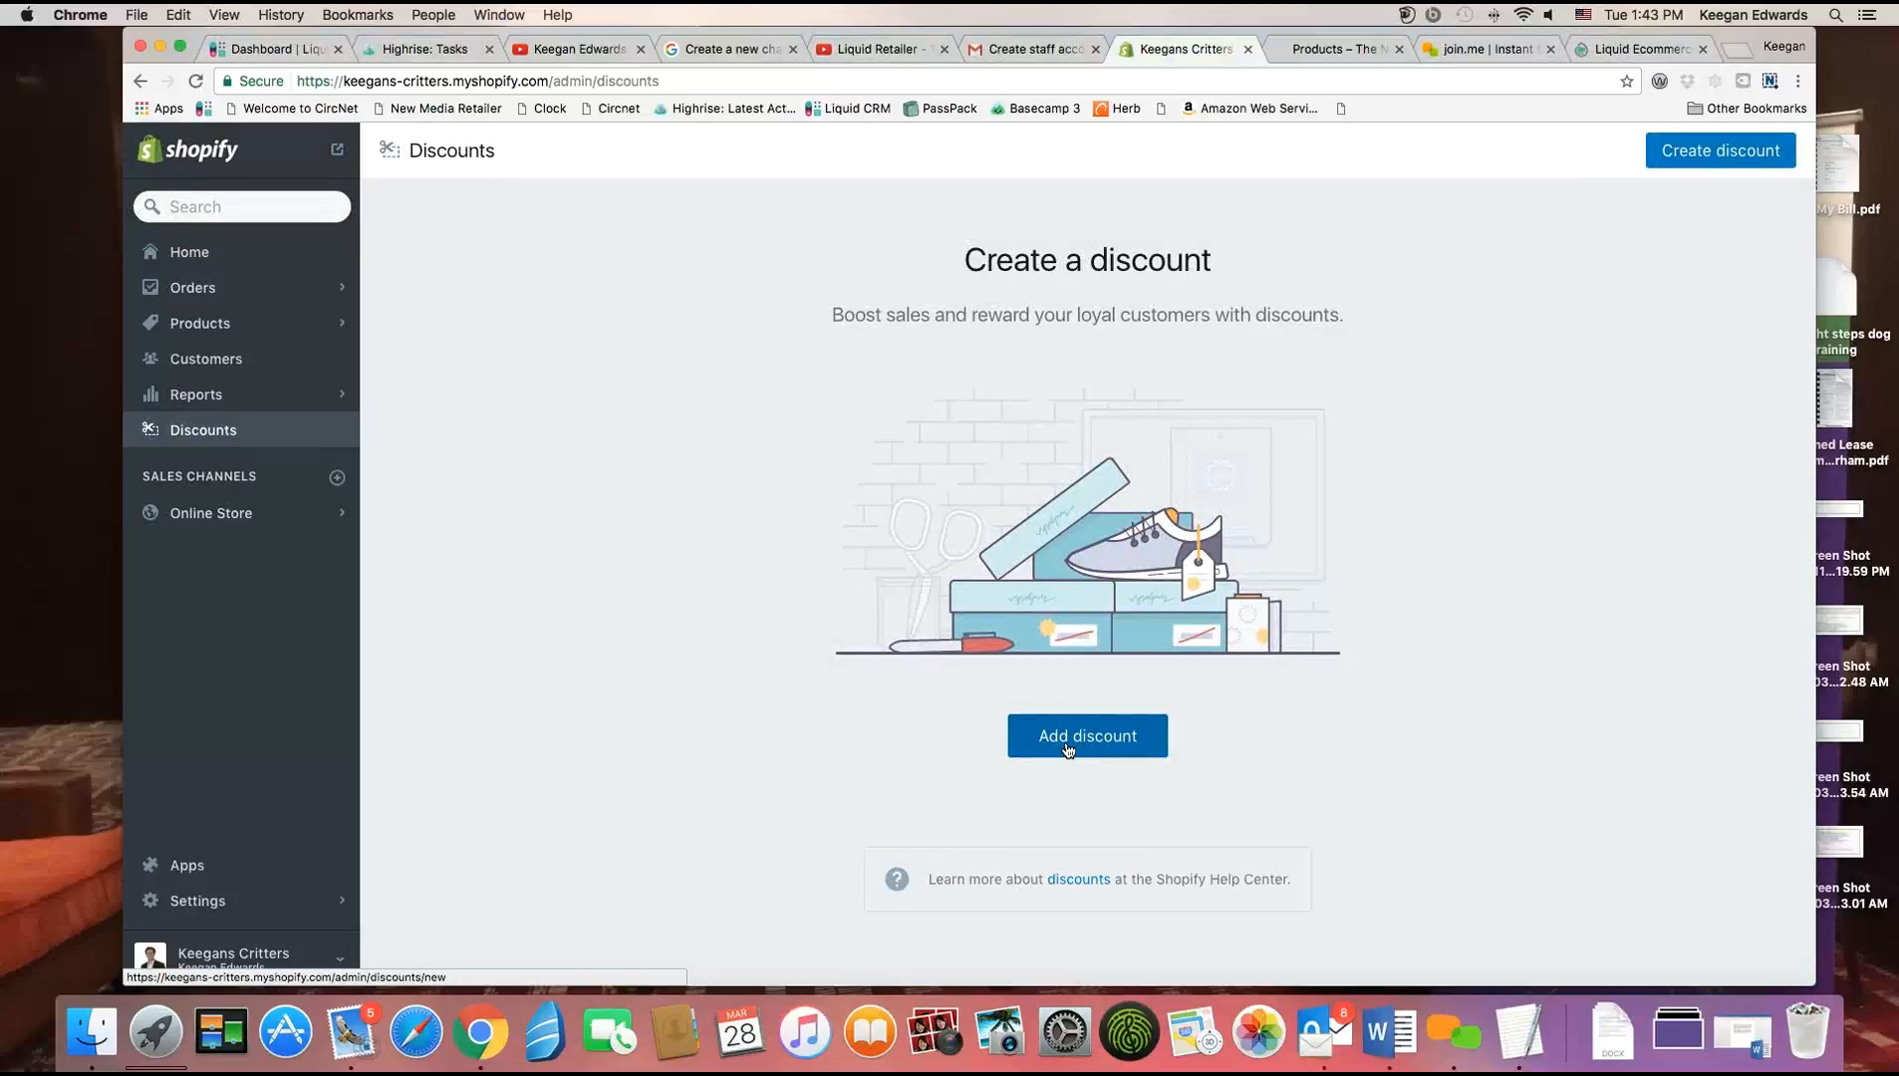
Draft a new code TenPercentOff as a % Discount of 10 applying to all orders.
{"action": "left_click", "coordinate": [1086, 735]}
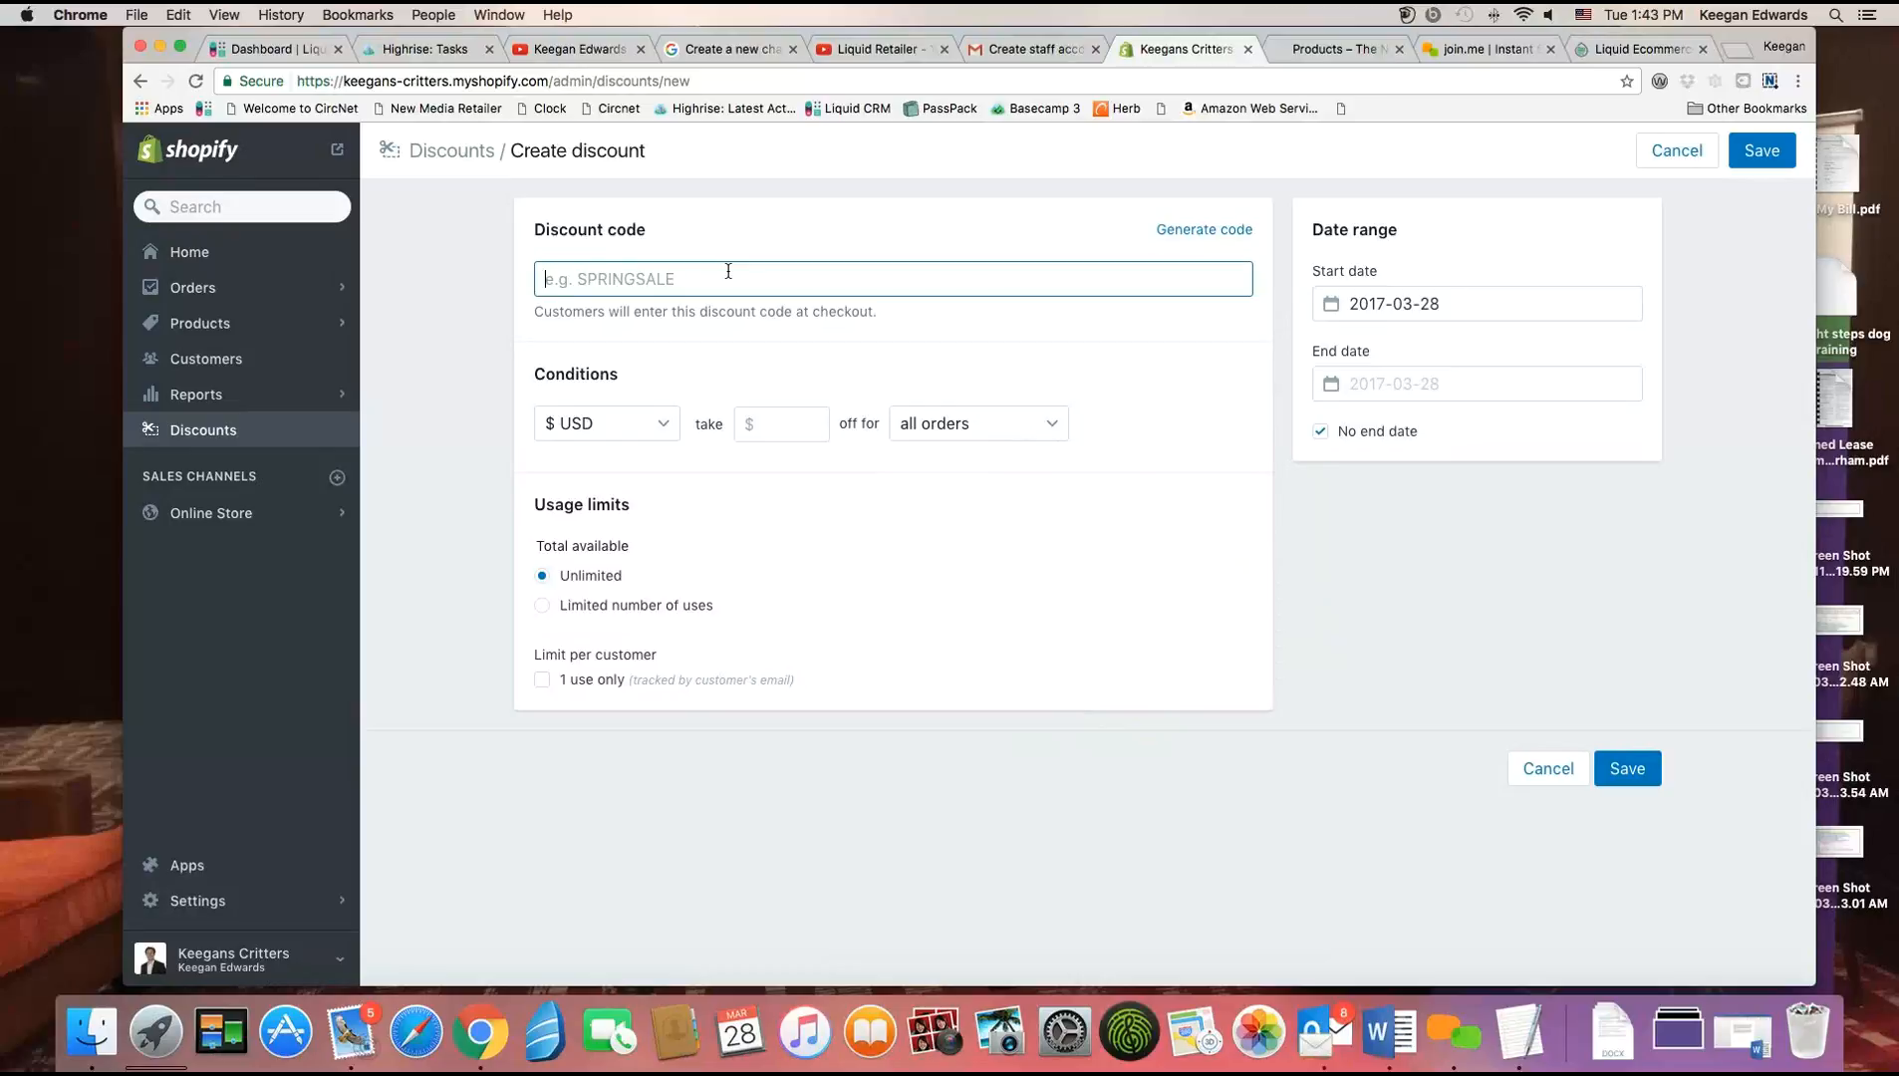
{"action": "type", "text": "TenPercentOff"}
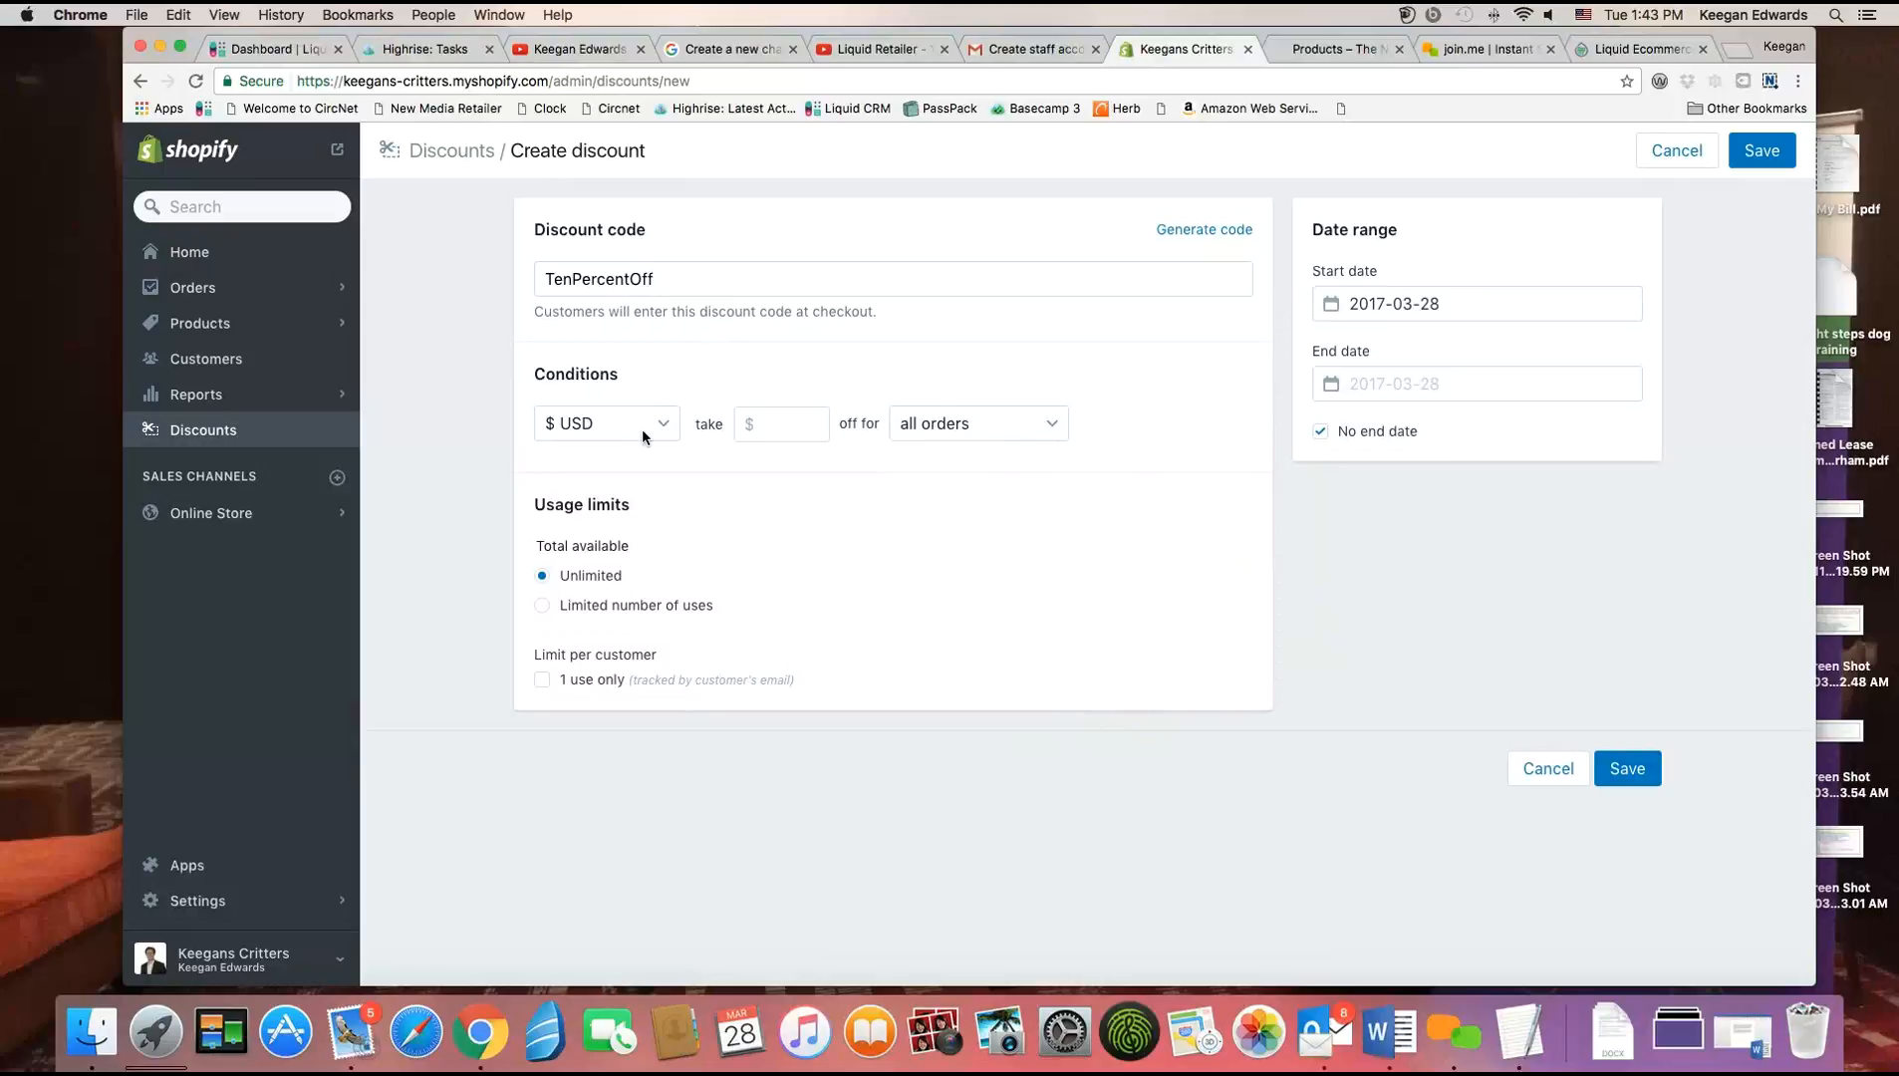
{"action": "left_click", "coordinate": [606, 423]}
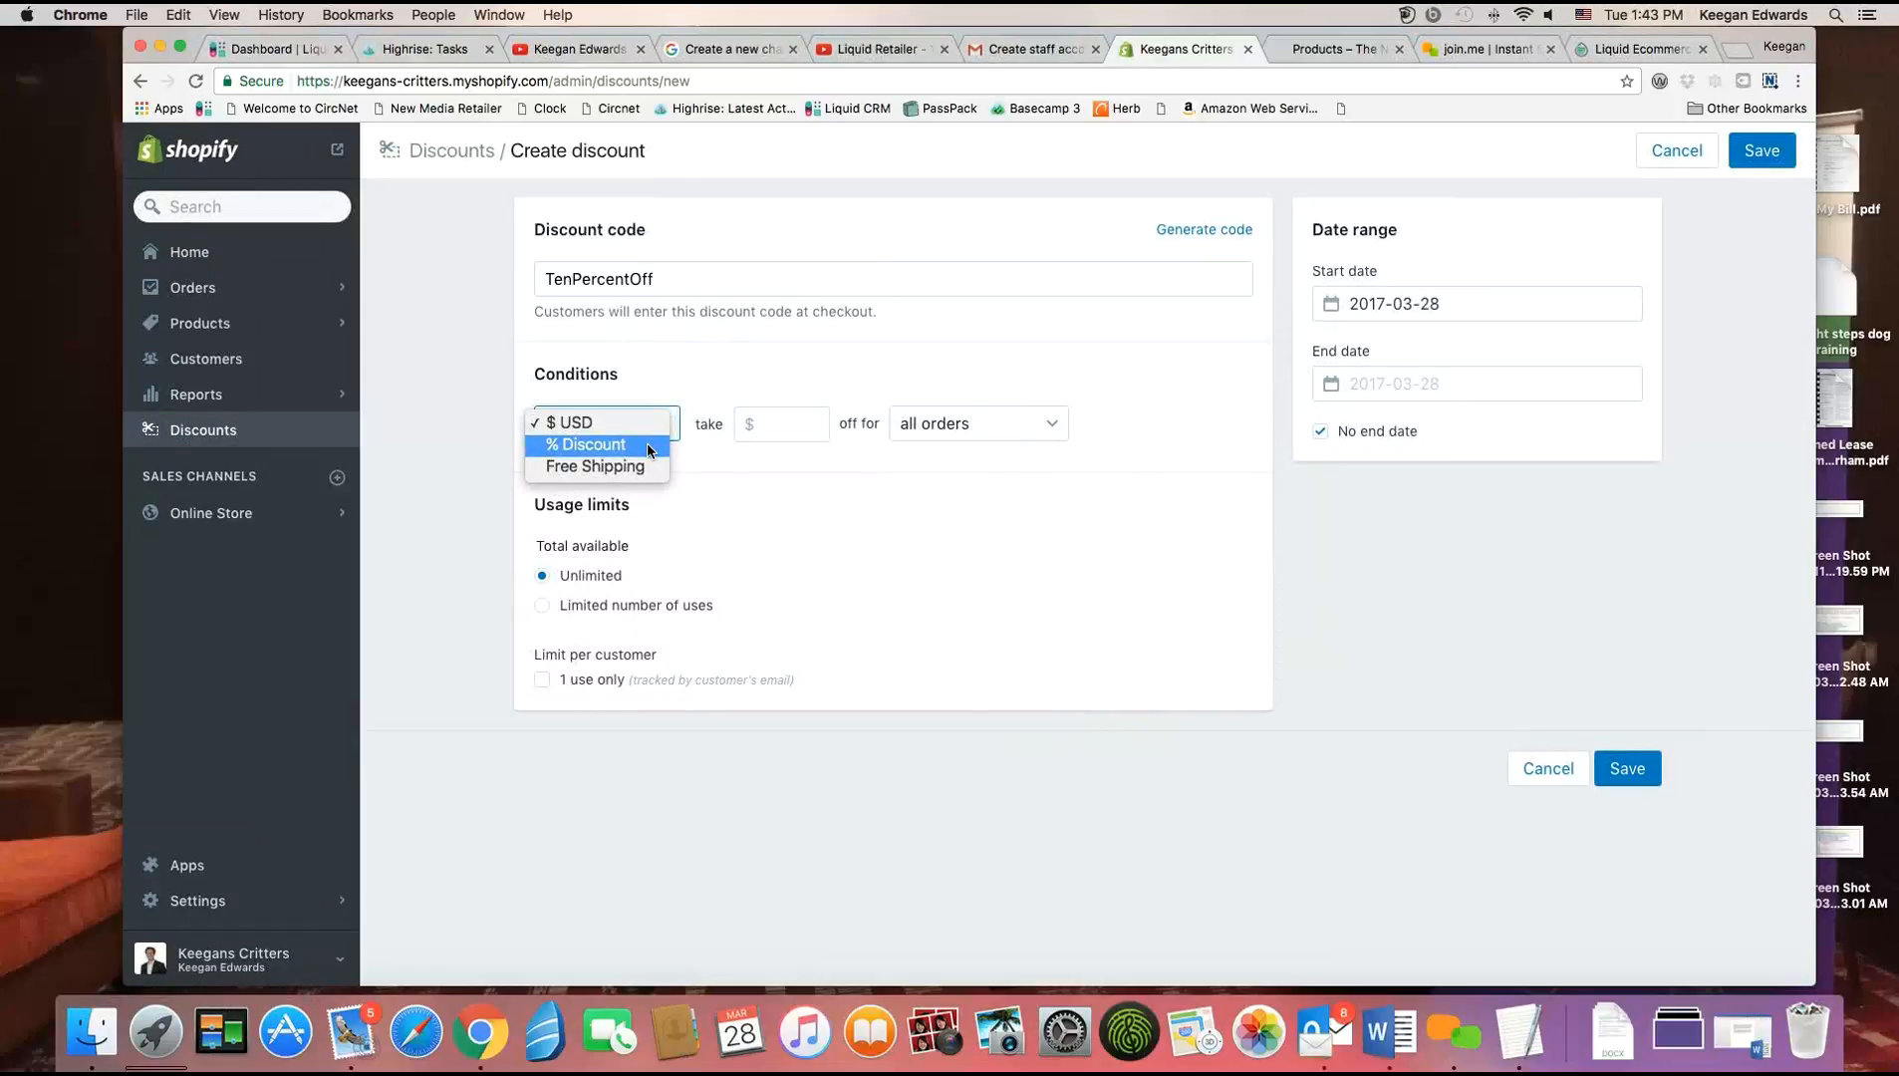
{"action": "left_click", "coordinate": [586, 445]}
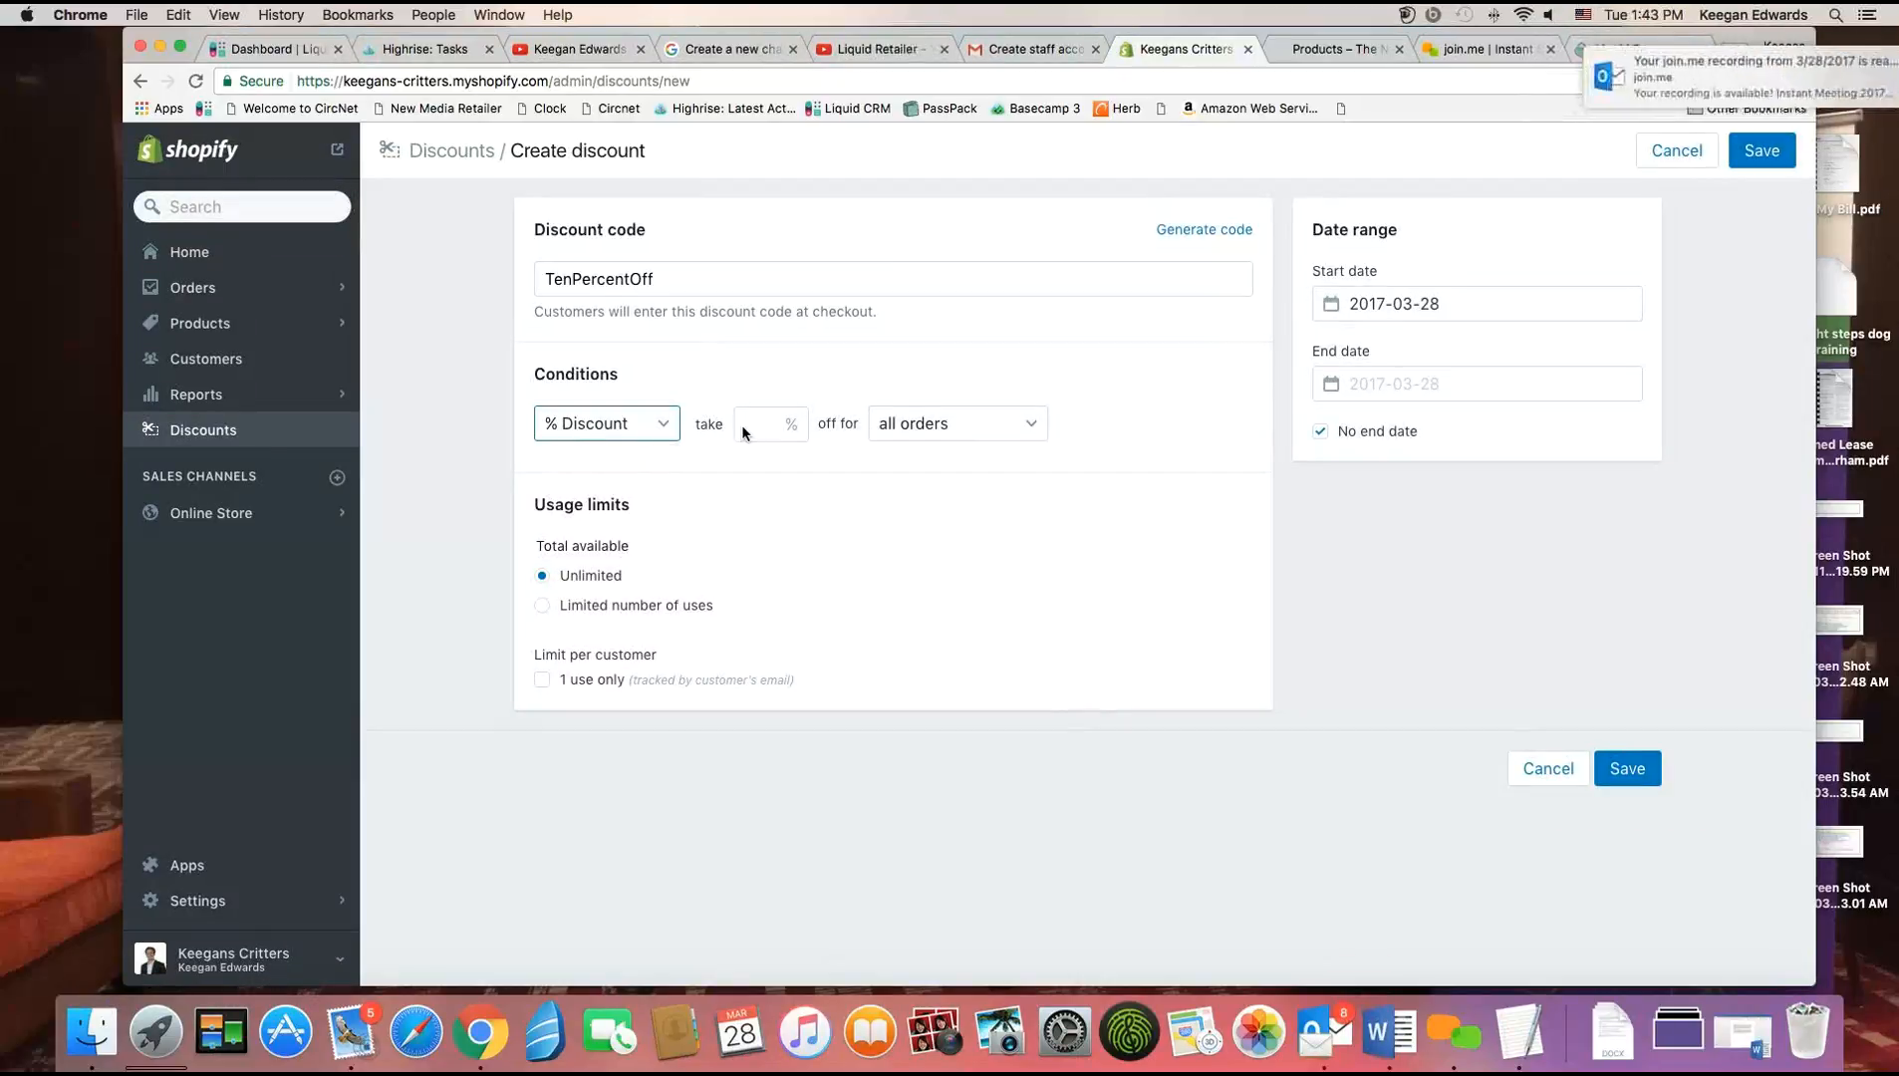
{"action": "type", "text": "10"}
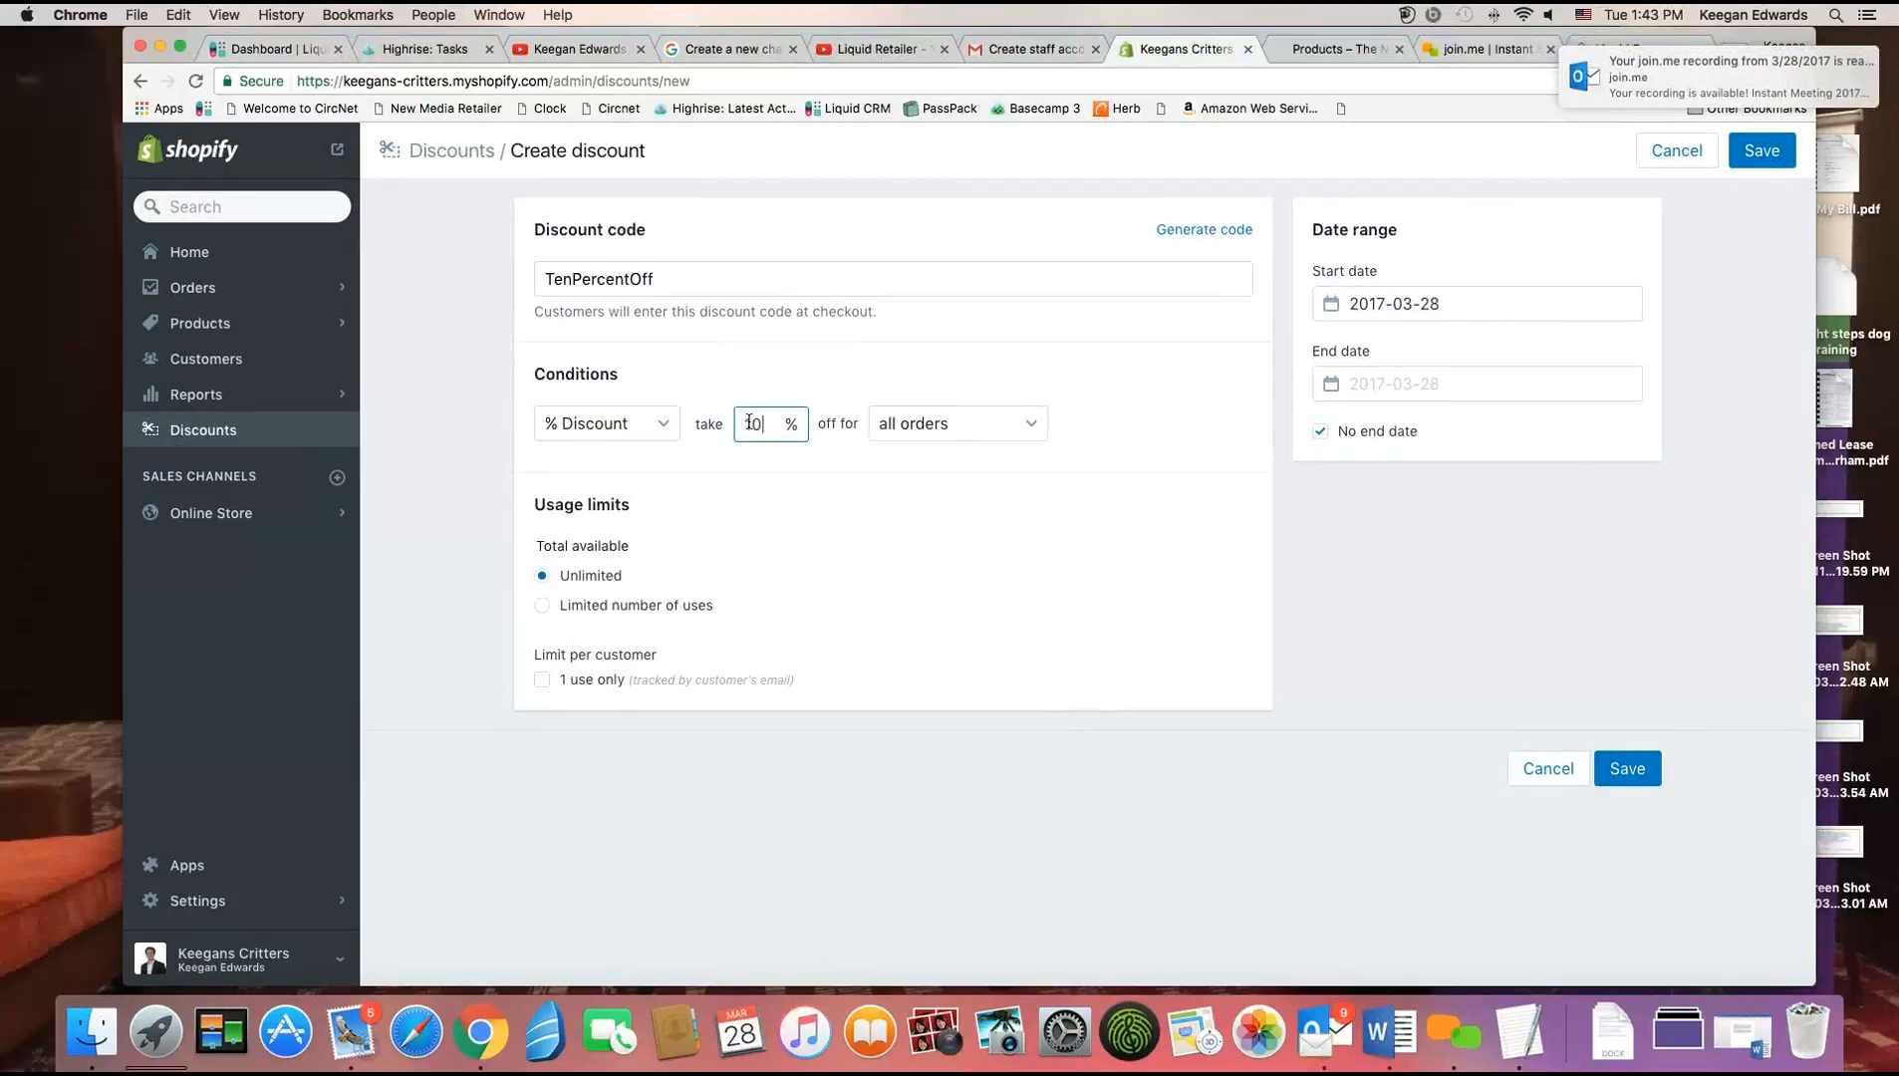
{"action": "left_click", "coordinate": [956, 423]}
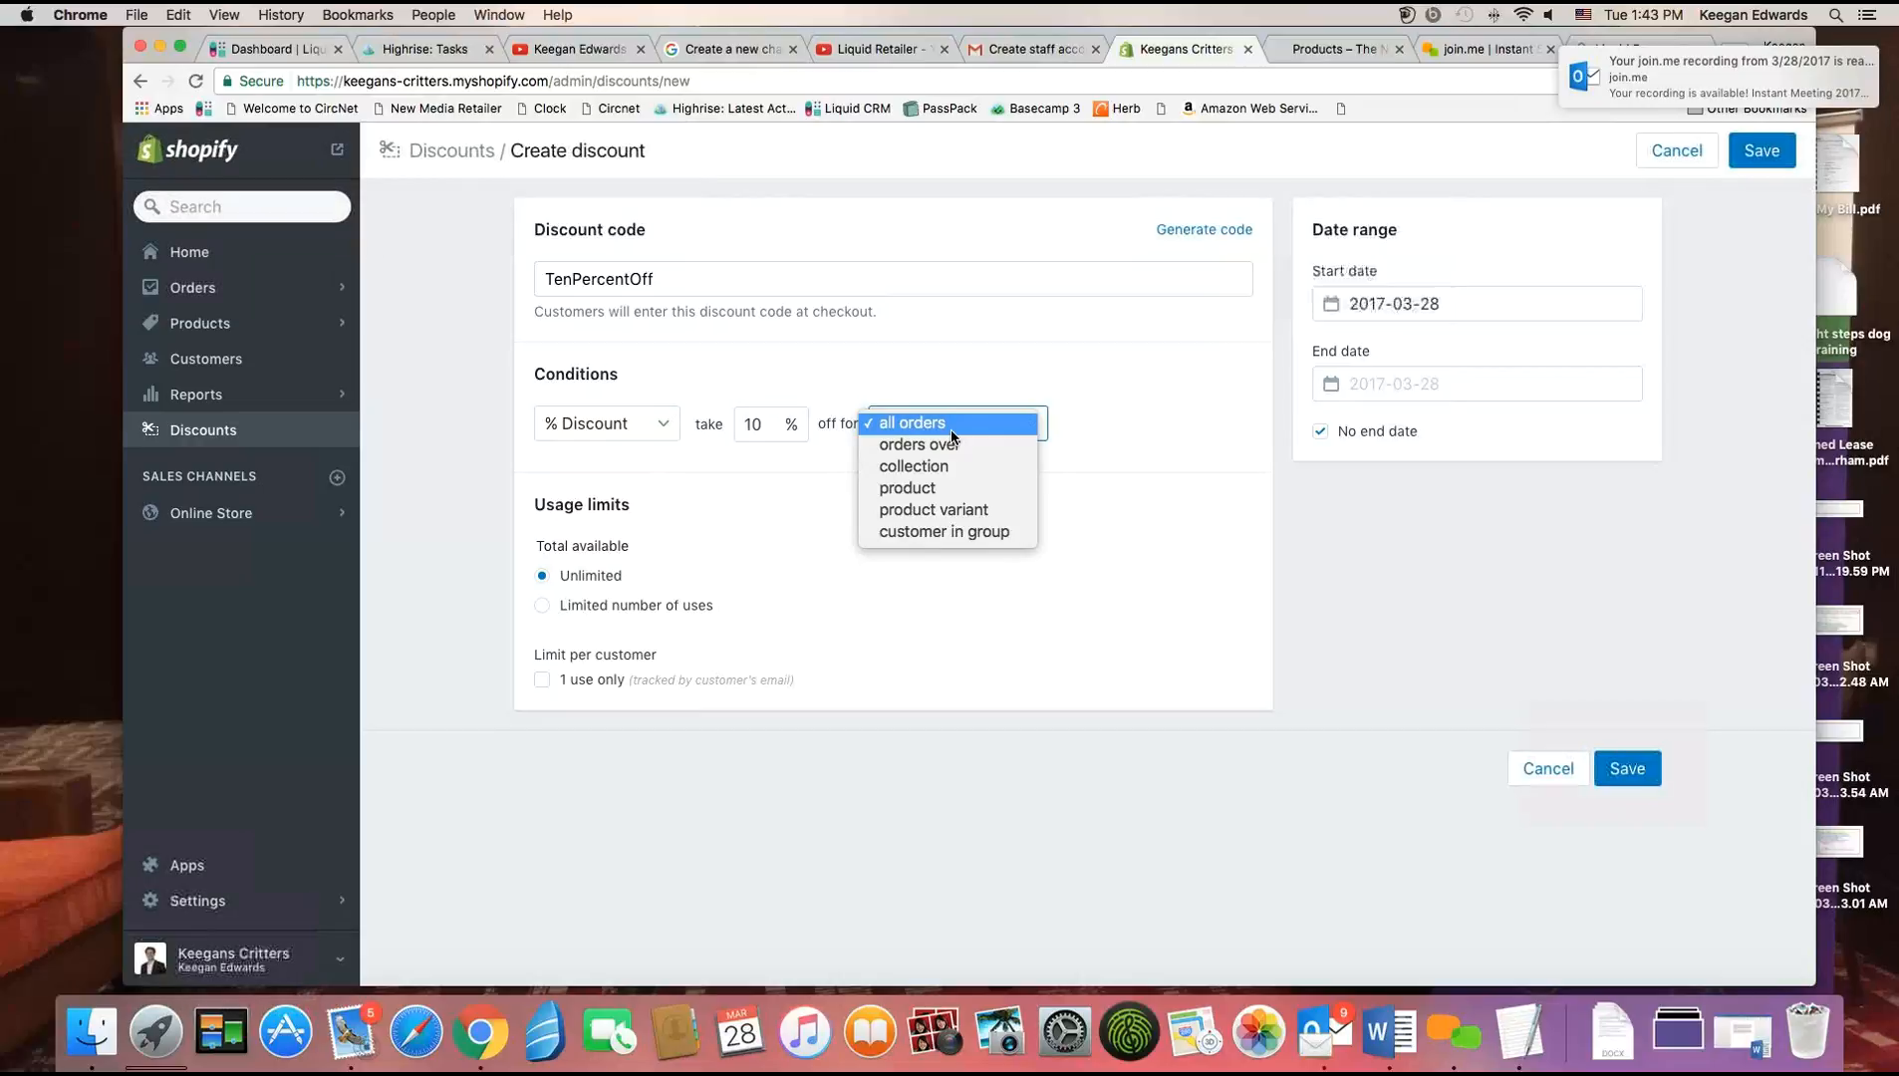
{"action": "left_click", "coordinate": [913, 423]}
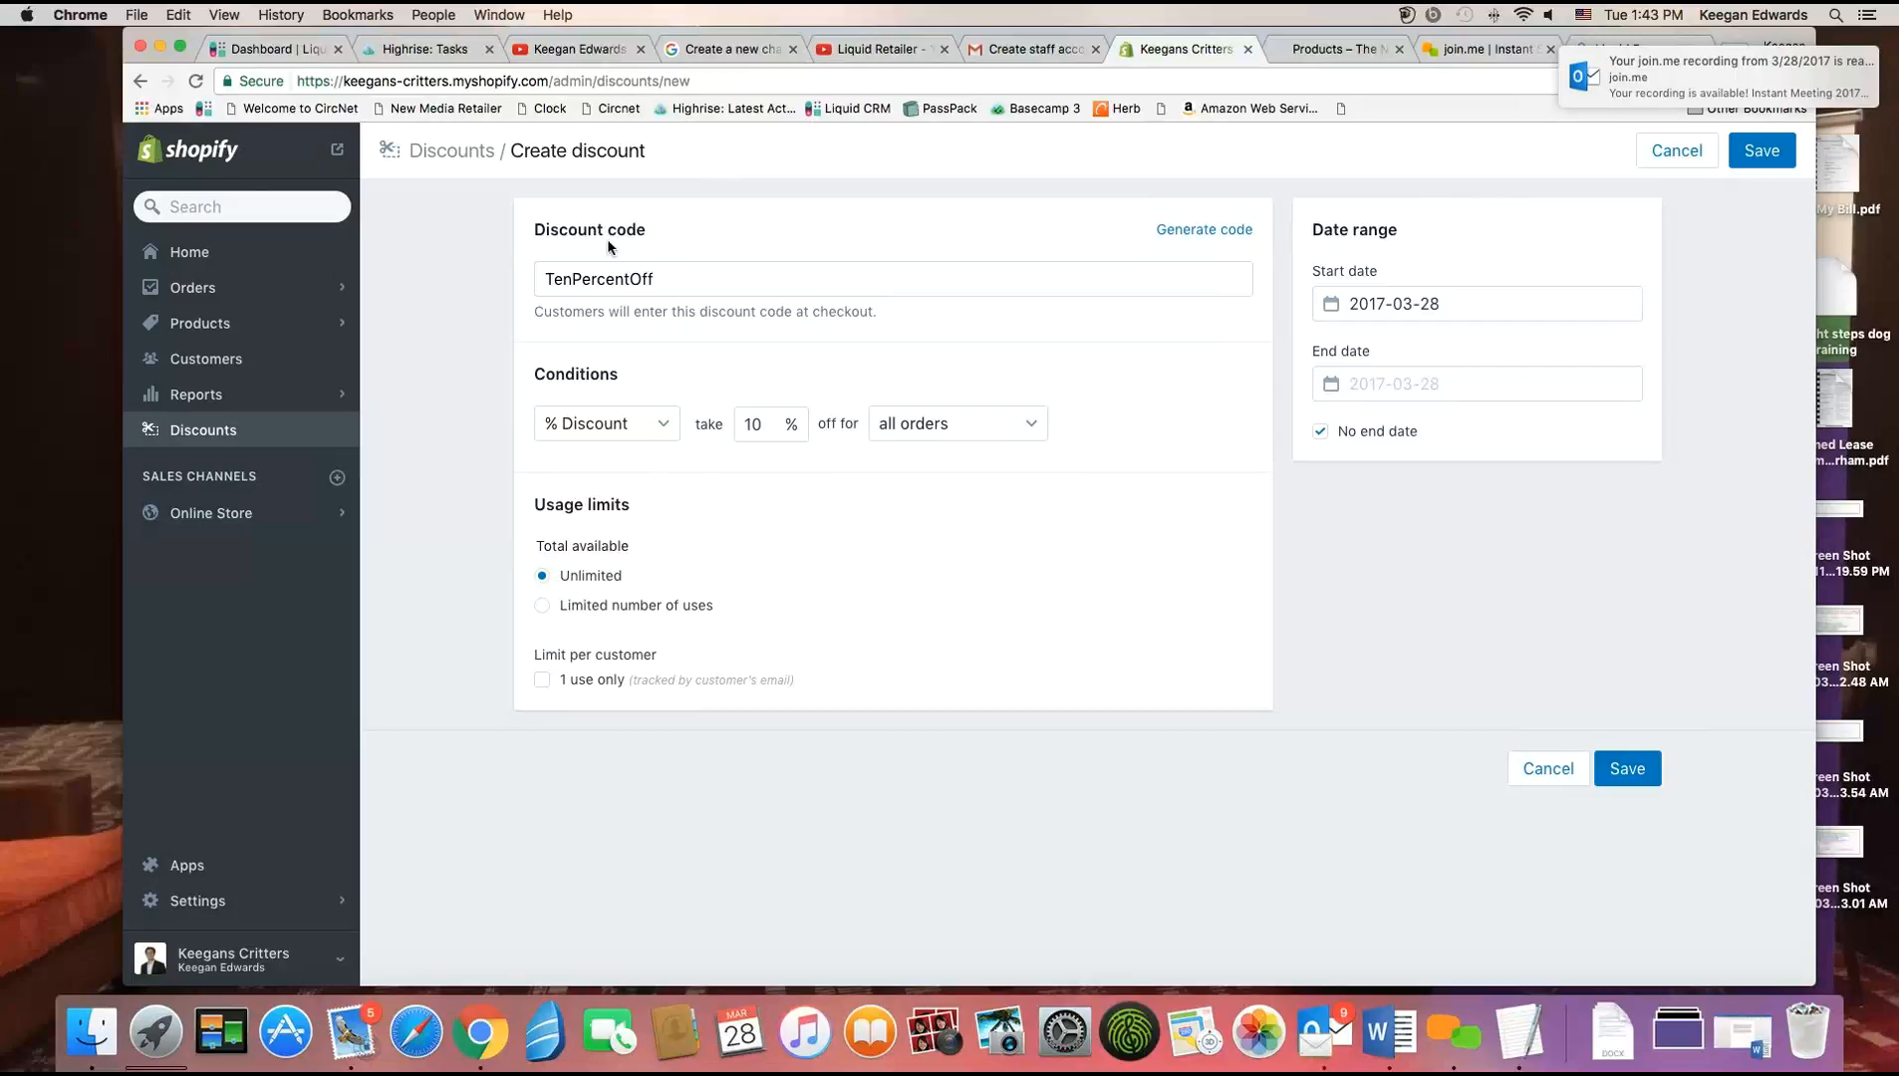
{"action": "mouse_move", "coordinate": [582, 697]}
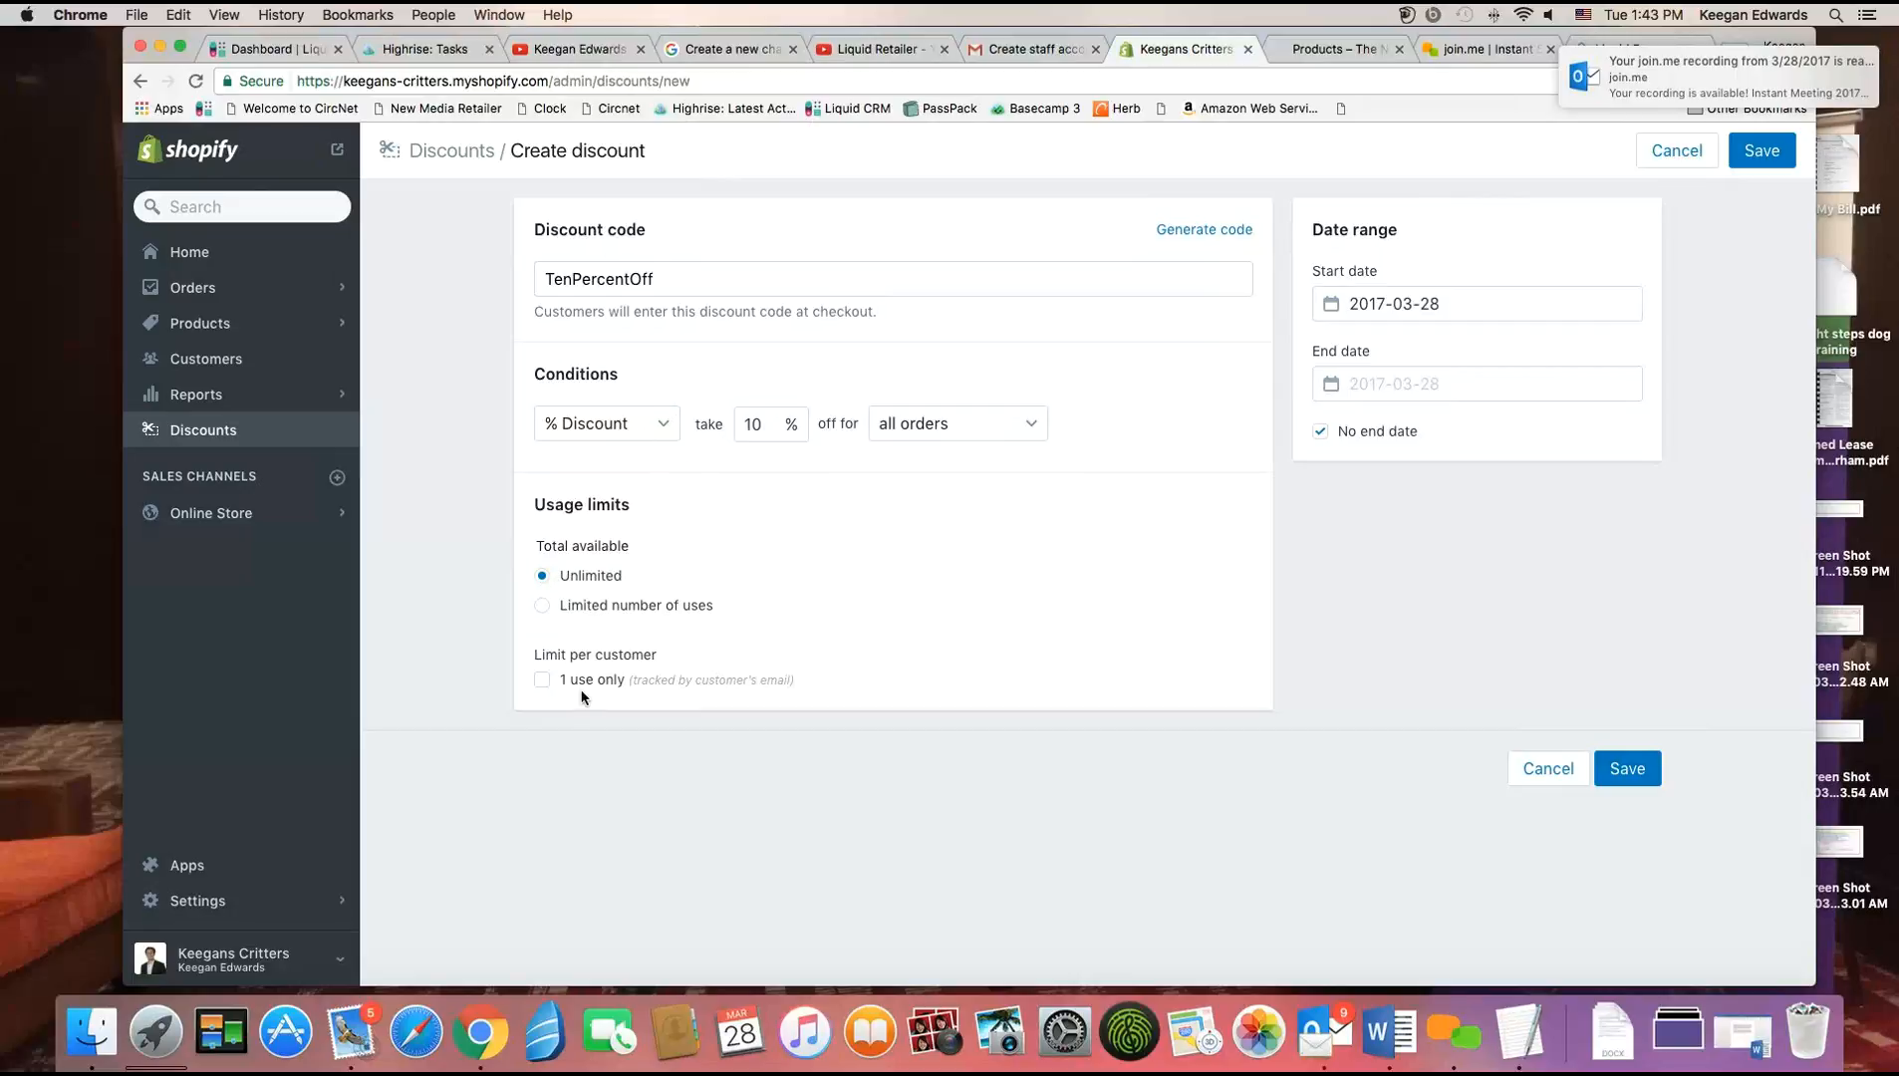
Try capping the code at a limited number of uses, entering 13.
{"action": "left_click", "coordinate": [542, 604]}
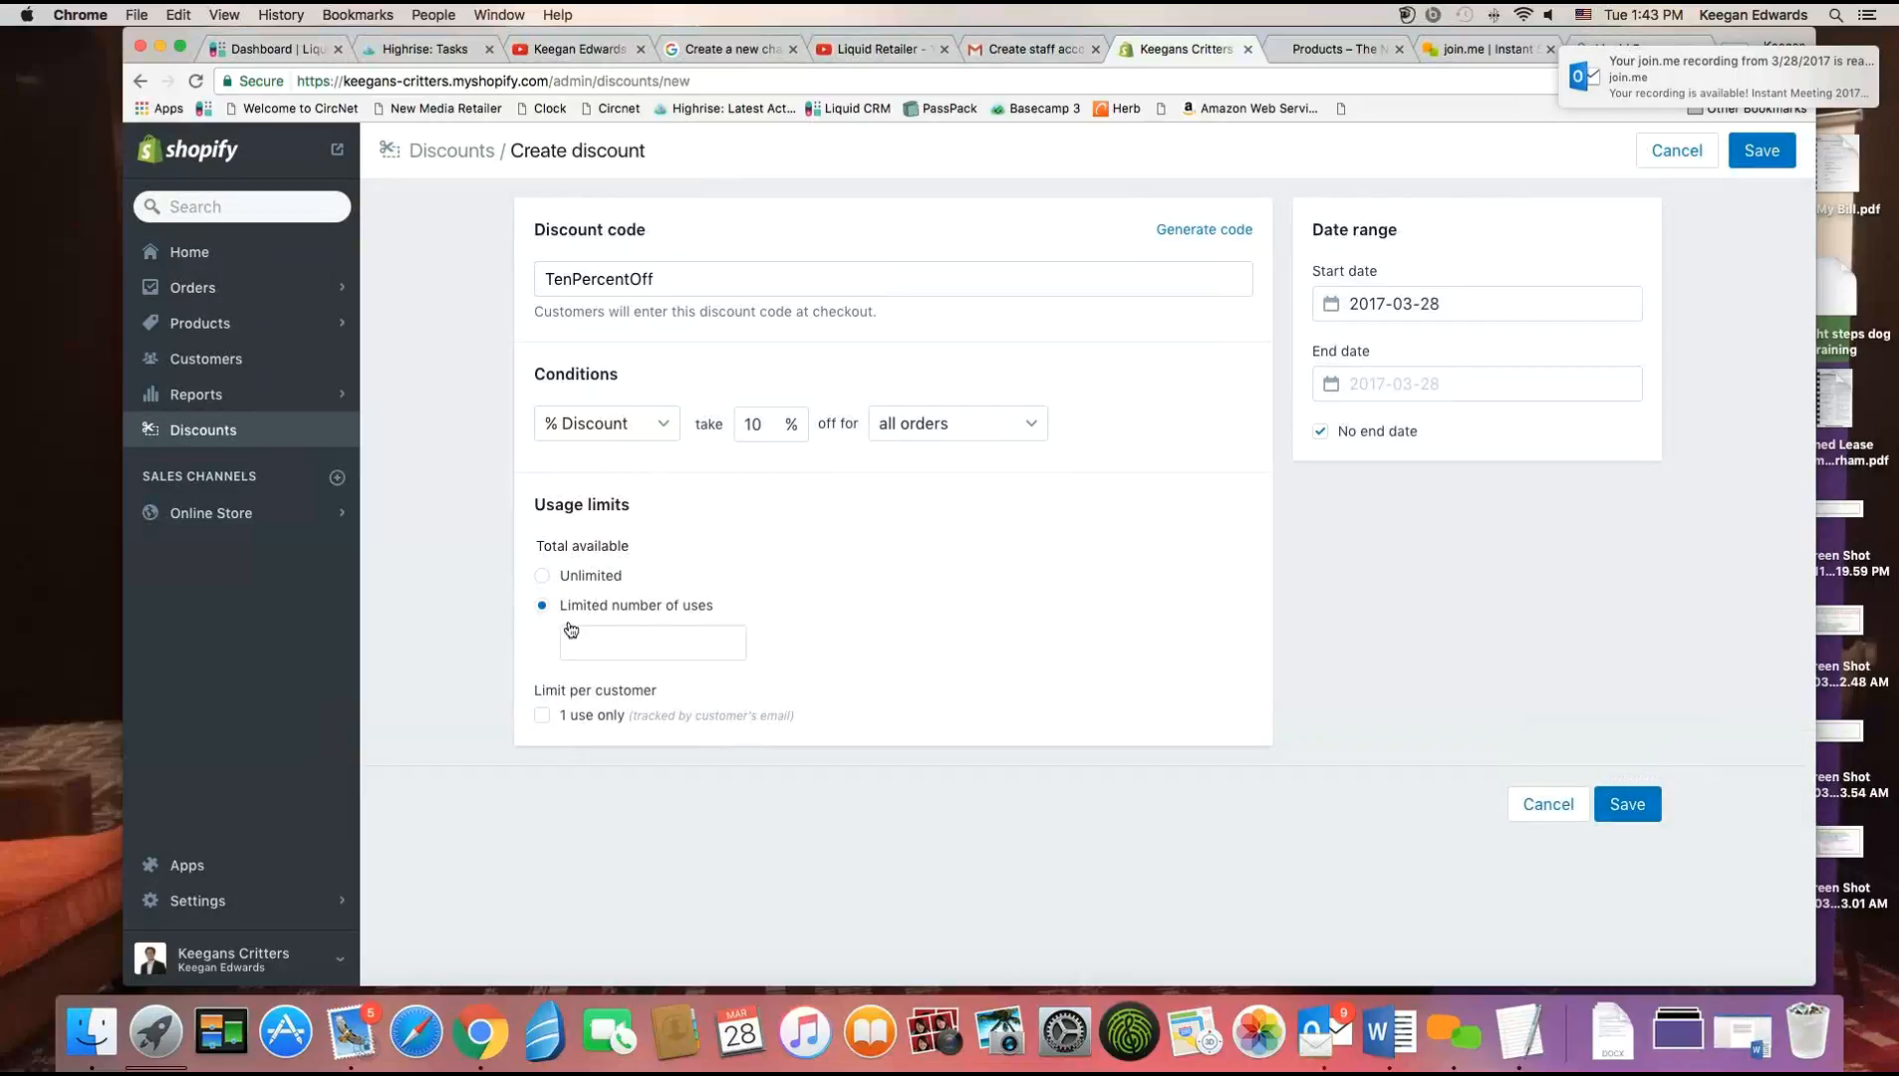
{"action": "left_click", "coordinate": [652, 641]}
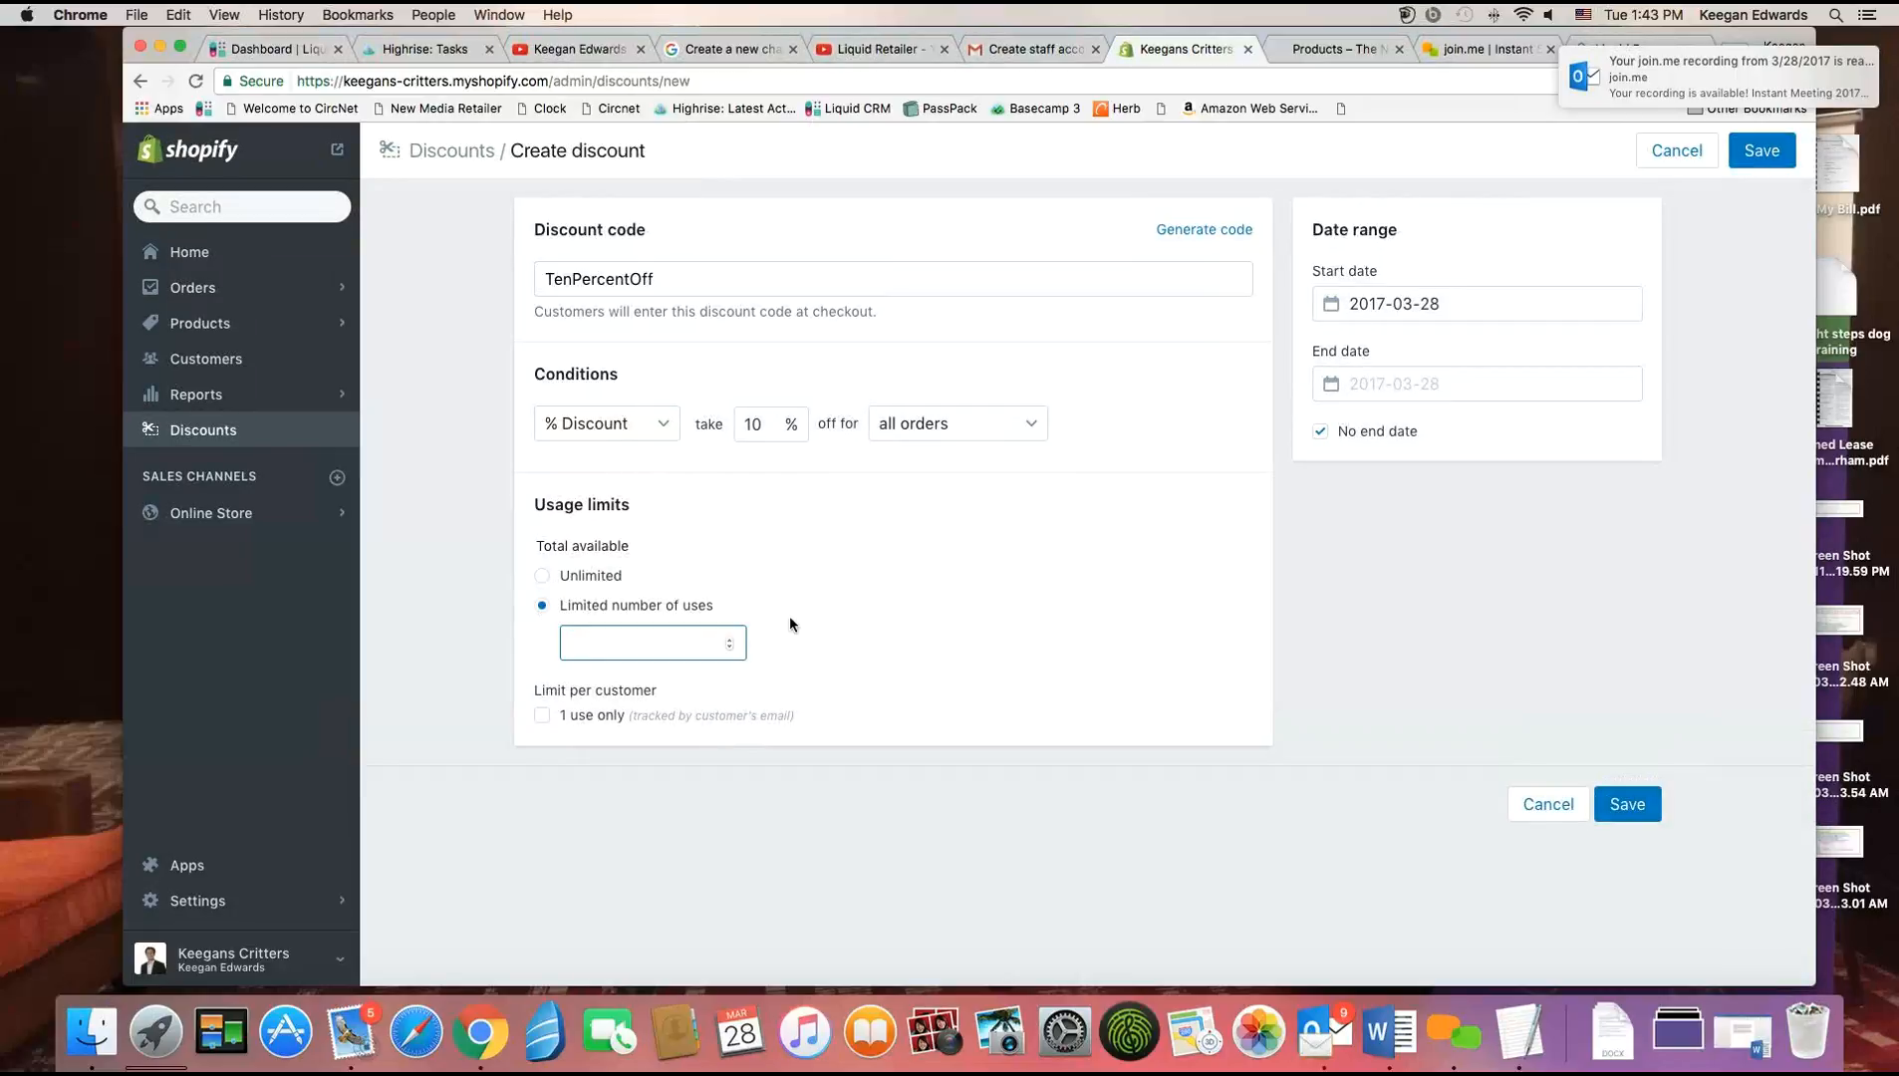
{"action": "type", "text": "1"}
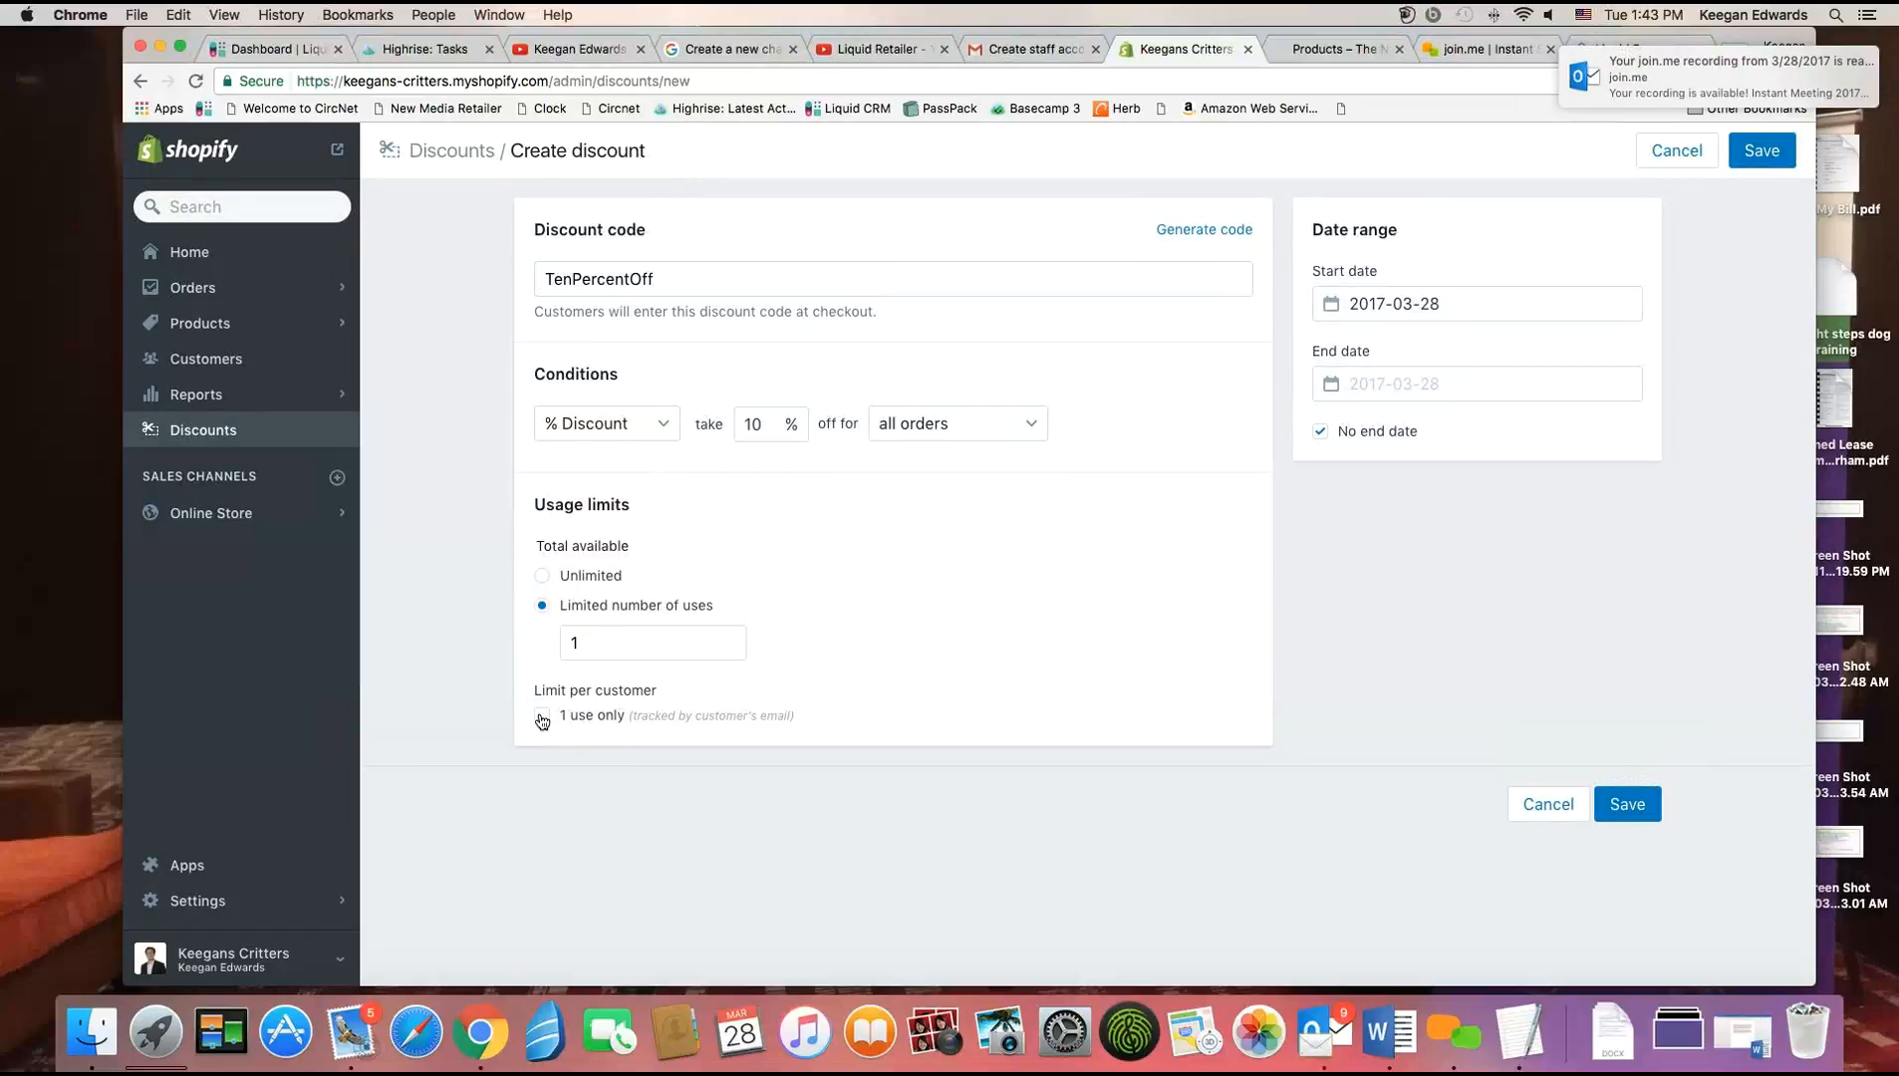
{"action": "type", "text": "3"}
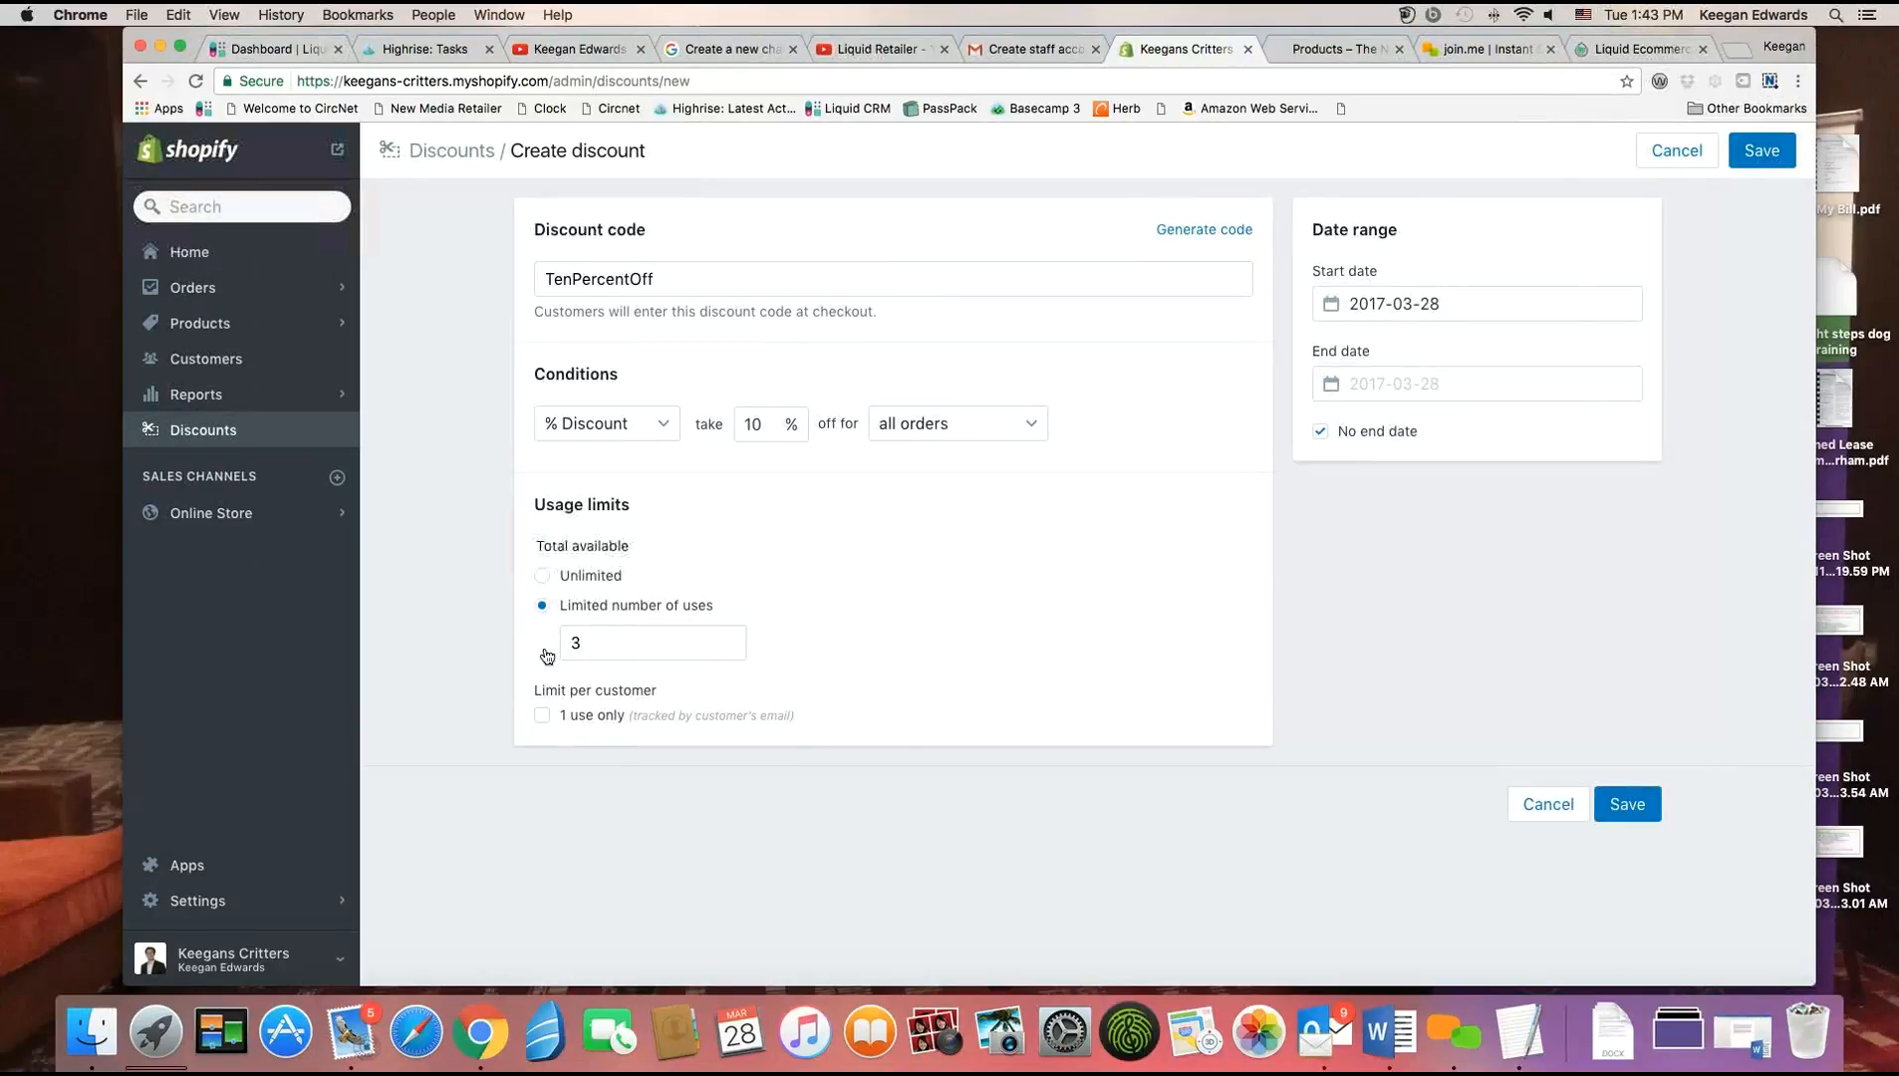
Revert to unlimited total uses but limit each customer to 1 use only.
{"action": "left_click", "coordinate": [542, 716]}
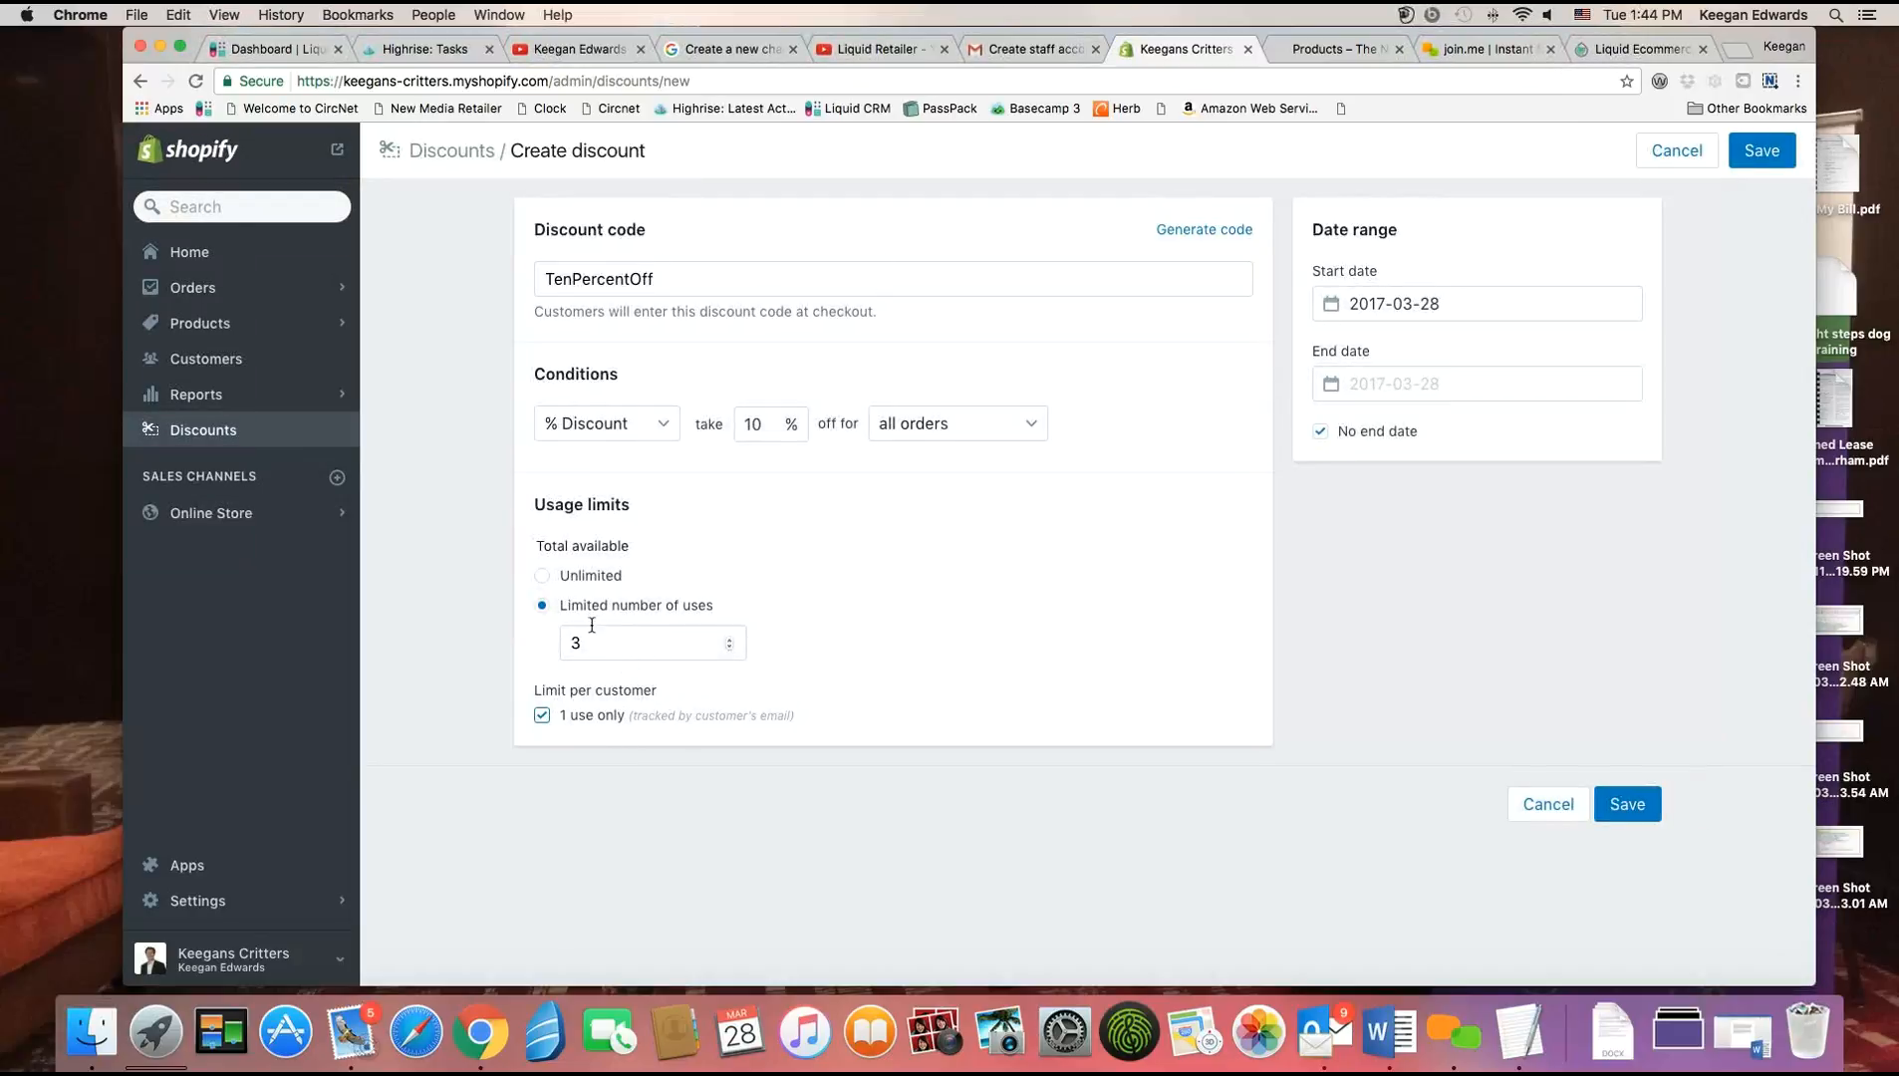
{"action": "left_click", "coordinate": [542, 576]}
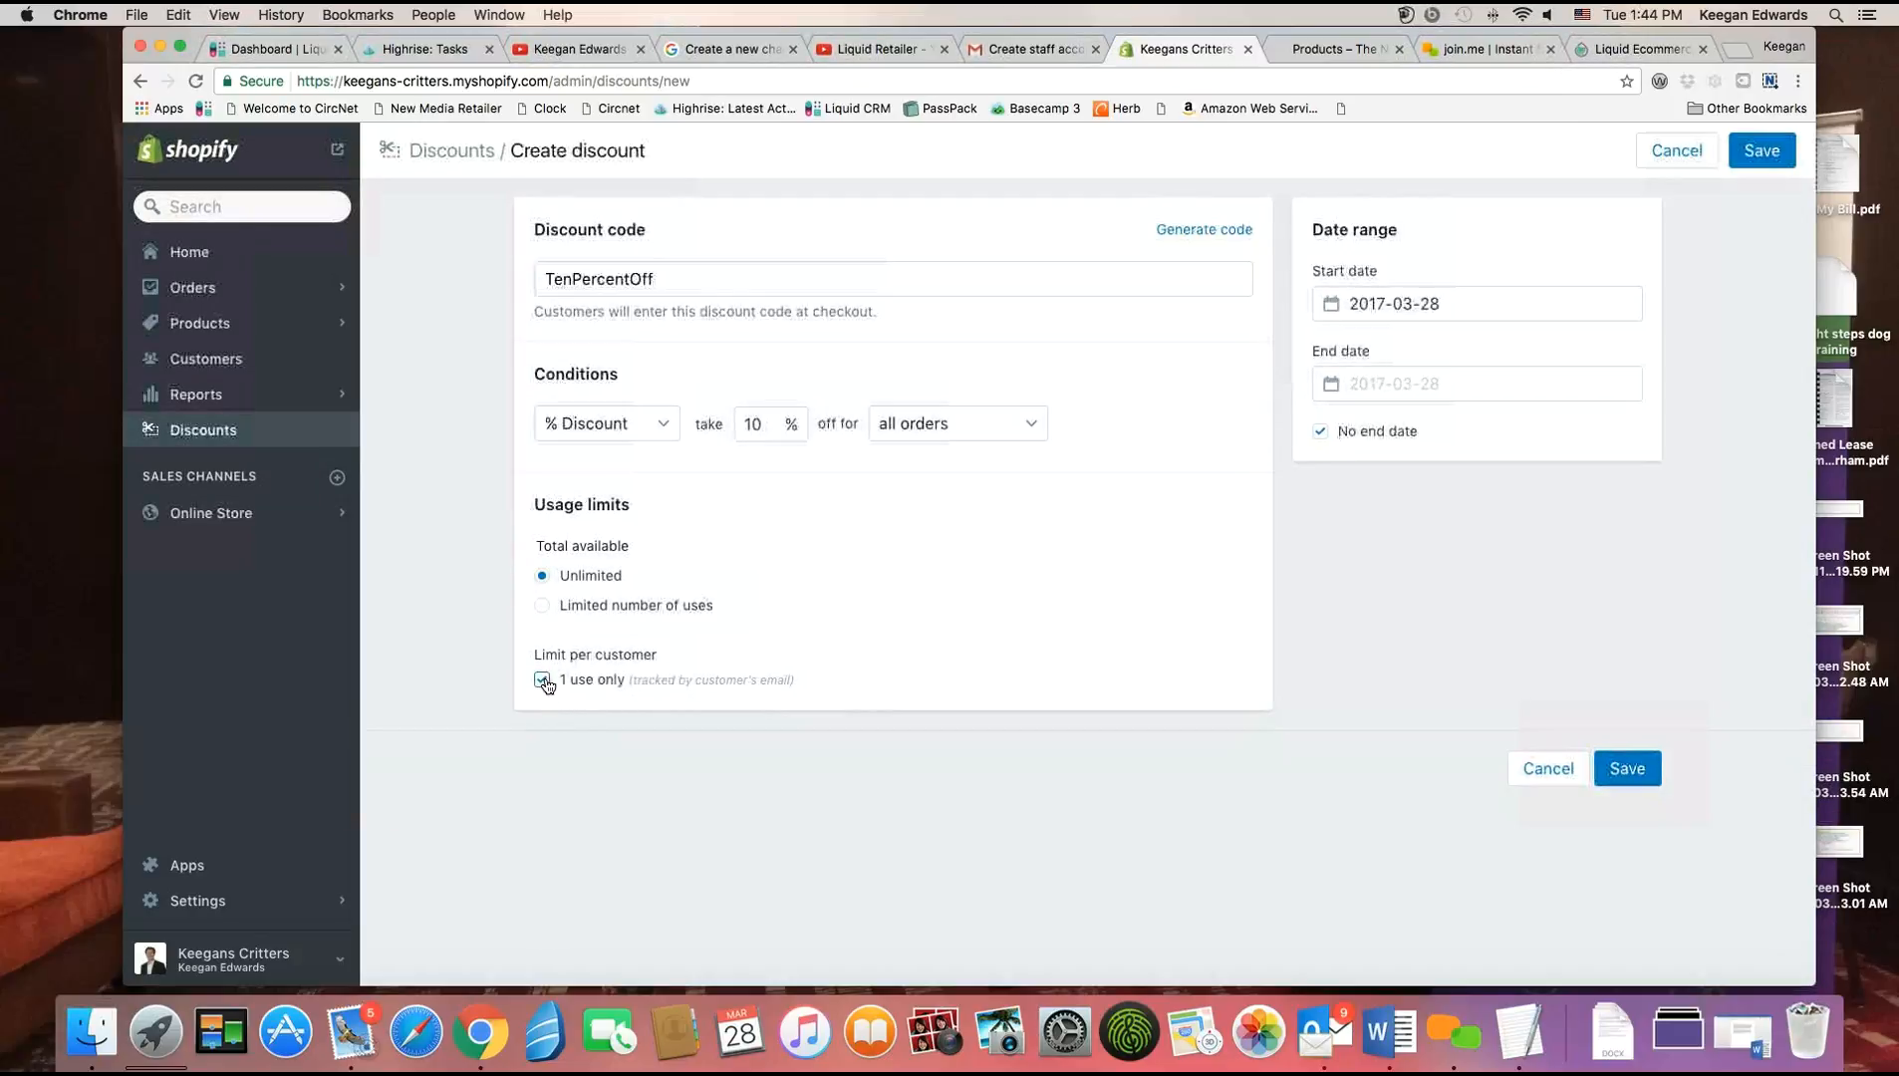
{"action": "left_click", "coordinate": [542, 680]}
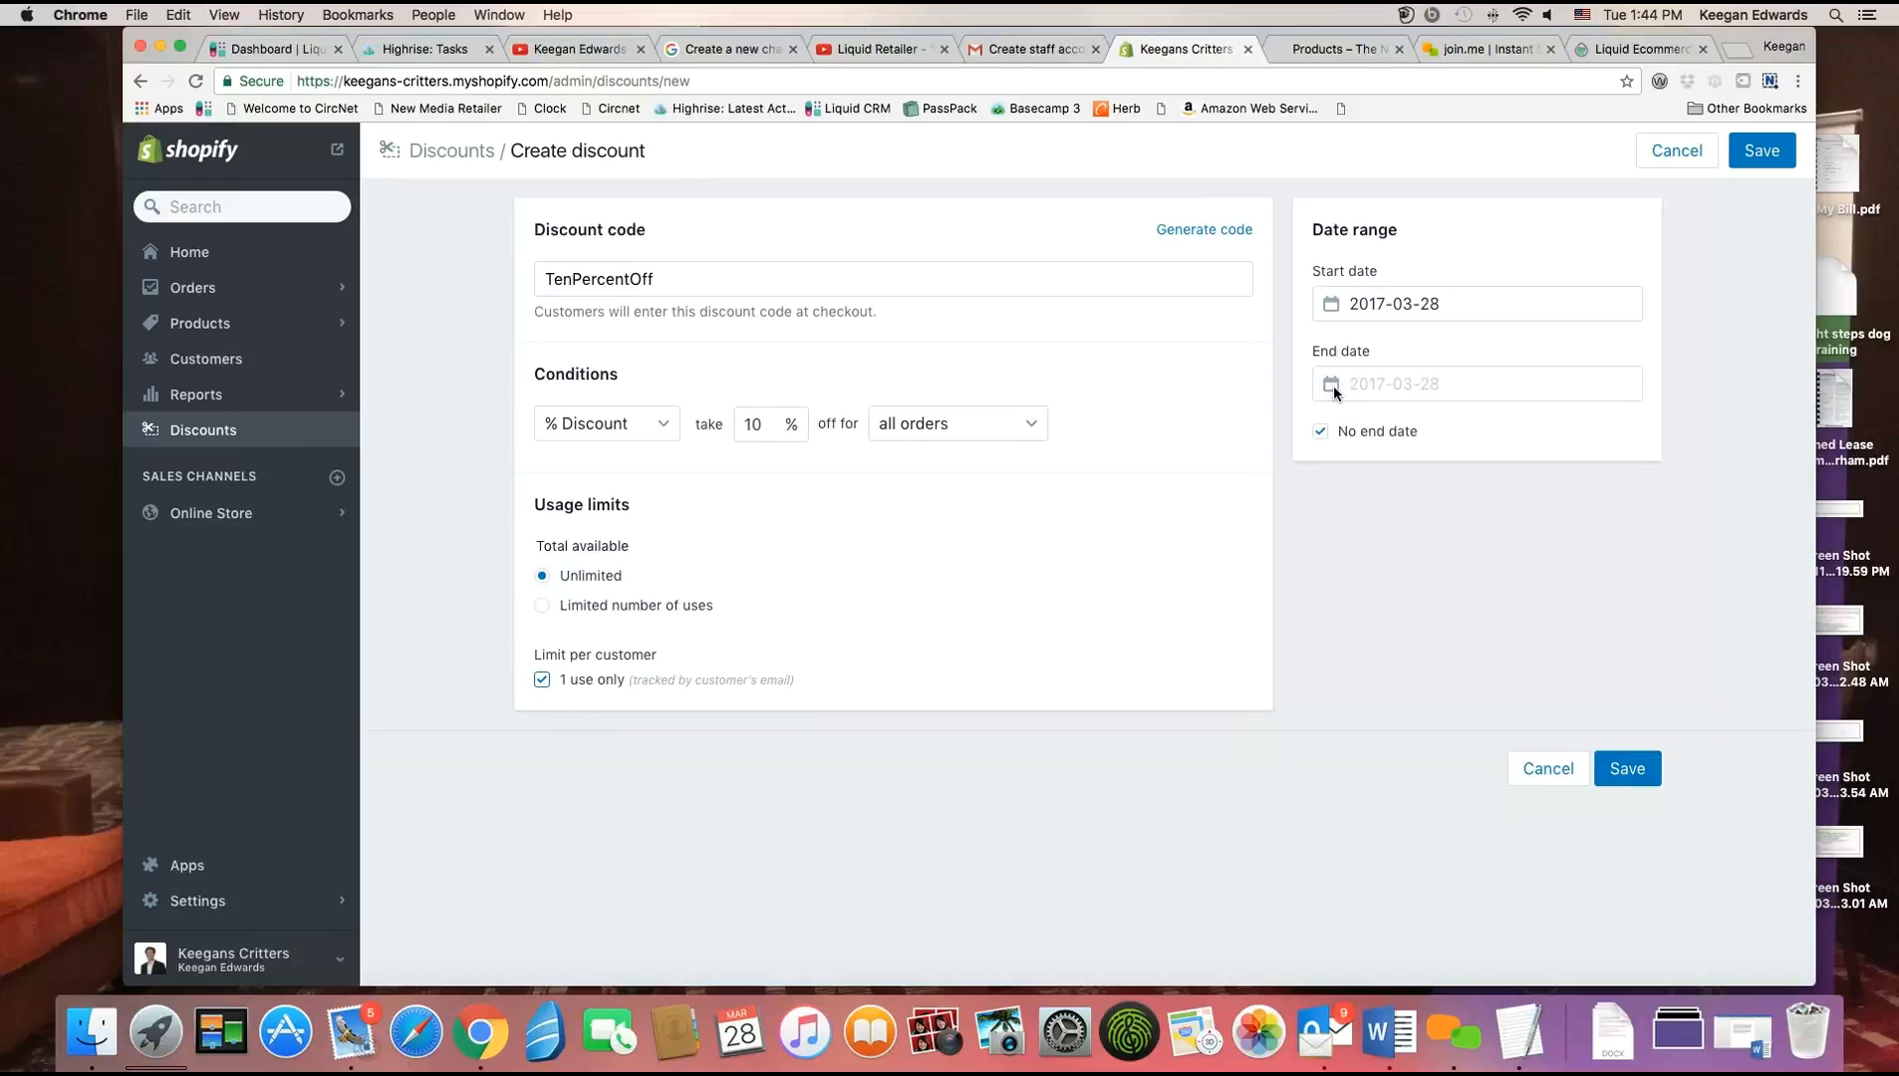
{"action": "left_click", "coordinate": [1319, 430]}
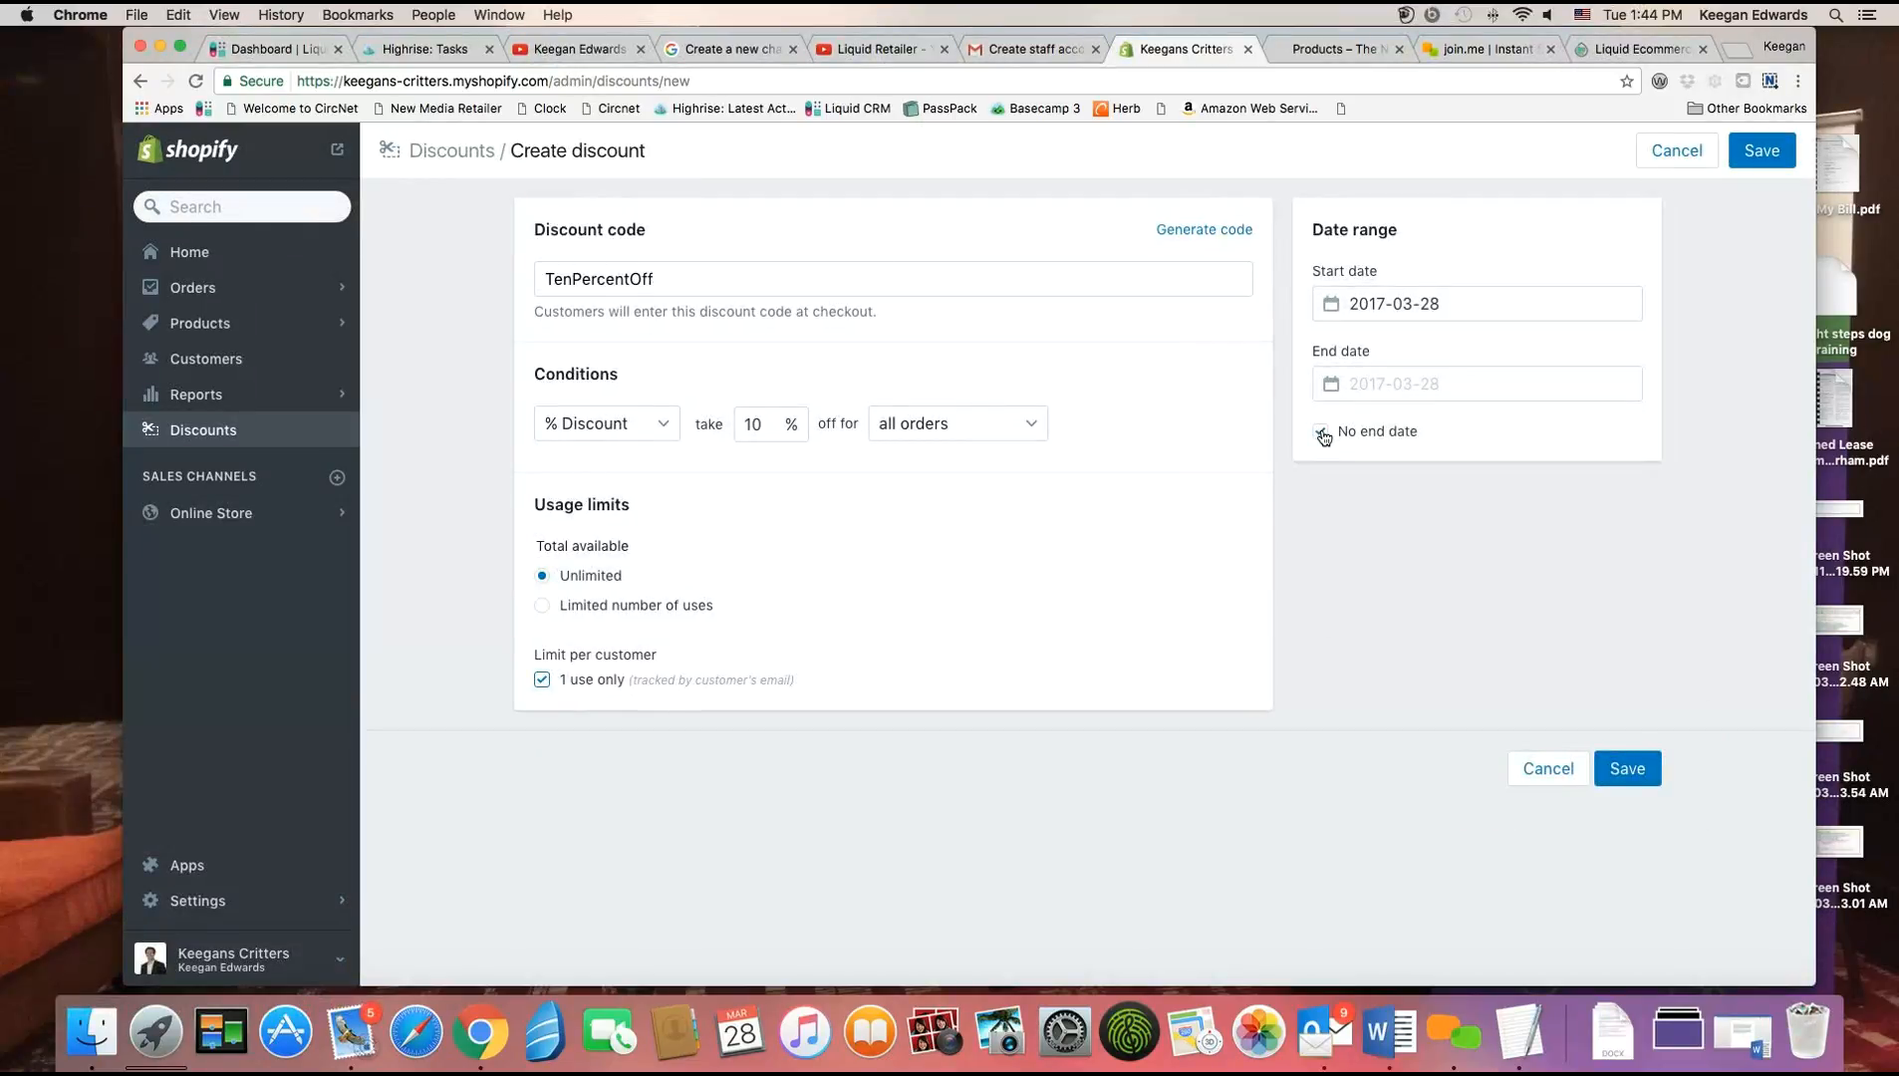
Give the code a date range of 2017-04-01 to 2017-04-30 and save it.
{"action": "left_click", "coordinate": [1319, 430]}
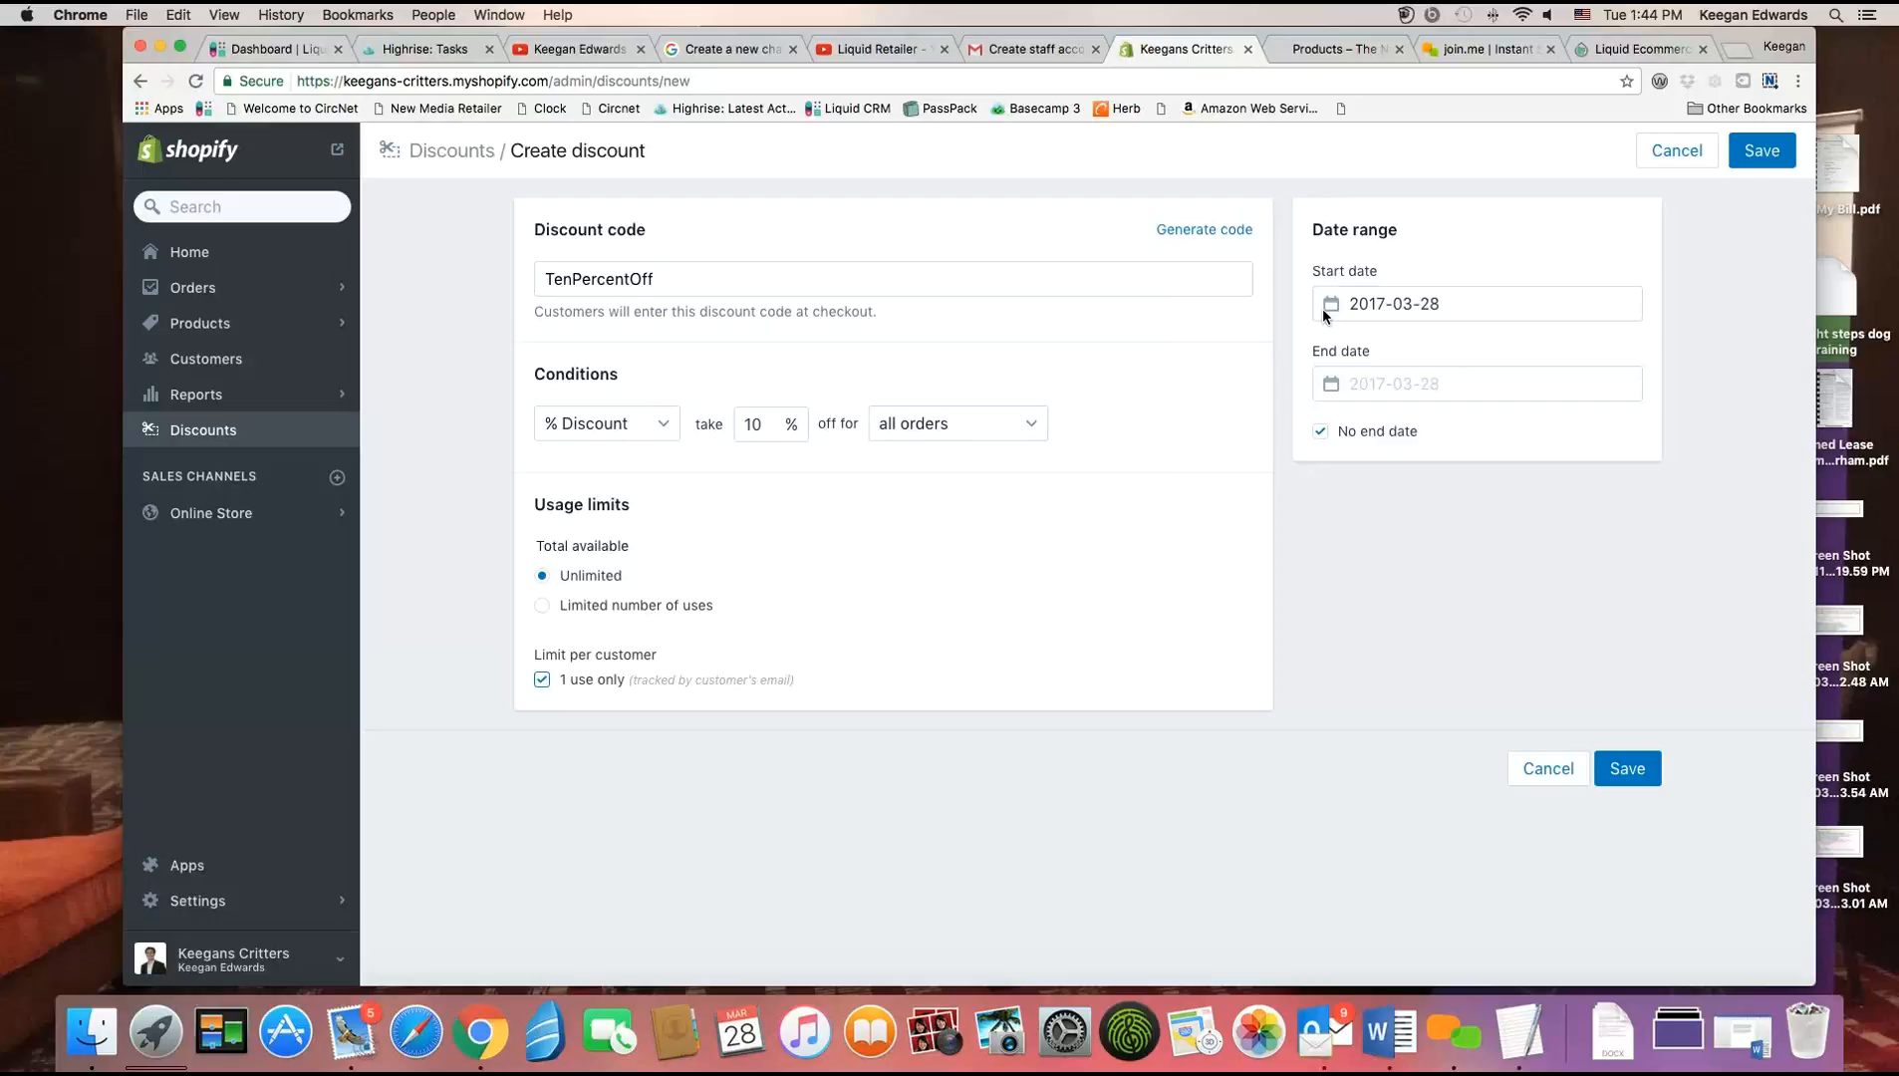
{"action": "left_click", "coordinate": [1453, 303]}
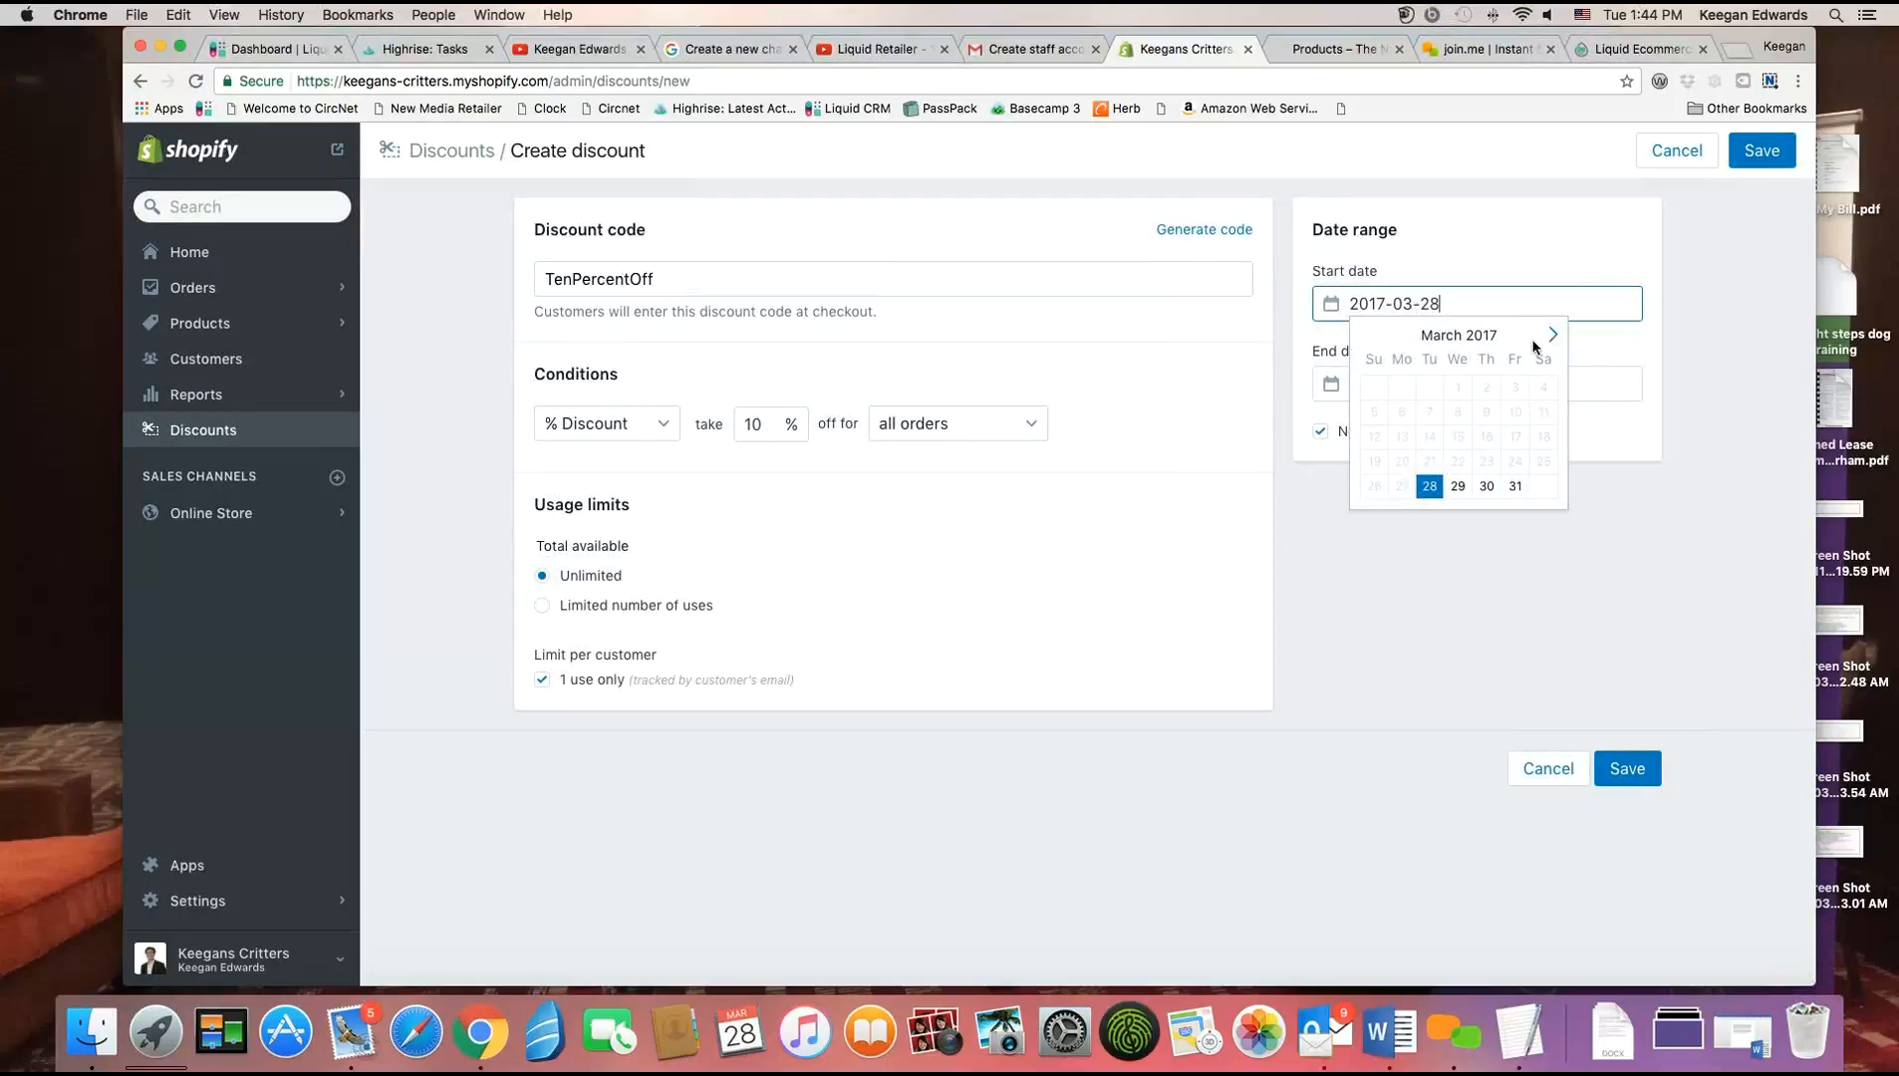
{"action": "left_click", "coordinate": [1553, 334]}
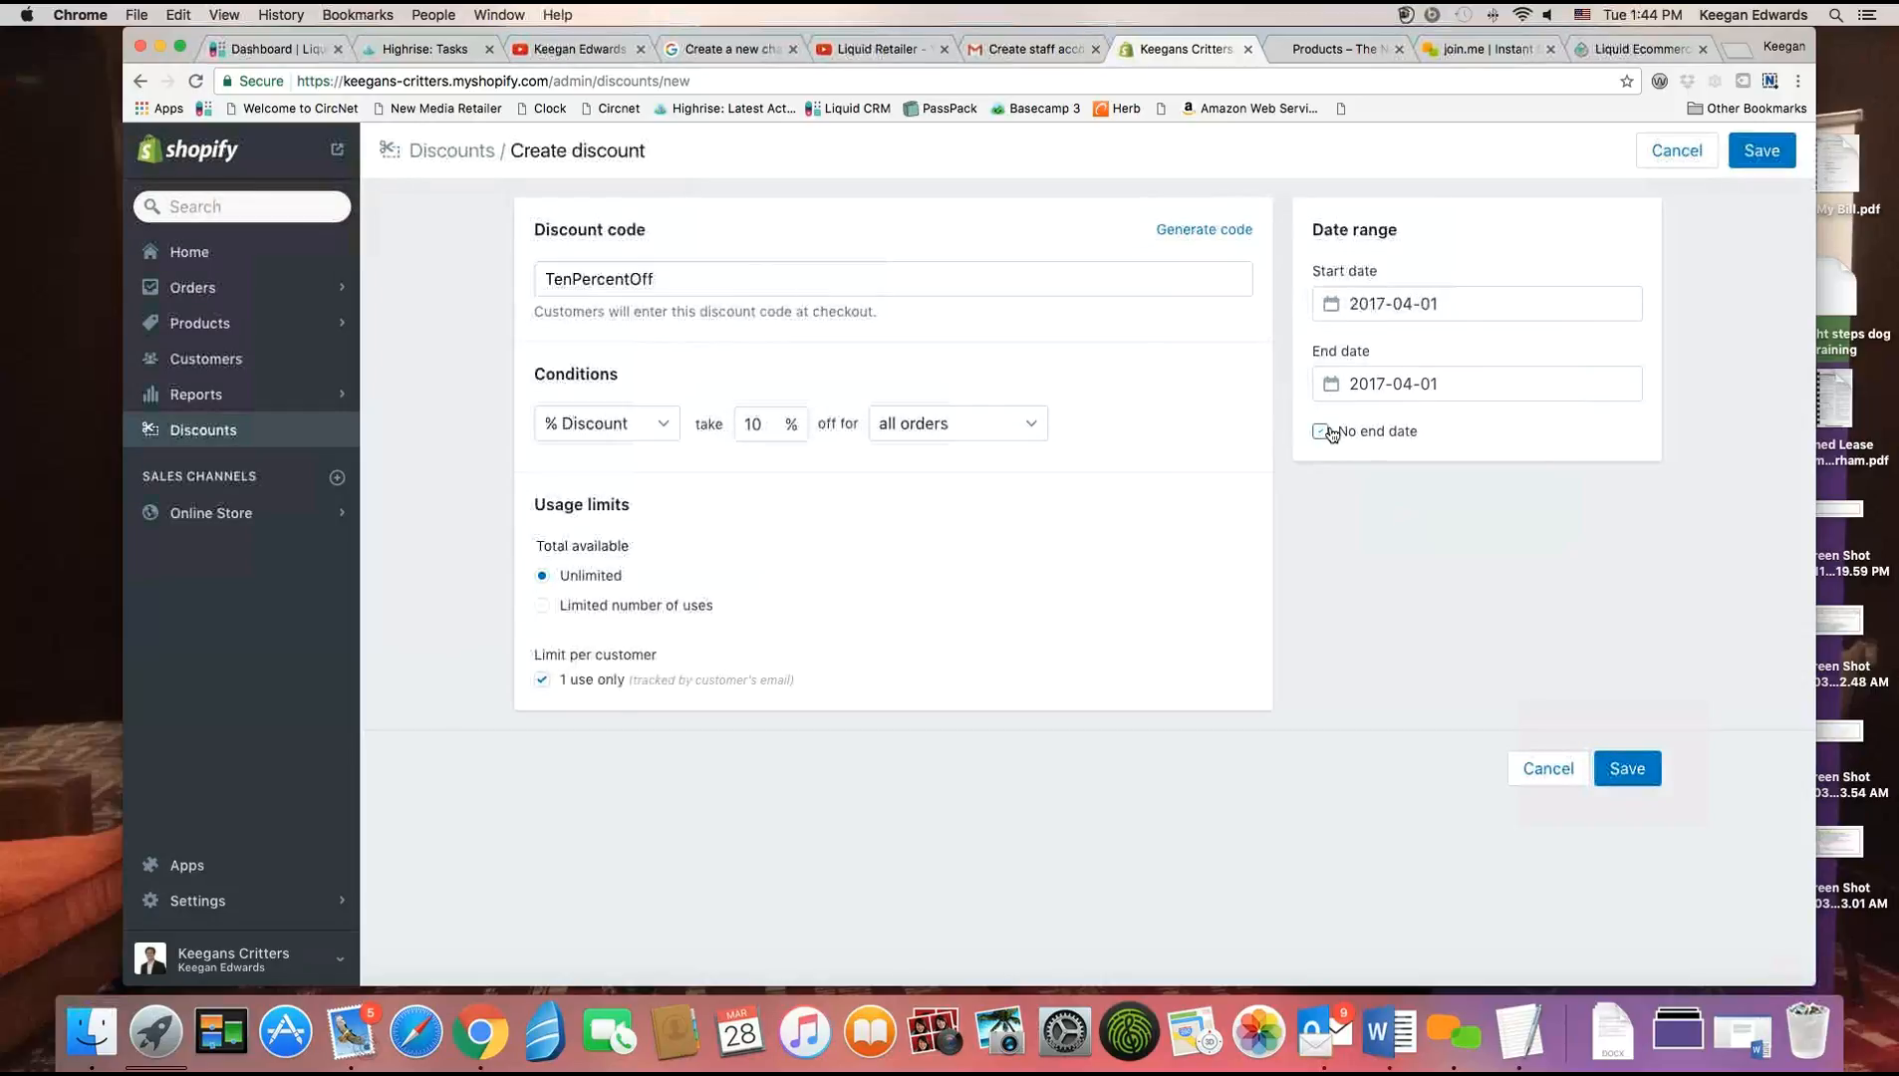
{"action": "left_click", "coordinate": [1475, 383]}
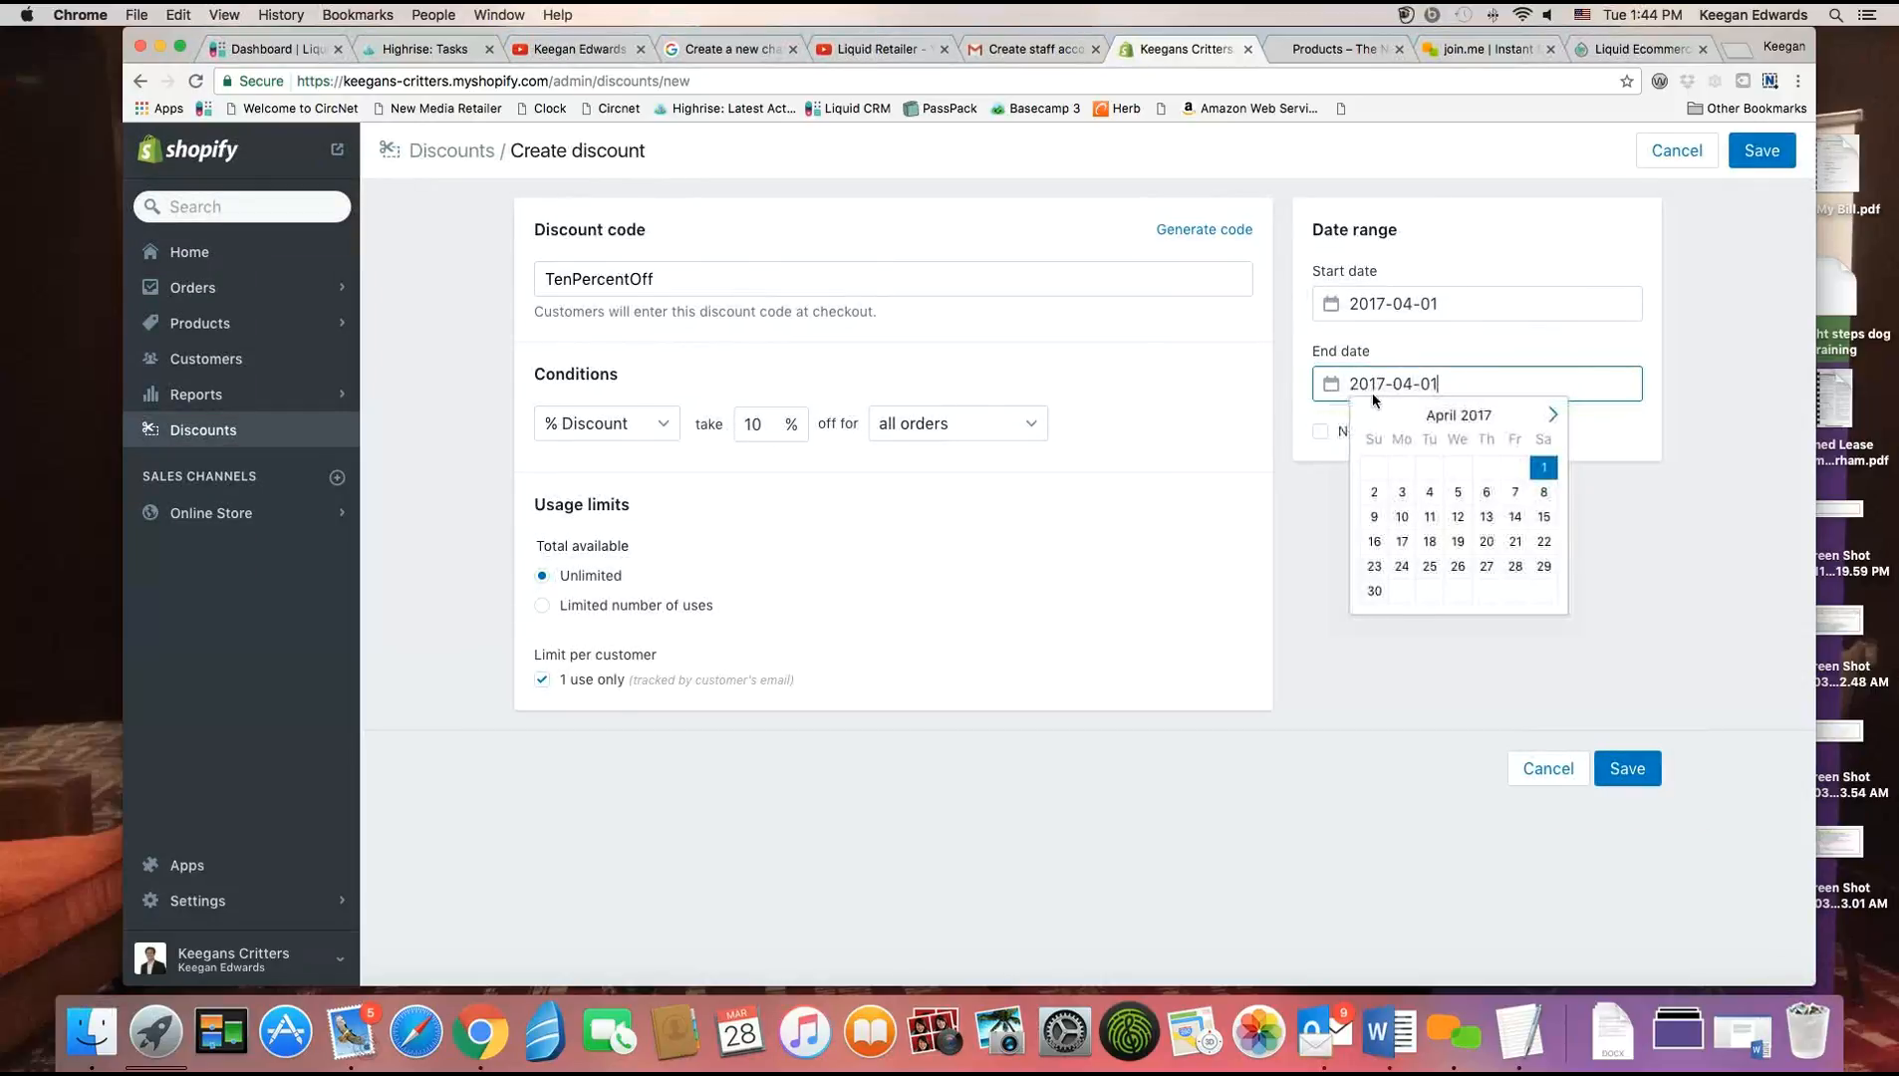
{"action": "left_click", "coordinate": [1373, 592]}
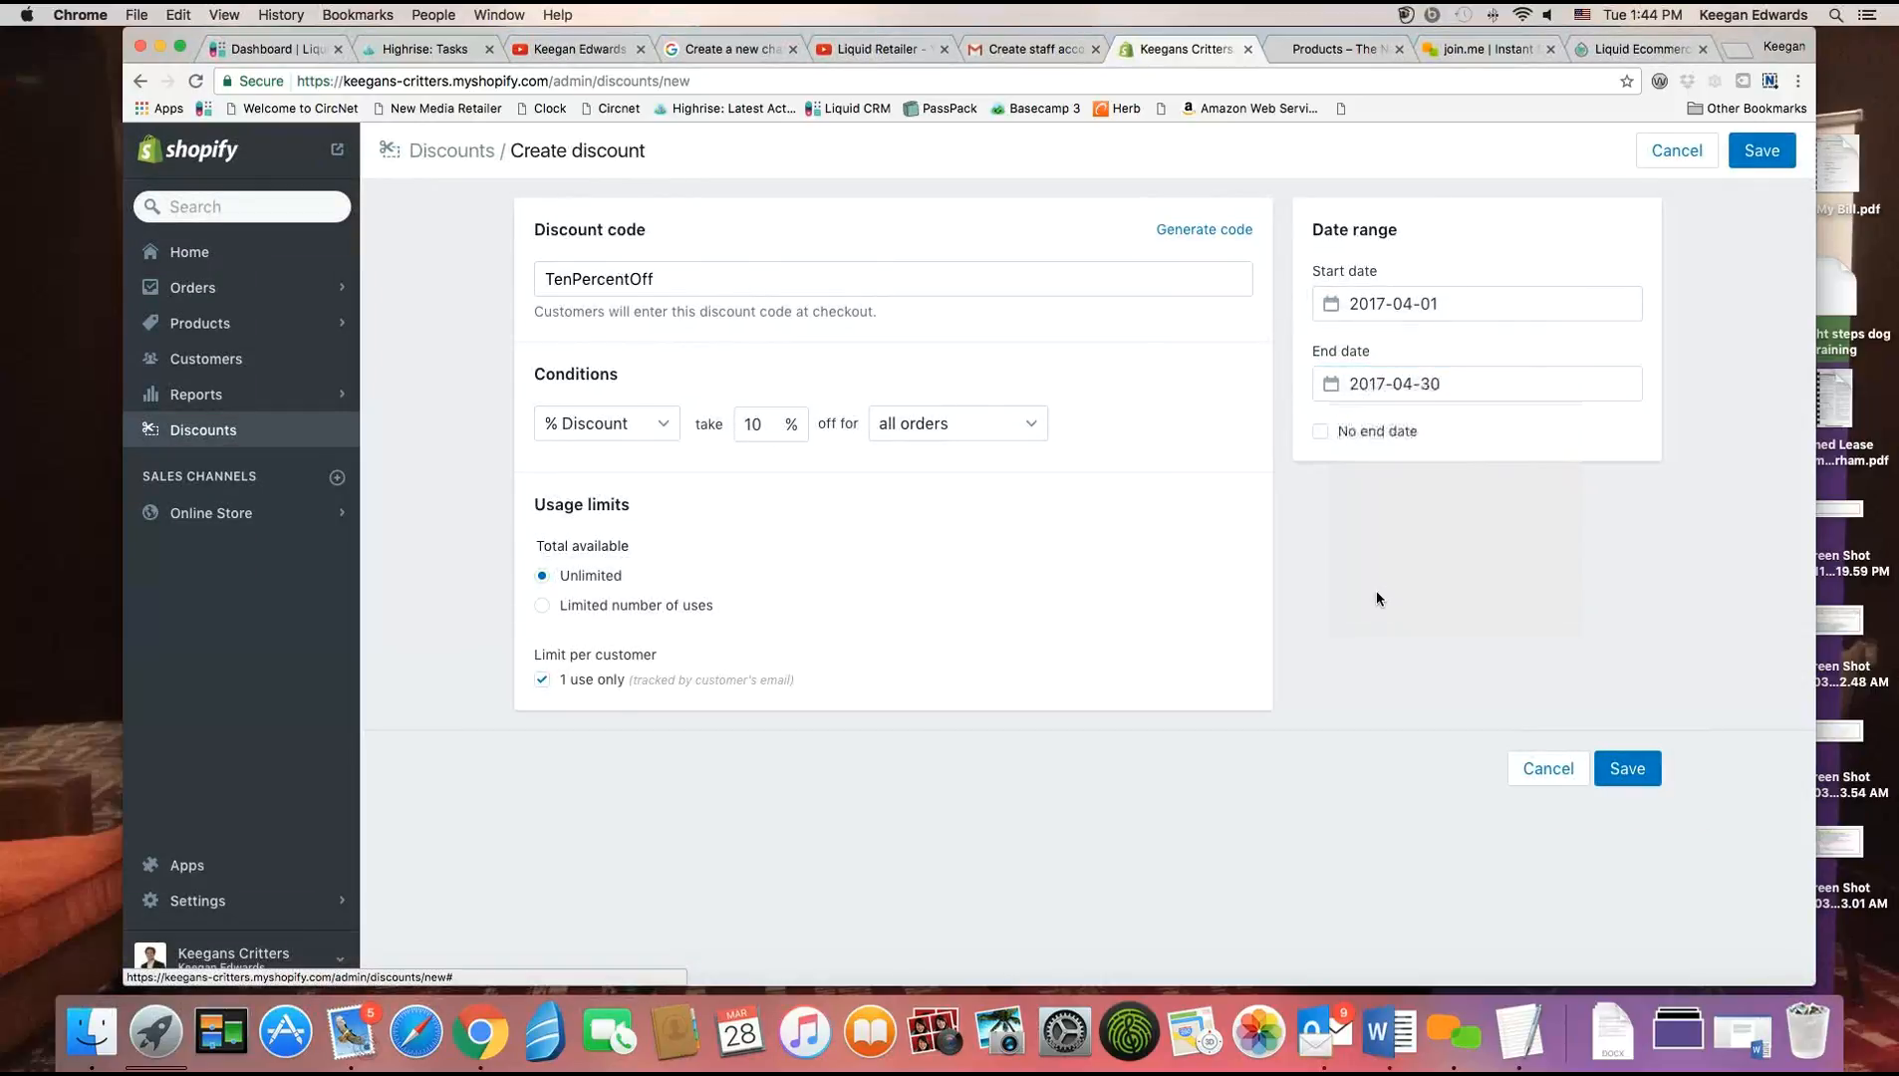
{"action": "left_click", "coordinate": [1626, 770]}
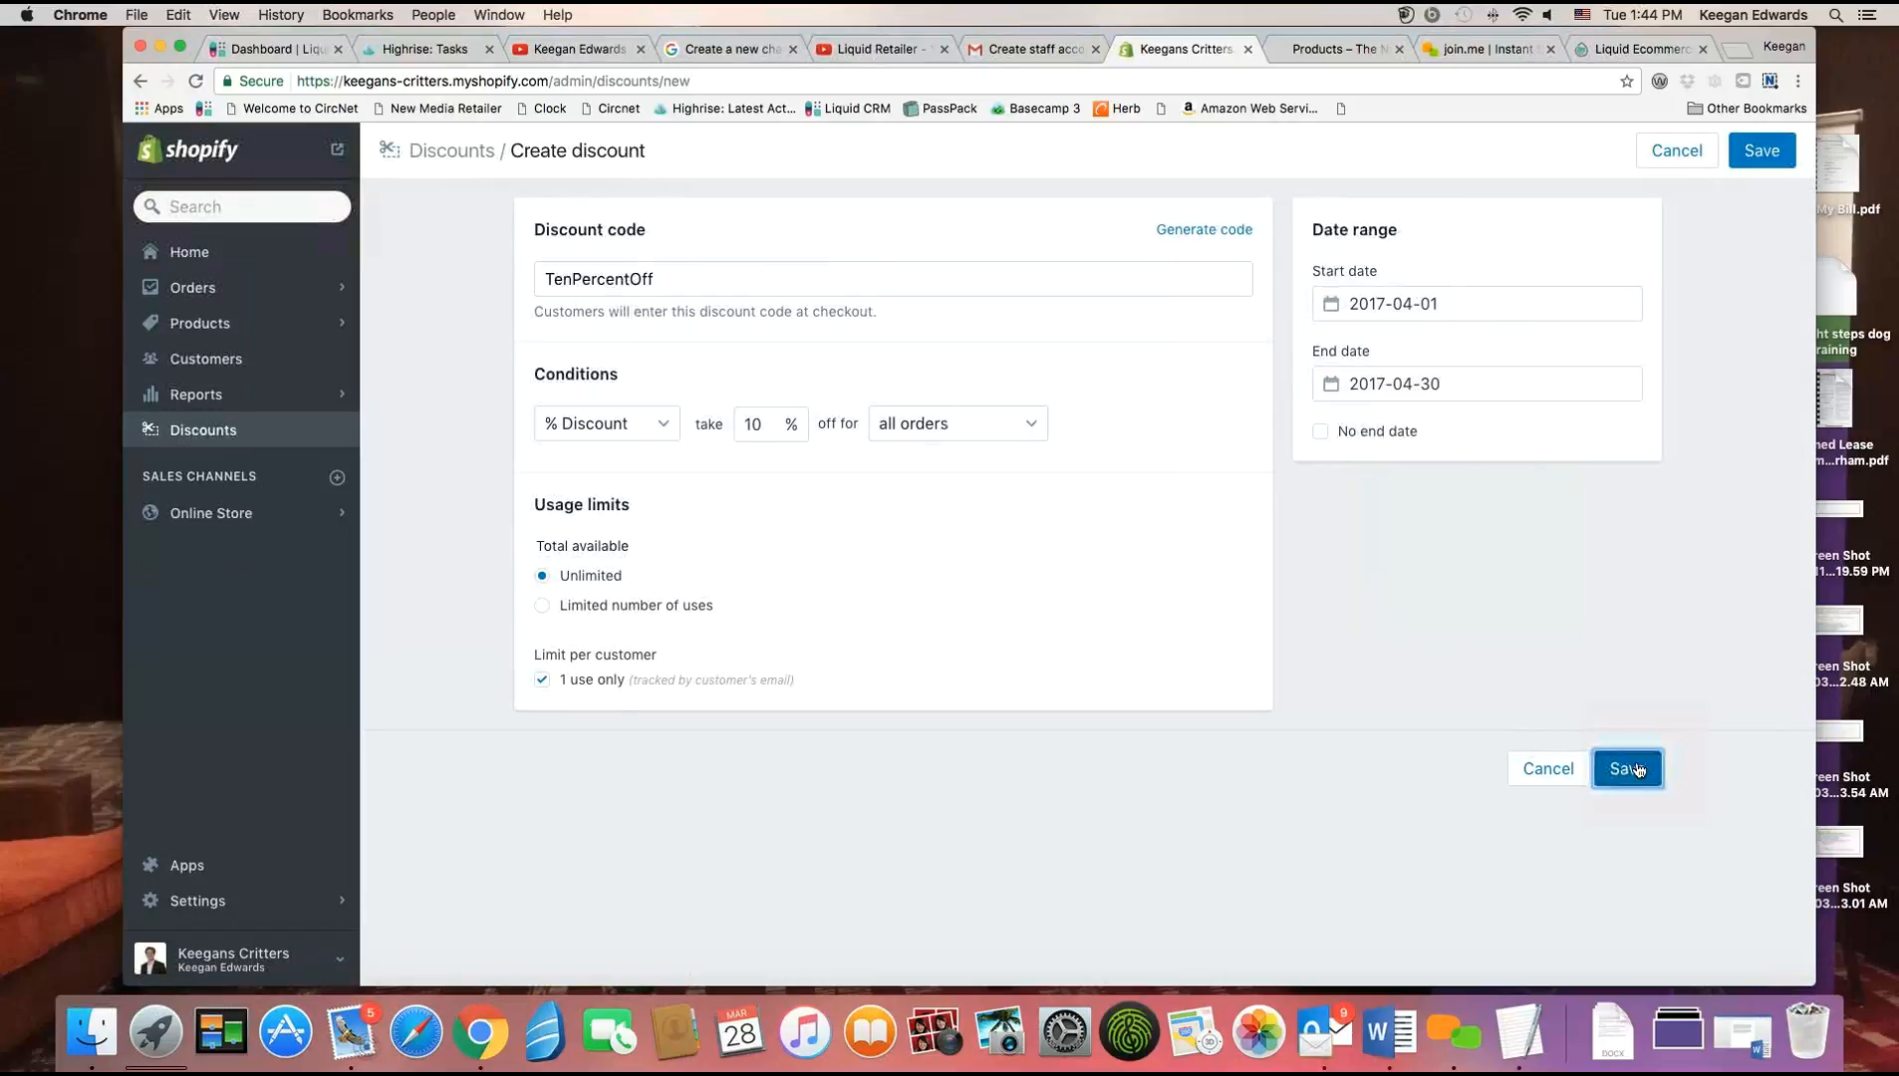
Finish saving, check the Active and Inactive lists for TenPercentOff, then show All Discounts.
{"action": "left_click", "coordinate": [1626, 770]}
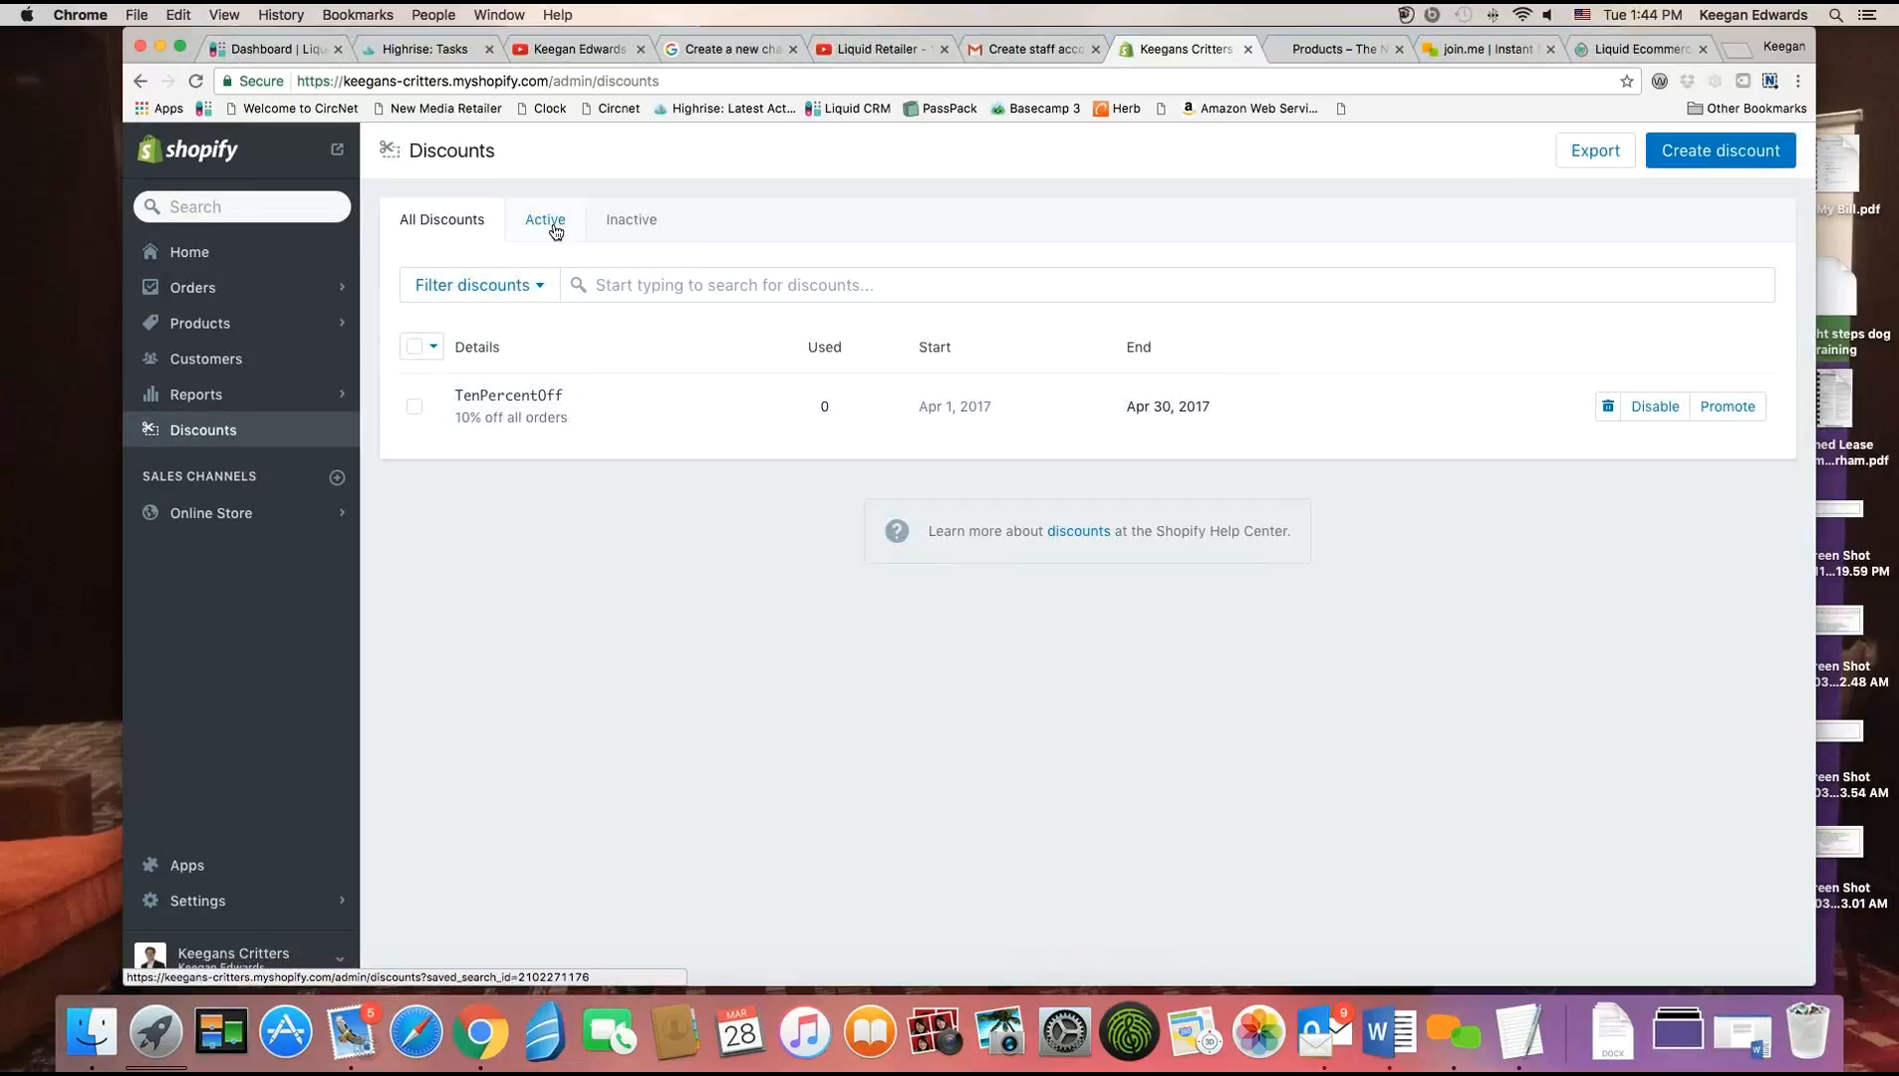
{"action": "left_click", "coordinate": [544, 219]}
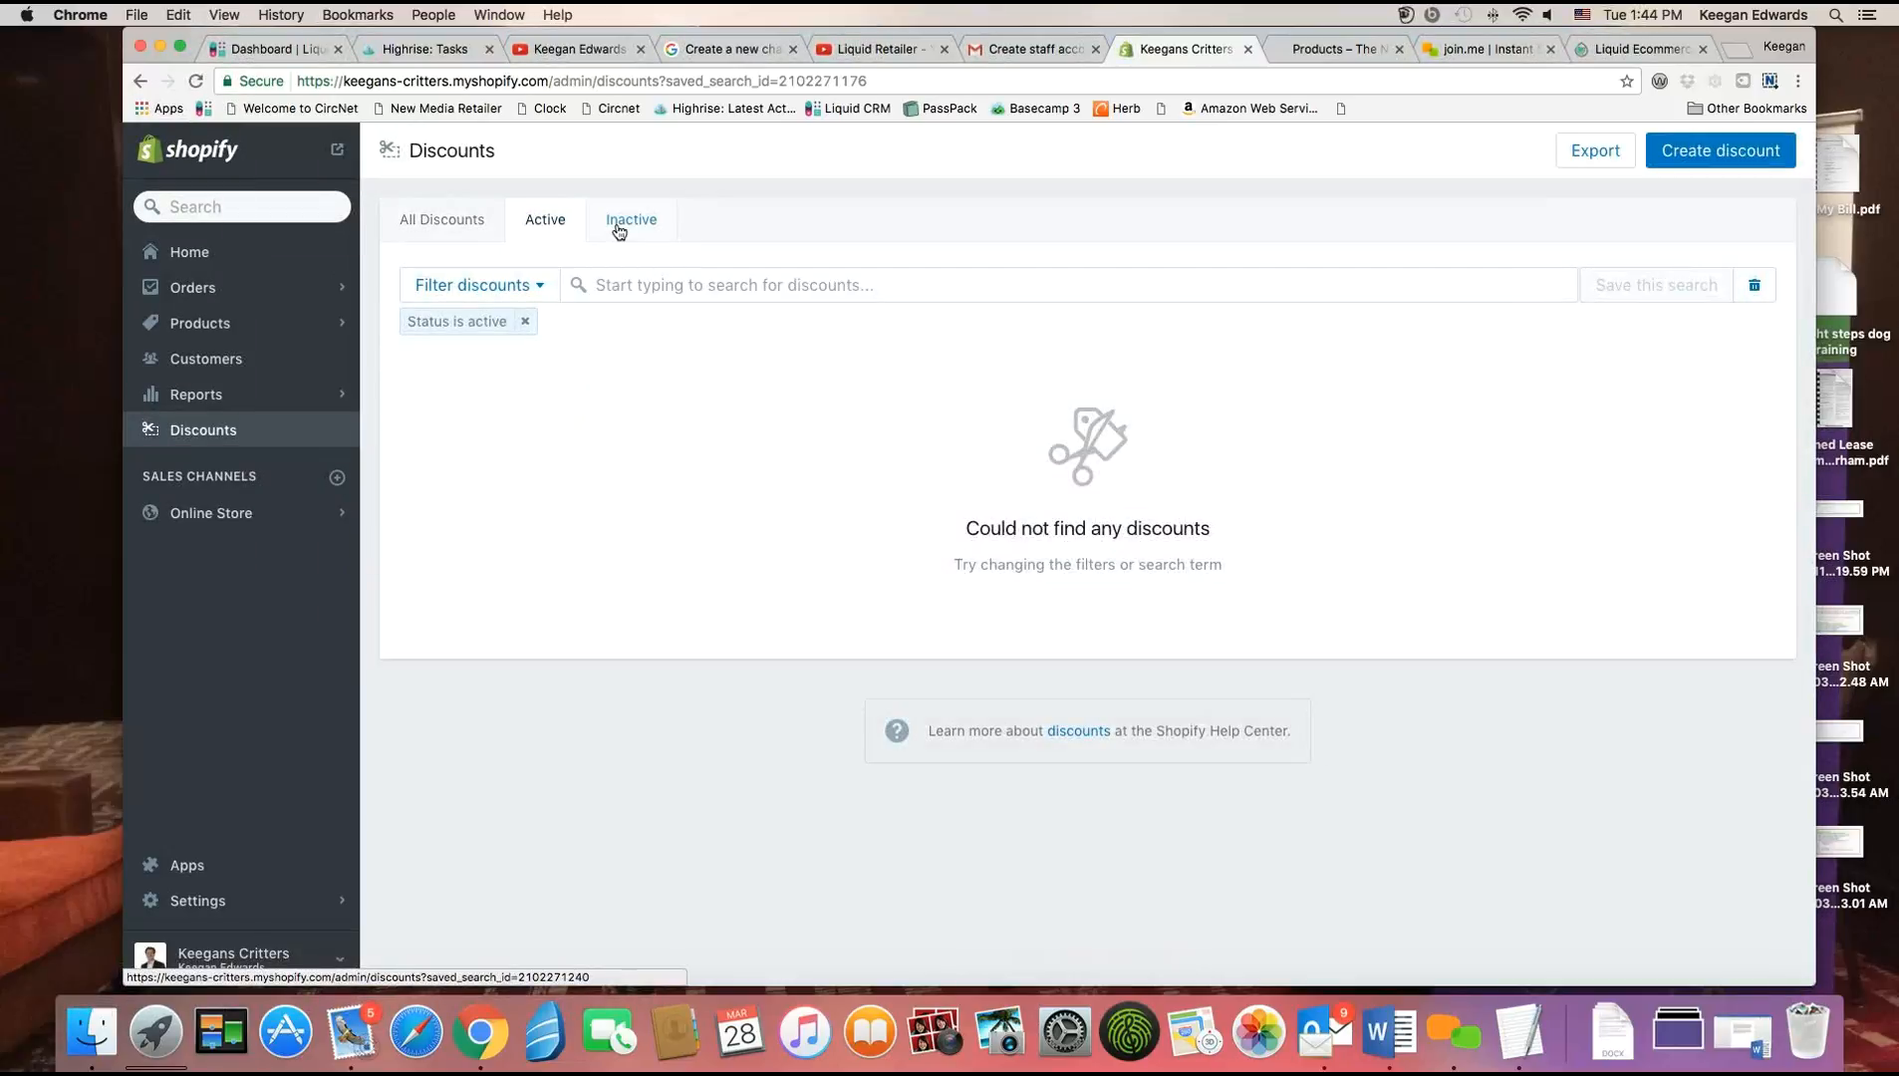
{"action": "left_click", "coordinate": [630, 219]}
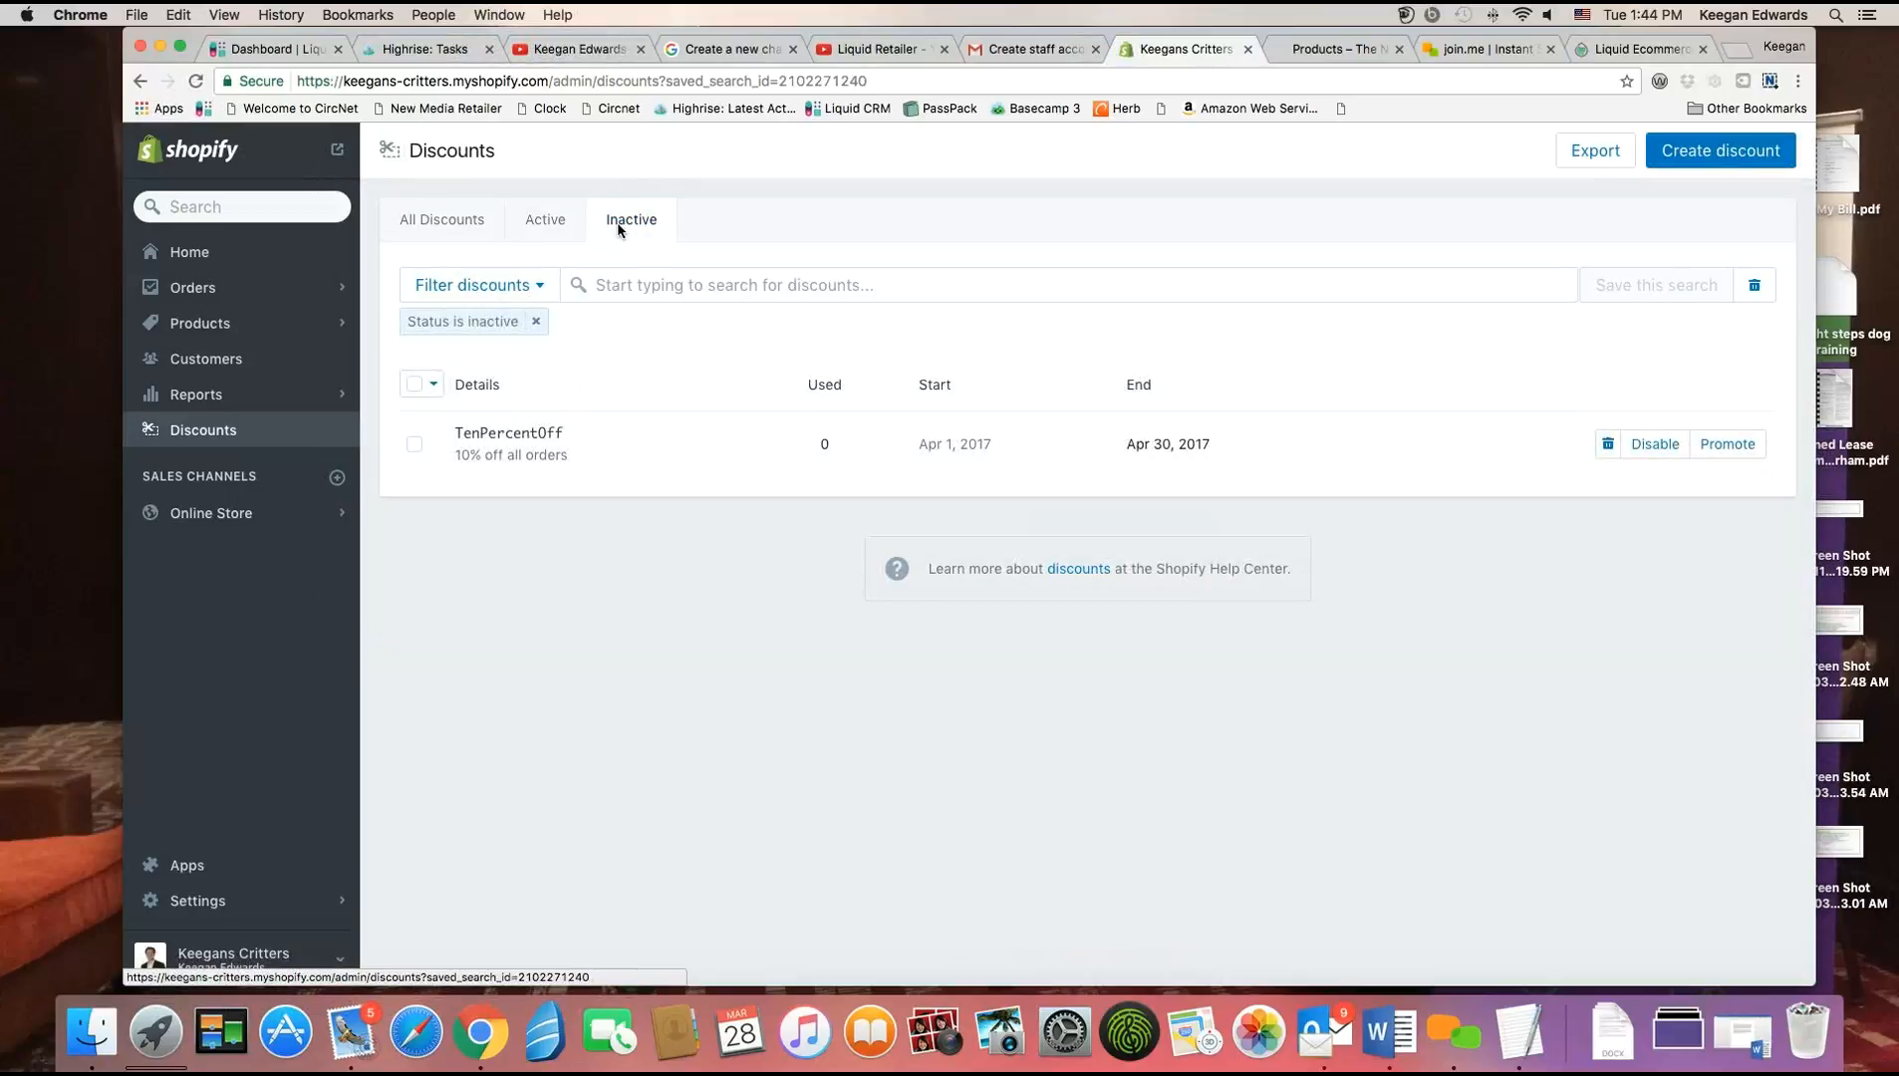
{"action": "mouse_move", "coordinate": [955, 449]}
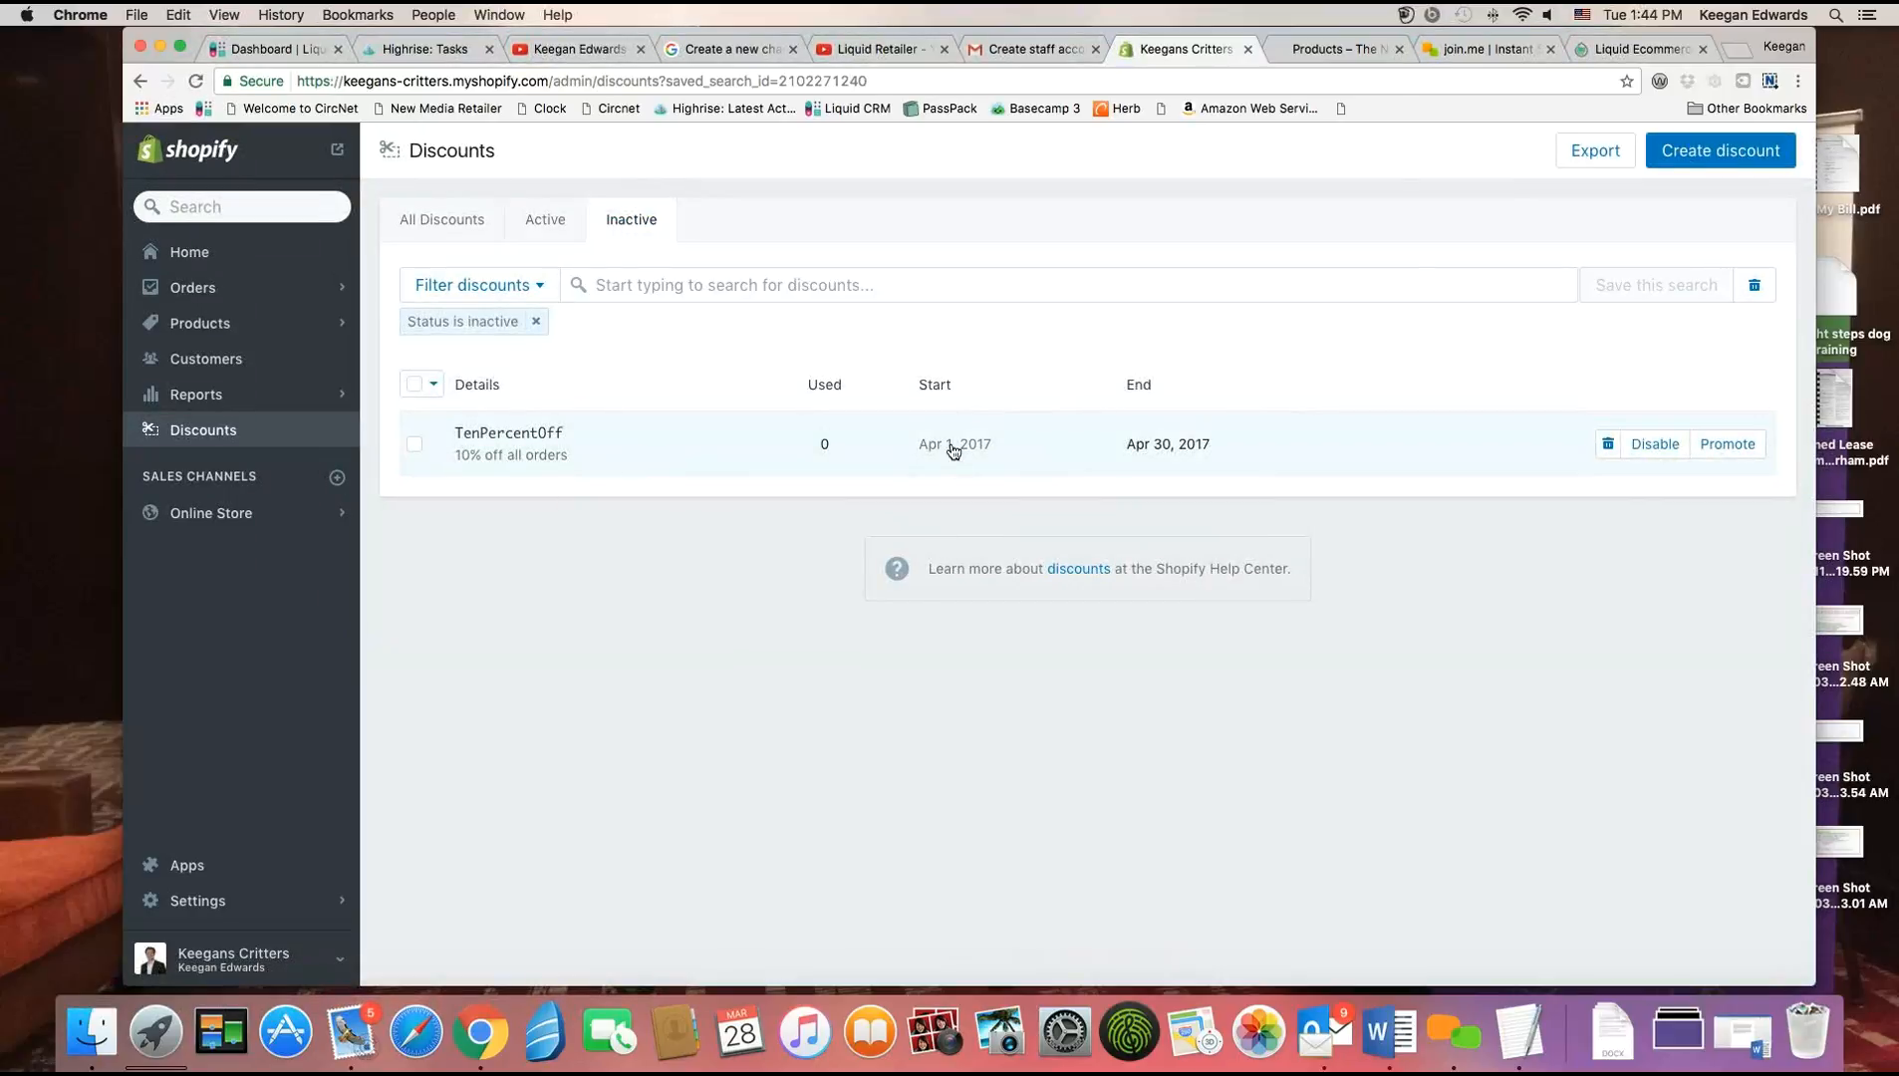
{"action": "left_click", "coordinate": [442, 219]}
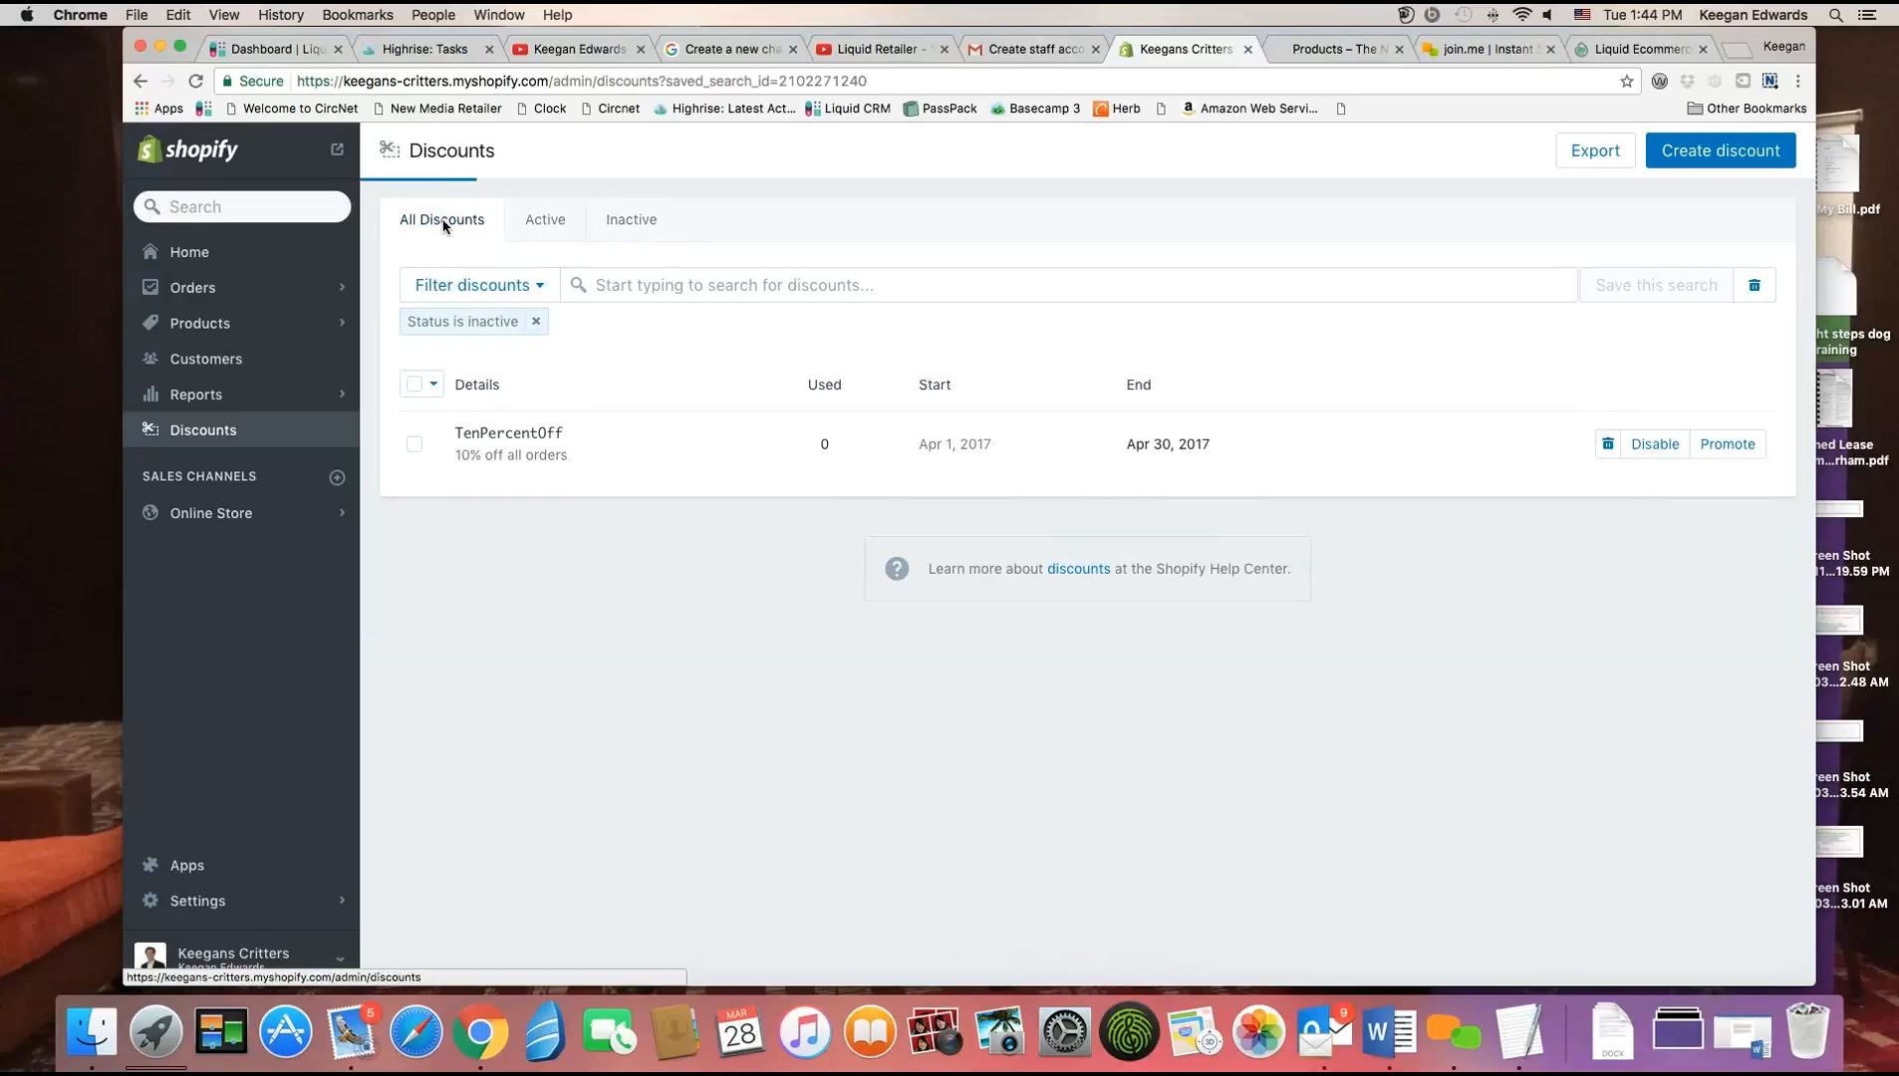
{"action": "left_click", "coordinate": [537, 321]}
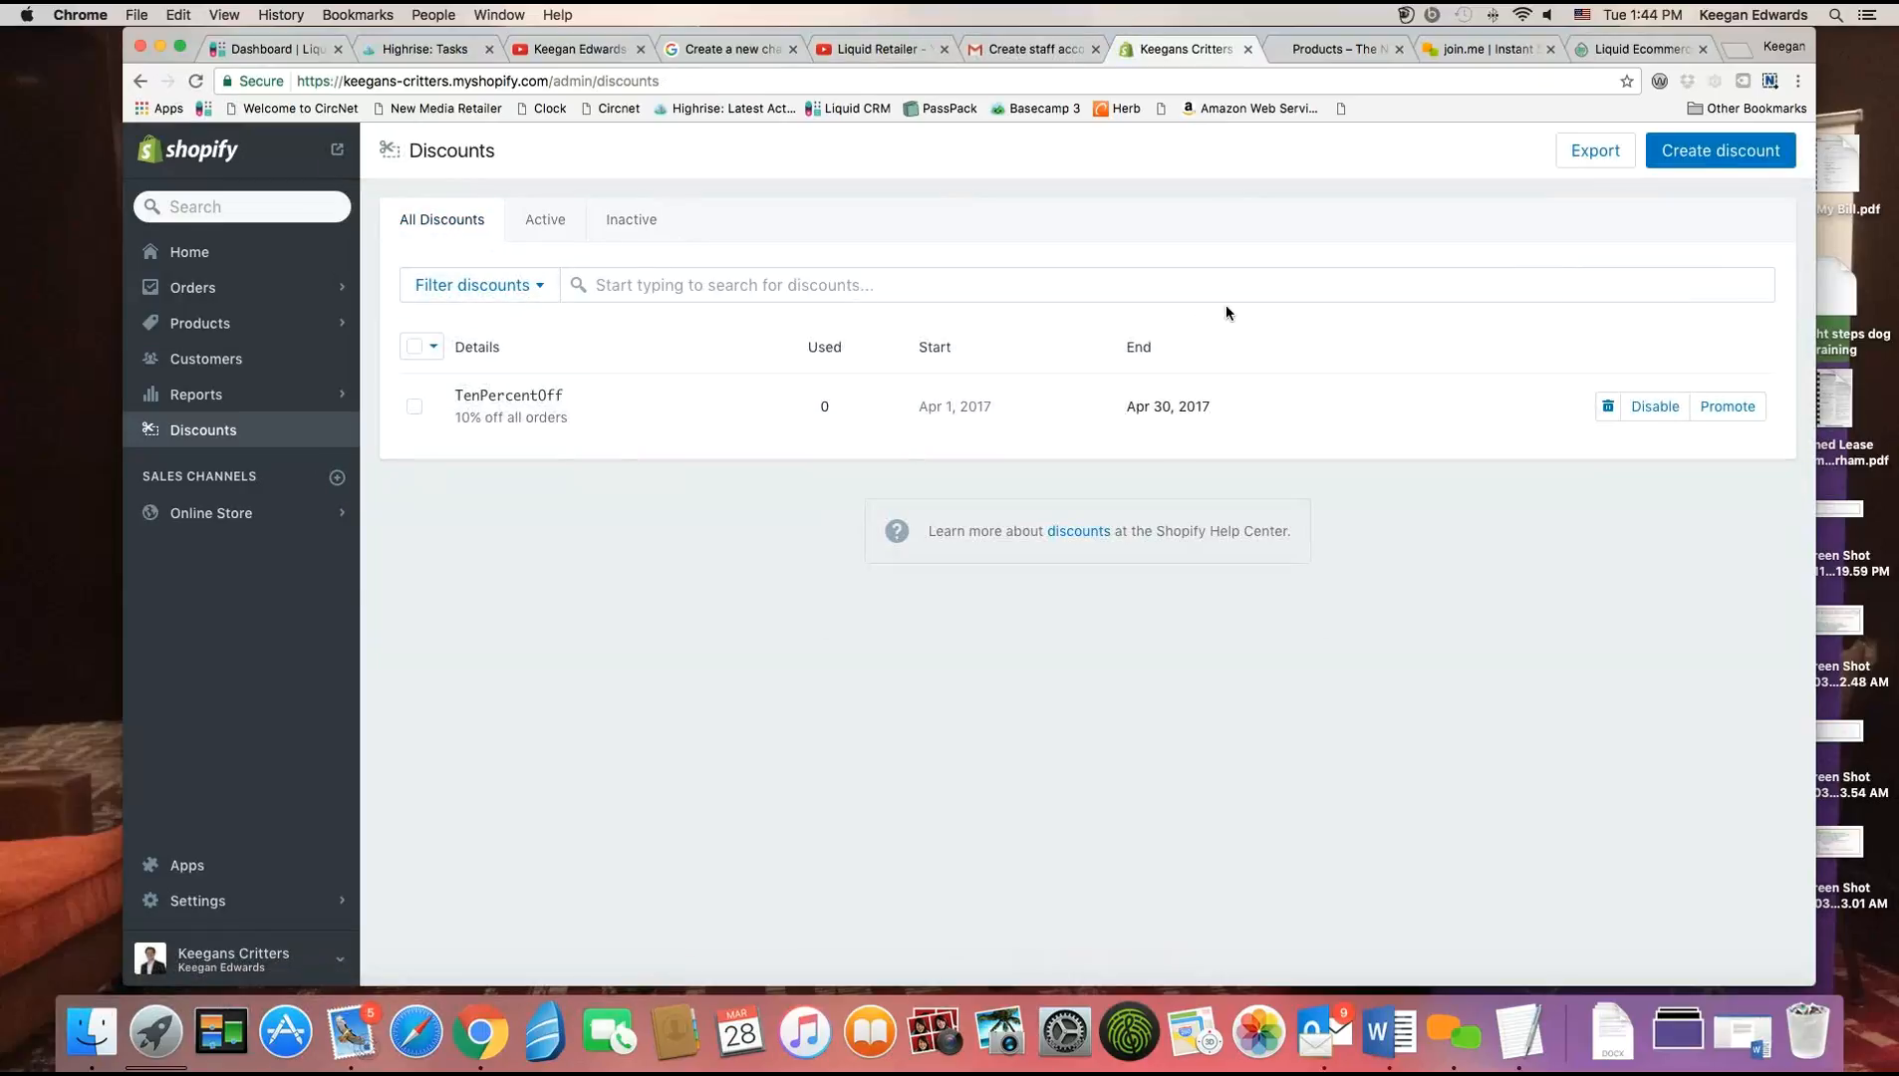
Start a second discount with code FiveOFFDogFood as a $5 amount off.
{"action": "left_click", "coordinate": [1718, 149]}
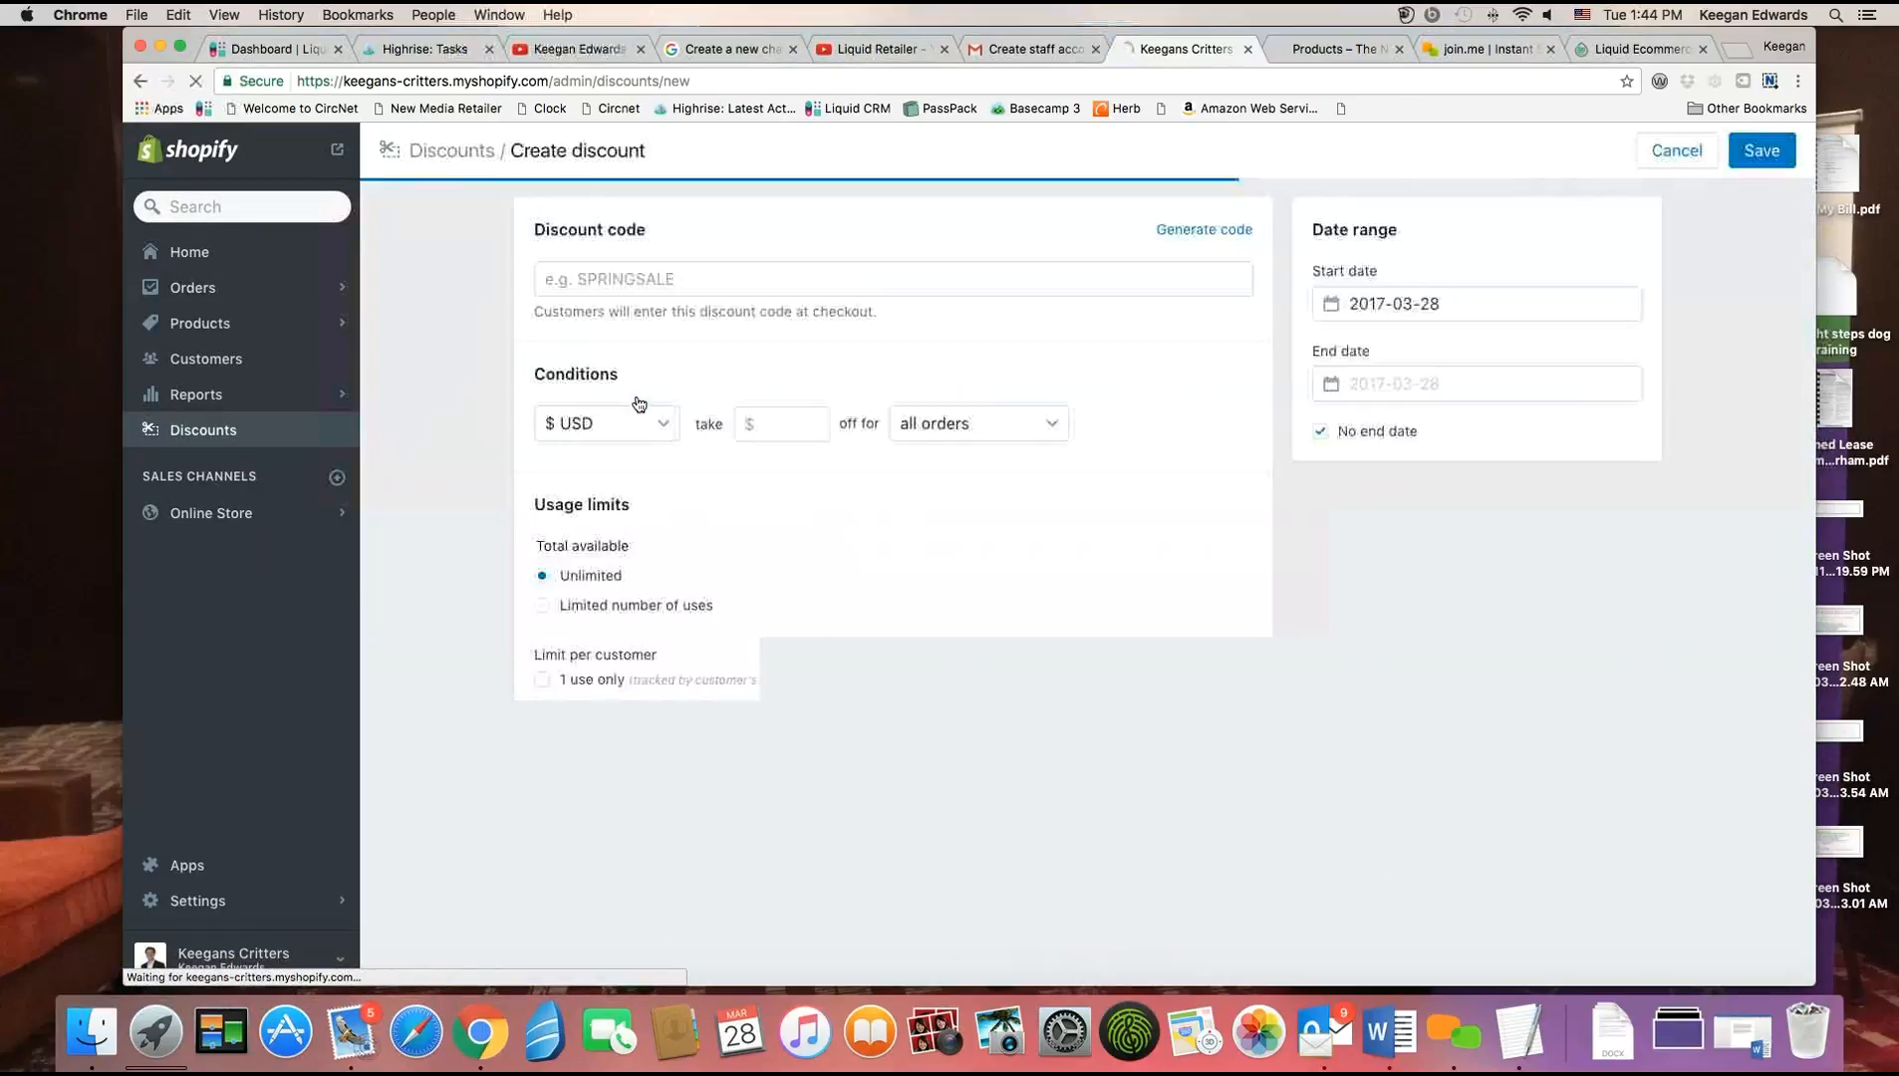
{"action": "left_click", "coordinate": [893, 279]}
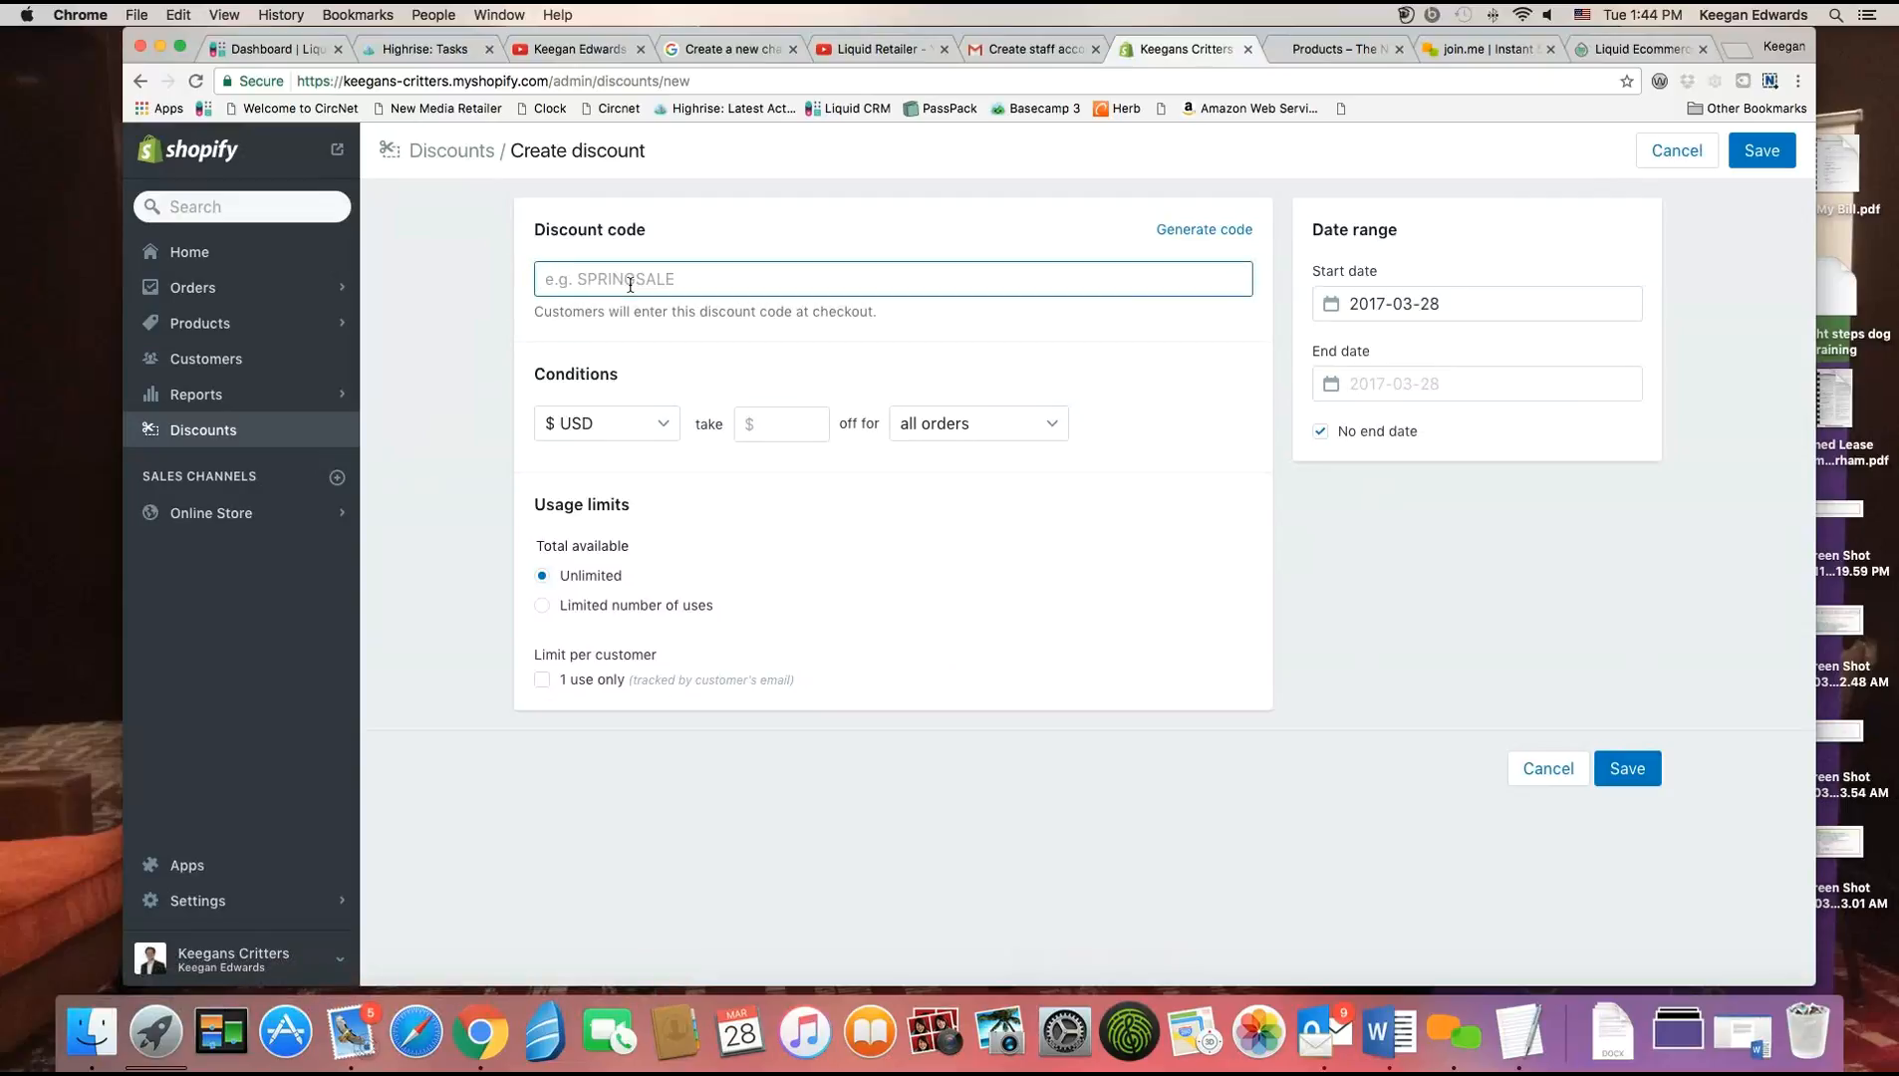
{"action": "left_click", "coordinate": [974, 422]}
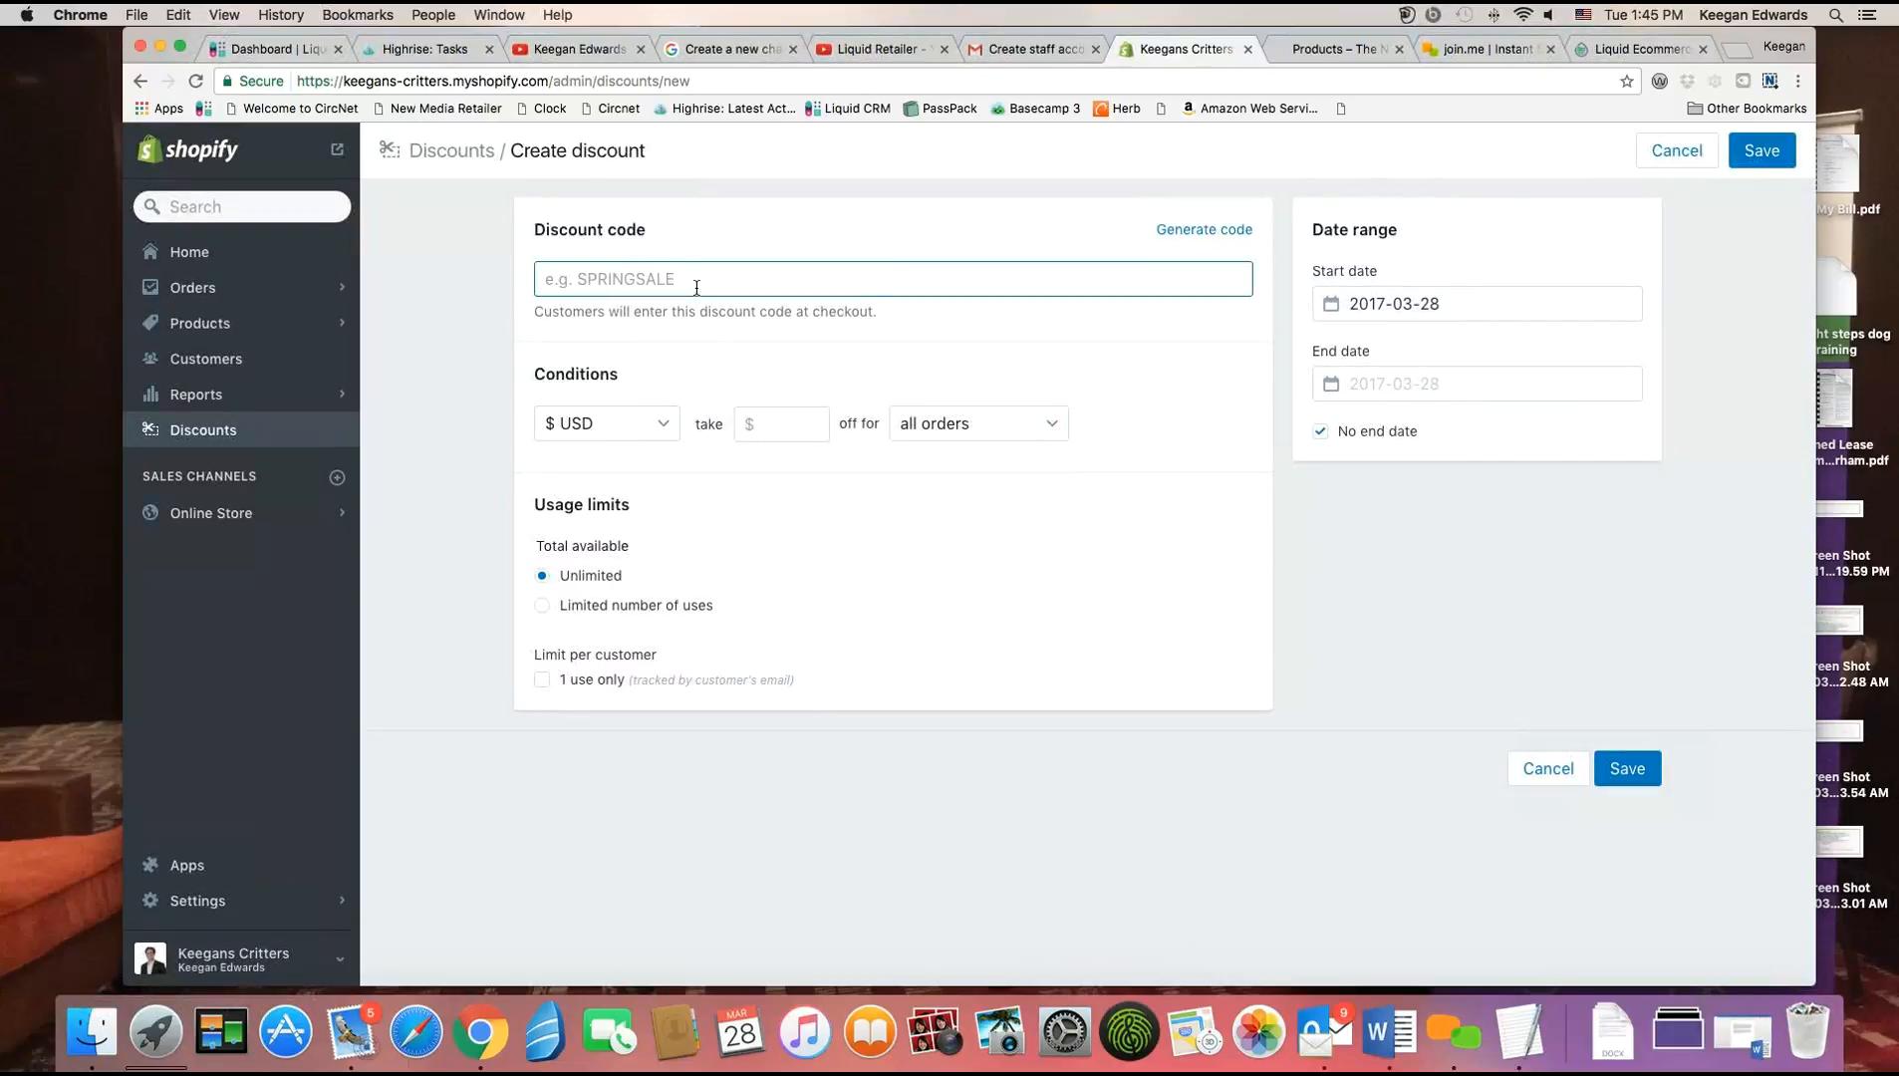
{"action": "type", "text": "FiveOFFDog"}
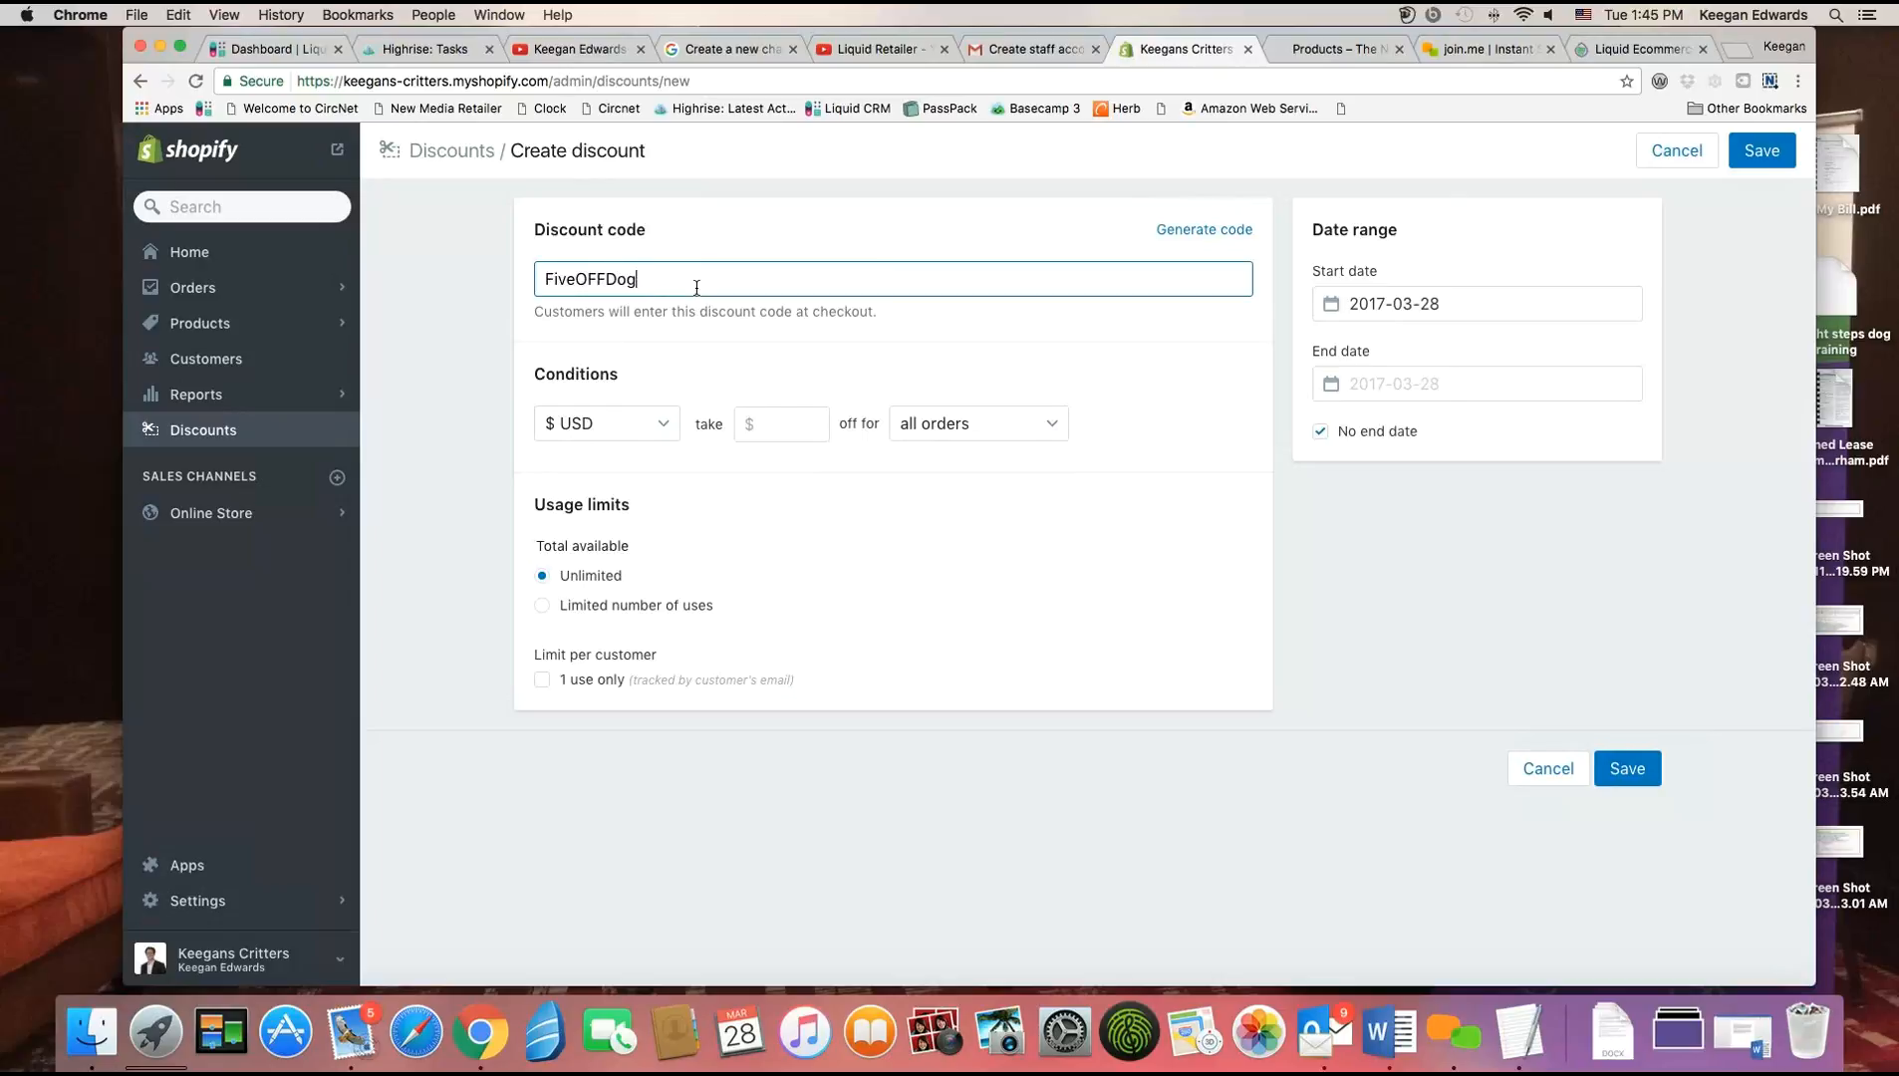
{"action": "type", "text": "Food"}
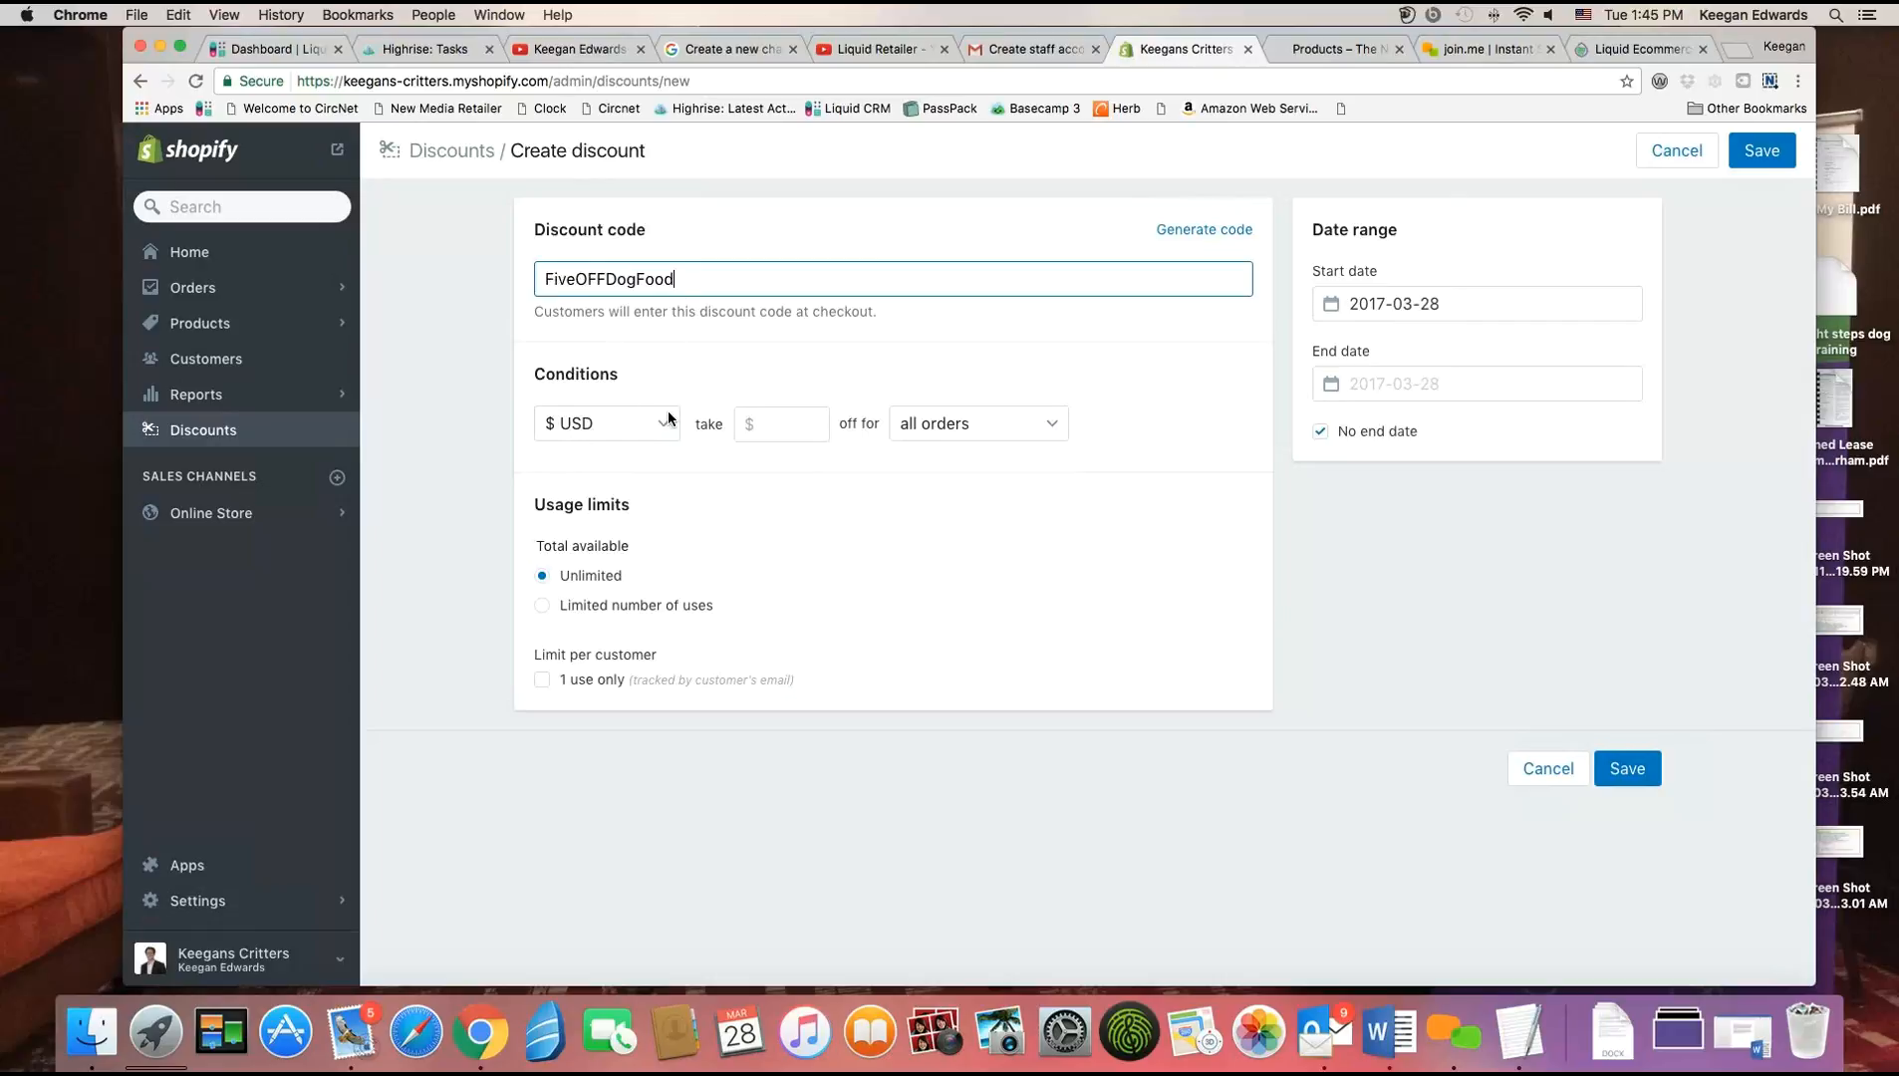
{"action": "mouse_move", "coordinate": [627, 353]}
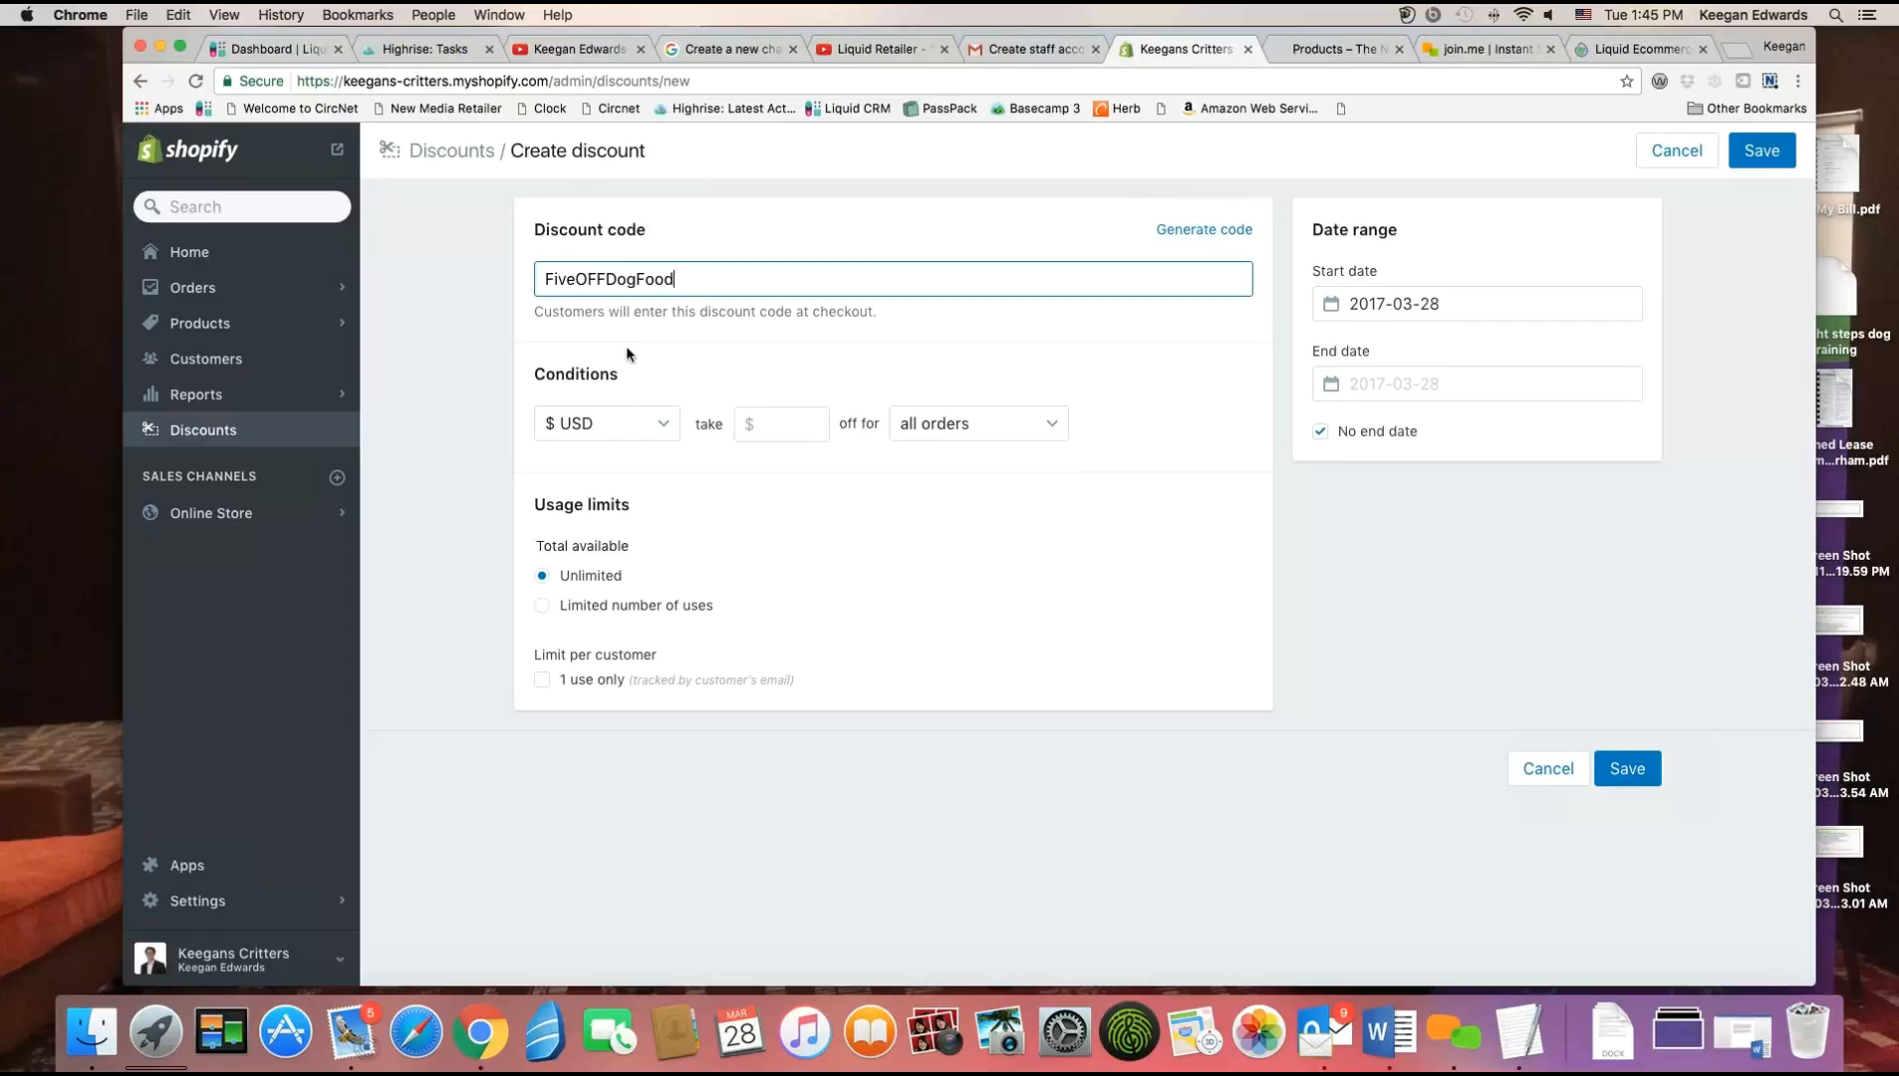
{"action": "left_click", "coordinate": [606, 422]}
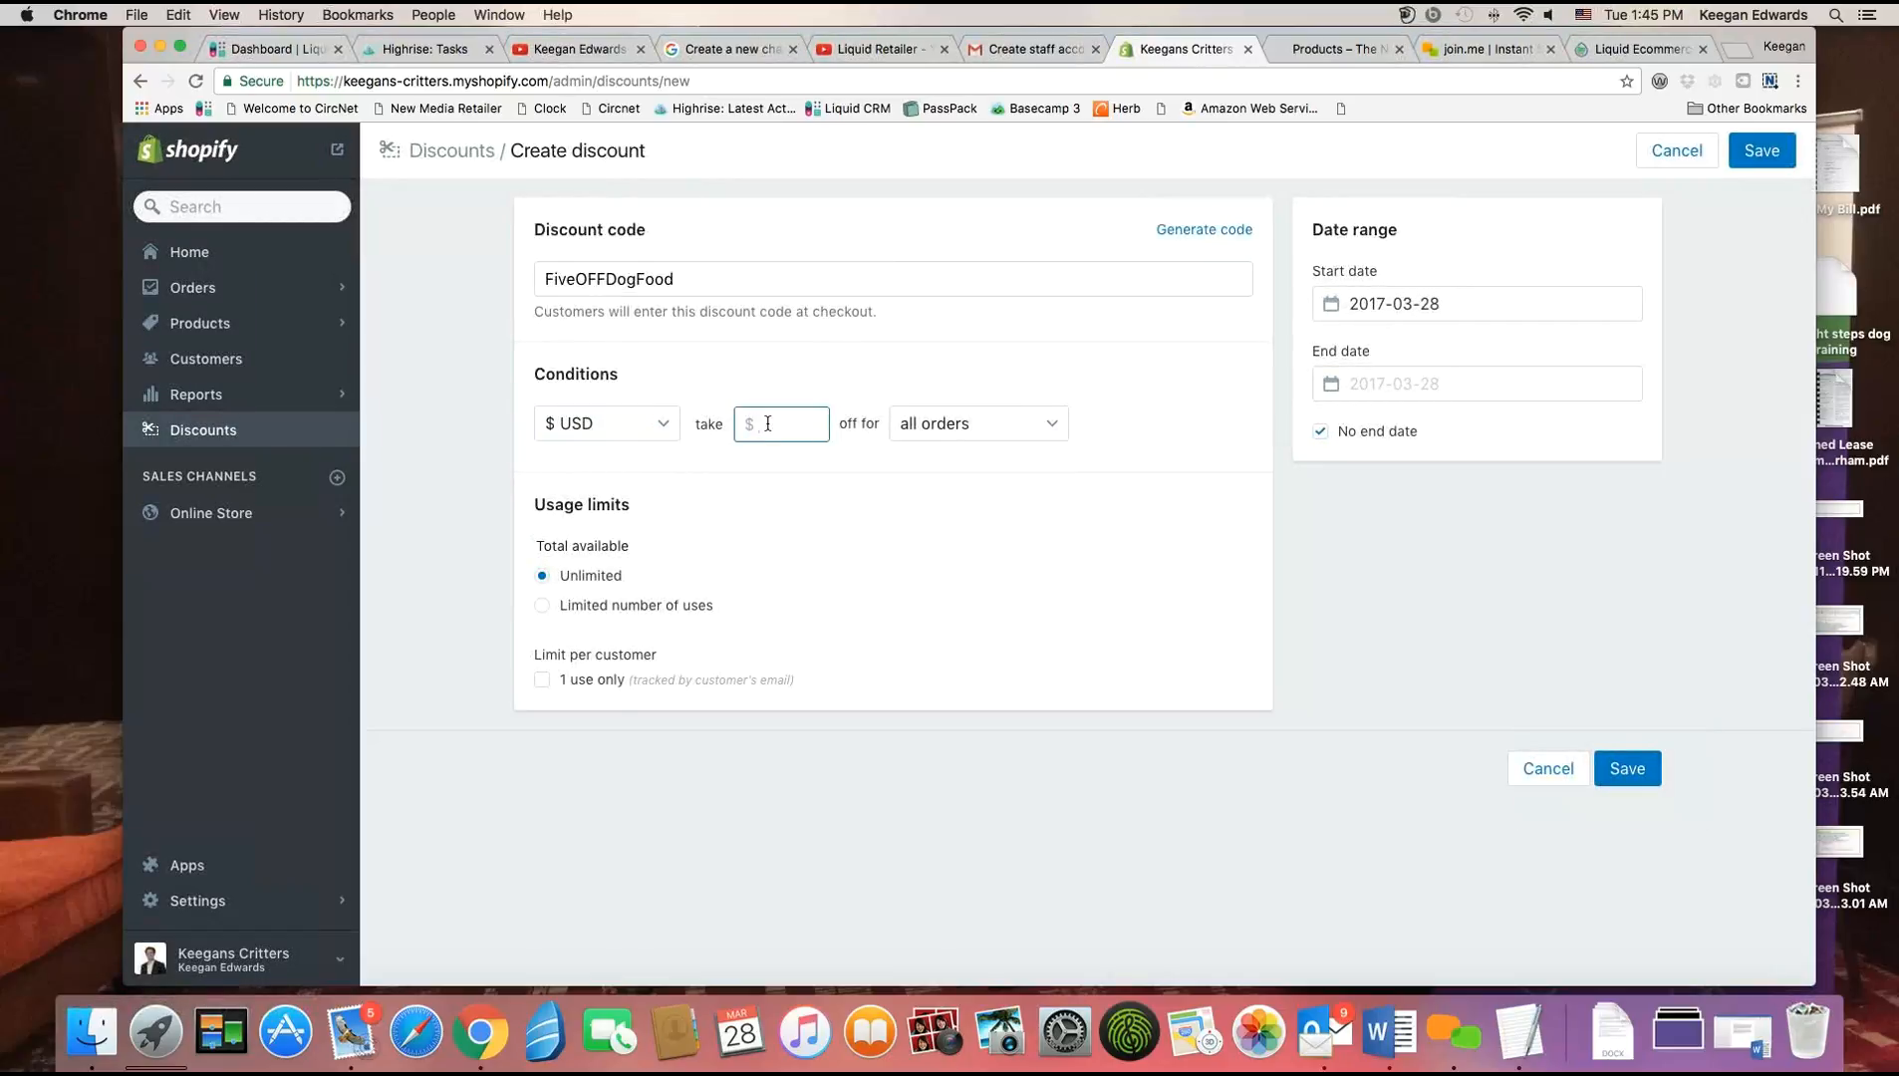
Restrict the discount to a collection and choose the Dog collection.
{"action": "left_click", "coordinate": [976, 422]}
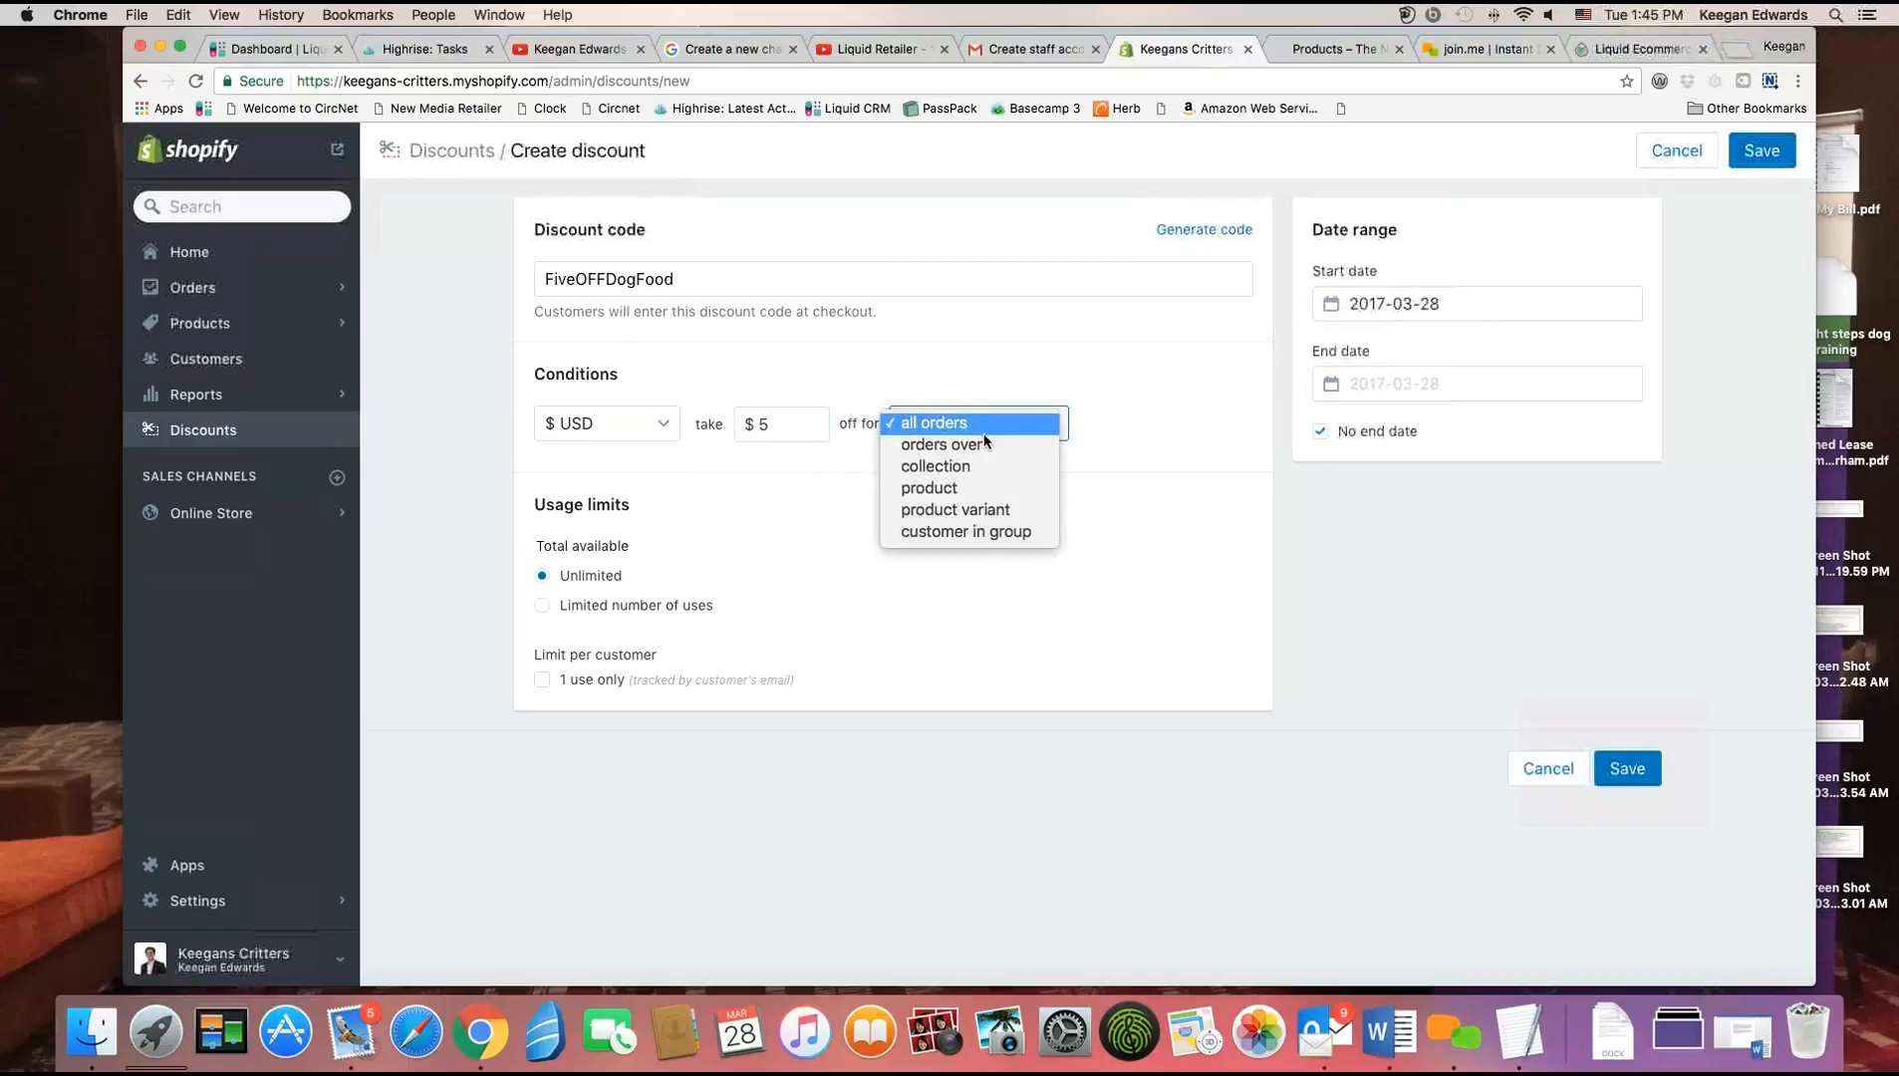
{"action": "left_click", "coordinate": [935, 467]}
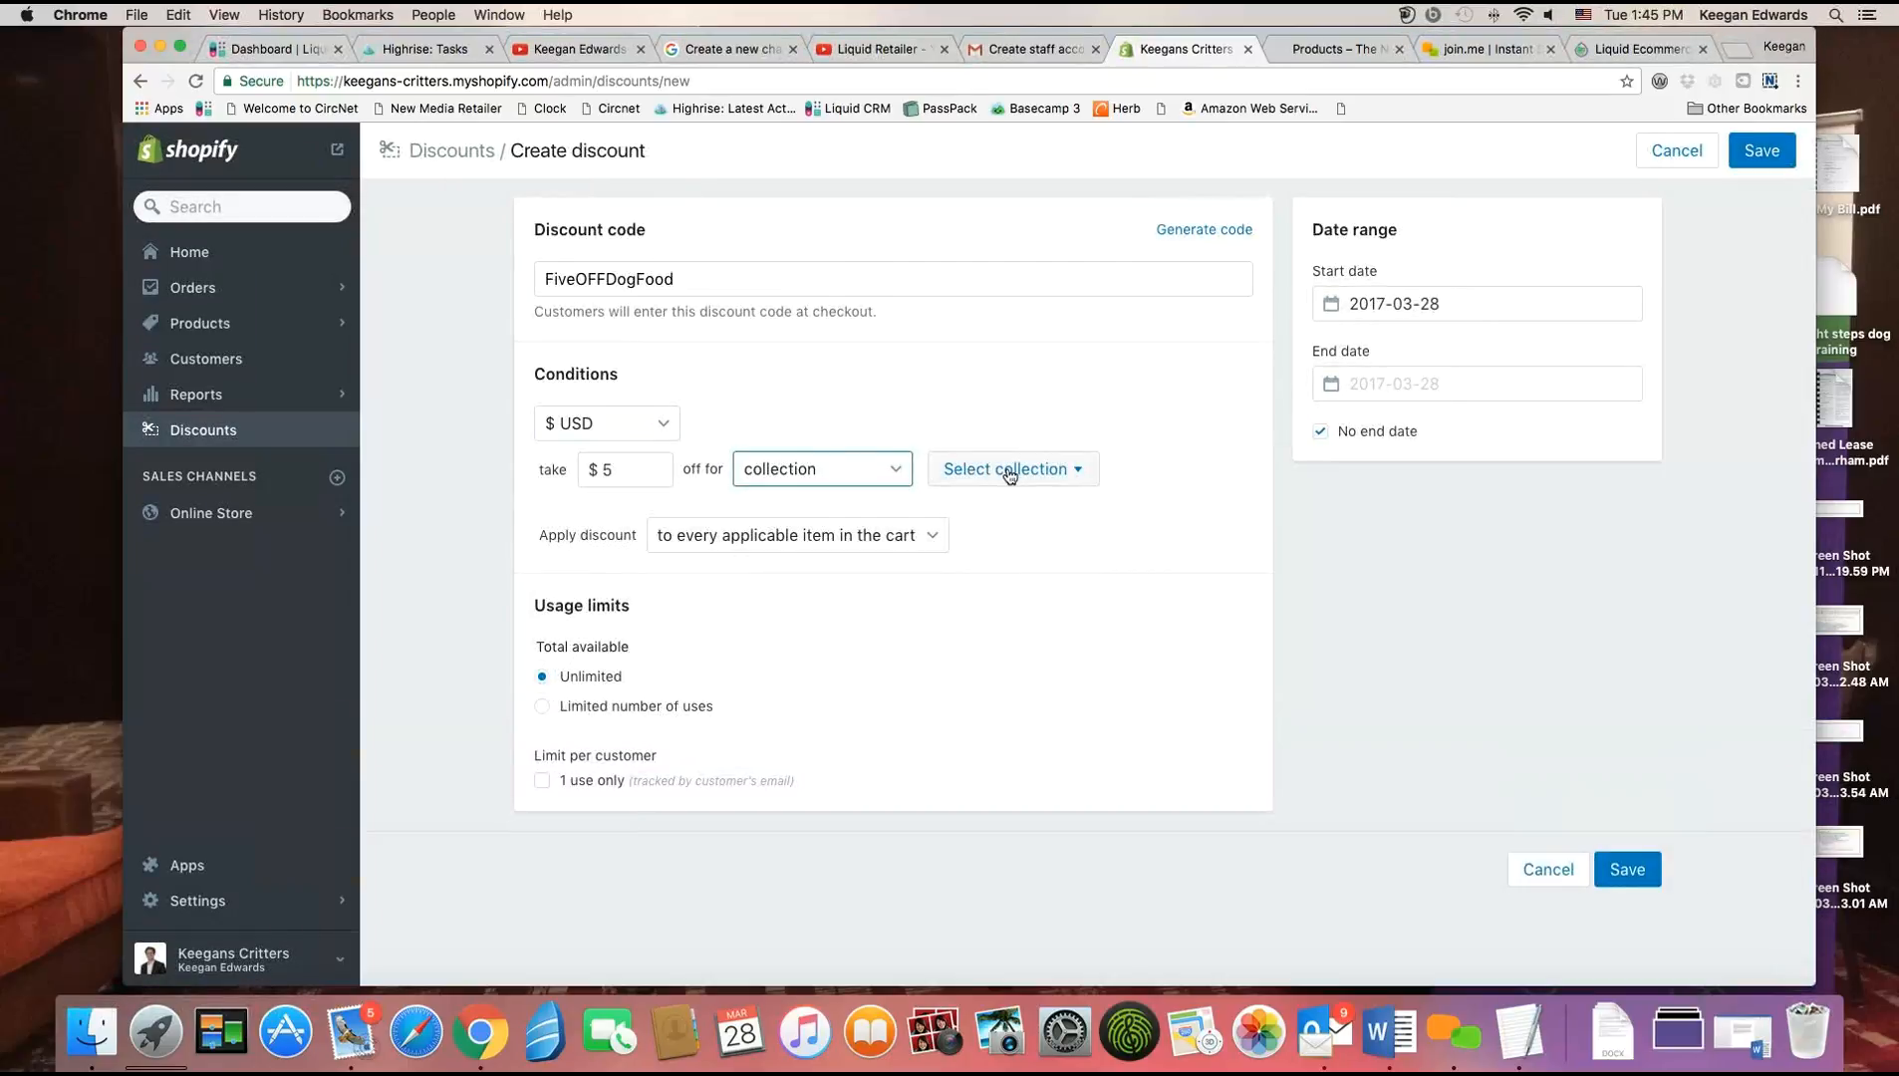
{"action": "left_click", "coordinate": [1013, 468]}
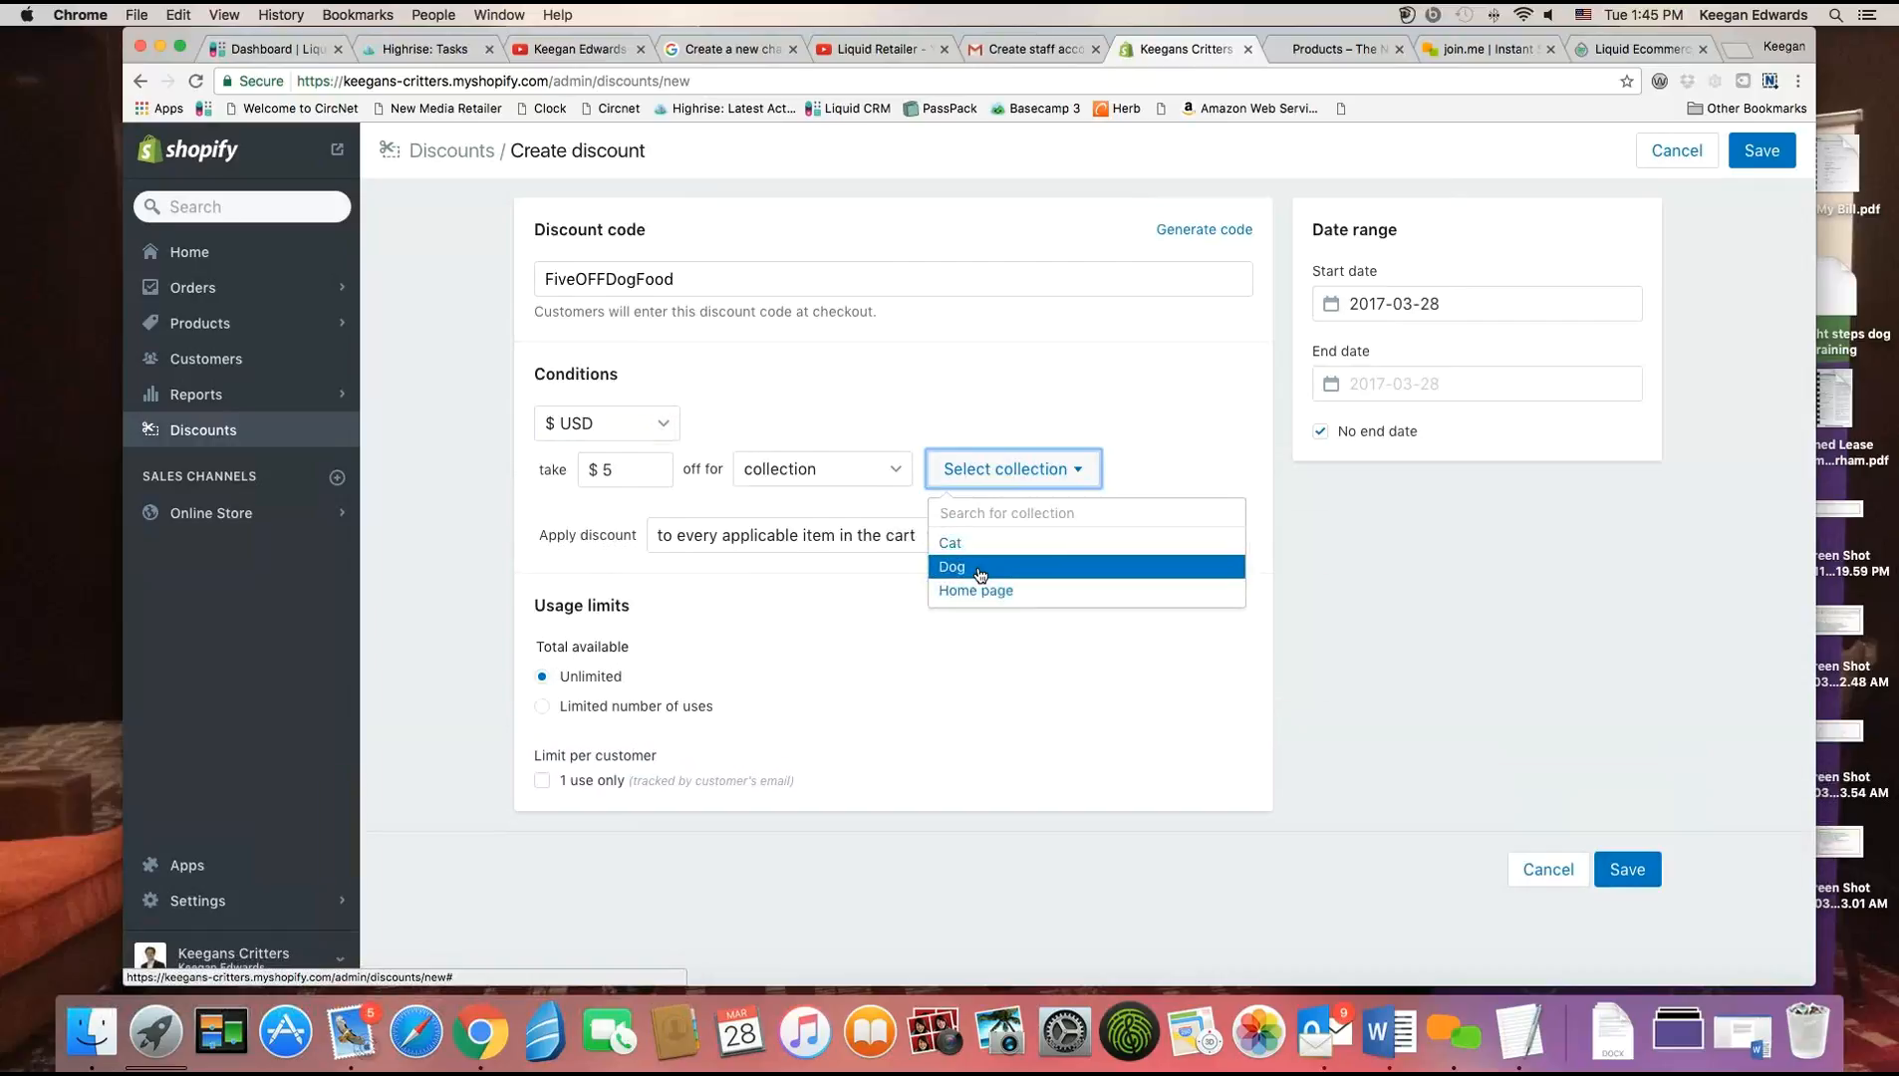
{"action": "left_click", "coordinate": [952, 566]}
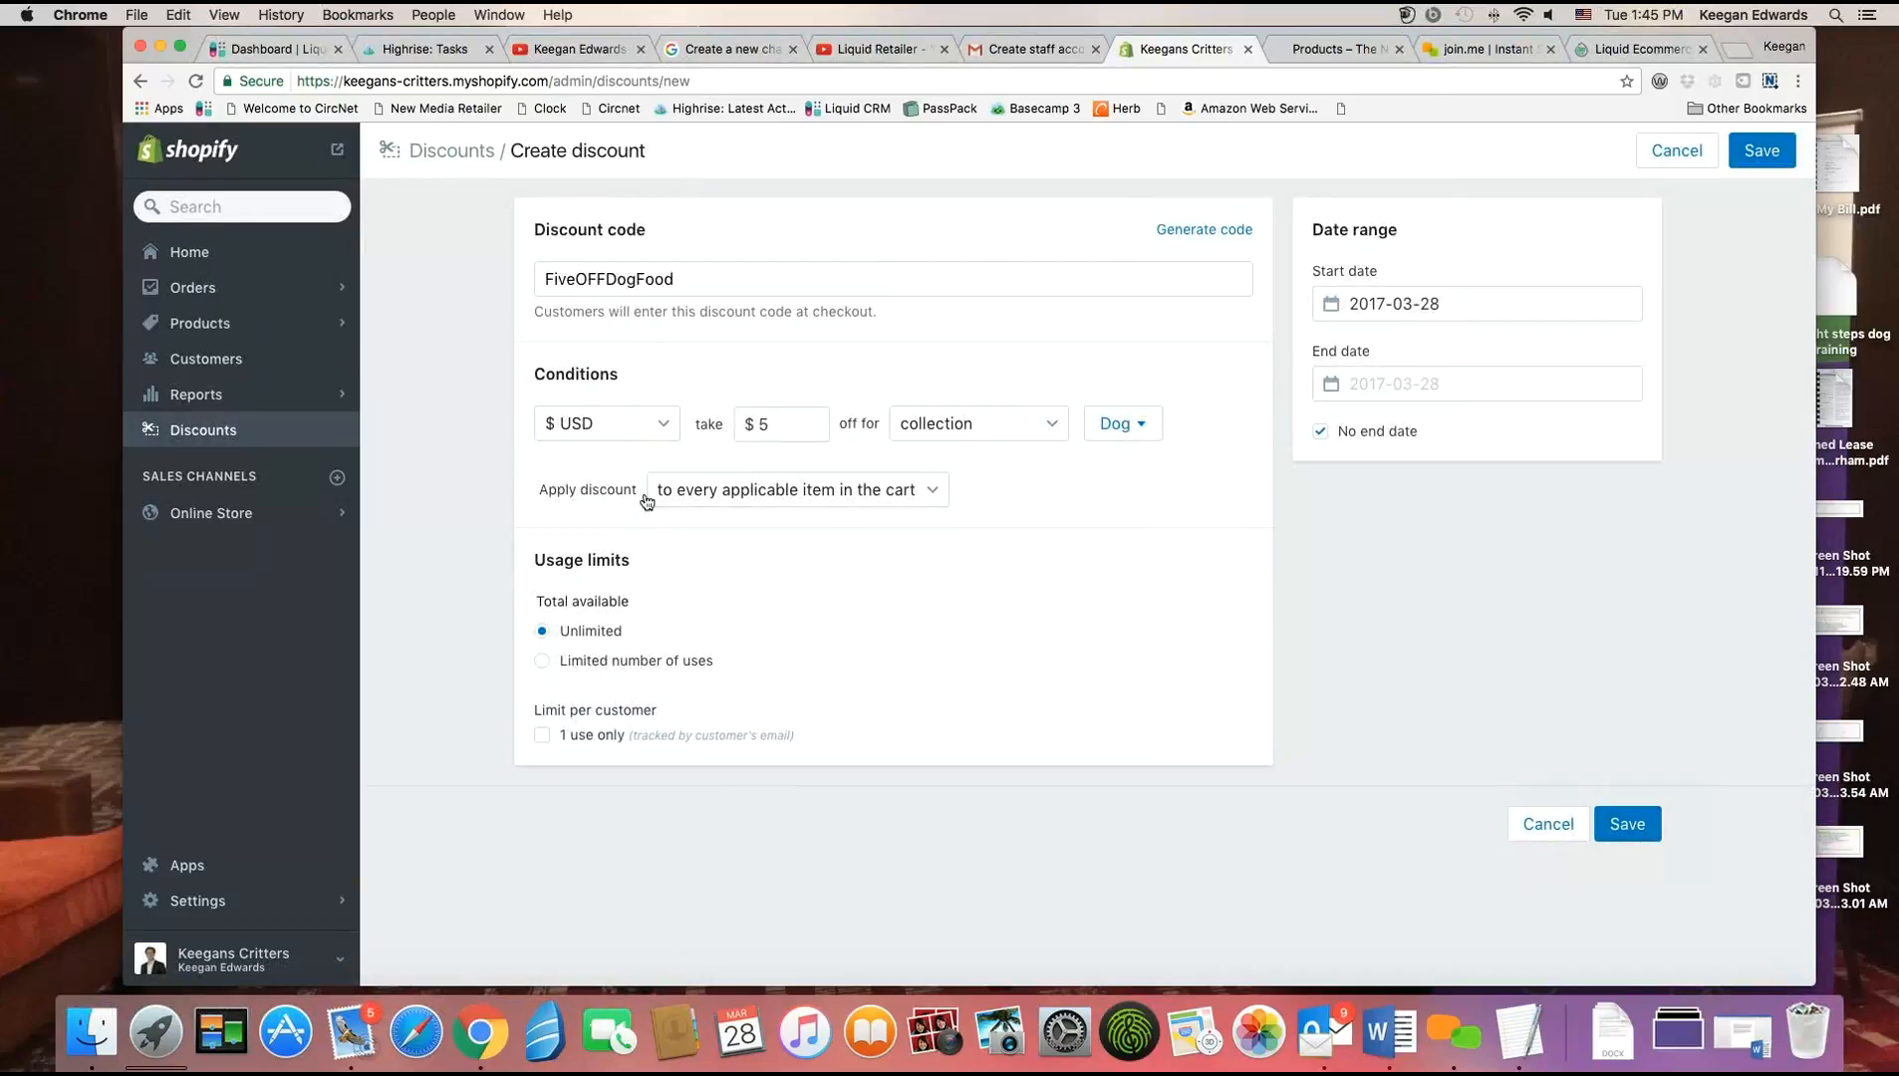
Toggle between once per order and every applicable item, settling on every applicable item in the cart.
{"action": "left_click", "coordinate": [796, 491]}
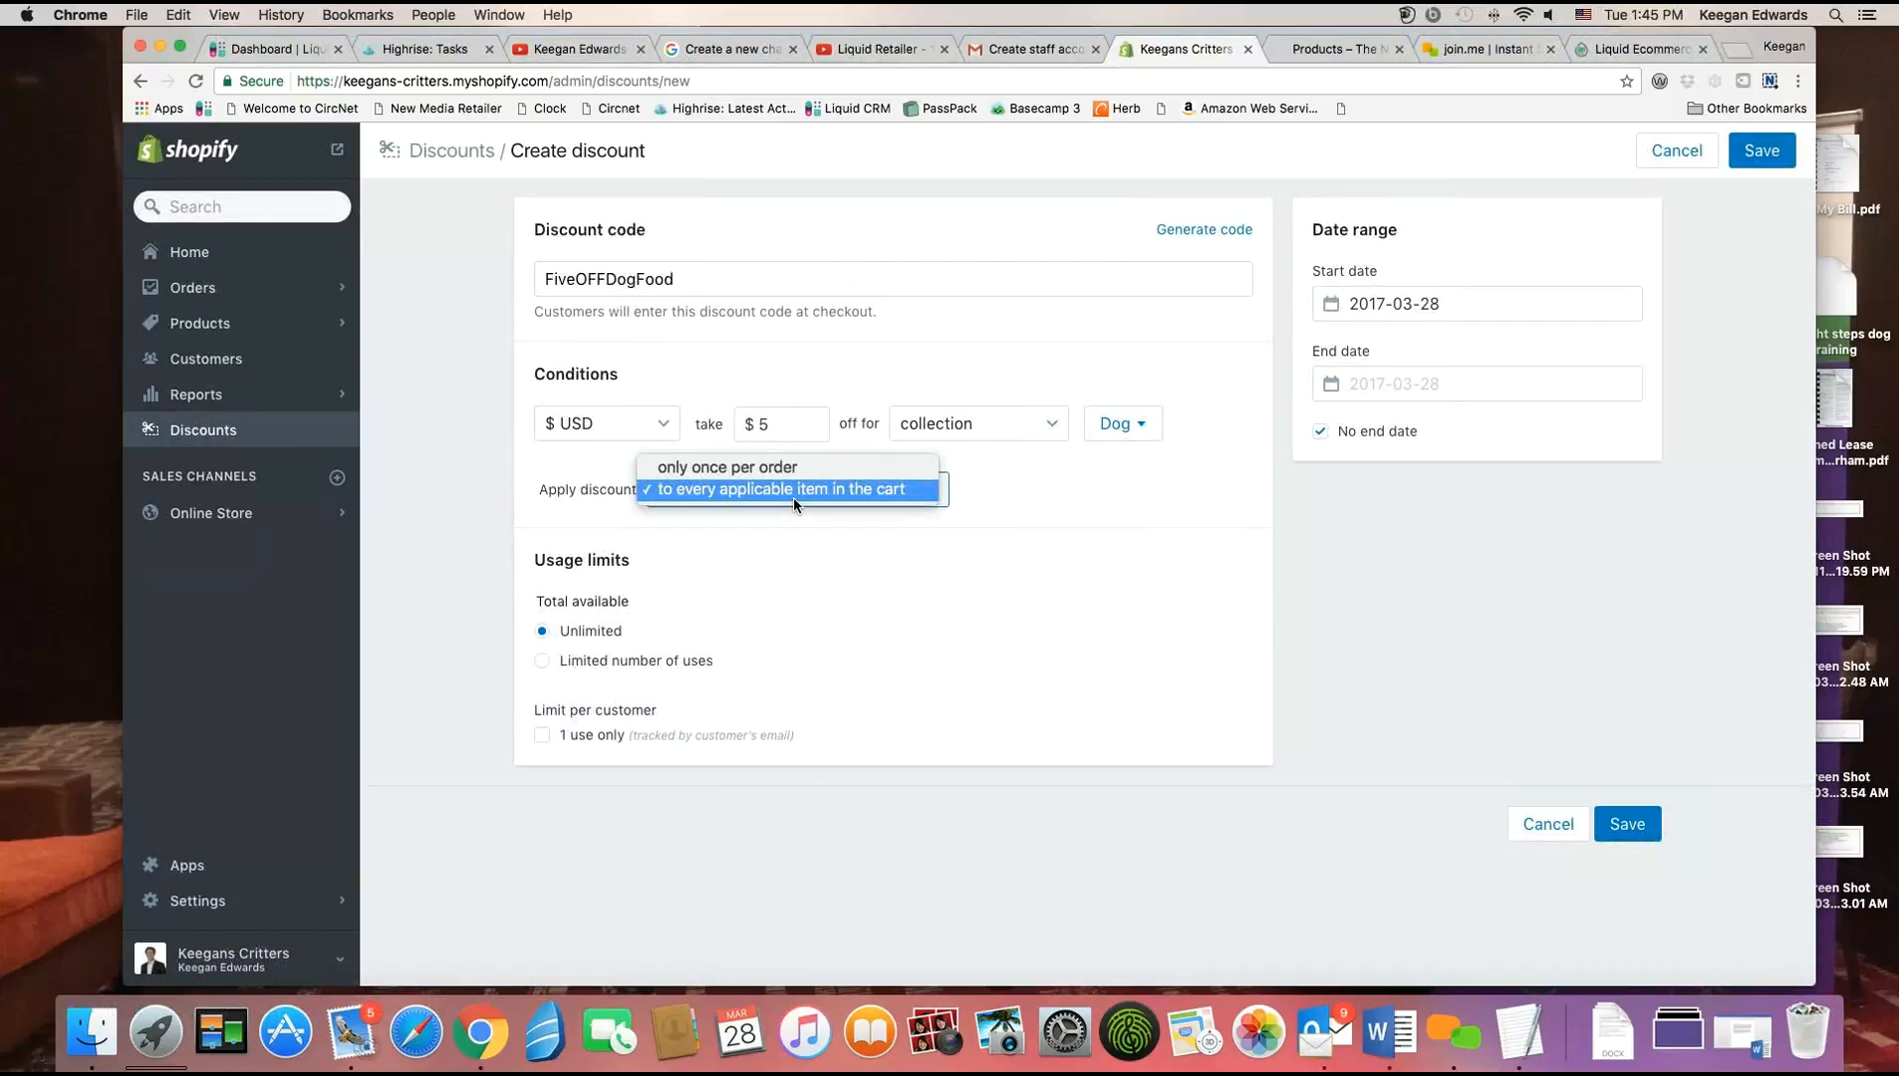
{"action": "left_click", "coordinate": [784, 488]}
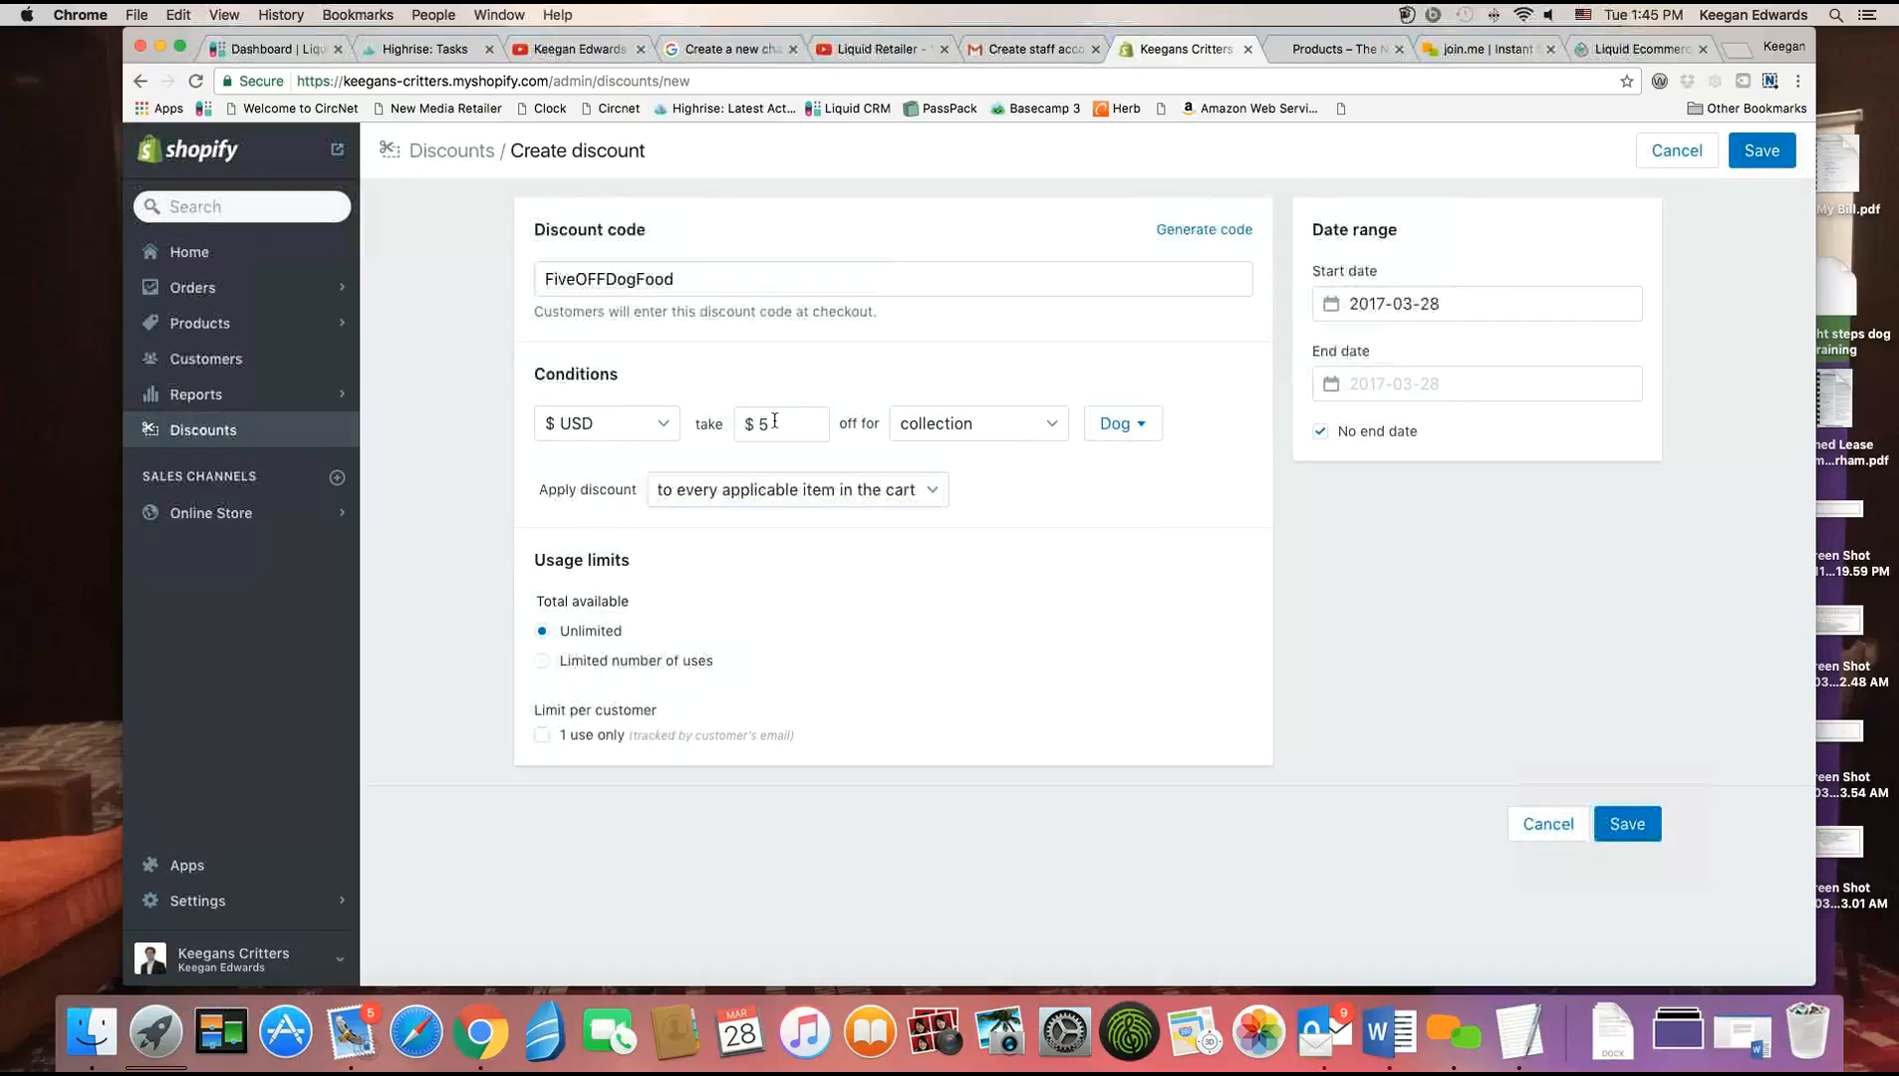
{"action": "left_click", "coordinate": [799, 491]}
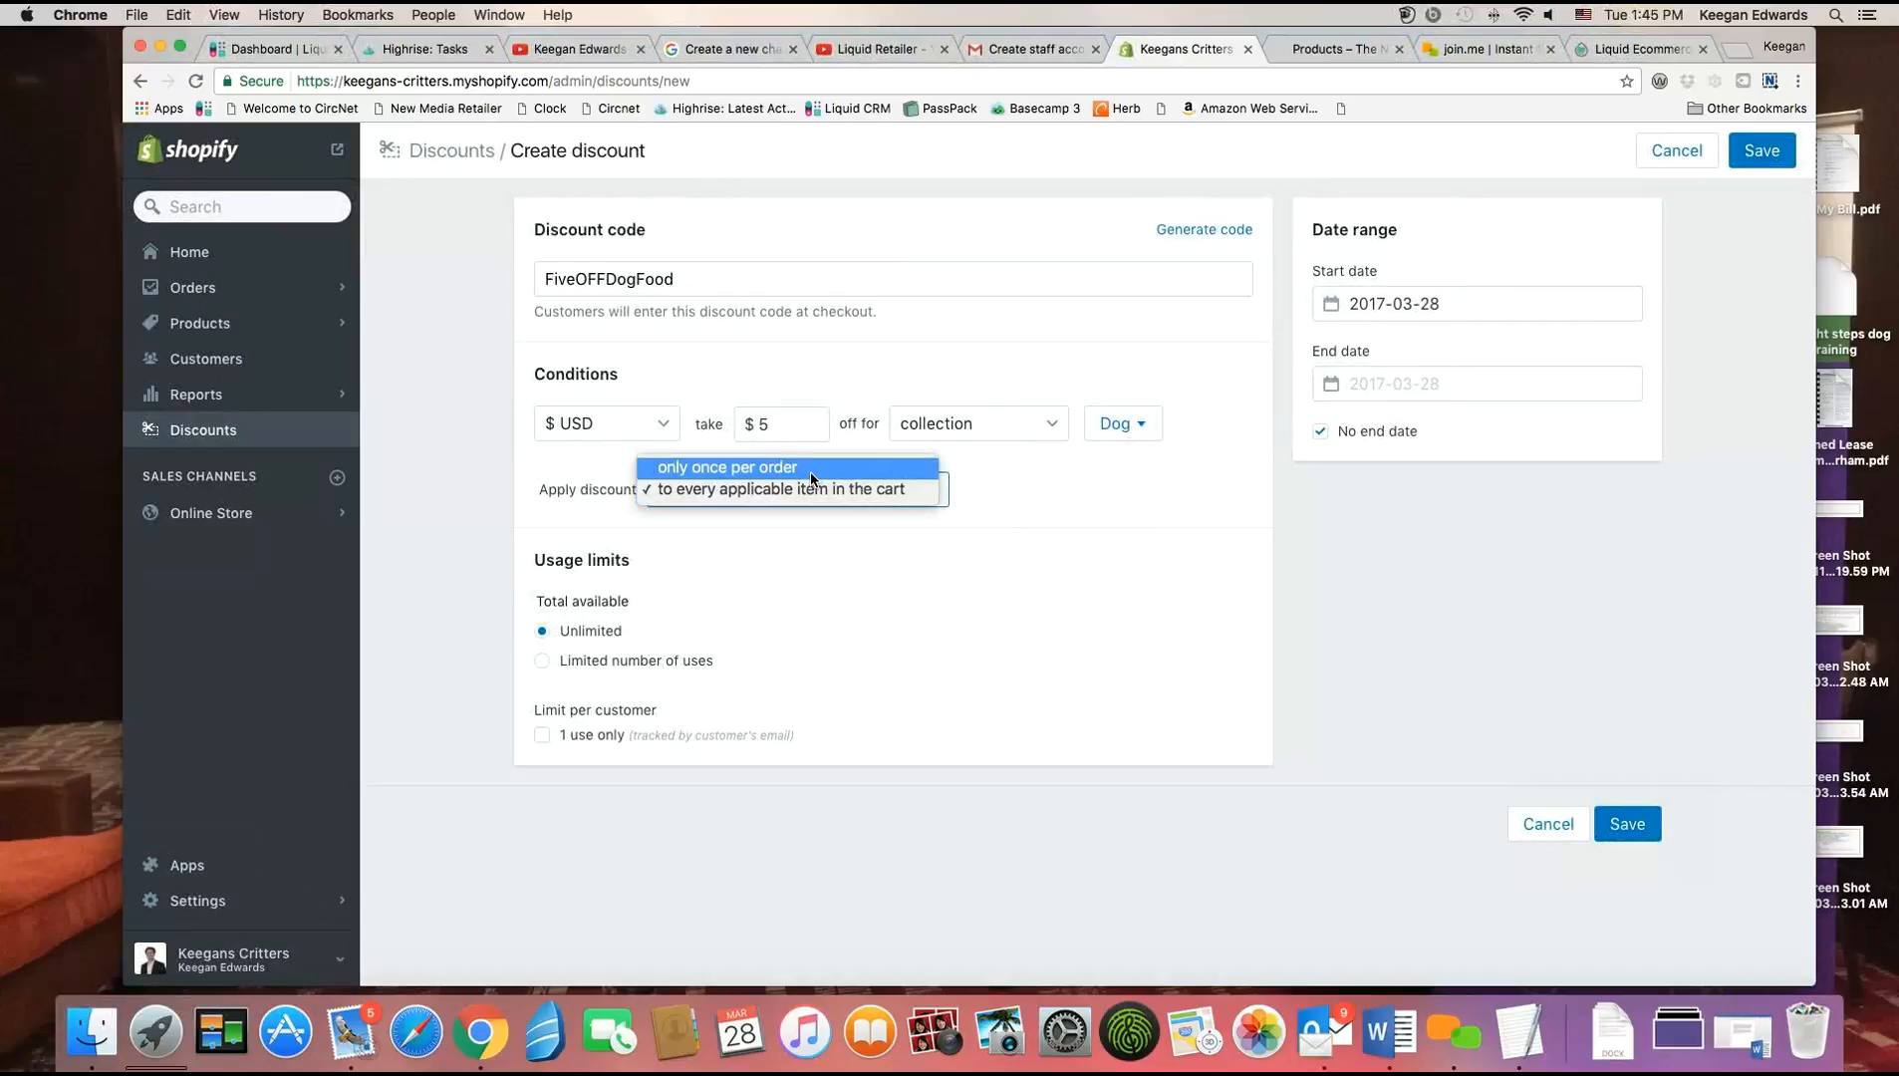
{"action": "left_click", "coordinate": [725, 466]}
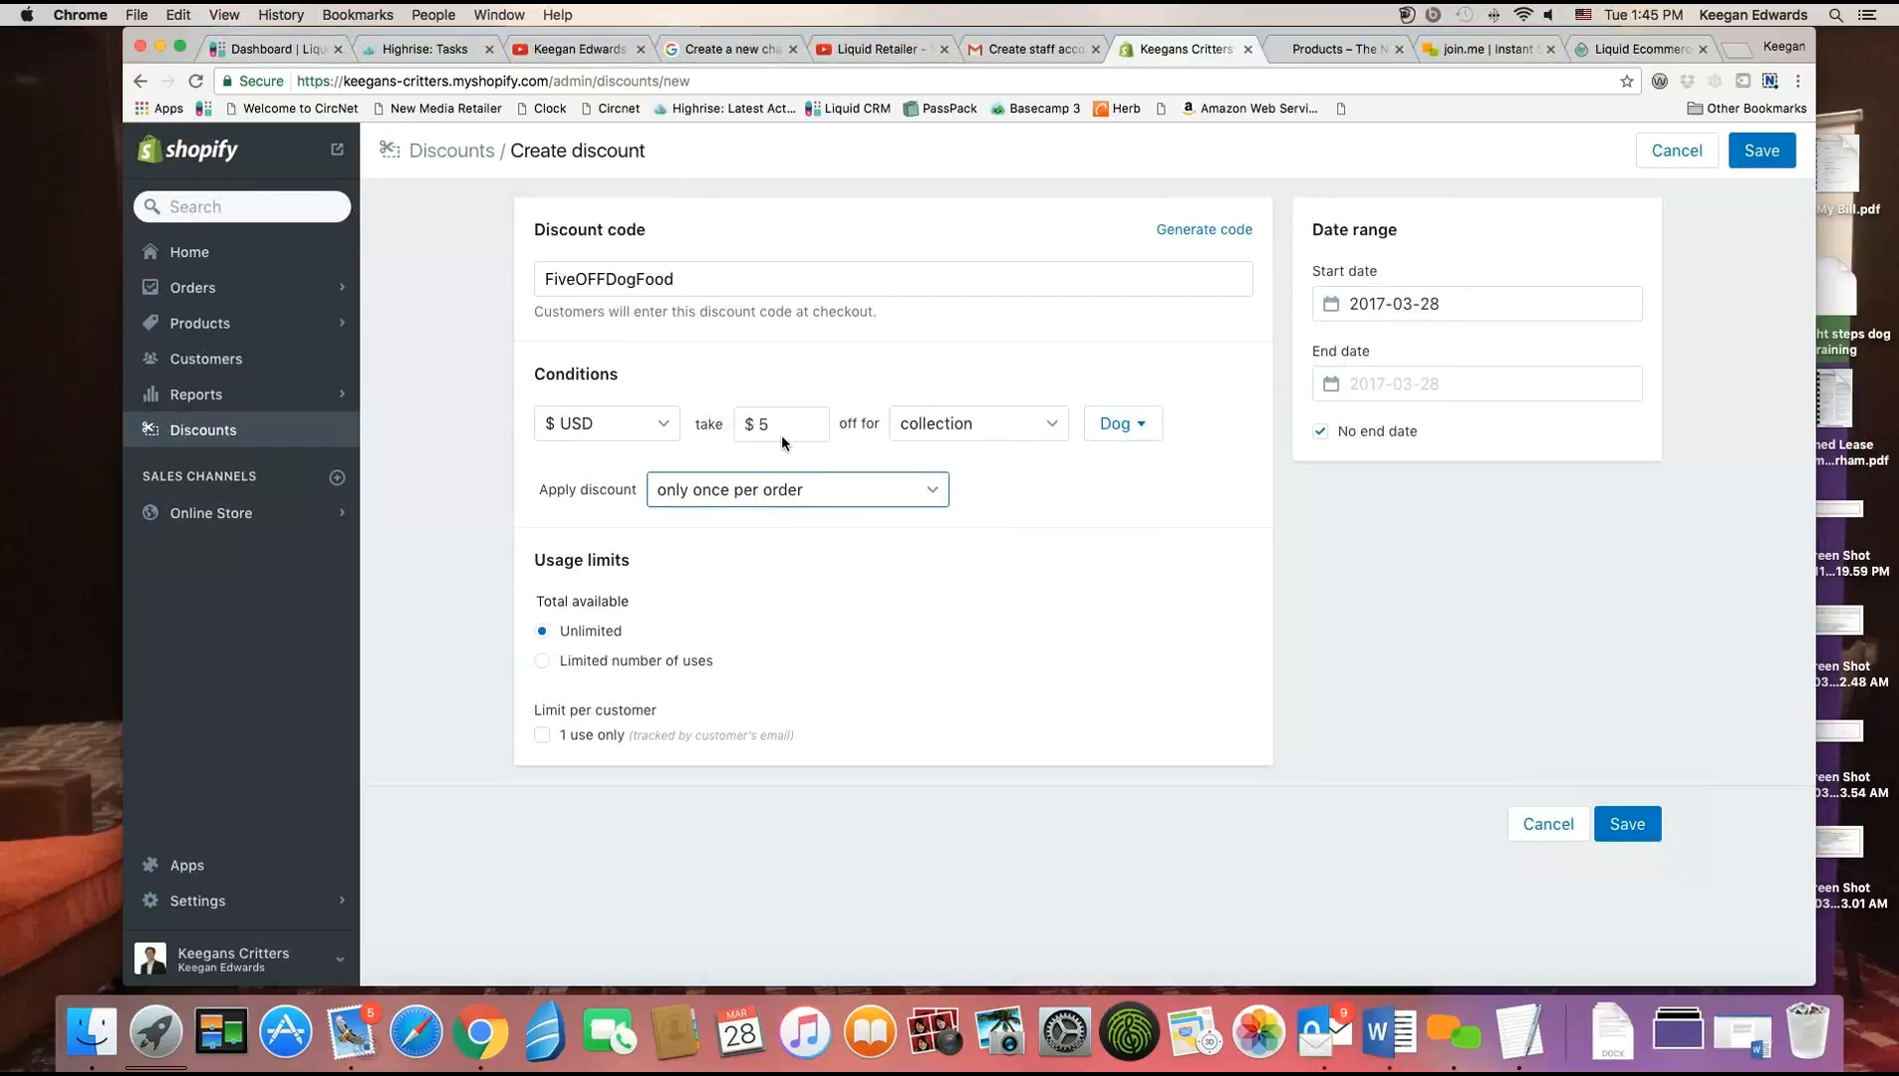
{"action": "left_click", "coordinate": [798, 490]}
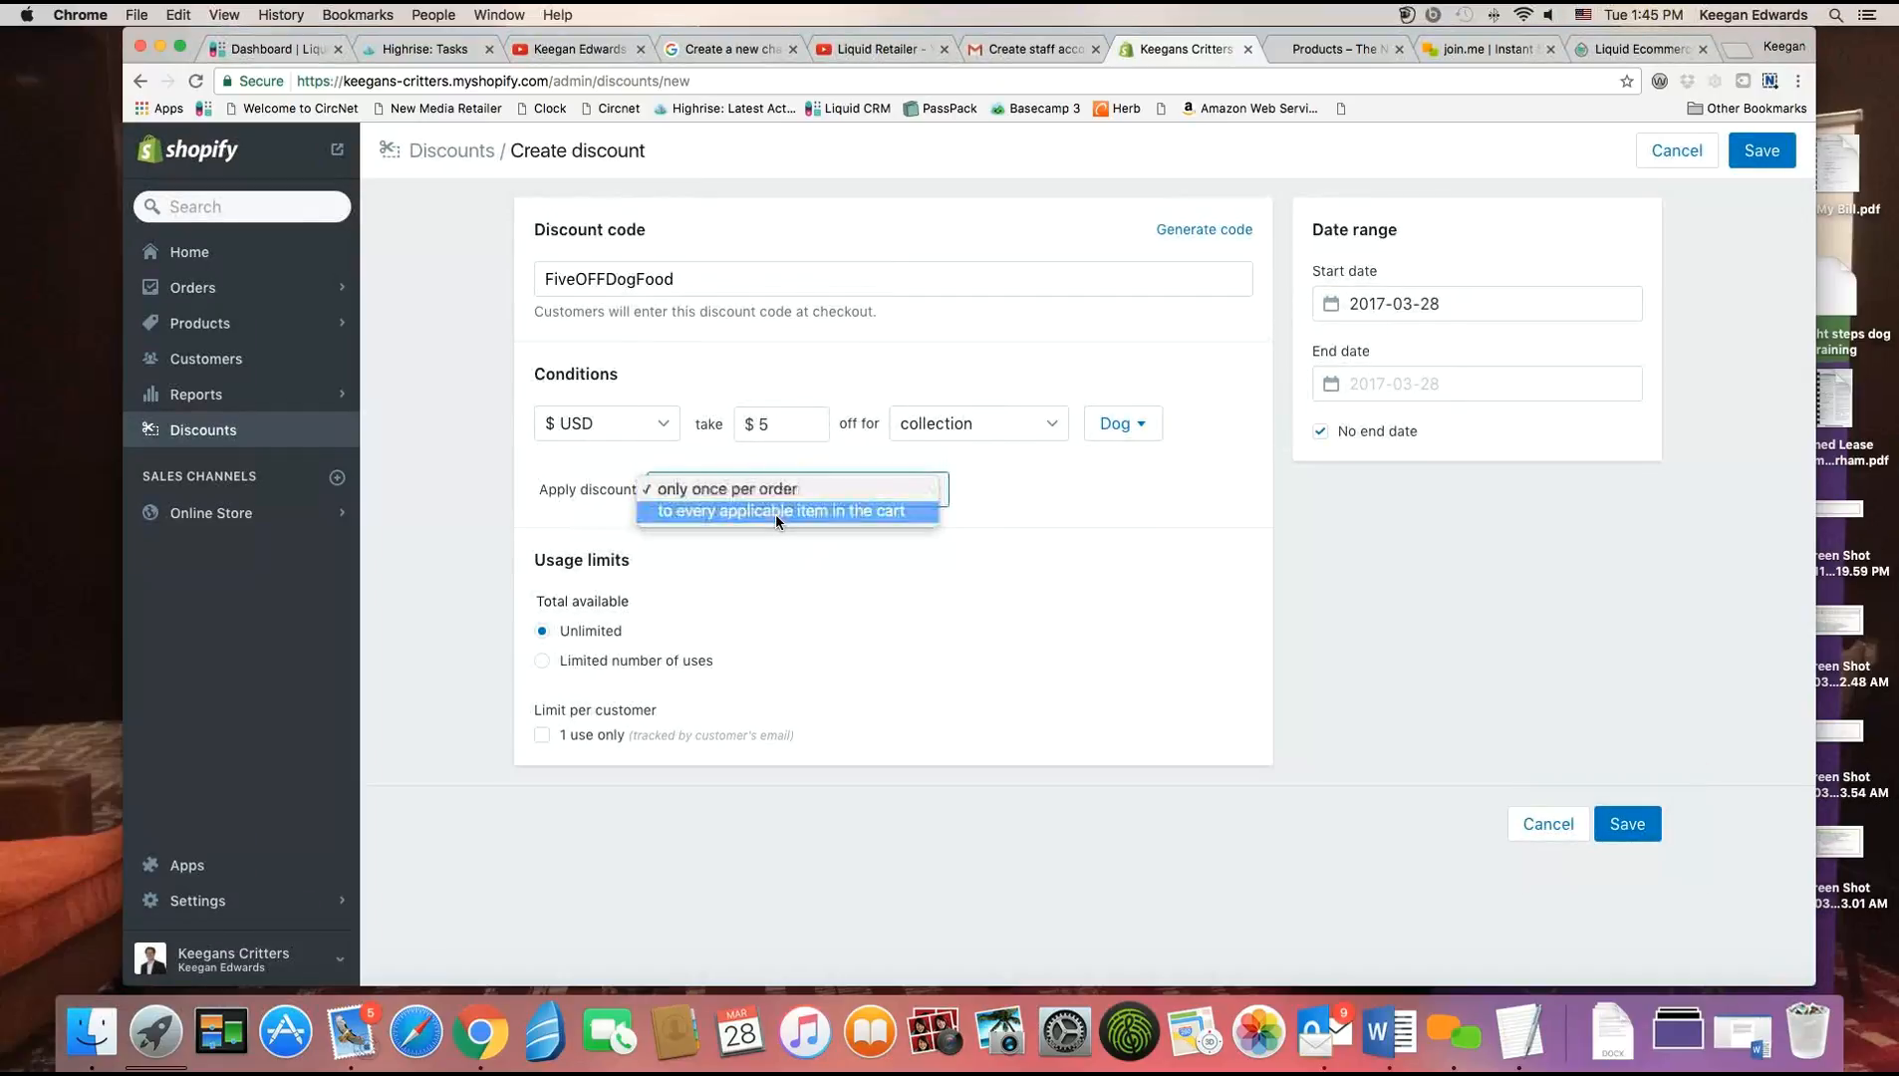
{"action": "left_click", "coordinate": [786, 511]}
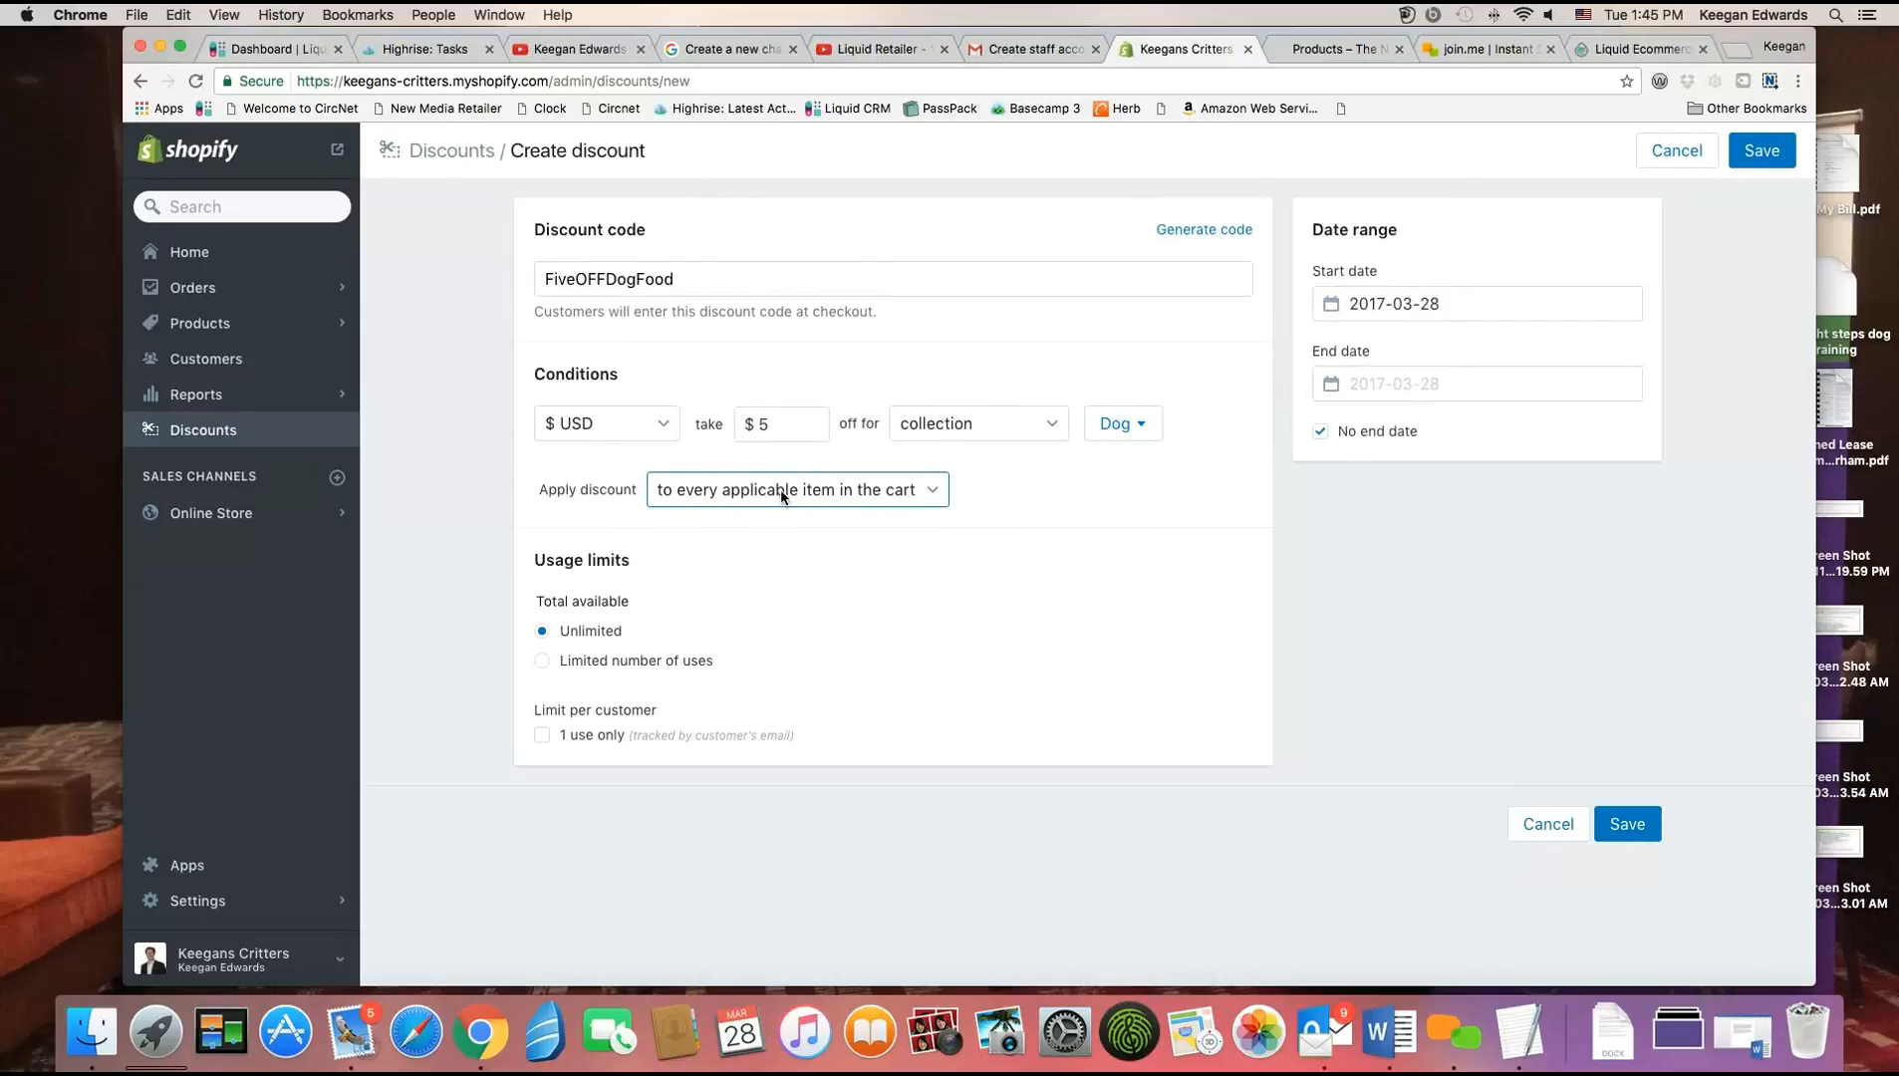
{"action": "left_click", "coordinate": [795, 490]}
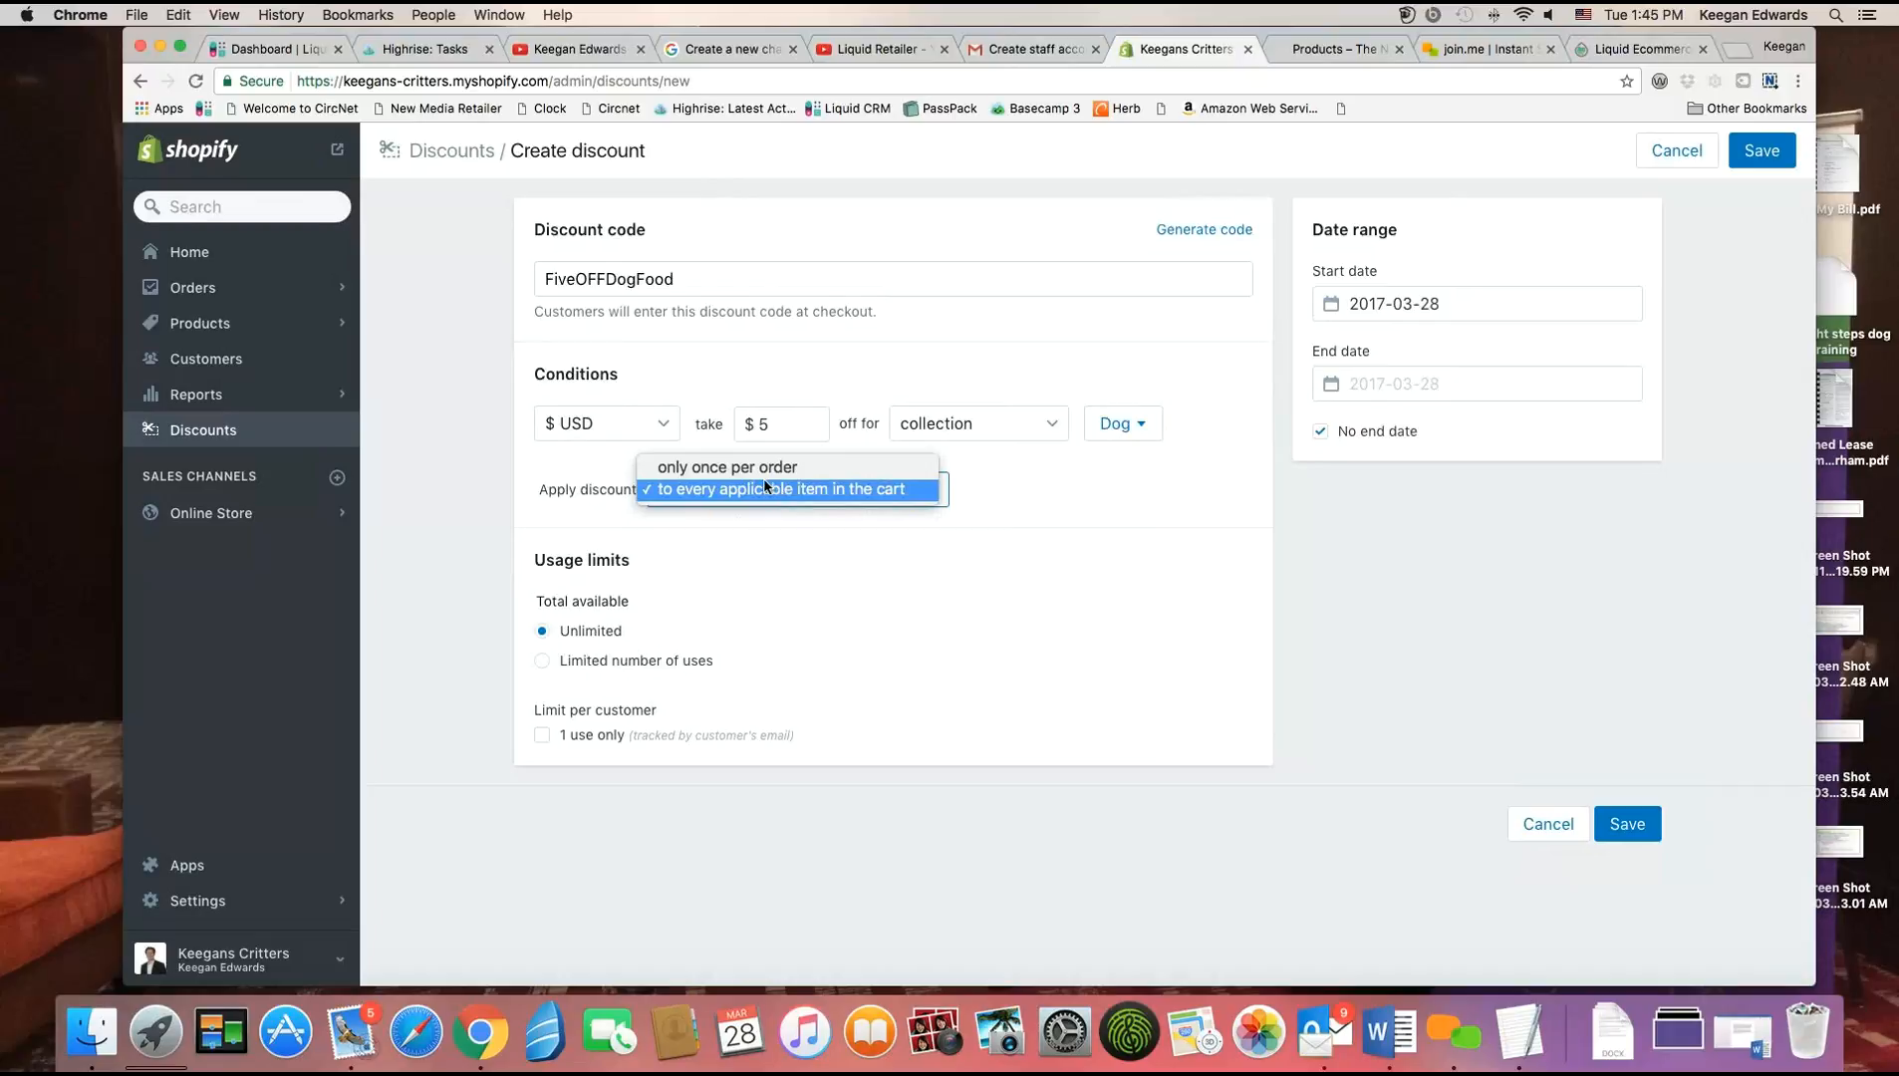
{"action": "left_click", "coordinate": [728, 468]}
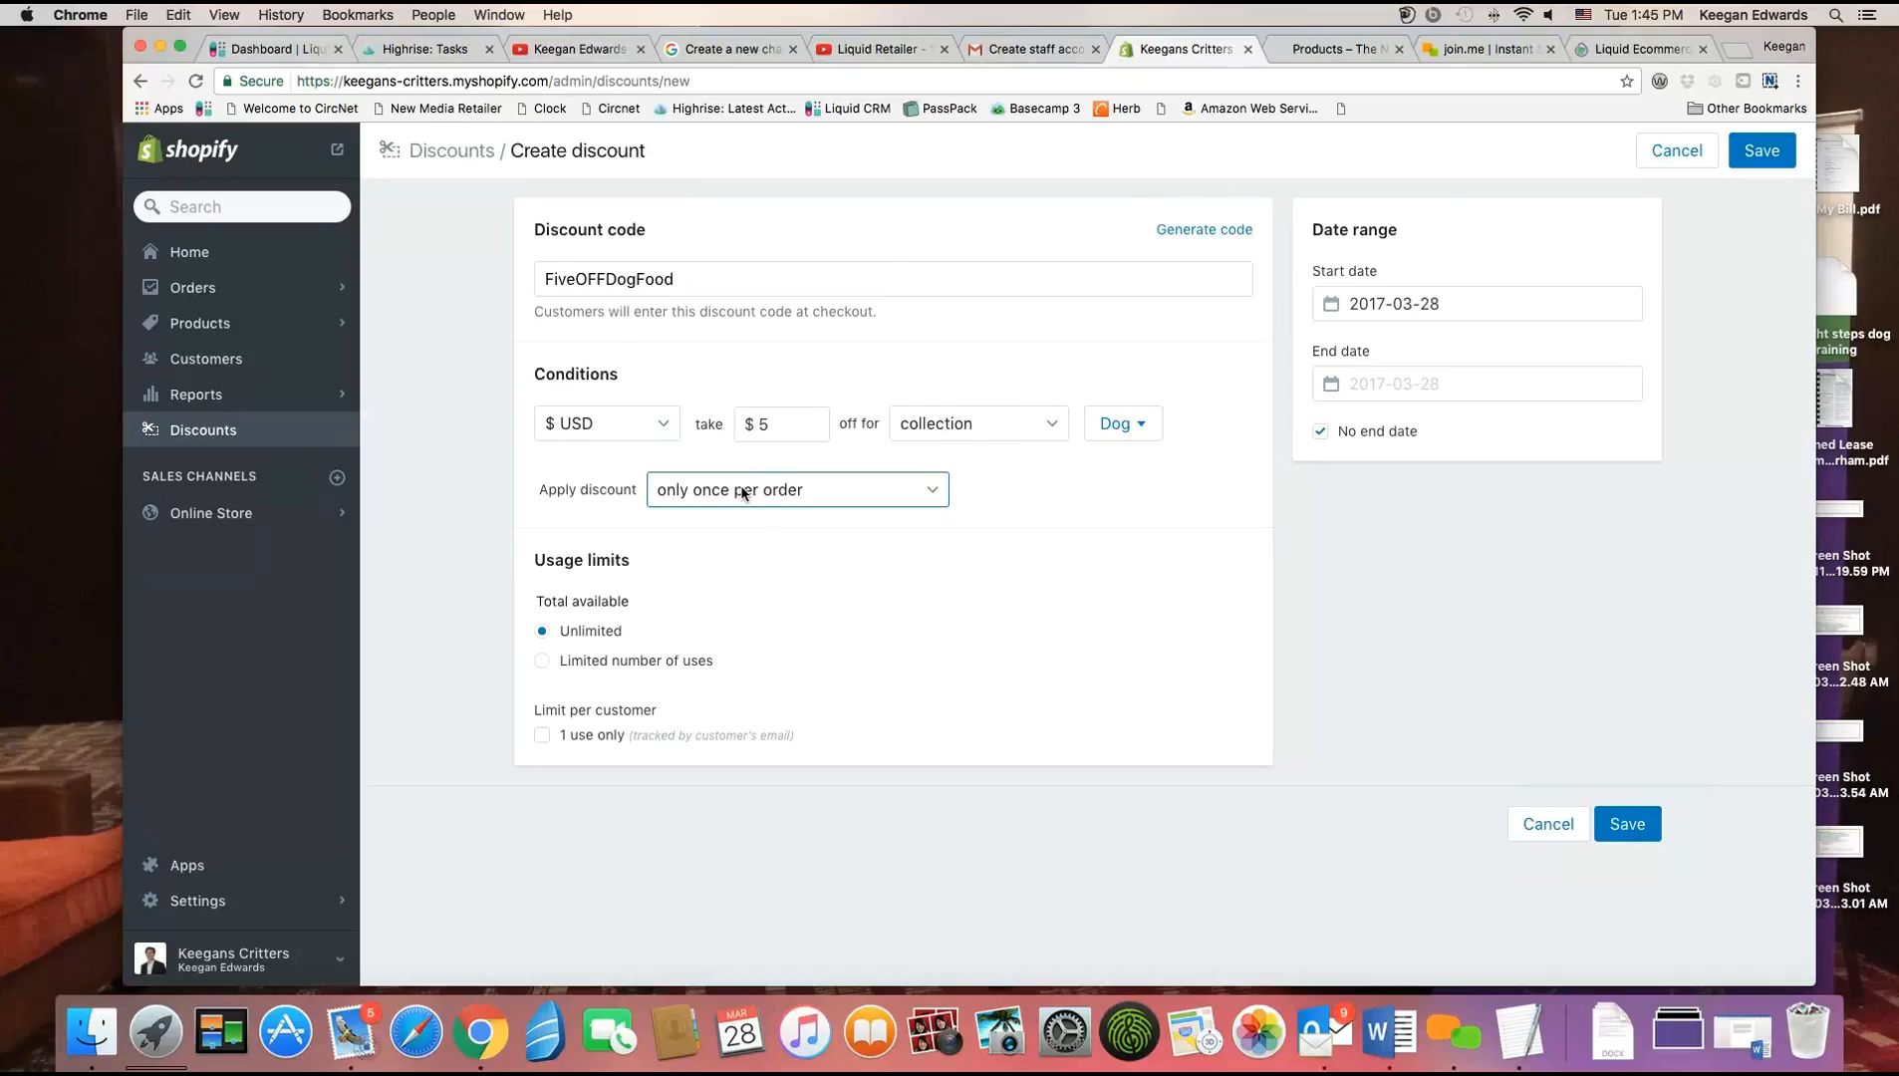
{"action": "left_click", "coordinate": [797, 490]}
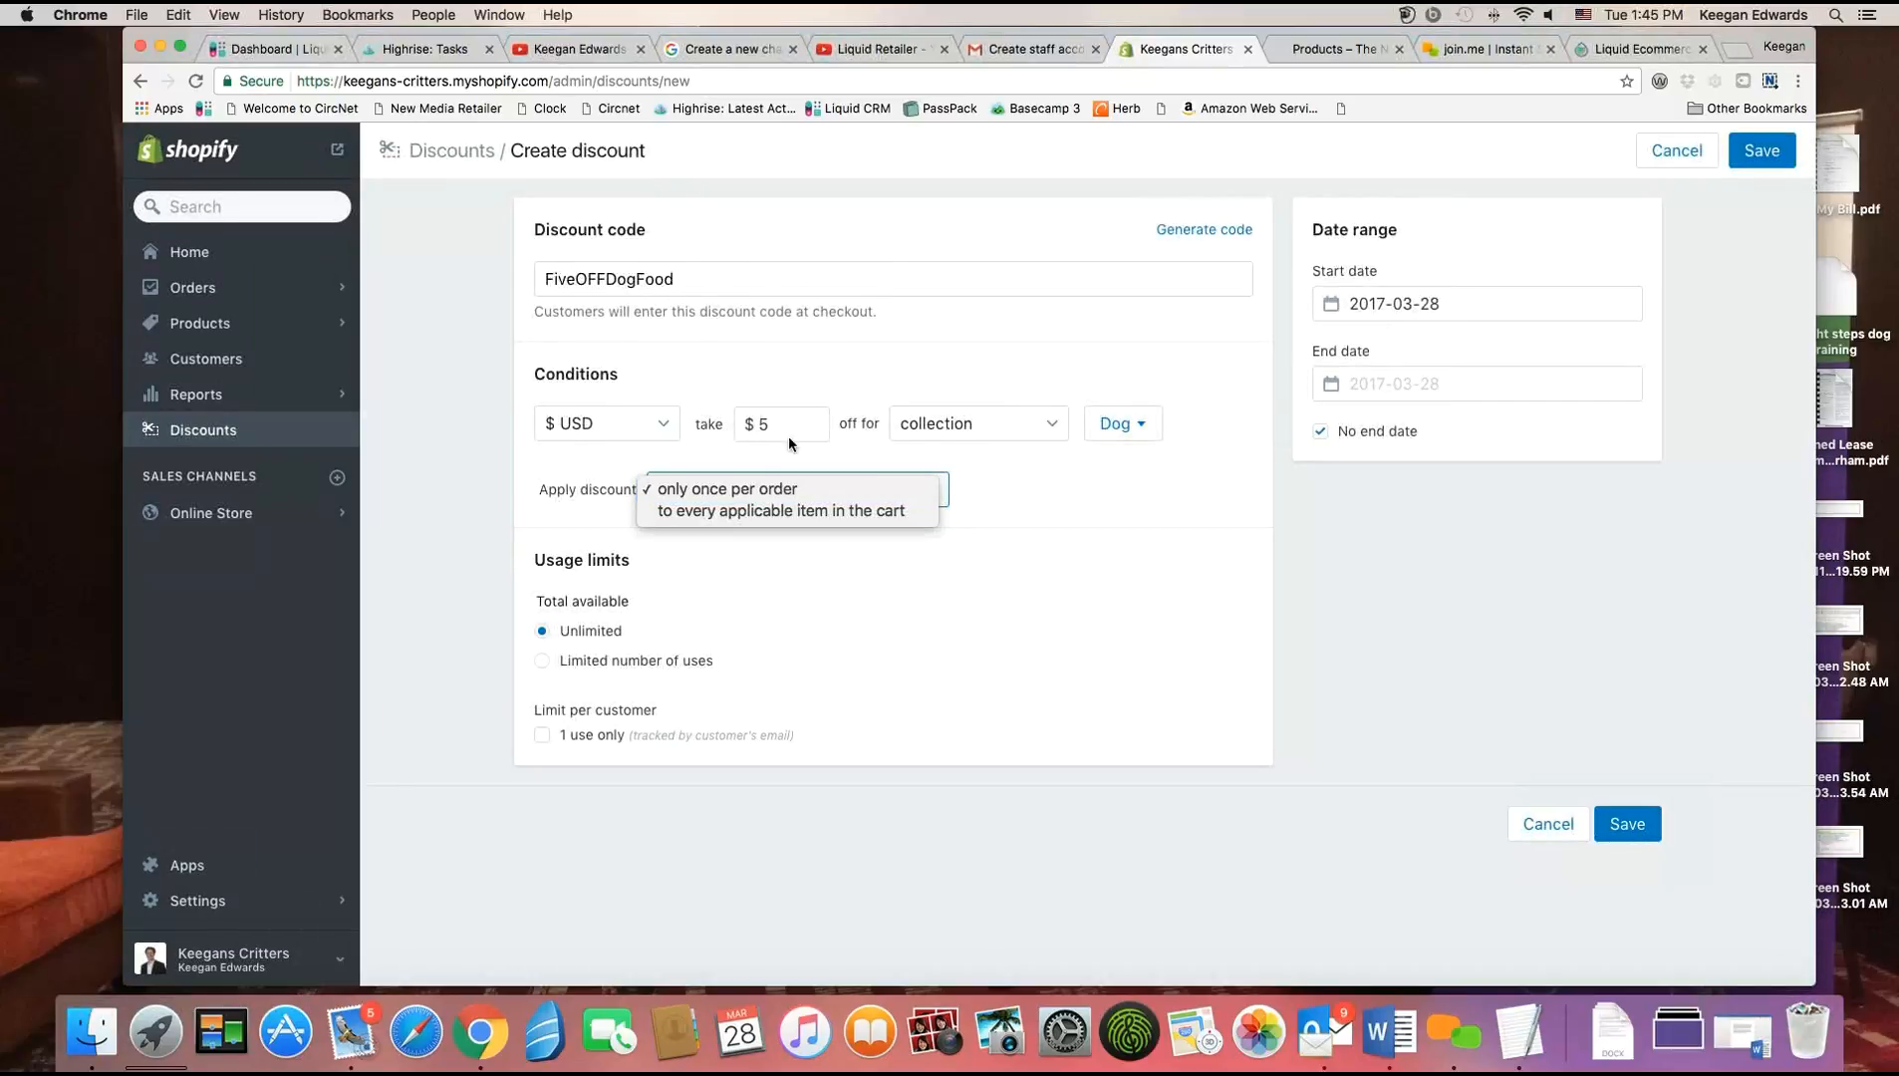
{"action": "mouse_move", "coordinate": [783, 511]}
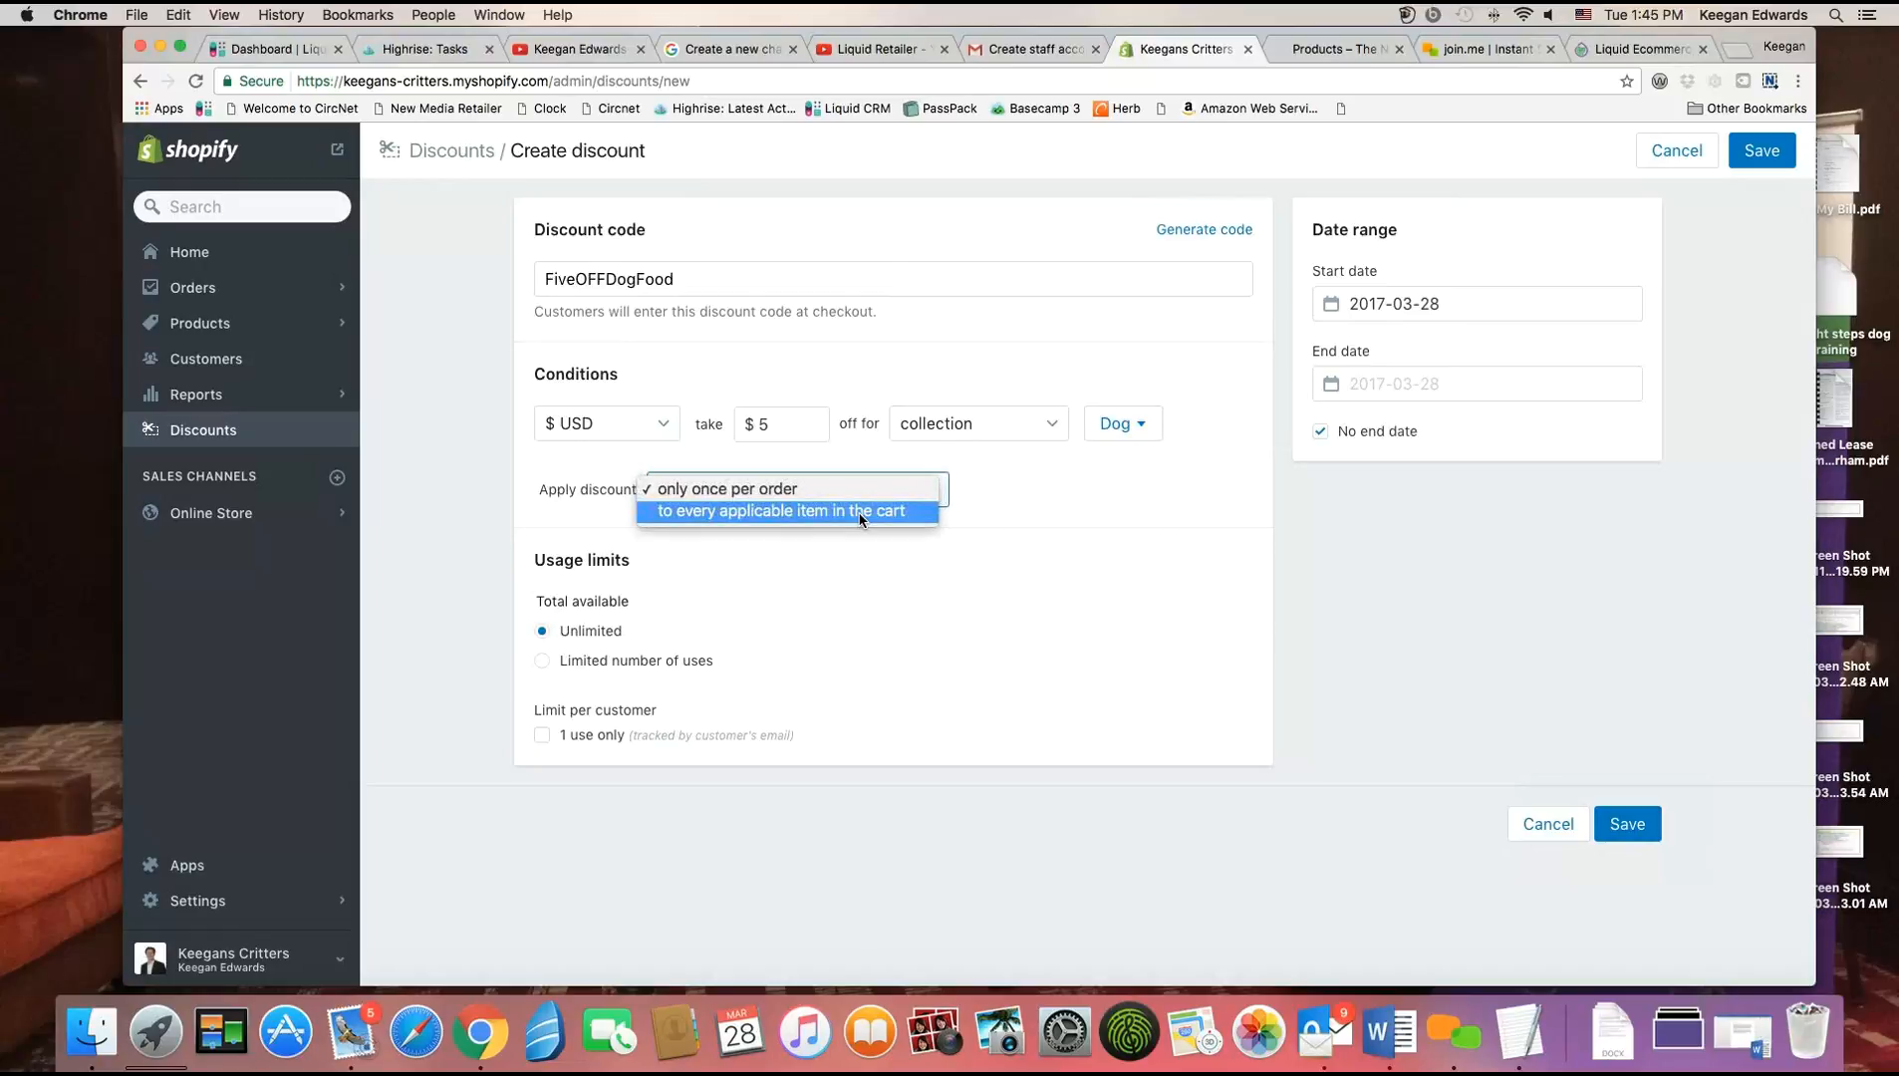
{"action": "left_click", "coordinate": [783, 510]}
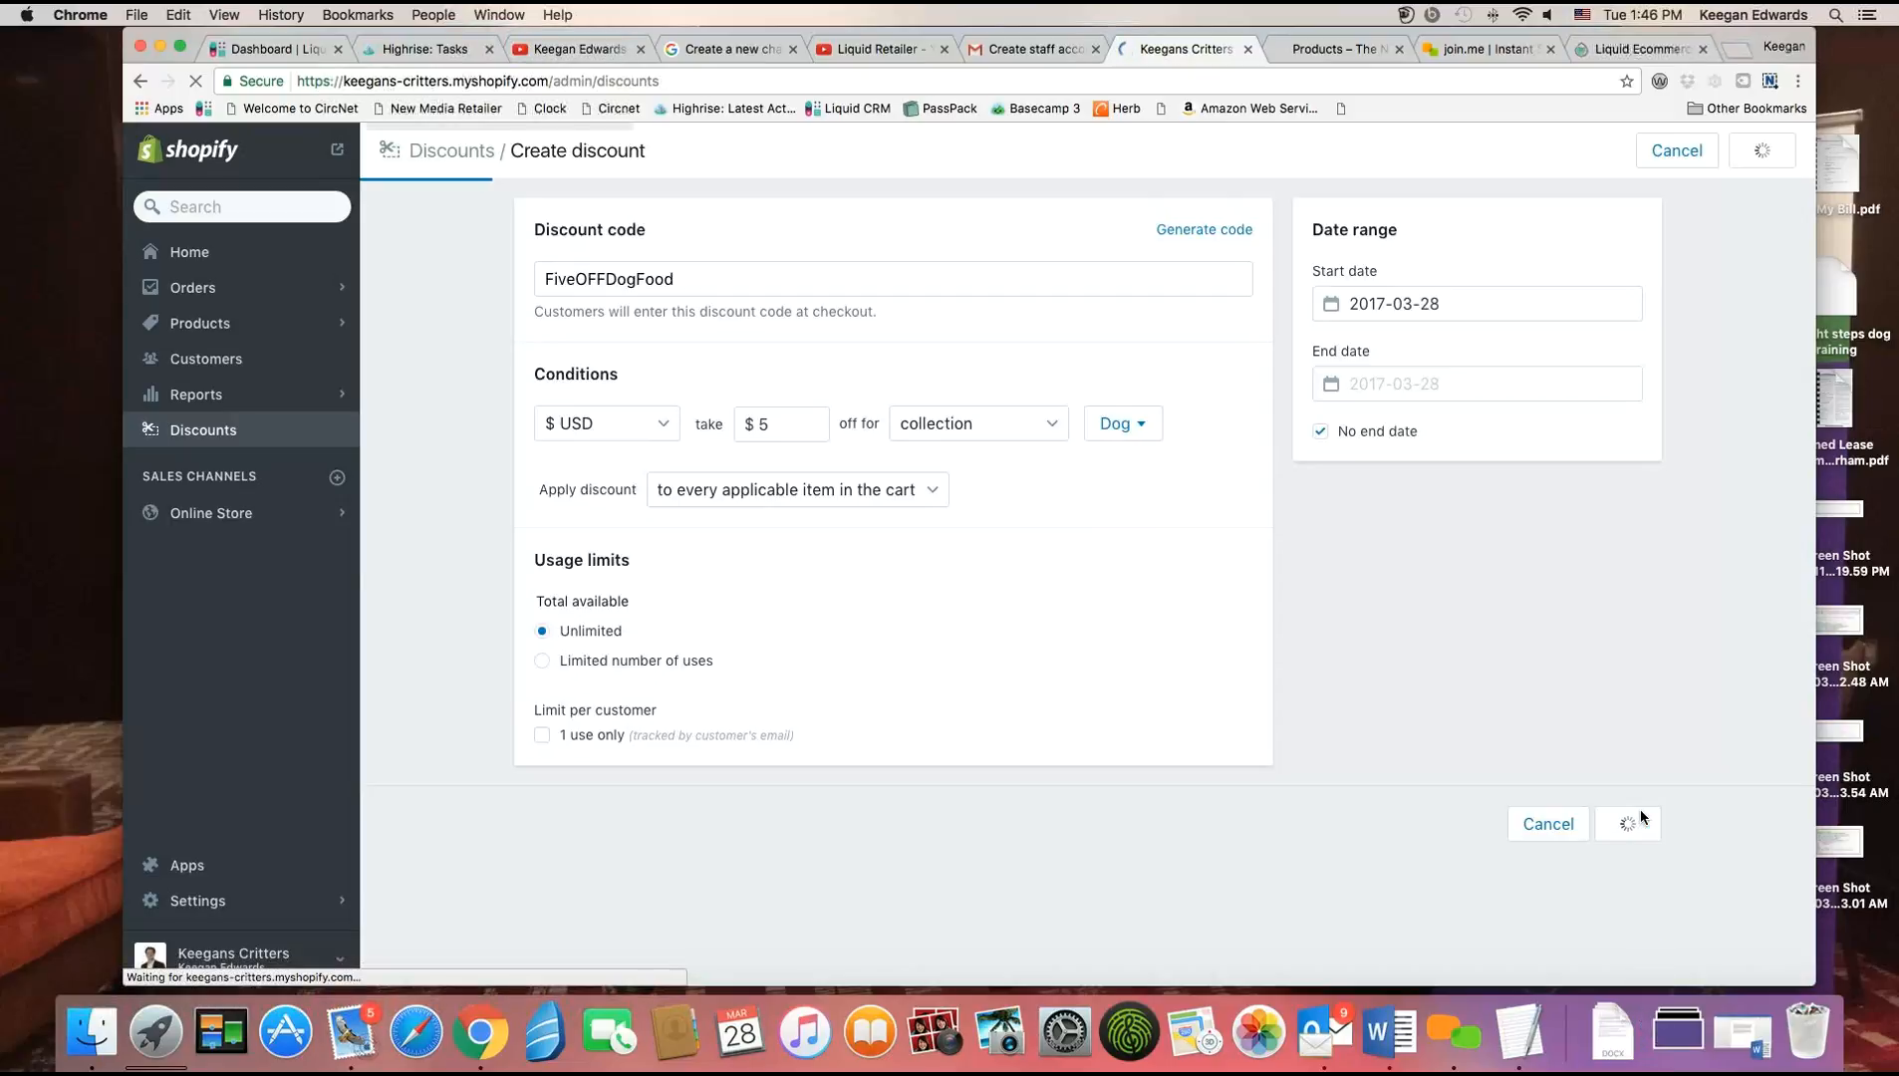
Save FiveOFFDogFood, confirm it under Active discounts, then return to the full list.
{"action": "left_click", "coordinate": [1628, 823]}
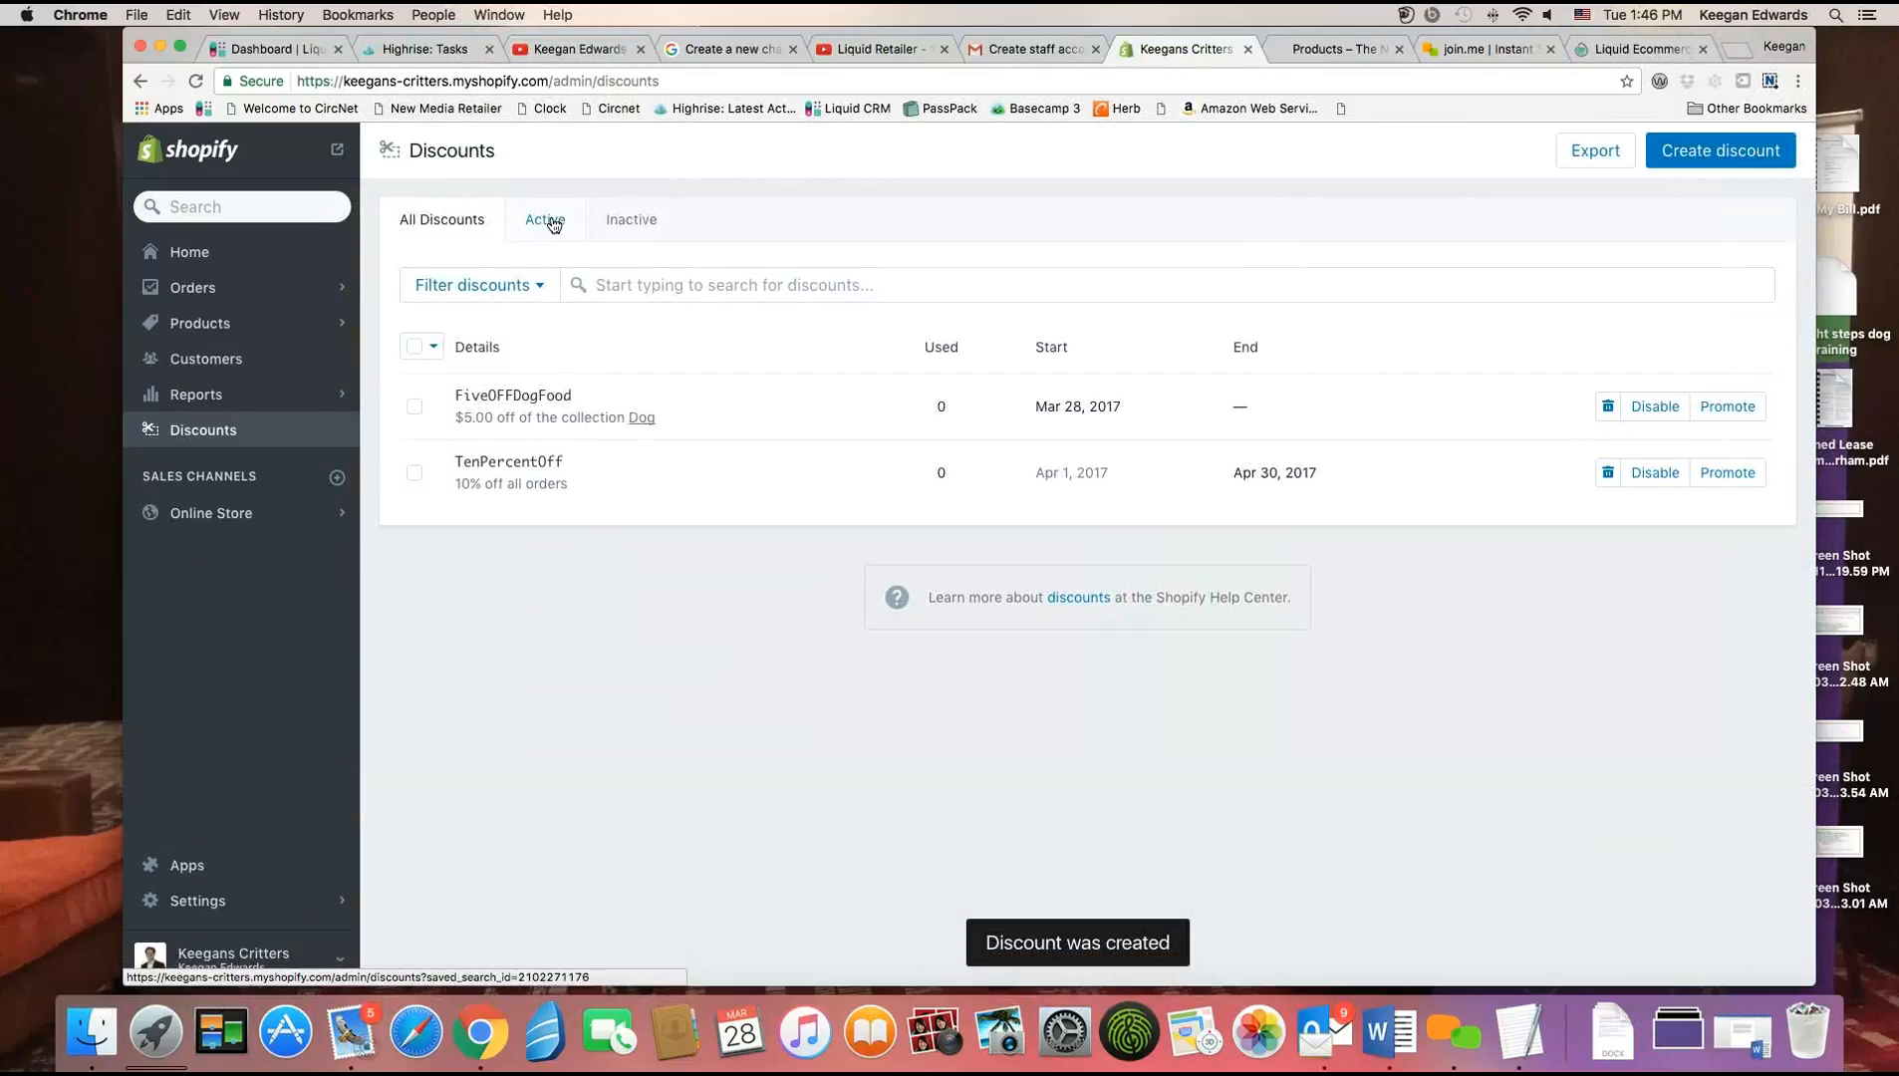
{"action": "left_click", "coordinate": [545, 219]}
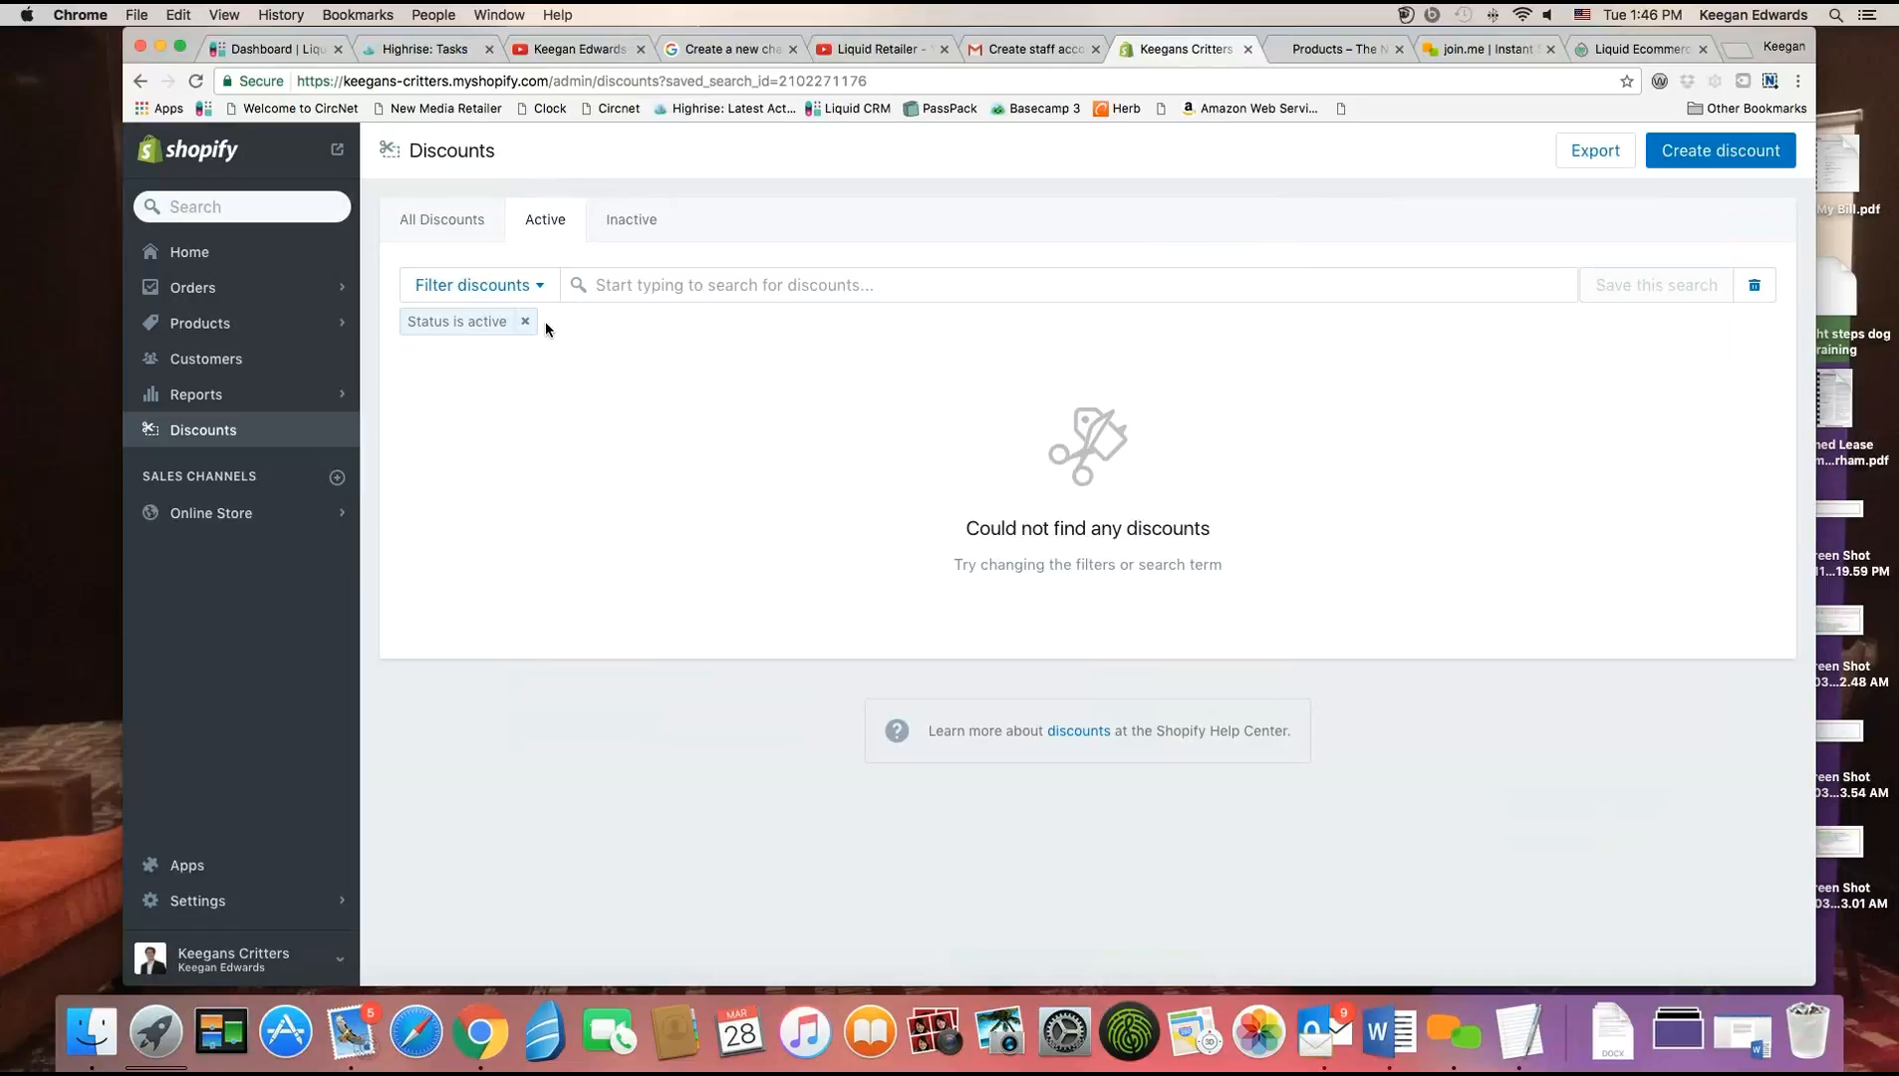
{"action": "left_click", "coordinate": [442, 219]}
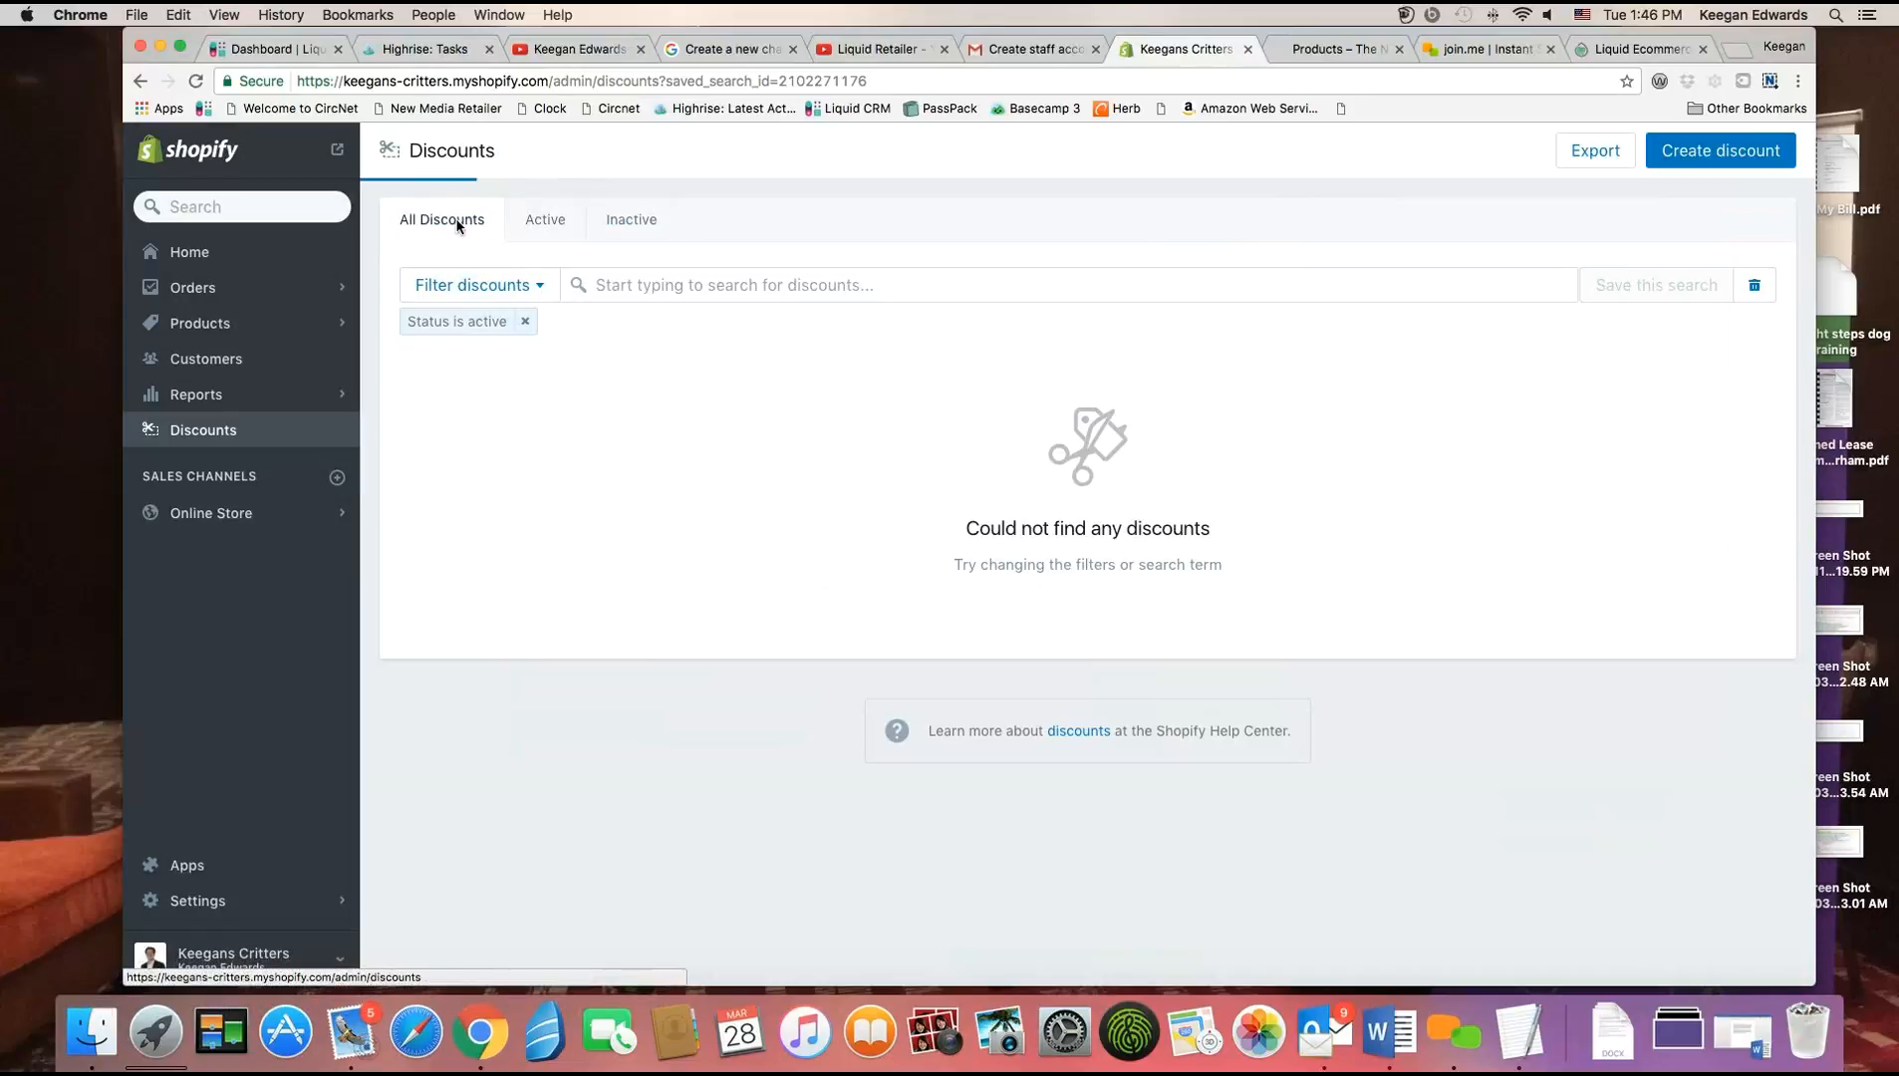
{"action": "left_click", "coordinate": [524, 321]}
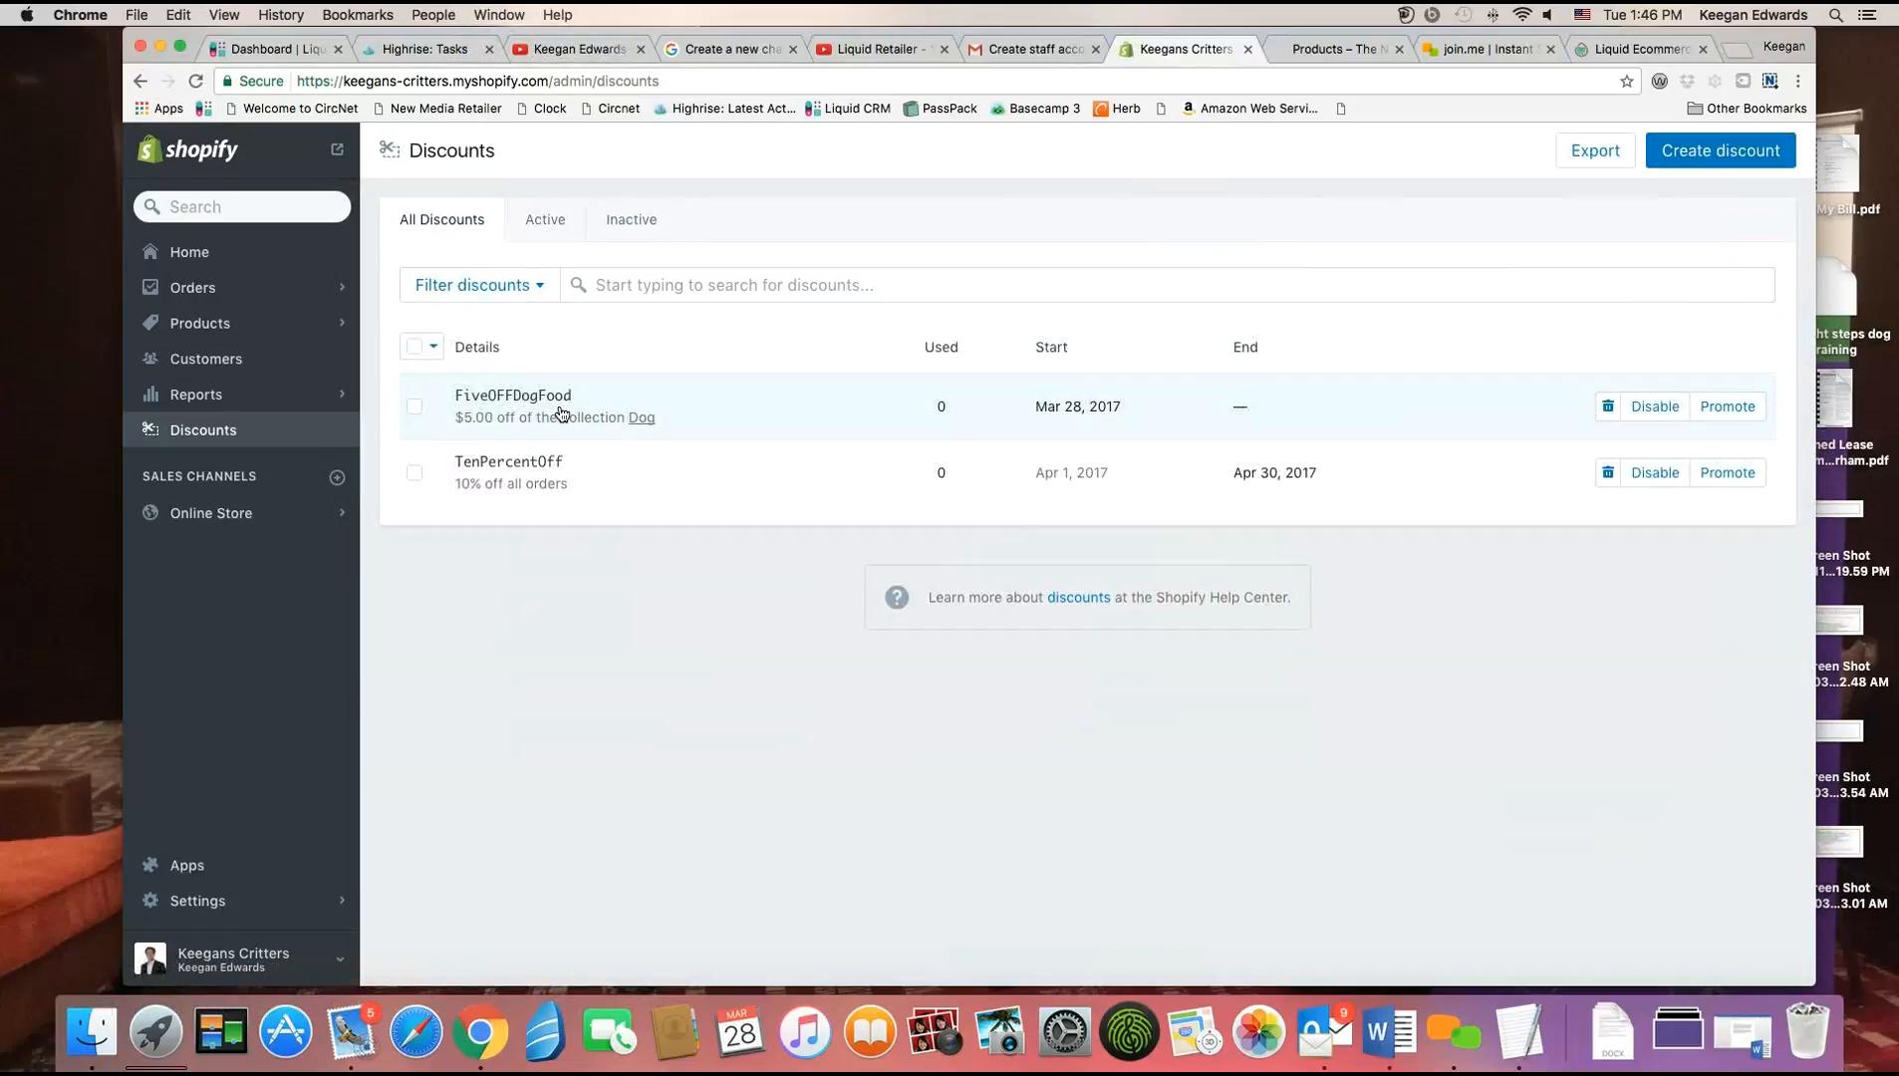
{"action": "left_click", "coordinate": [544, 219]}
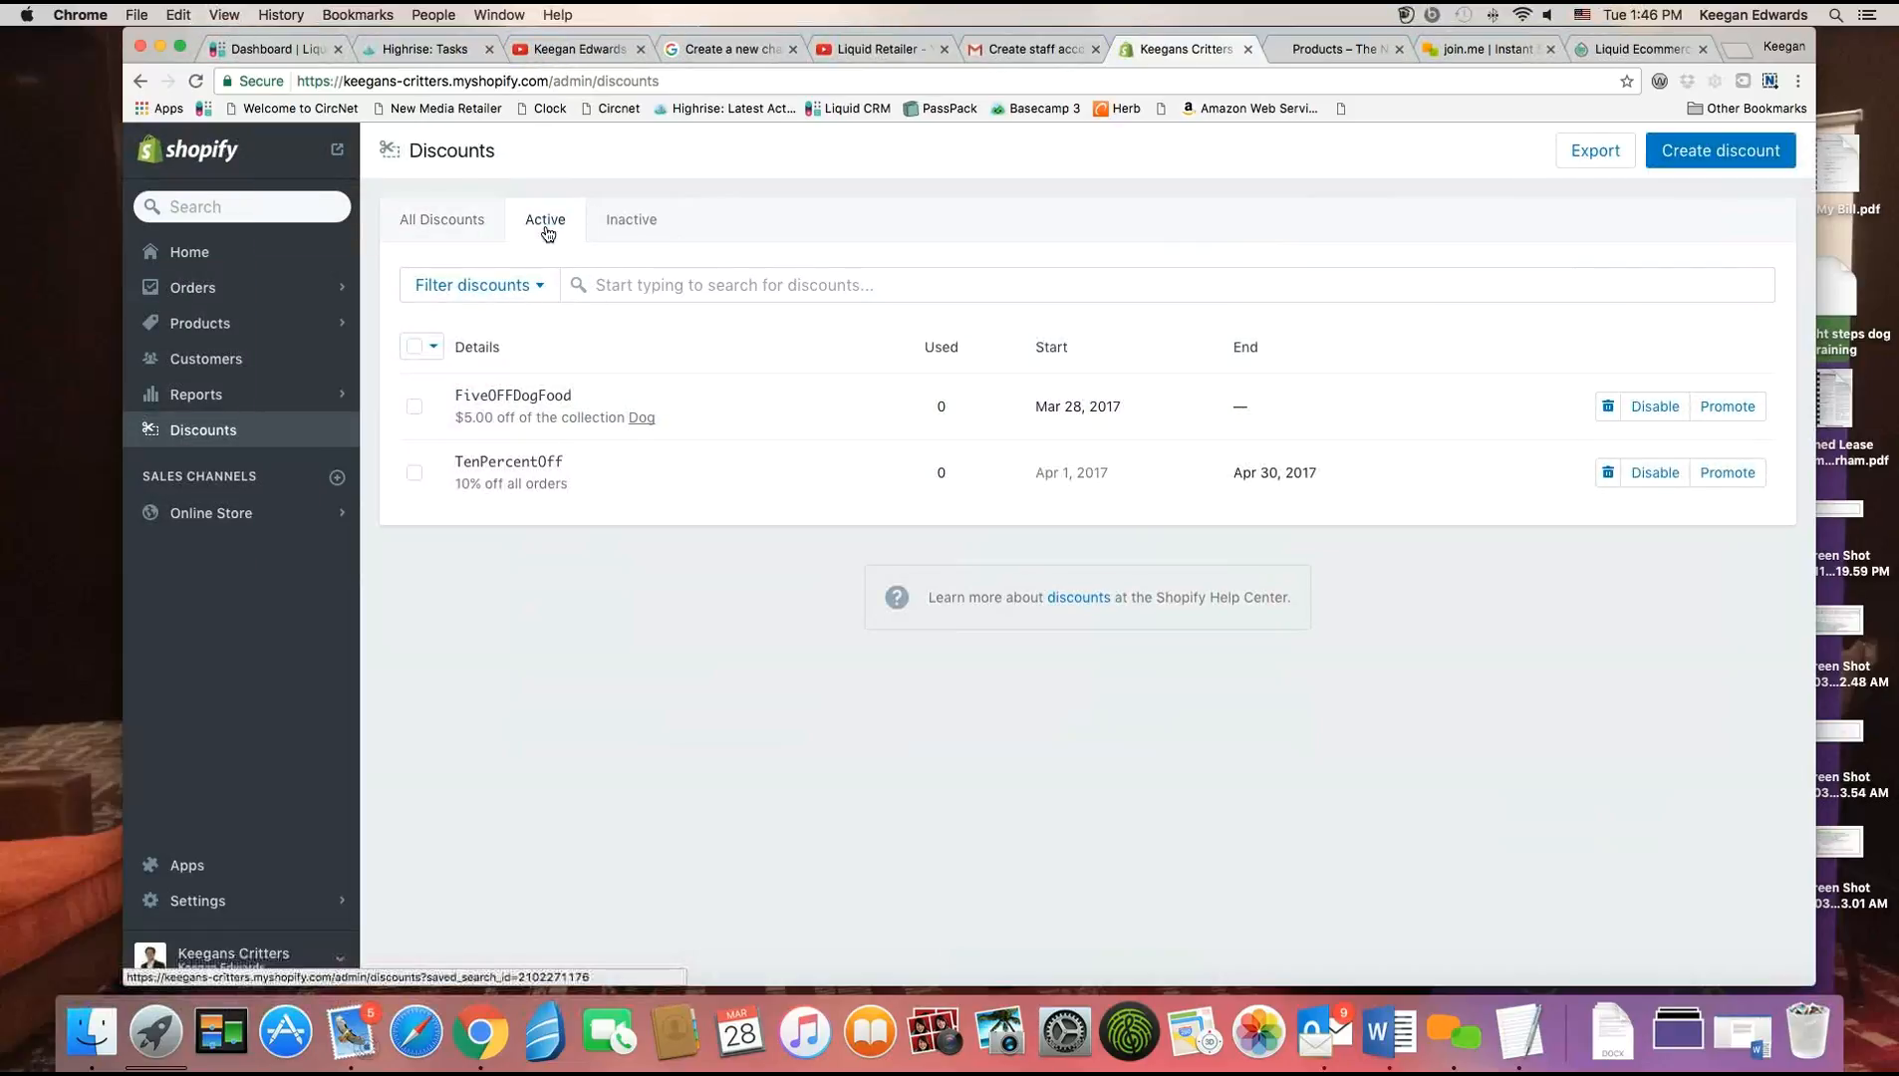
{"action": "left_click", "coordinate": [544, 219]}
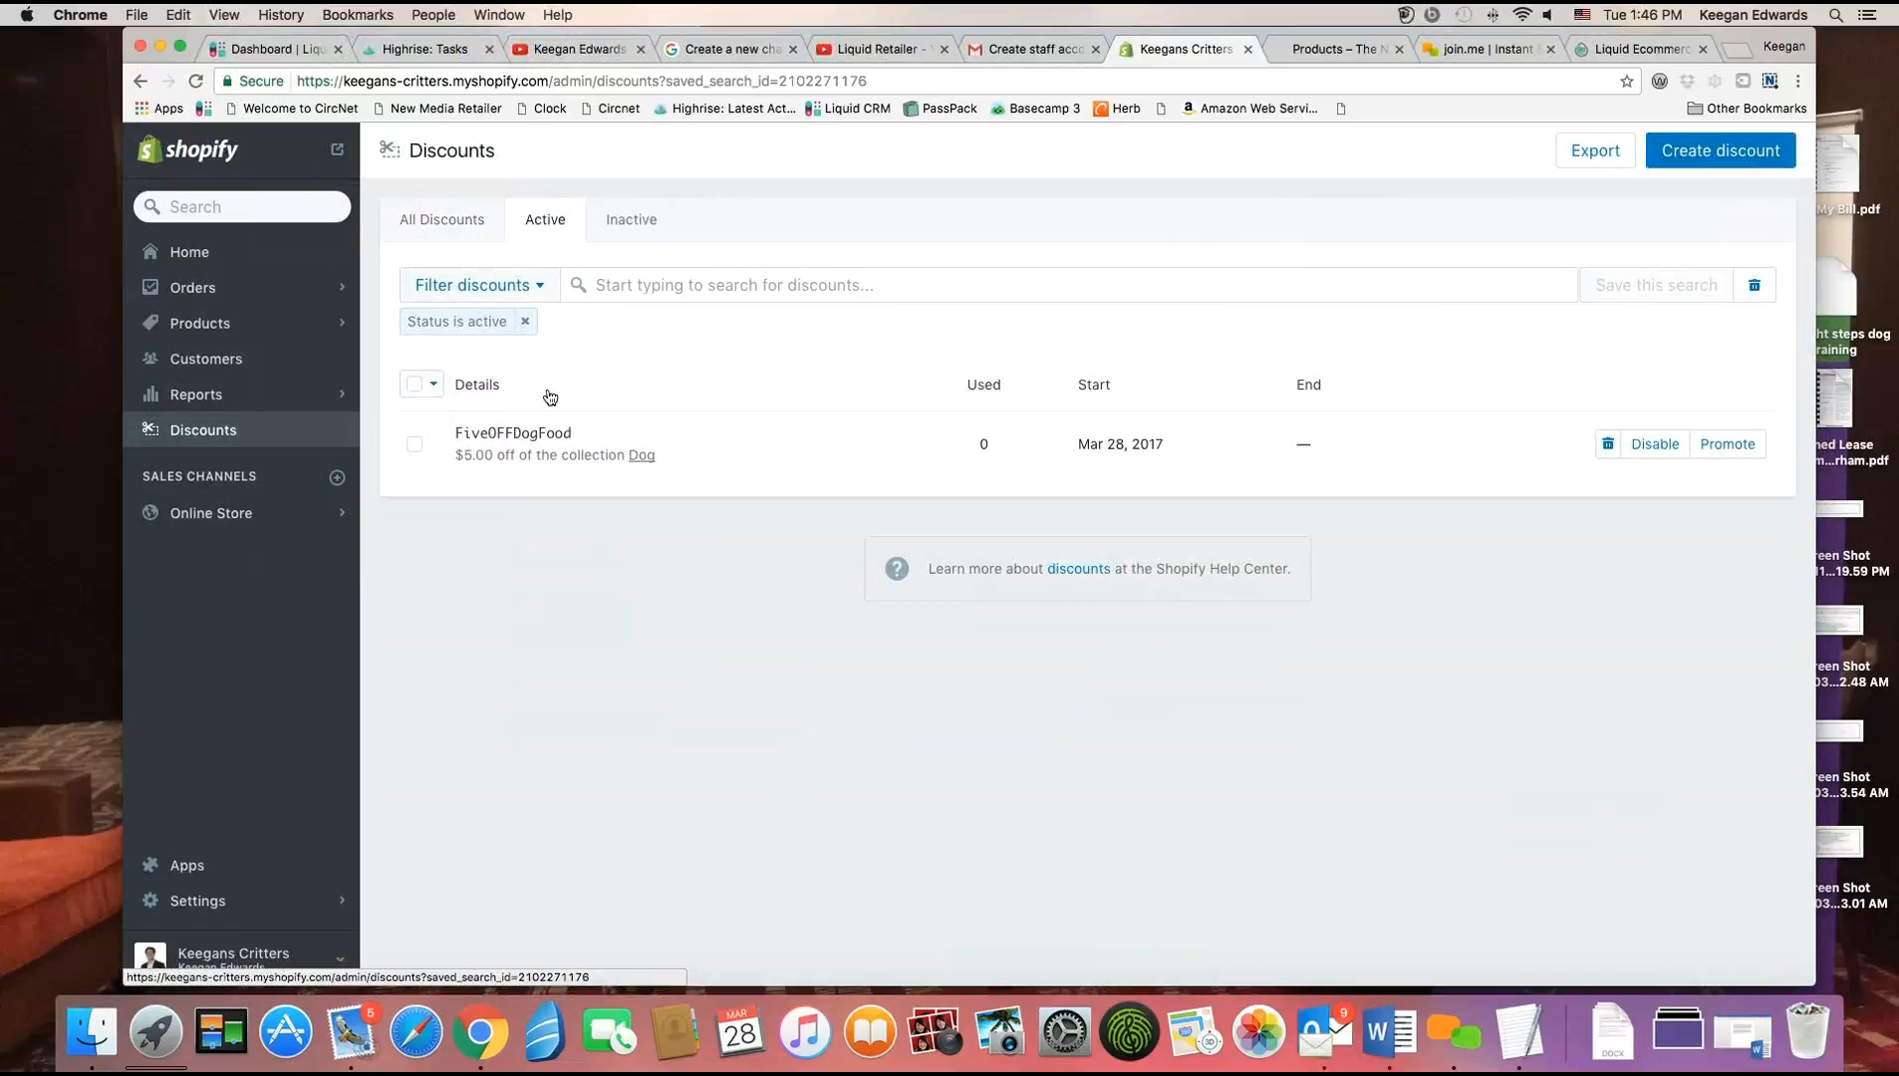
{"action": "mouse_move", "coordinate": [538, 454]}
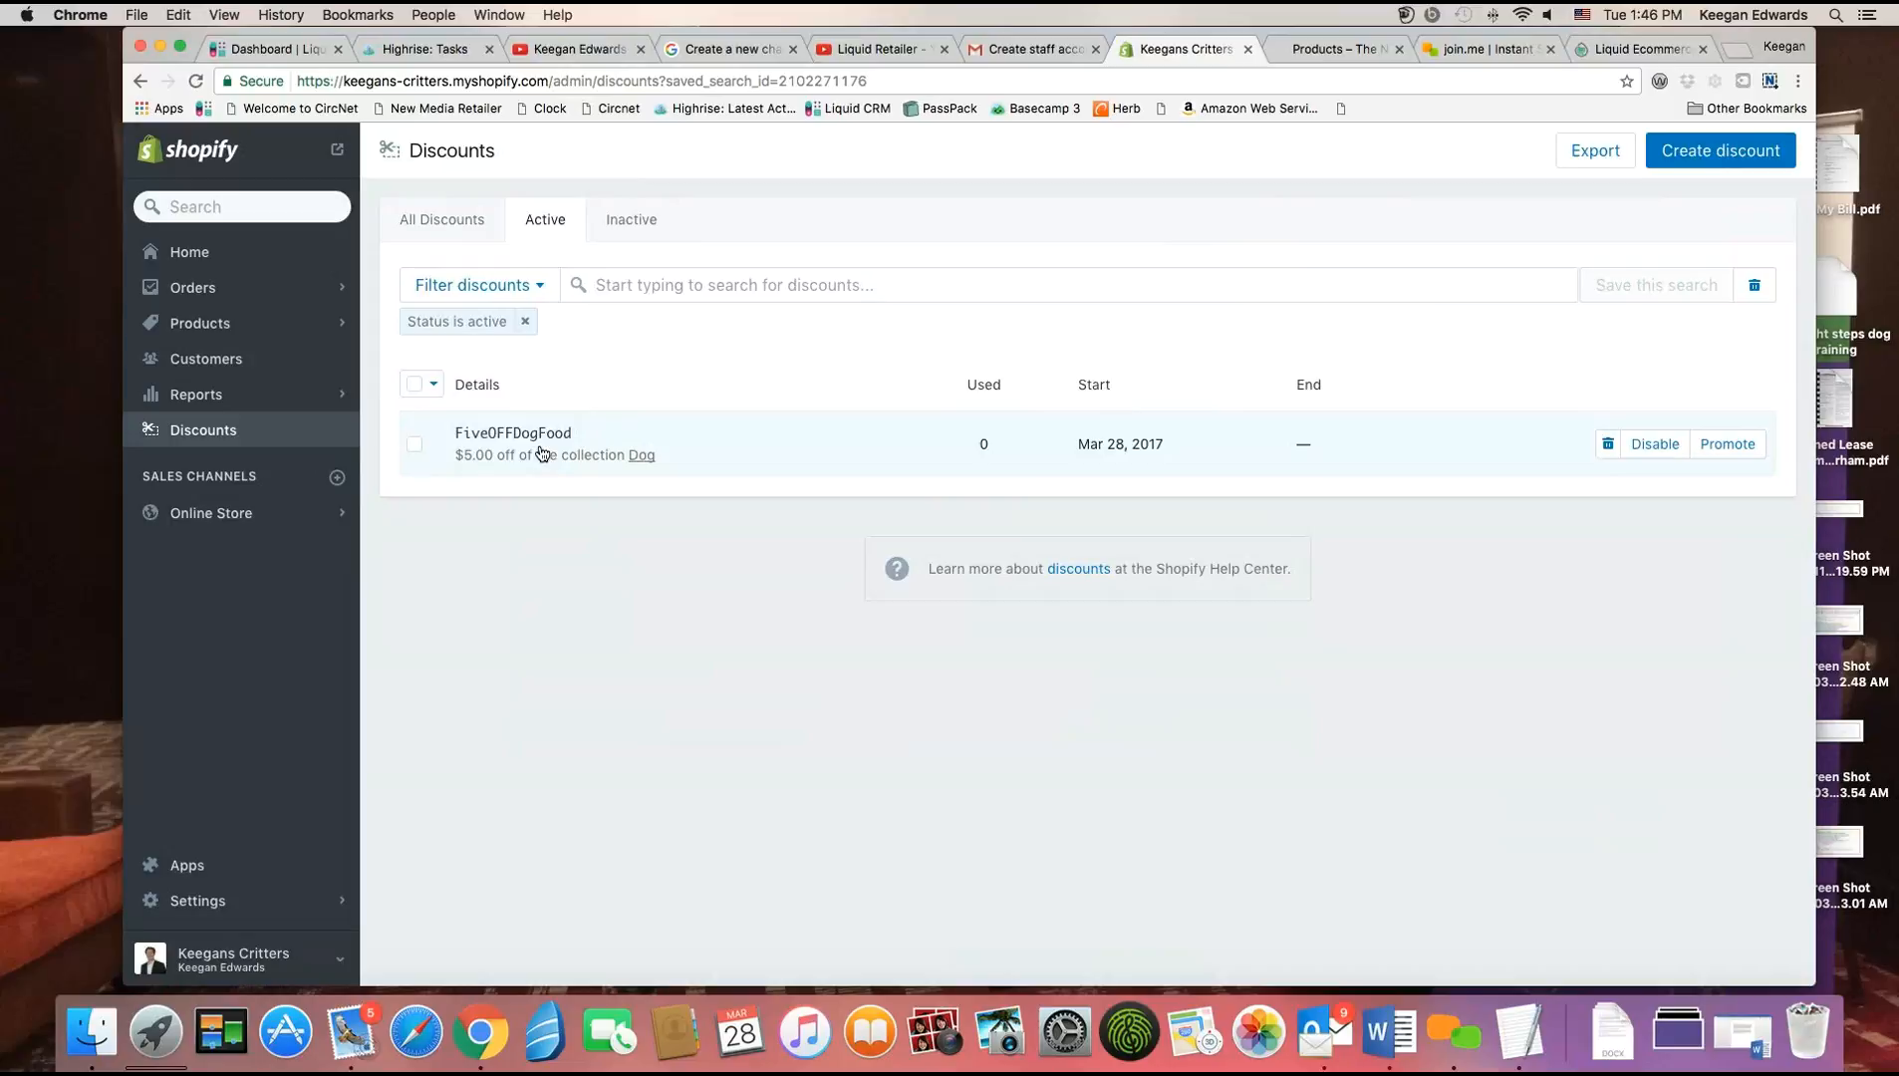
{"action": "mouse_move", "coordinate": [642, 454]}
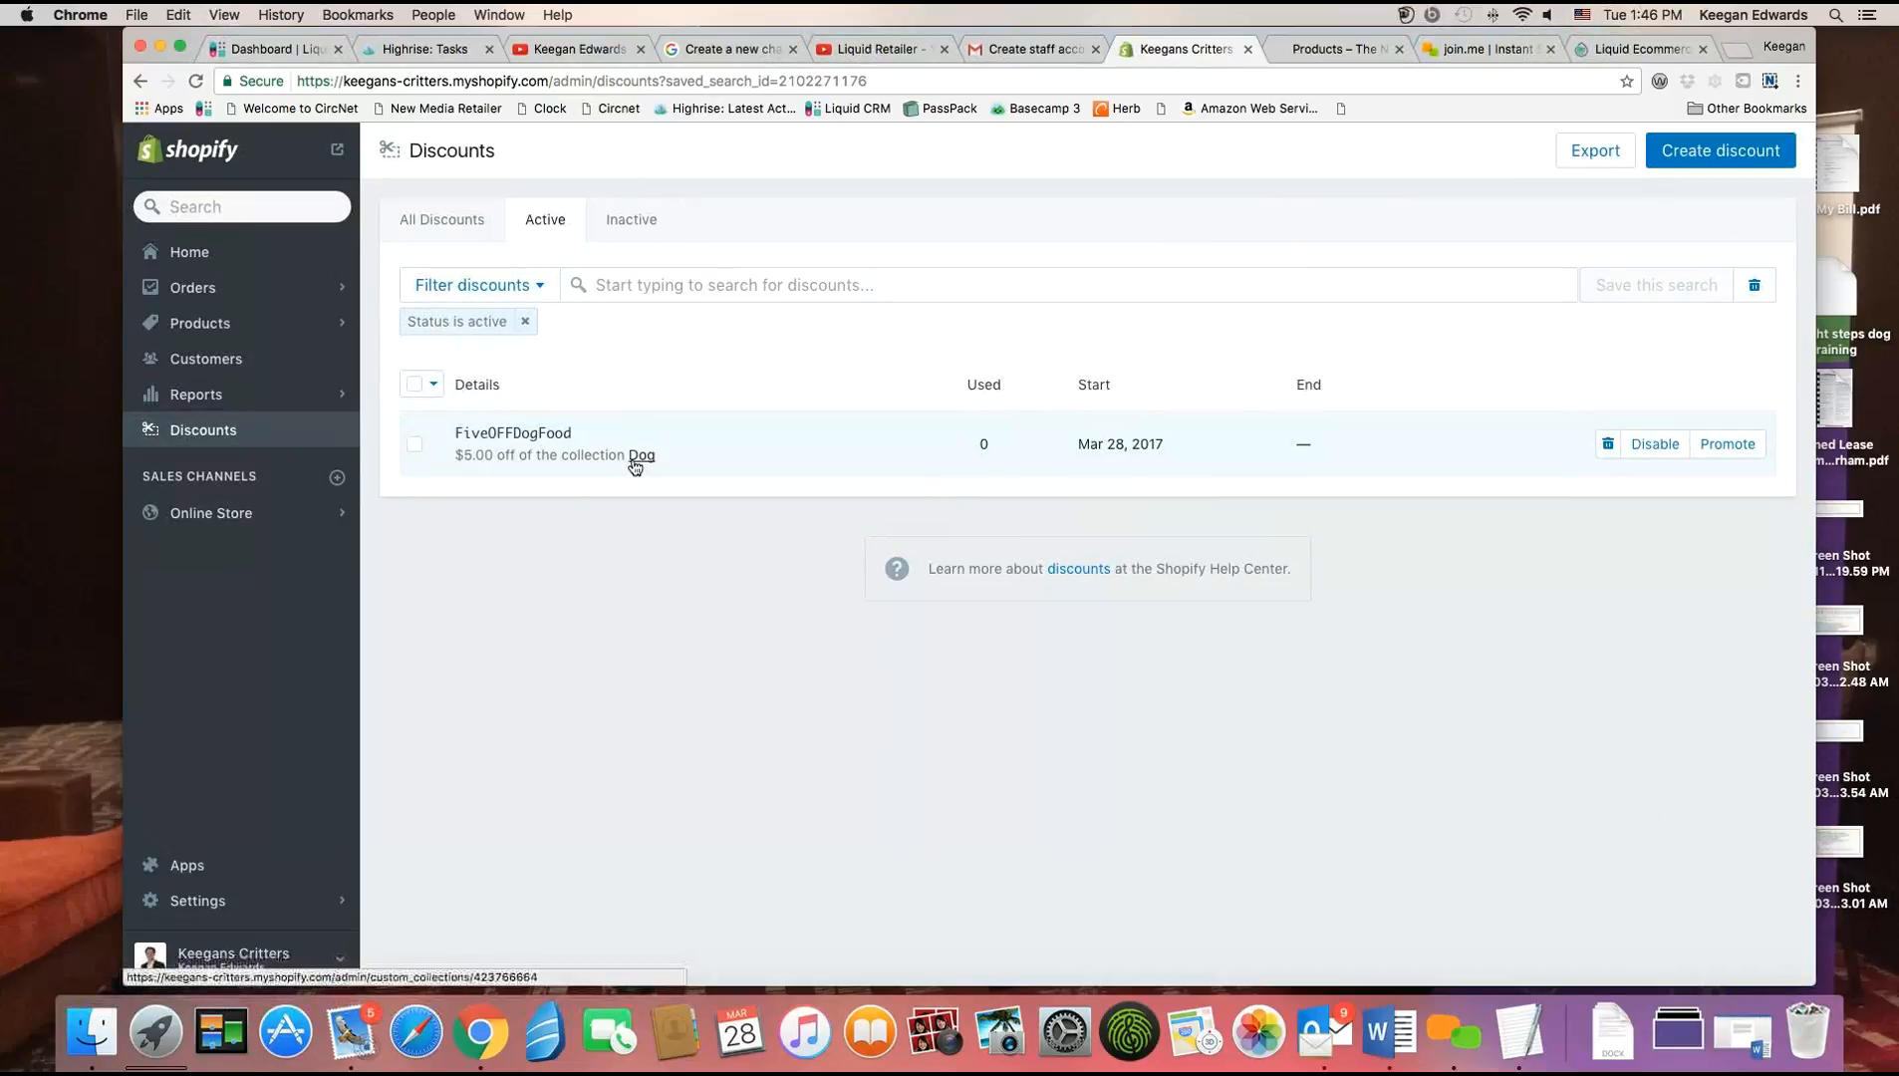
{"action": "left_click", "coordinate": [442, 219]}
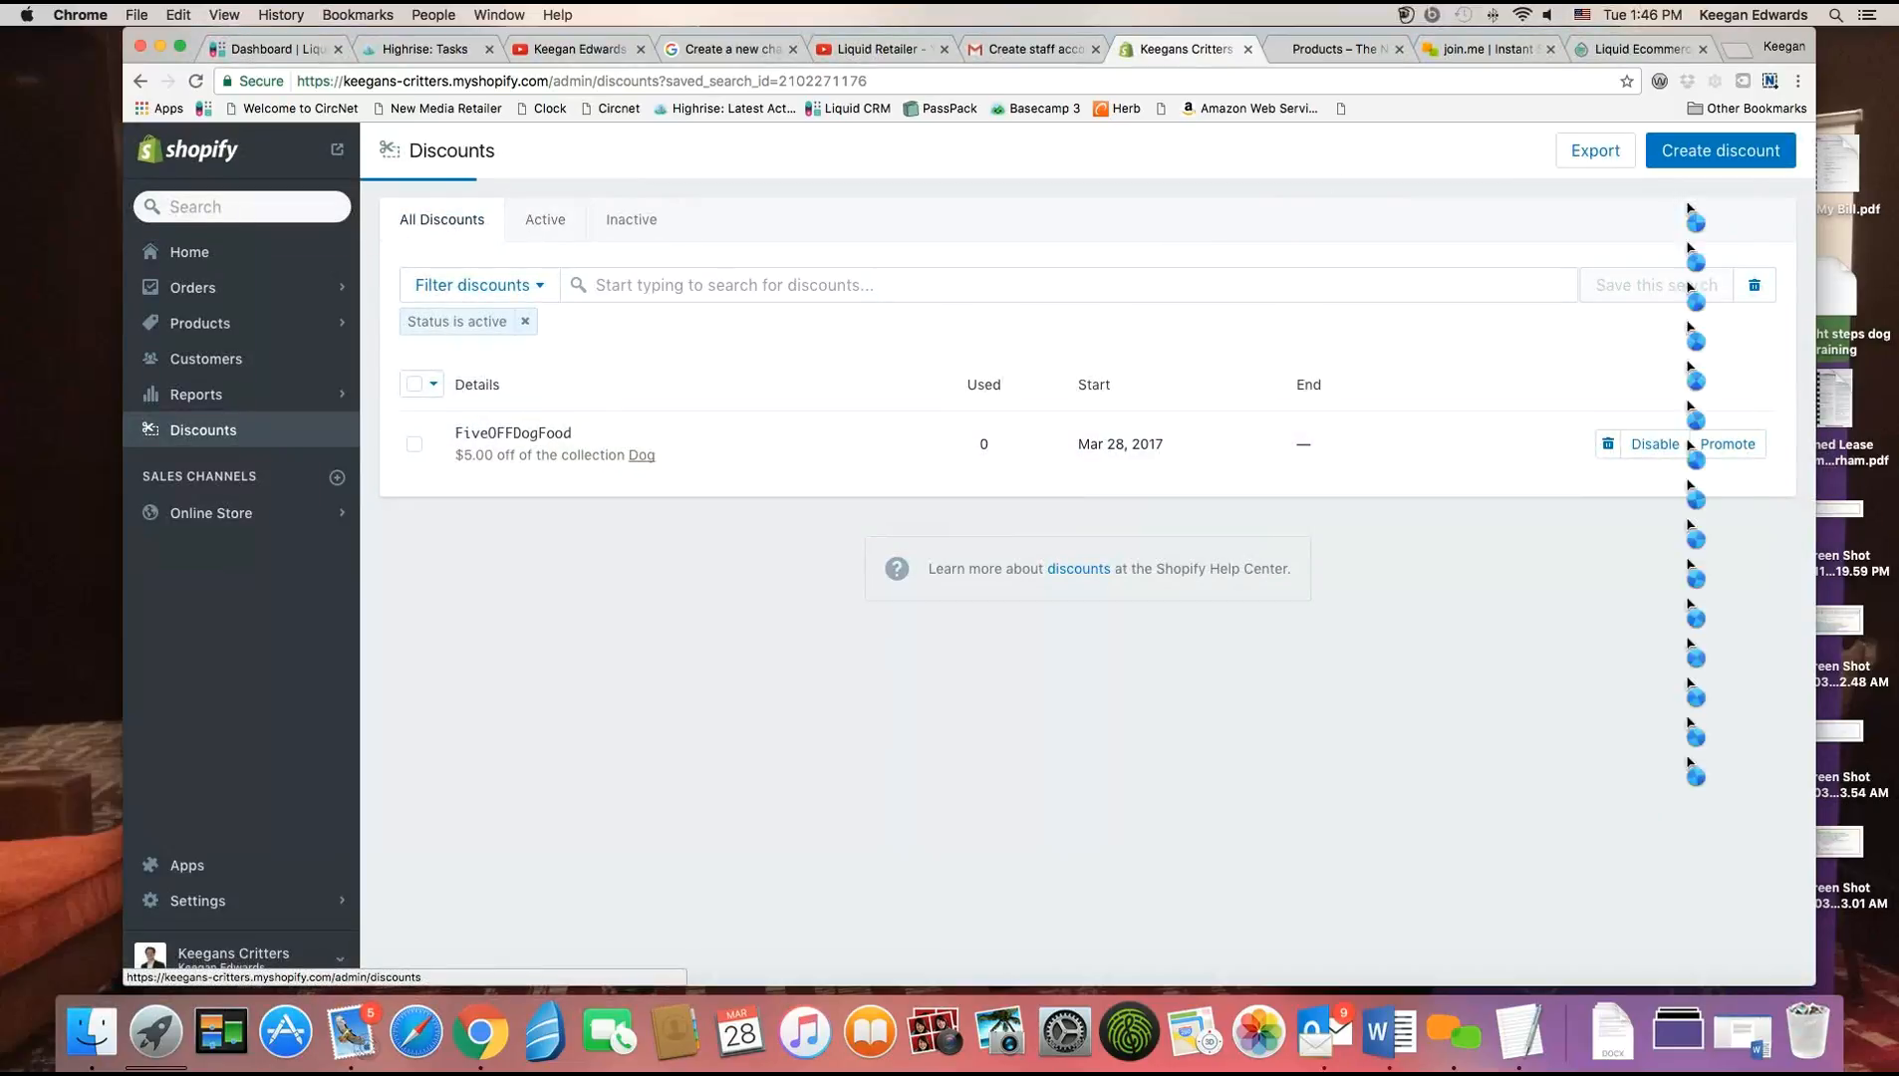
{"action": "left_click", "coordinate": [526, 321]}
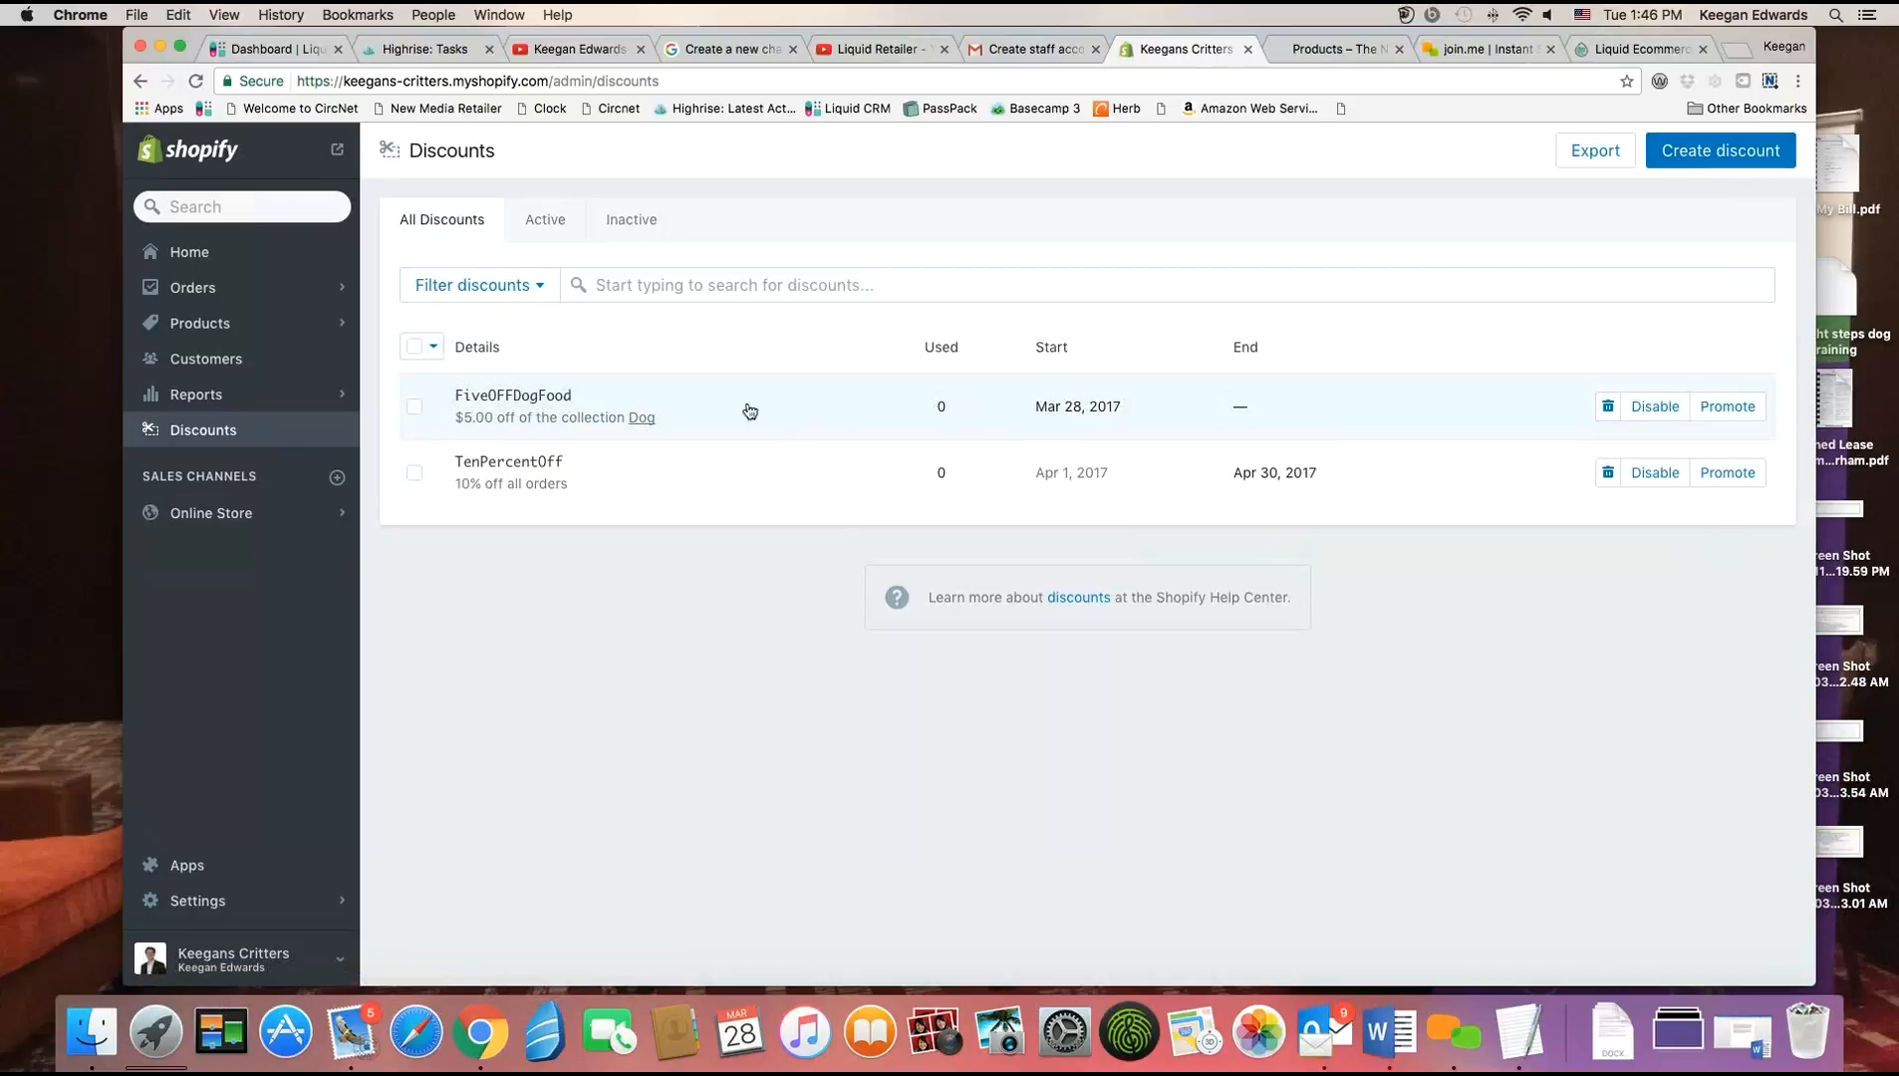
{"action": "mouse_move", "coordinate": [598, 490]}
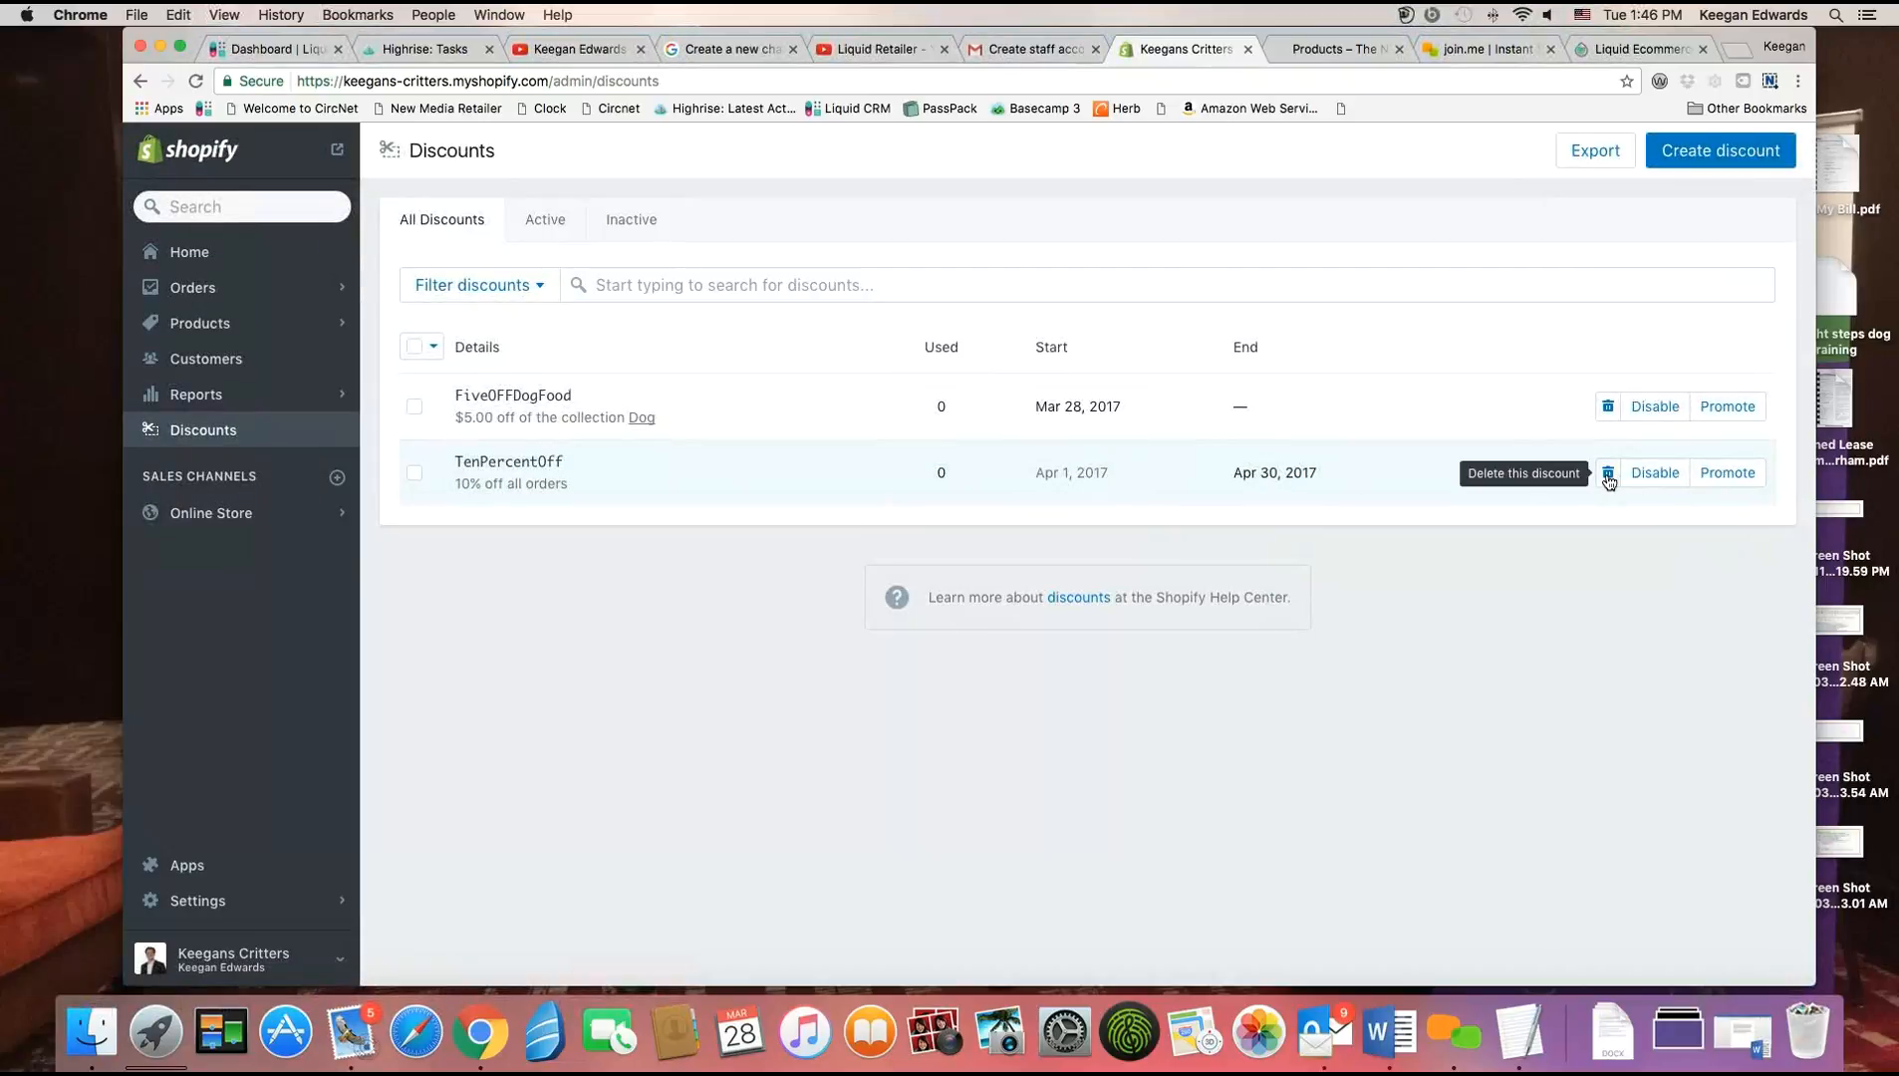
{"action": "mouse_move", "coordinate": [548, 470]}
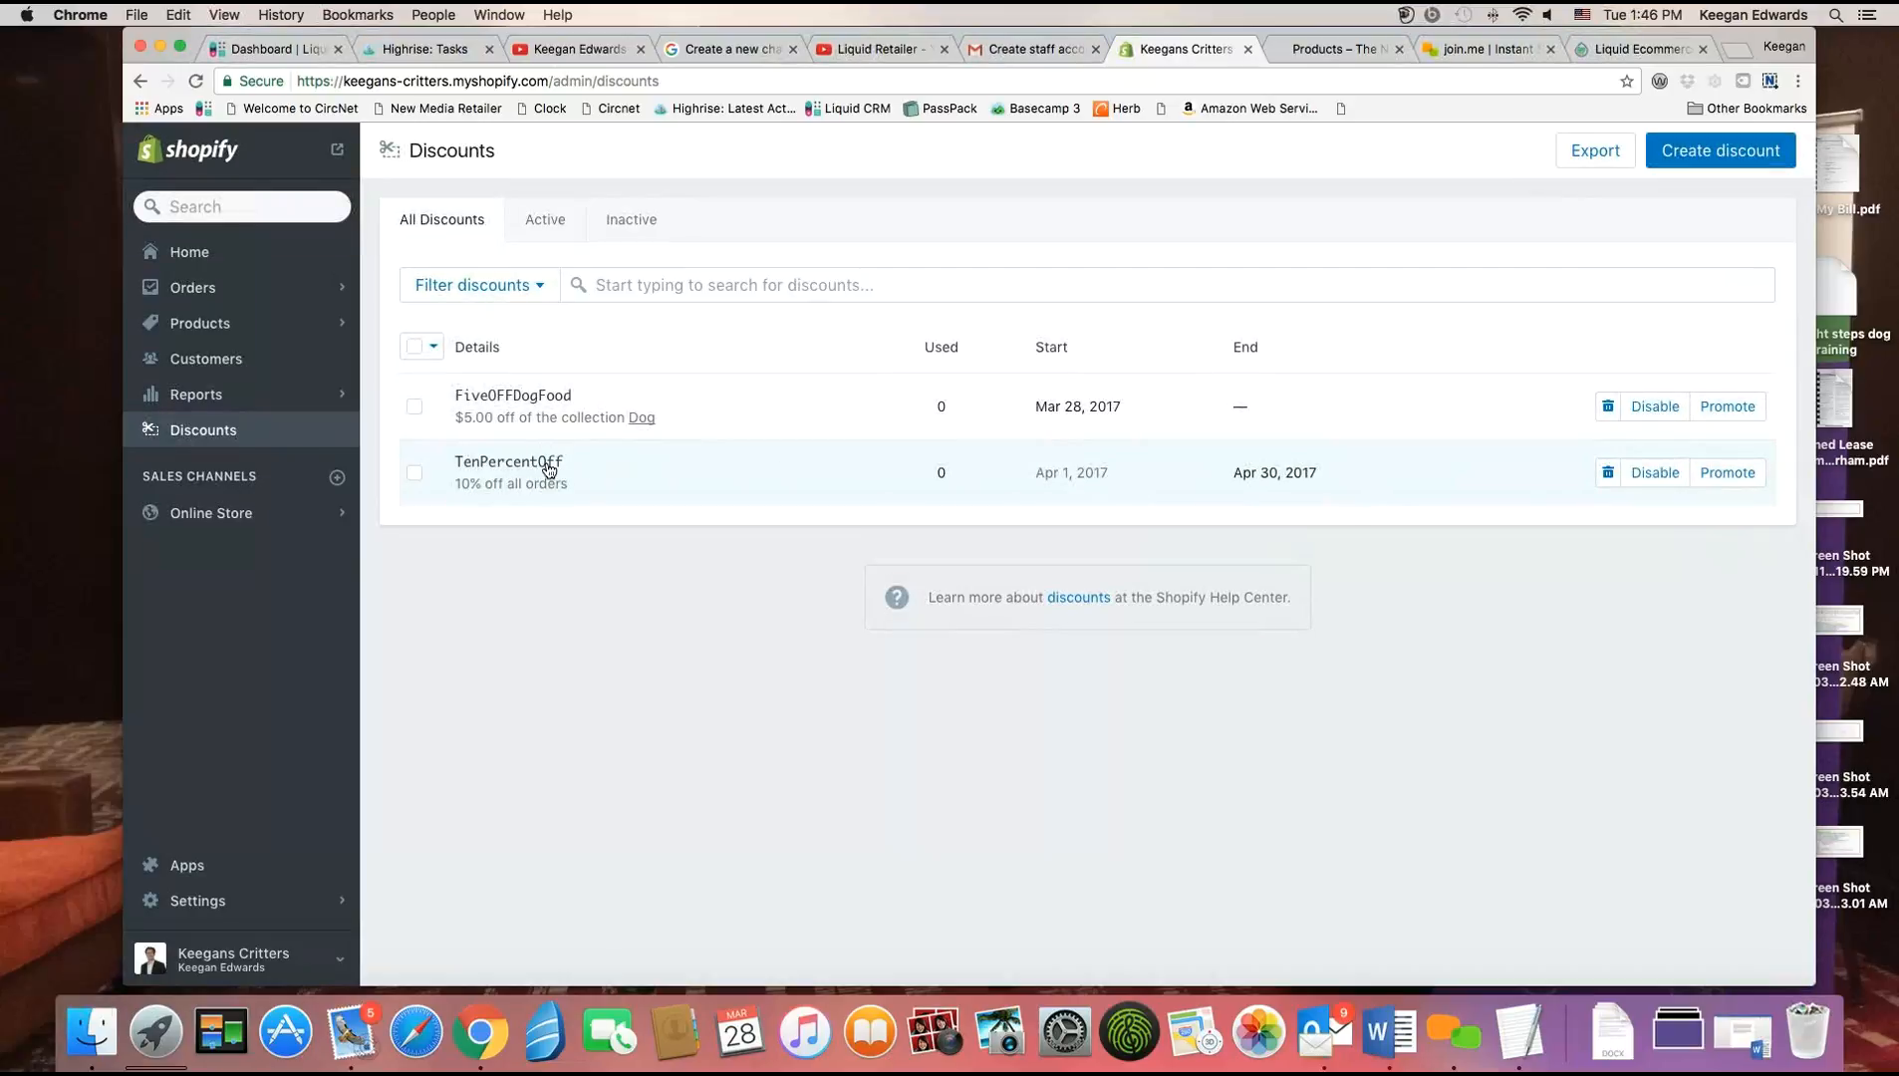
{"action": "mouse_move", "coordinate": [552, 470]}
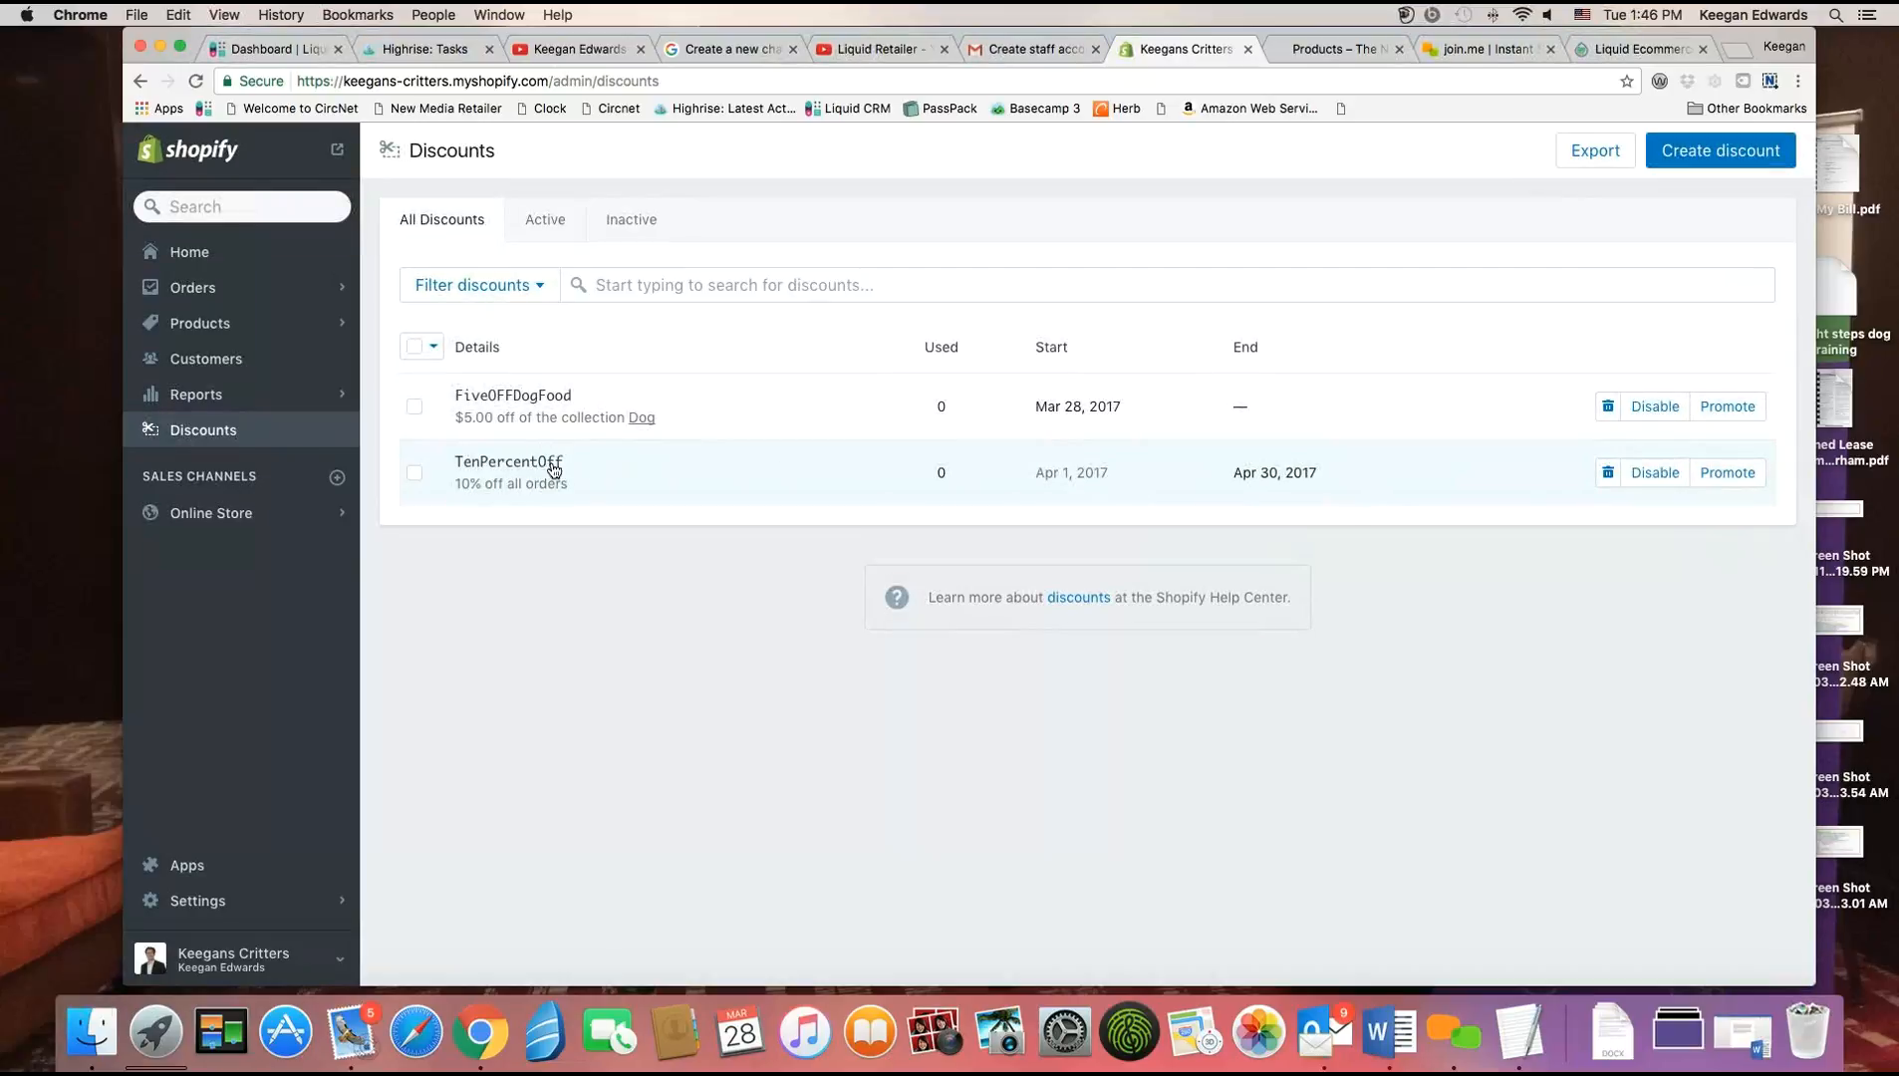
{"action": "mouse_move", "coordinate": [1654, 472]}
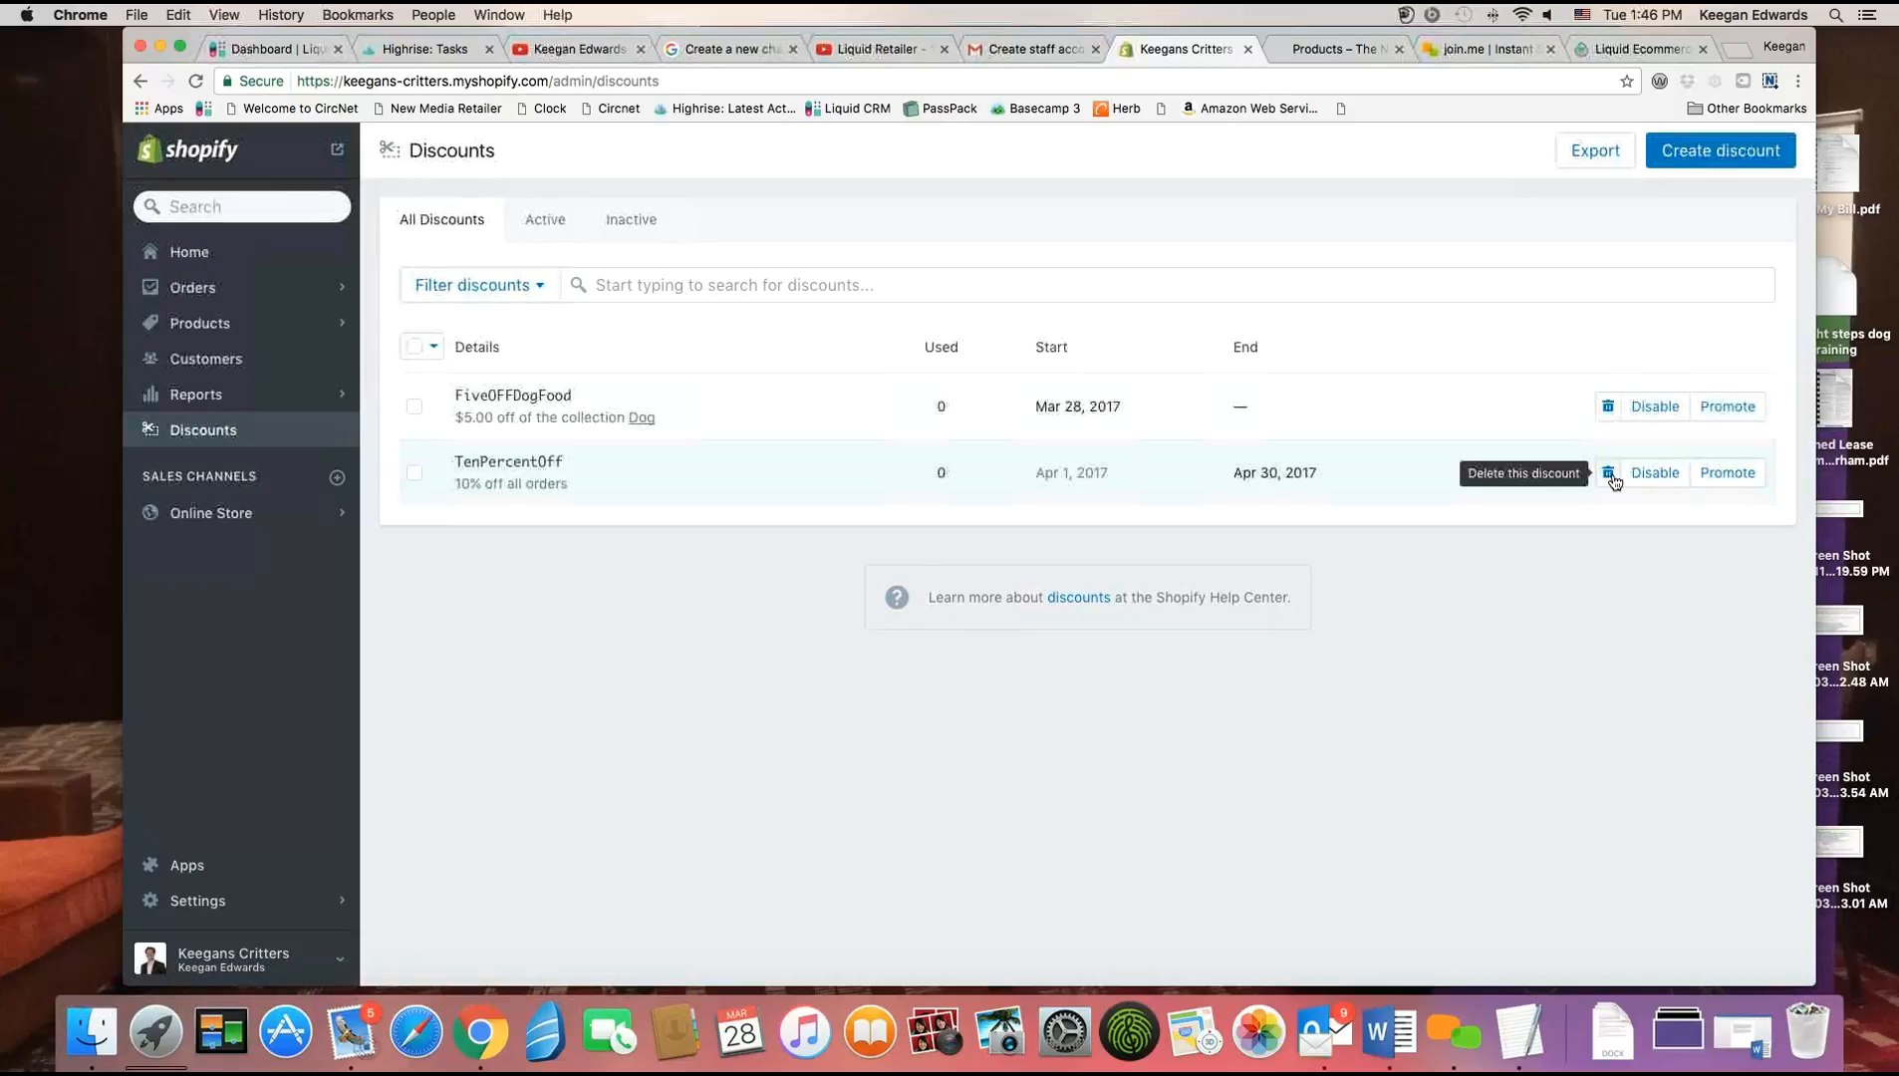
{"action": "mouse_move", "coordinate": [1705, 480]}
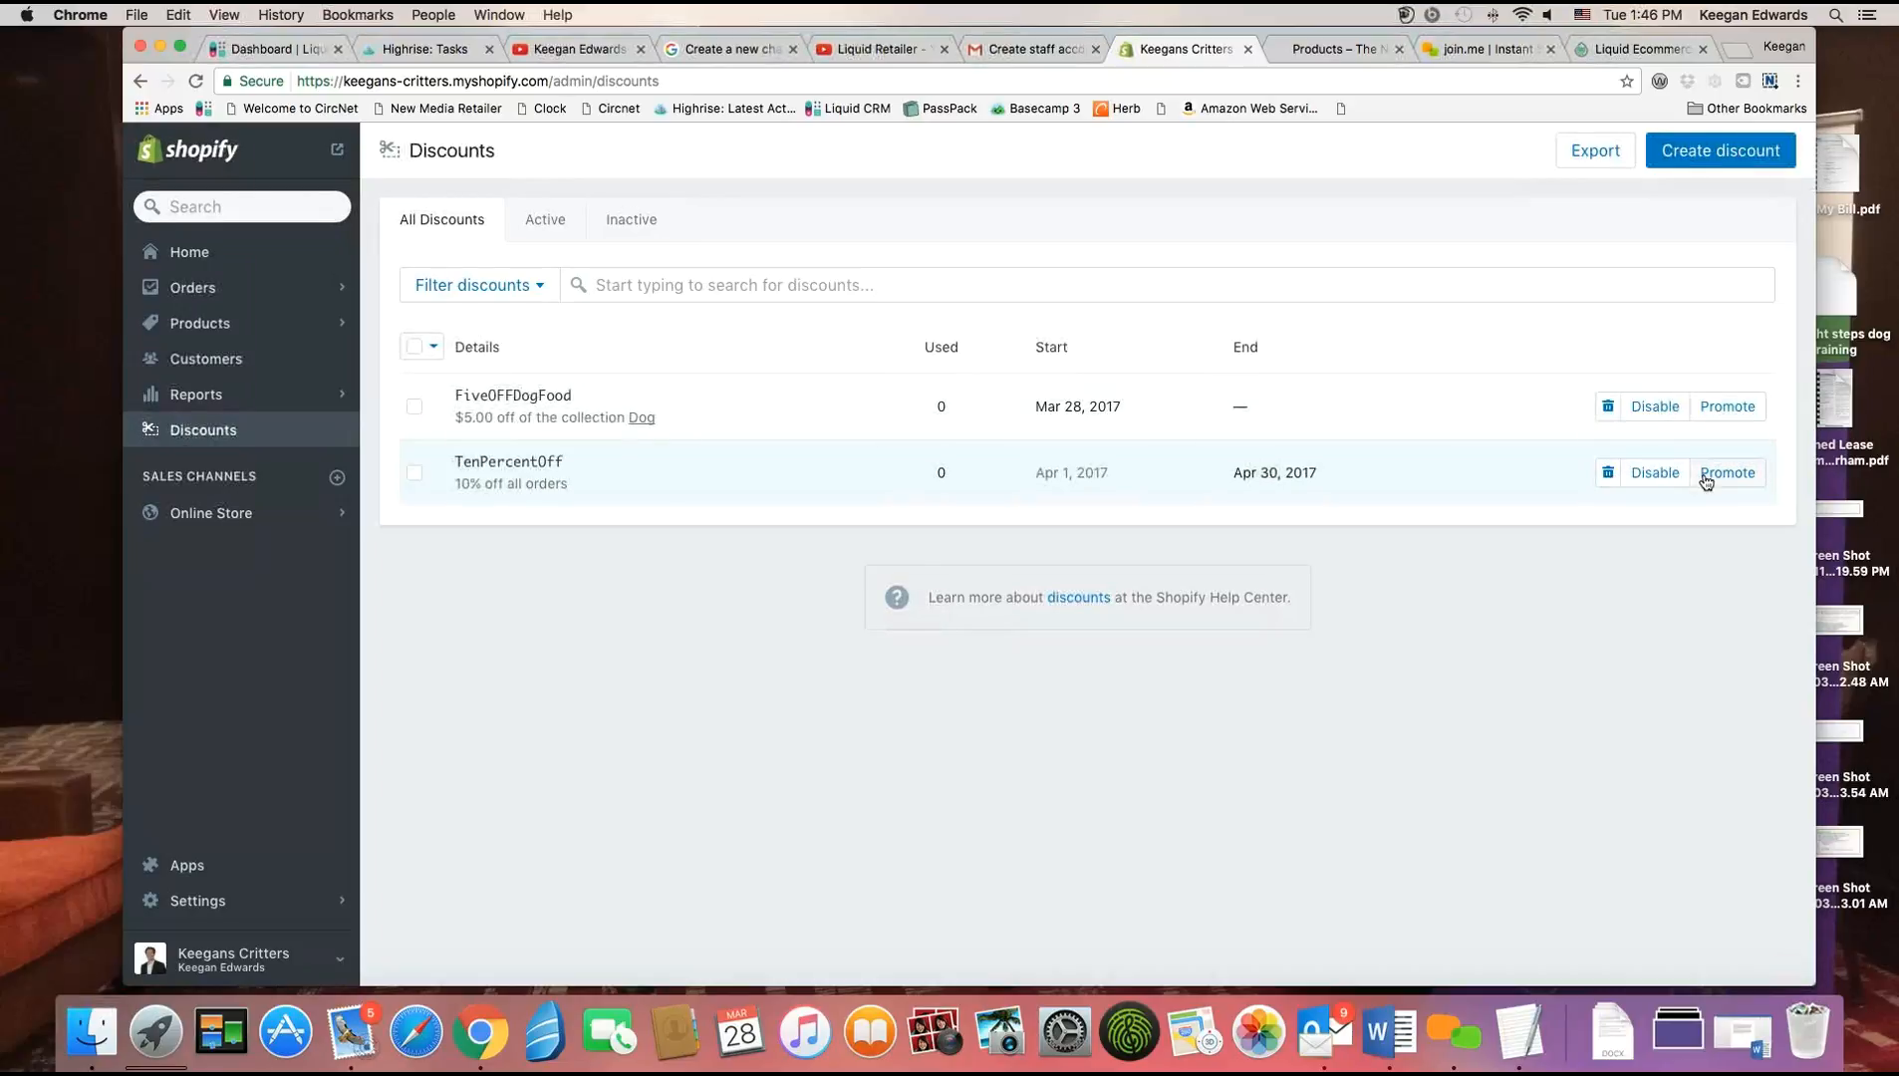
Dismiss the Facebook share prompt for TenPercentOff, then delete that code and confirm.
{"action": "left_click", "coordinate": [1726, 472]}
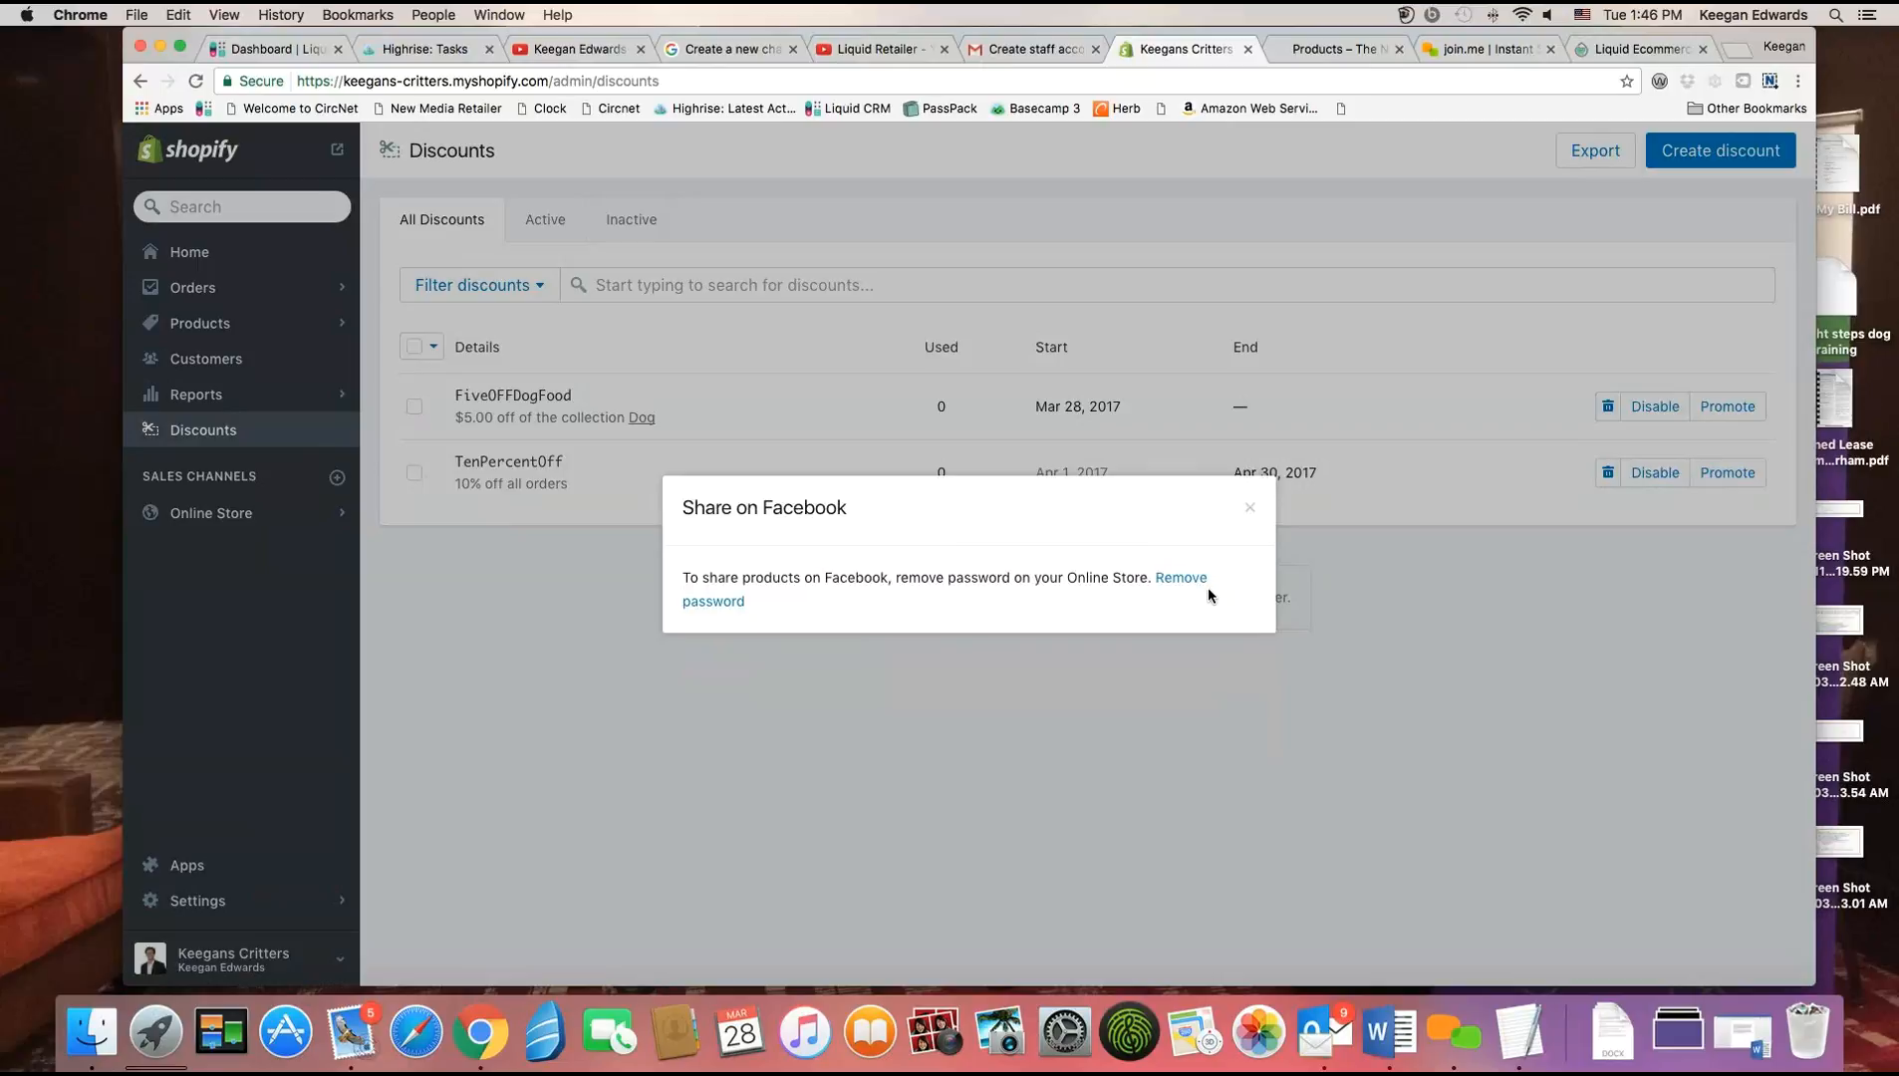
{"action": "left_click", "coordinate": [1250, 506]}
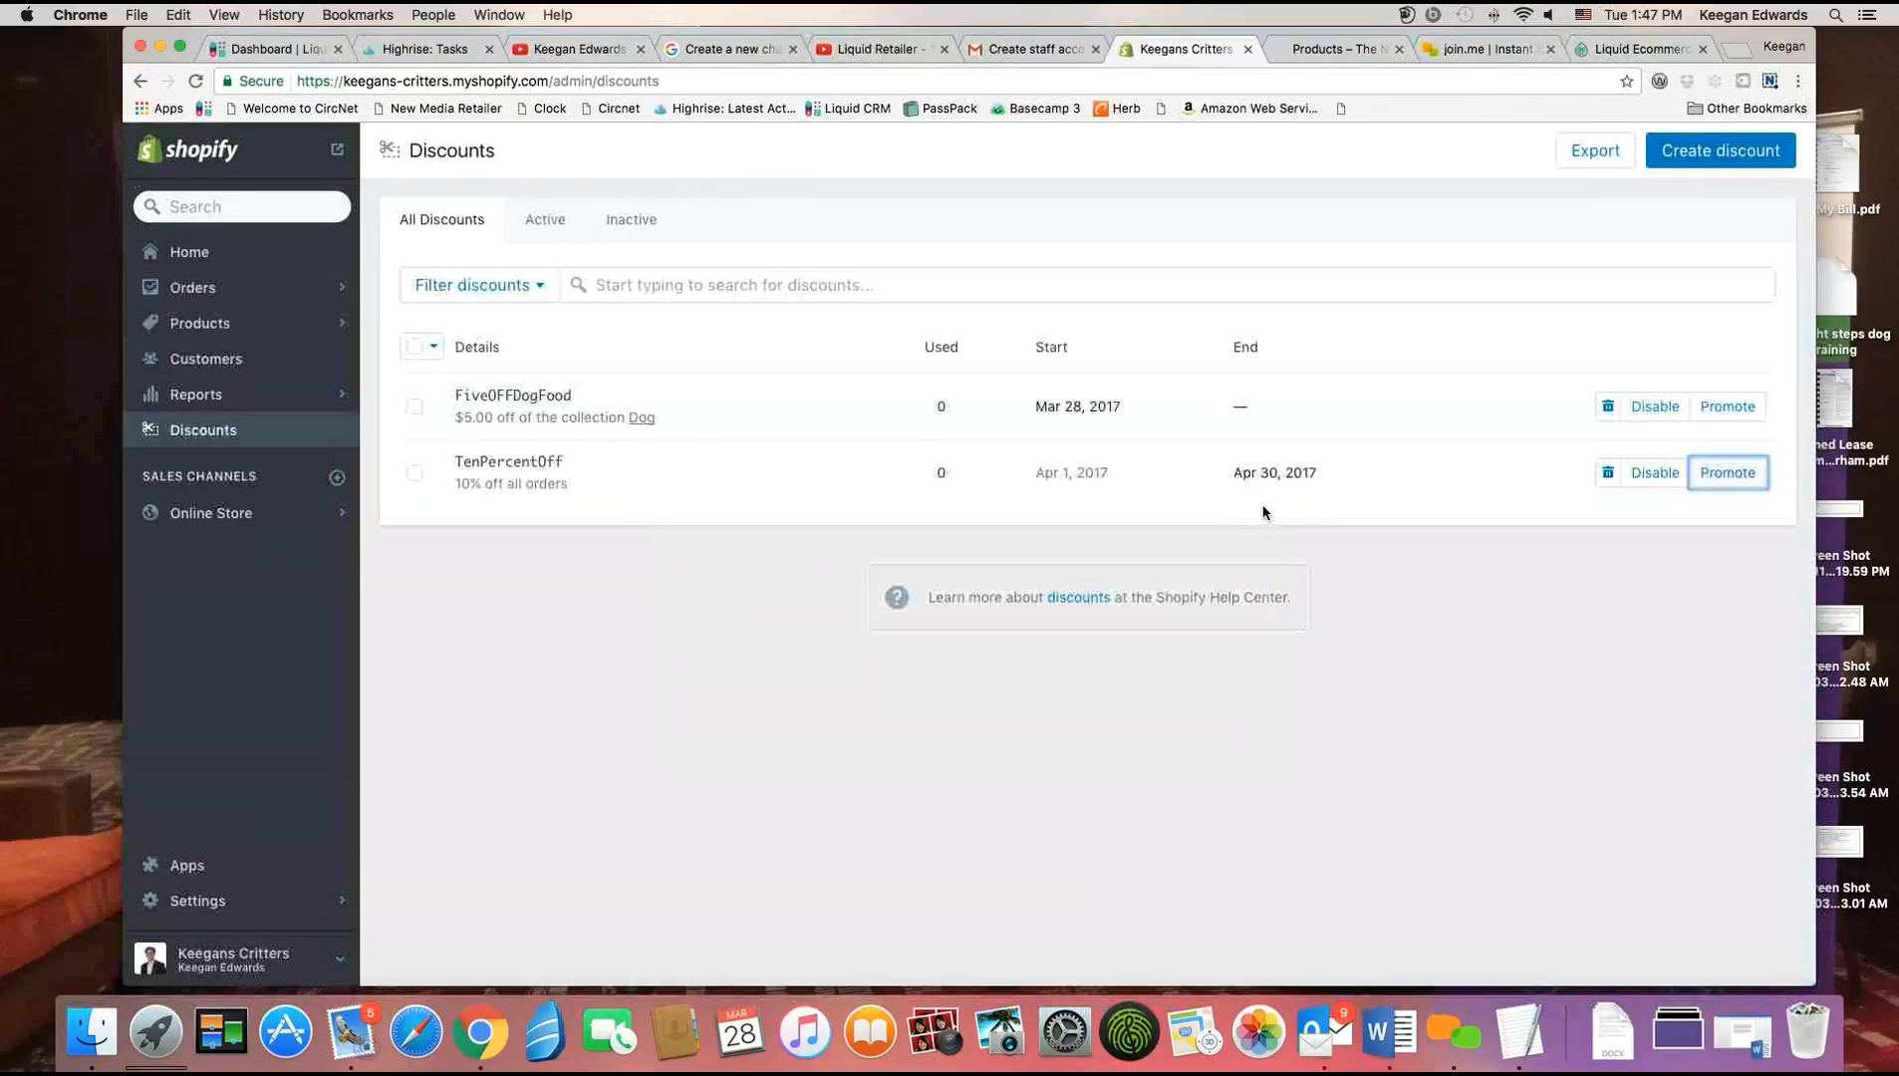
{"action": "left_click", "coordinate": [1608, 472]}
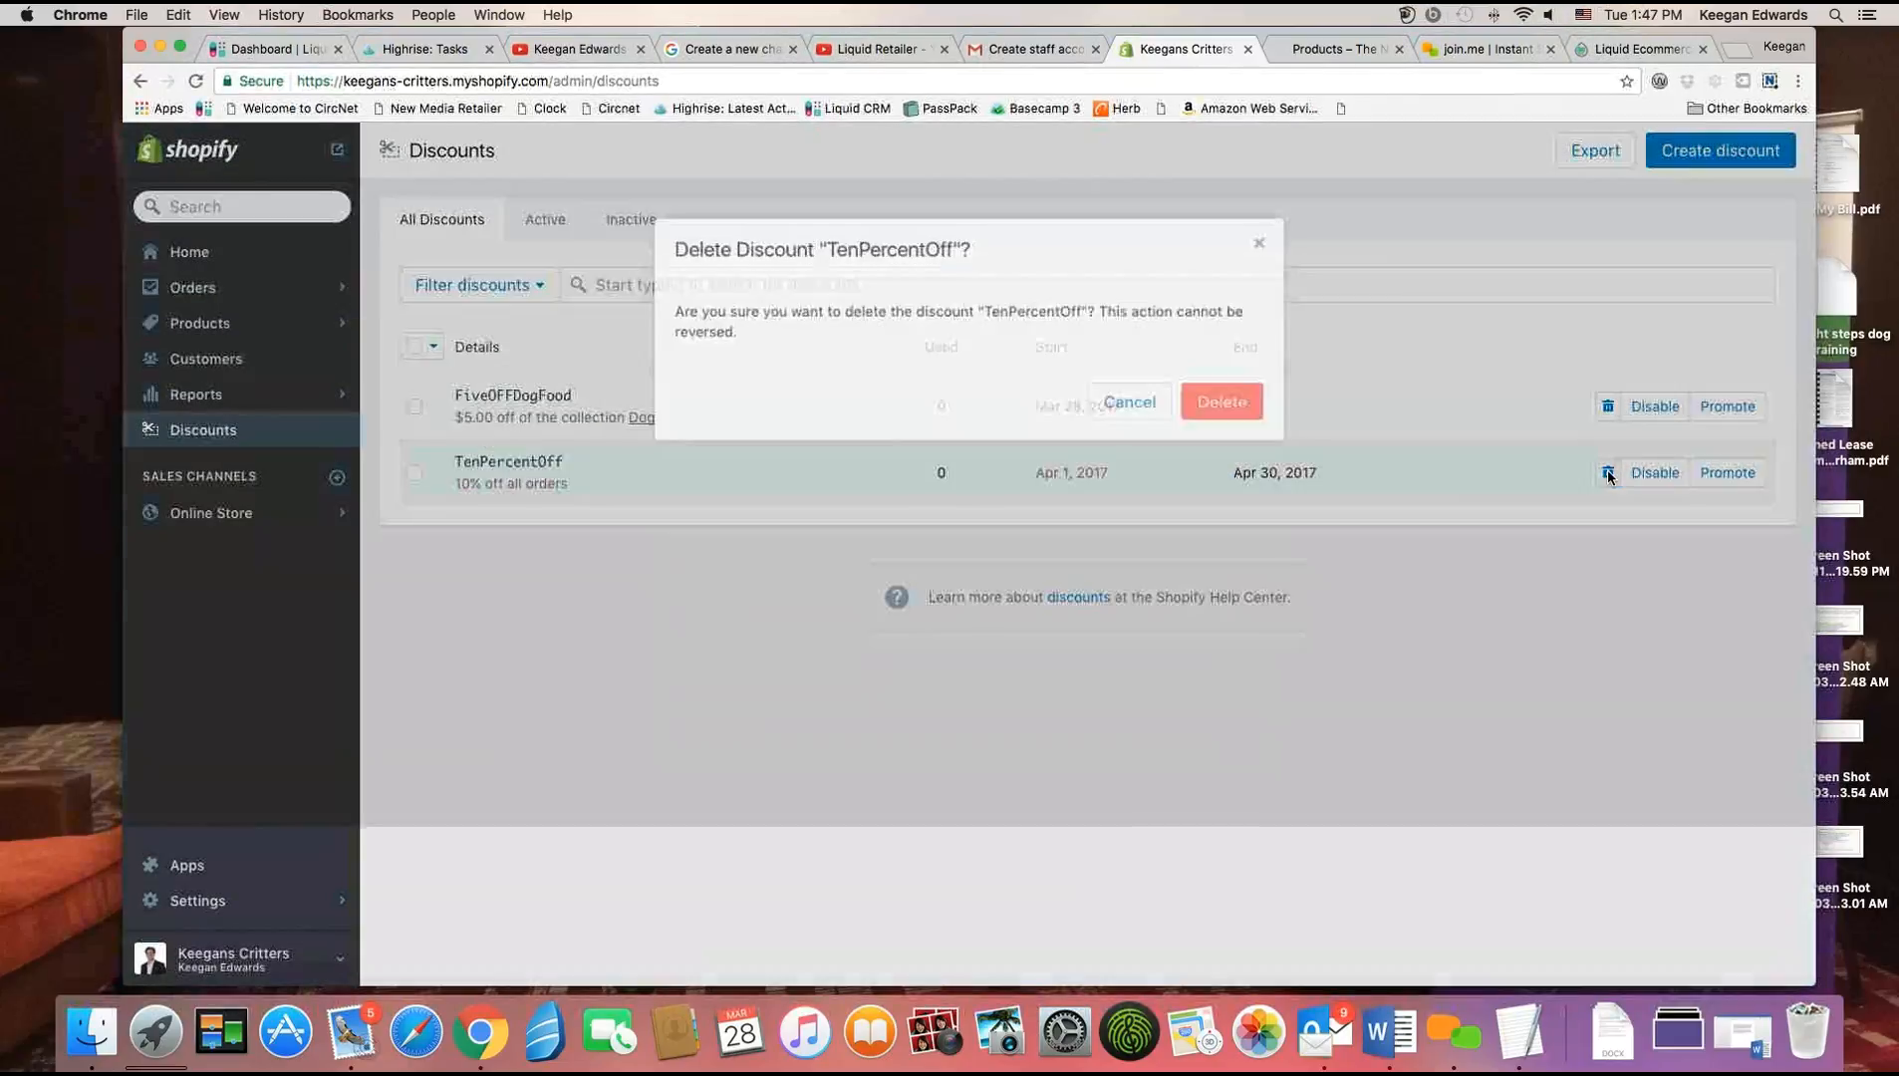
{"action": "left_click", "coordinate": [1219, 401]}
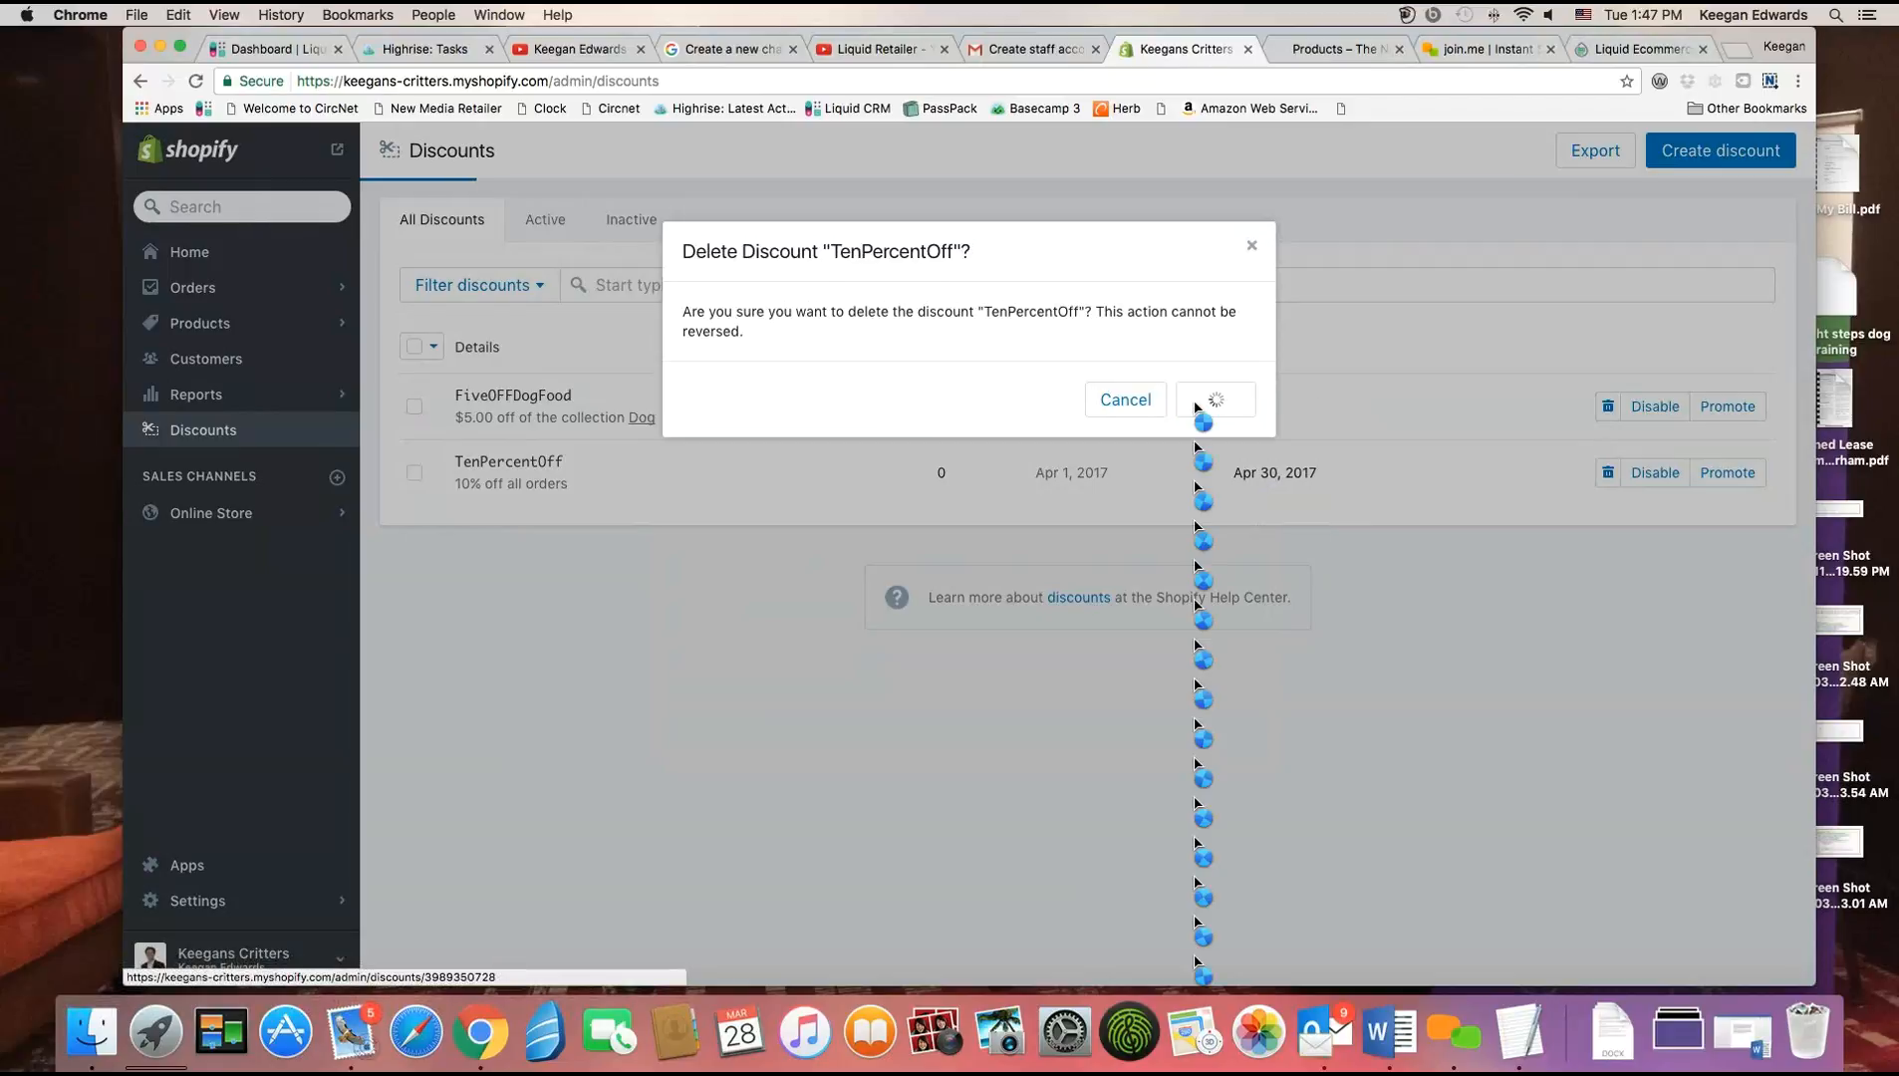